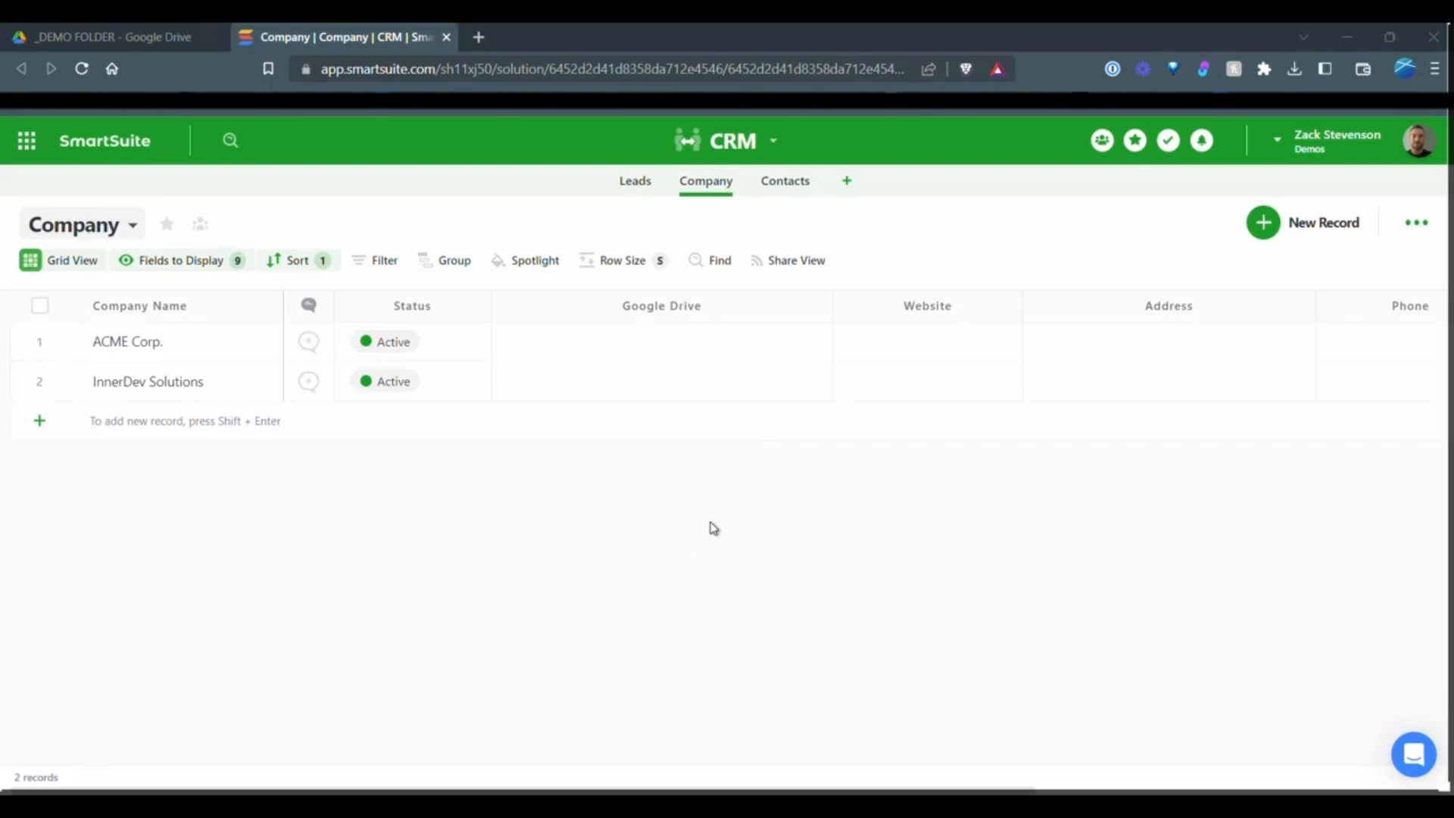
{"action": "mouse_move", "coordinate": [983, 144]}
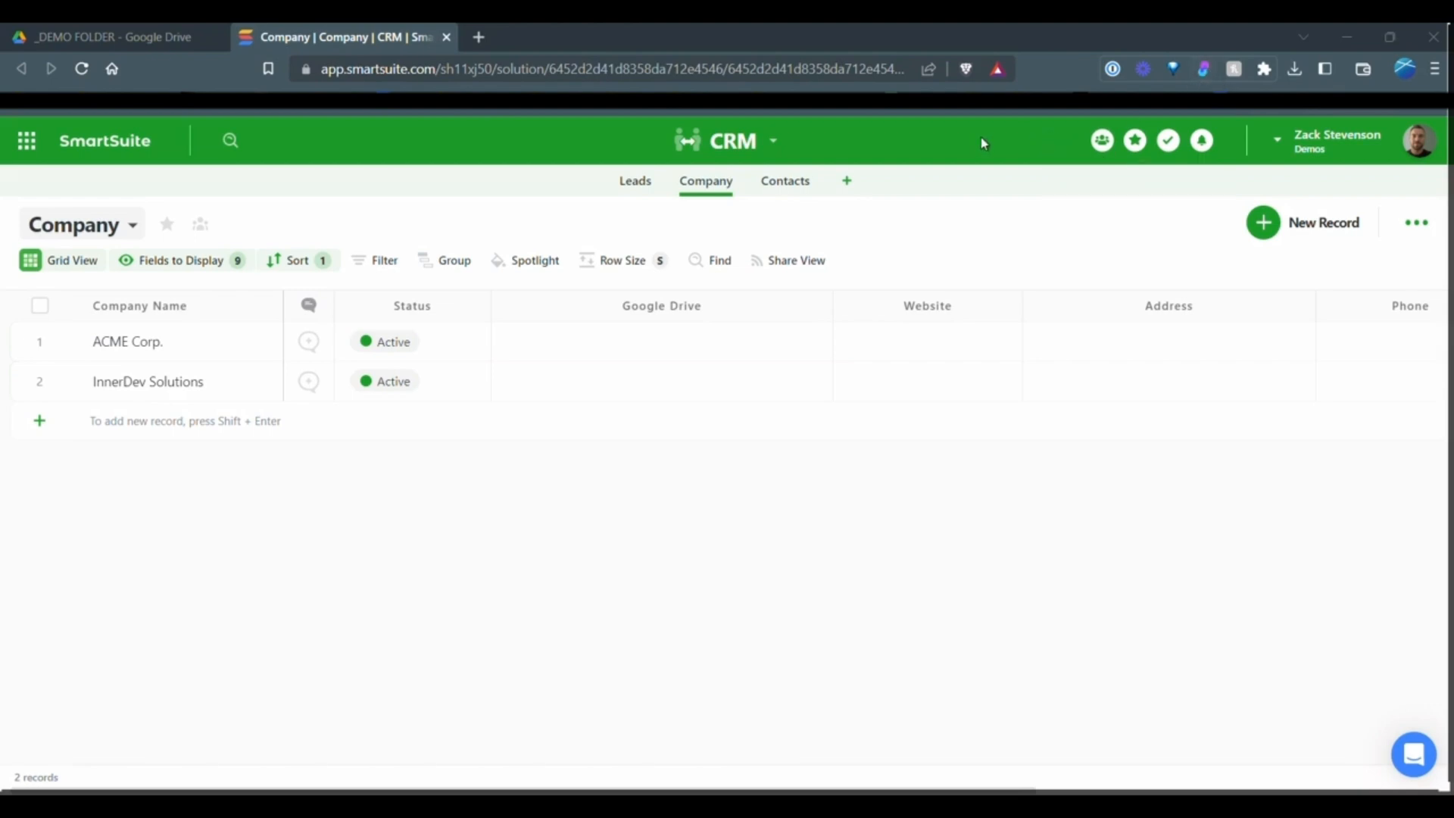
{"action": "mouse_move", "coordinate": [65, 369]}
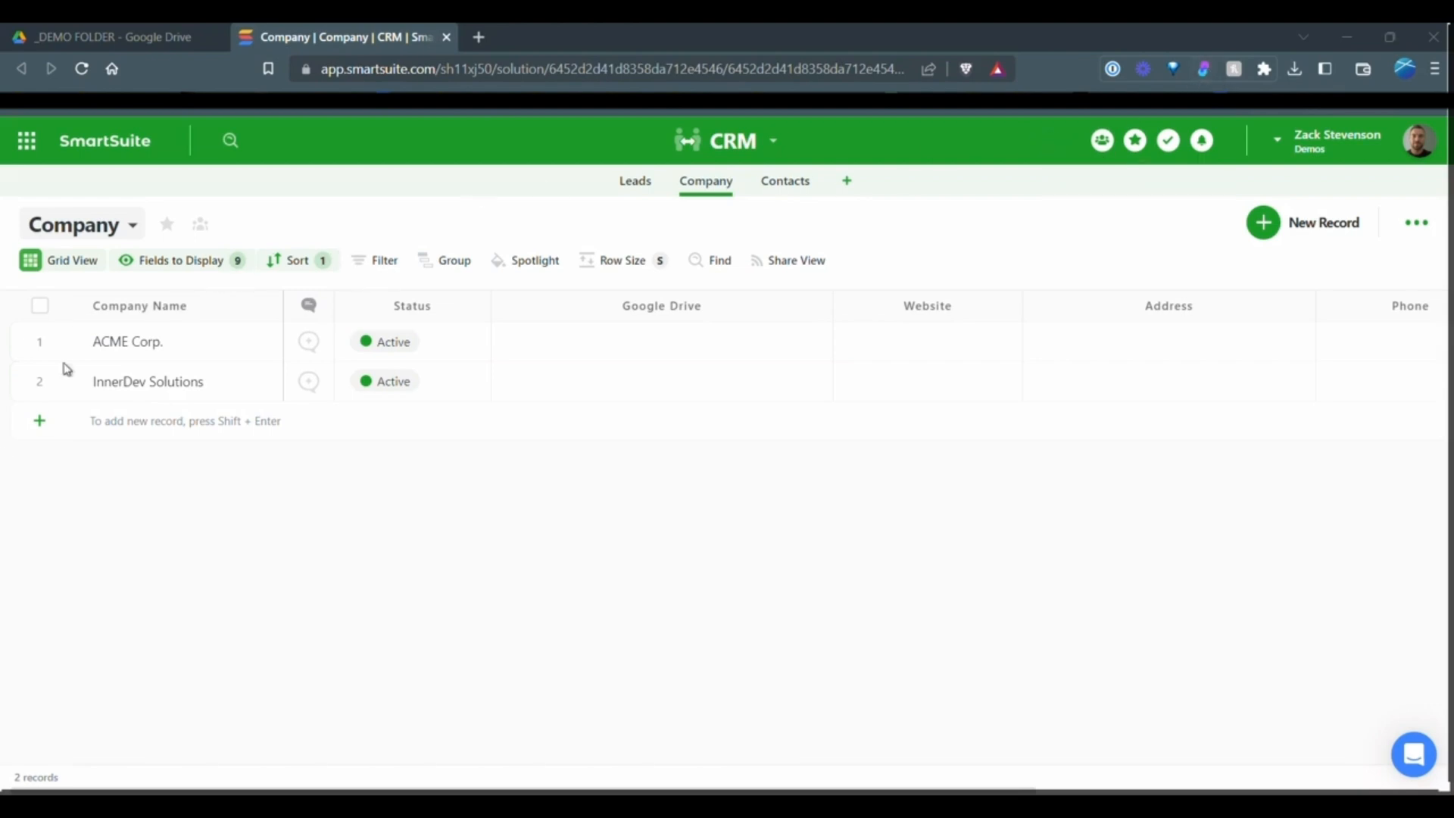
{"action": "mouse_move", "coordinate": [65, 342]}
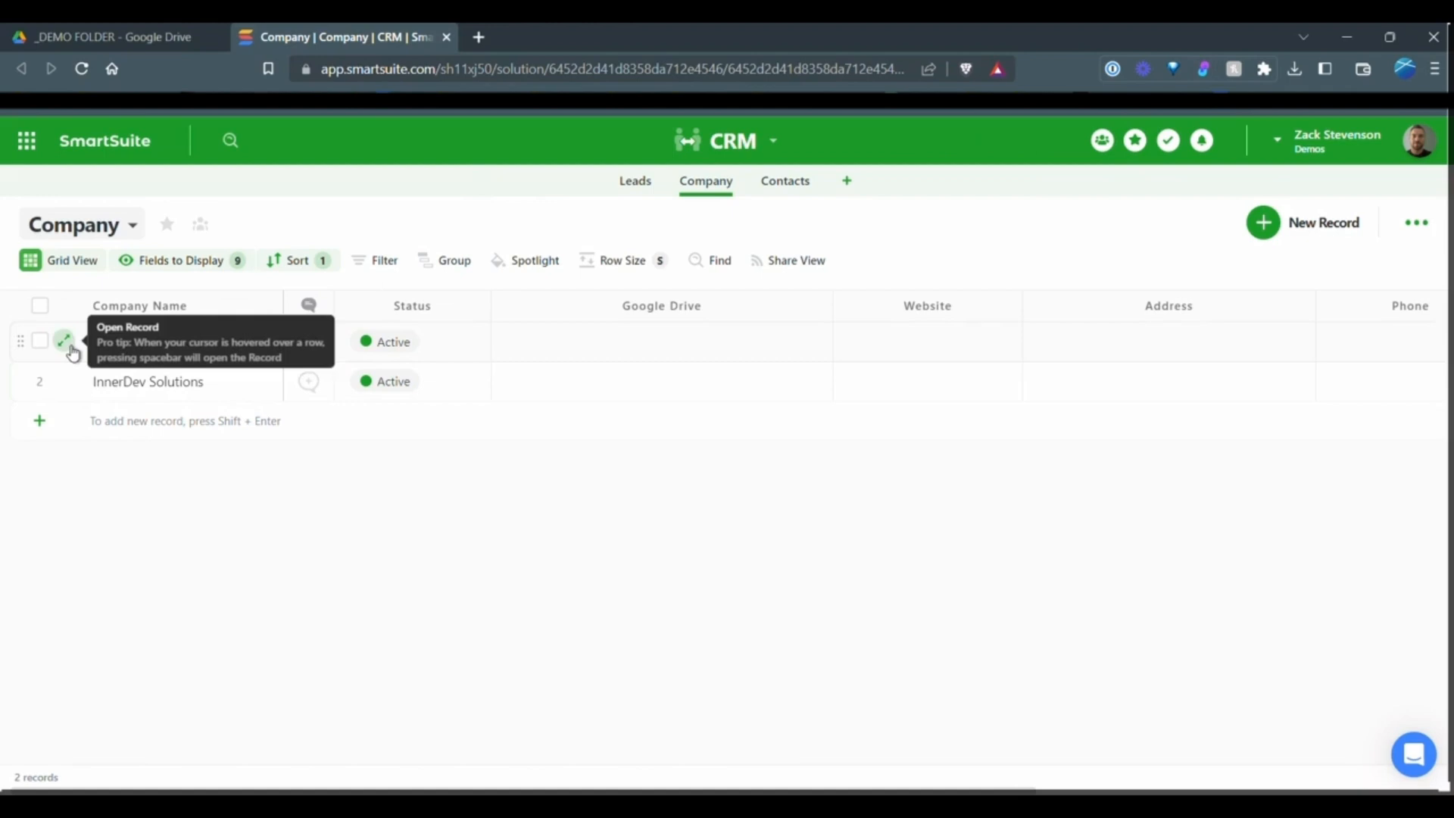
Open the ACME Corp. record from the Company grid view.
{"action": "left_click", "coordinate": [65, 342]}
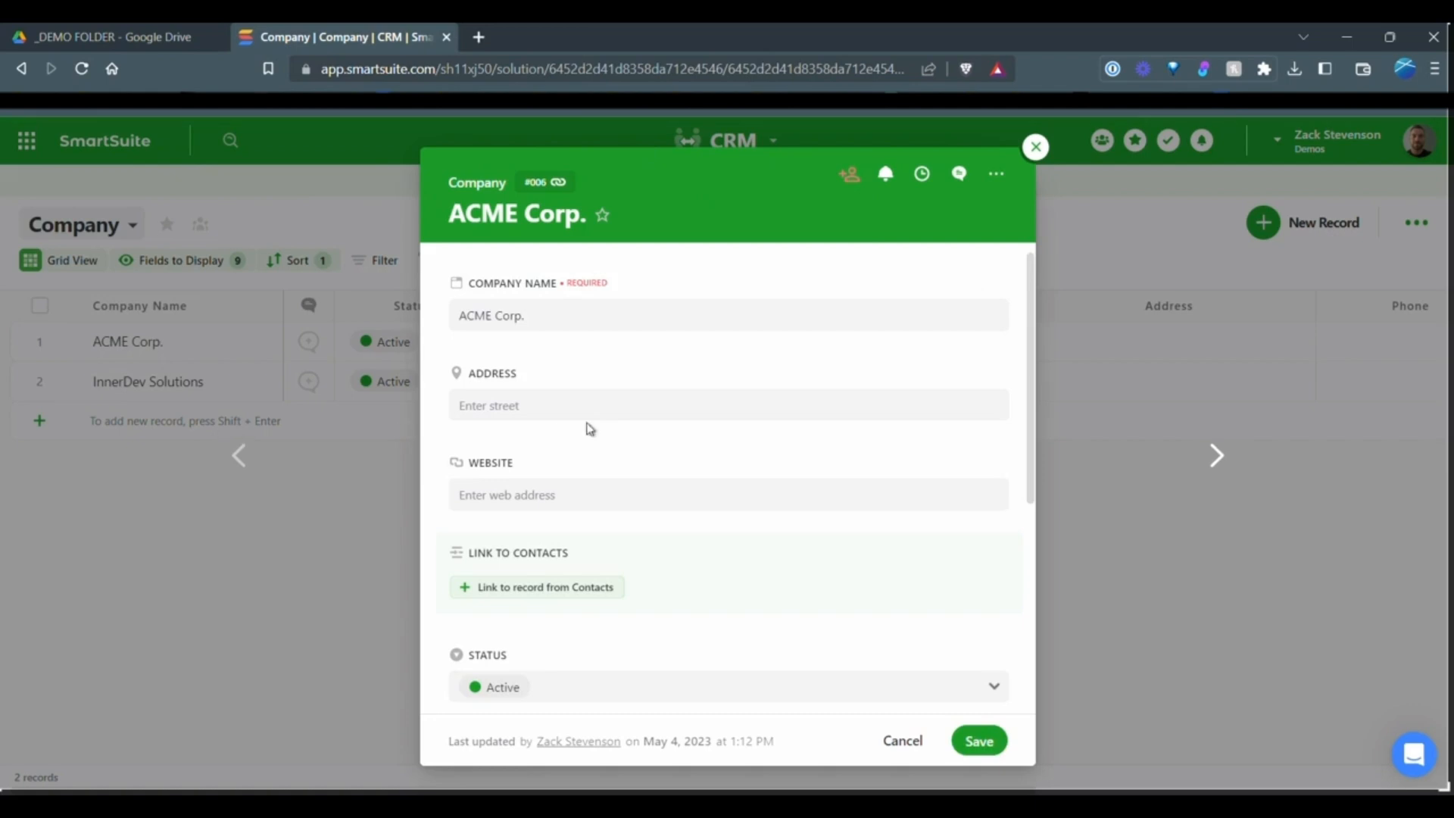
{"action": "mouse_move", "coordinate": [944, 384]}
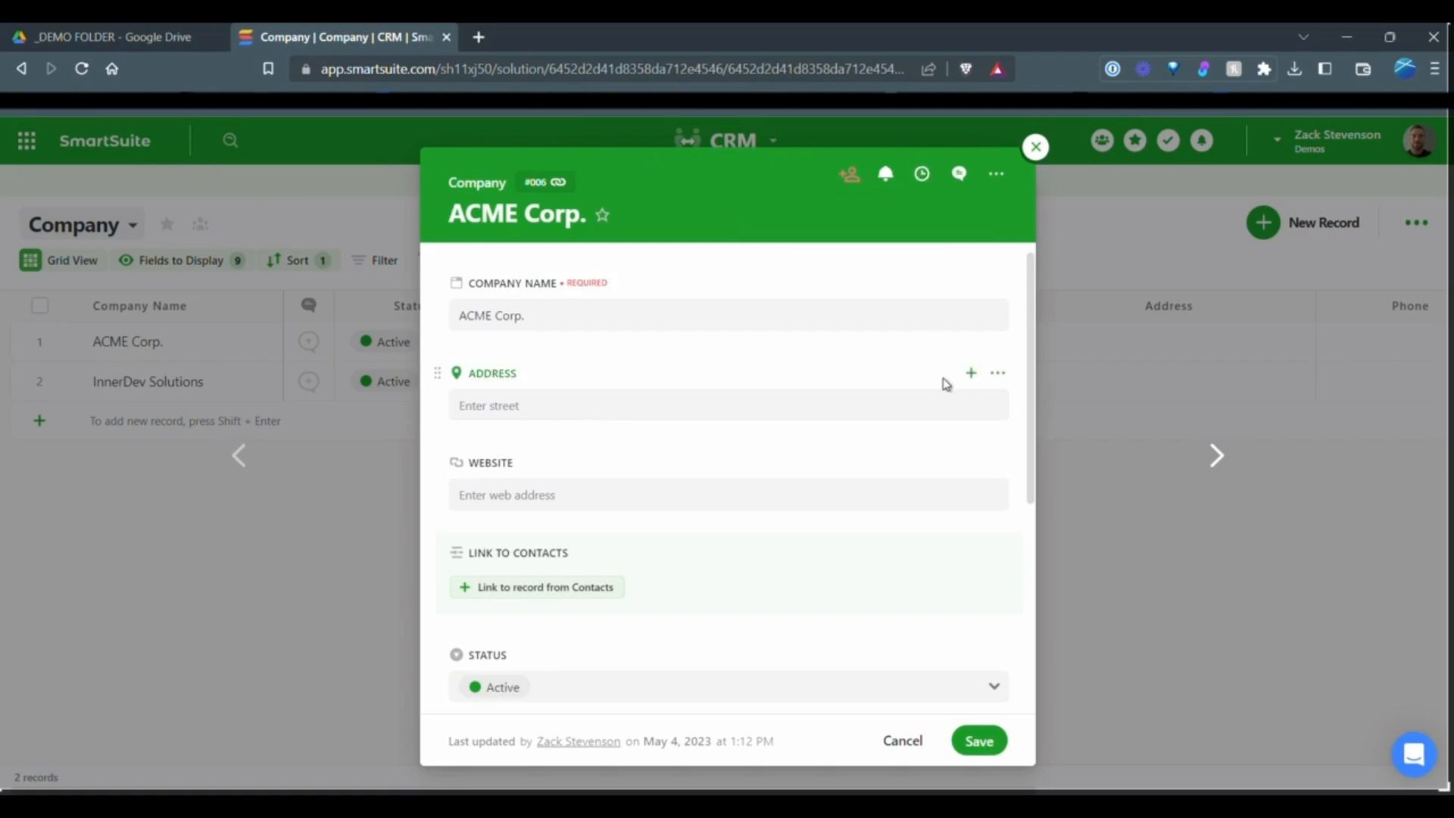
{"action": "mouse_move", "coordinate": [846, 176]}
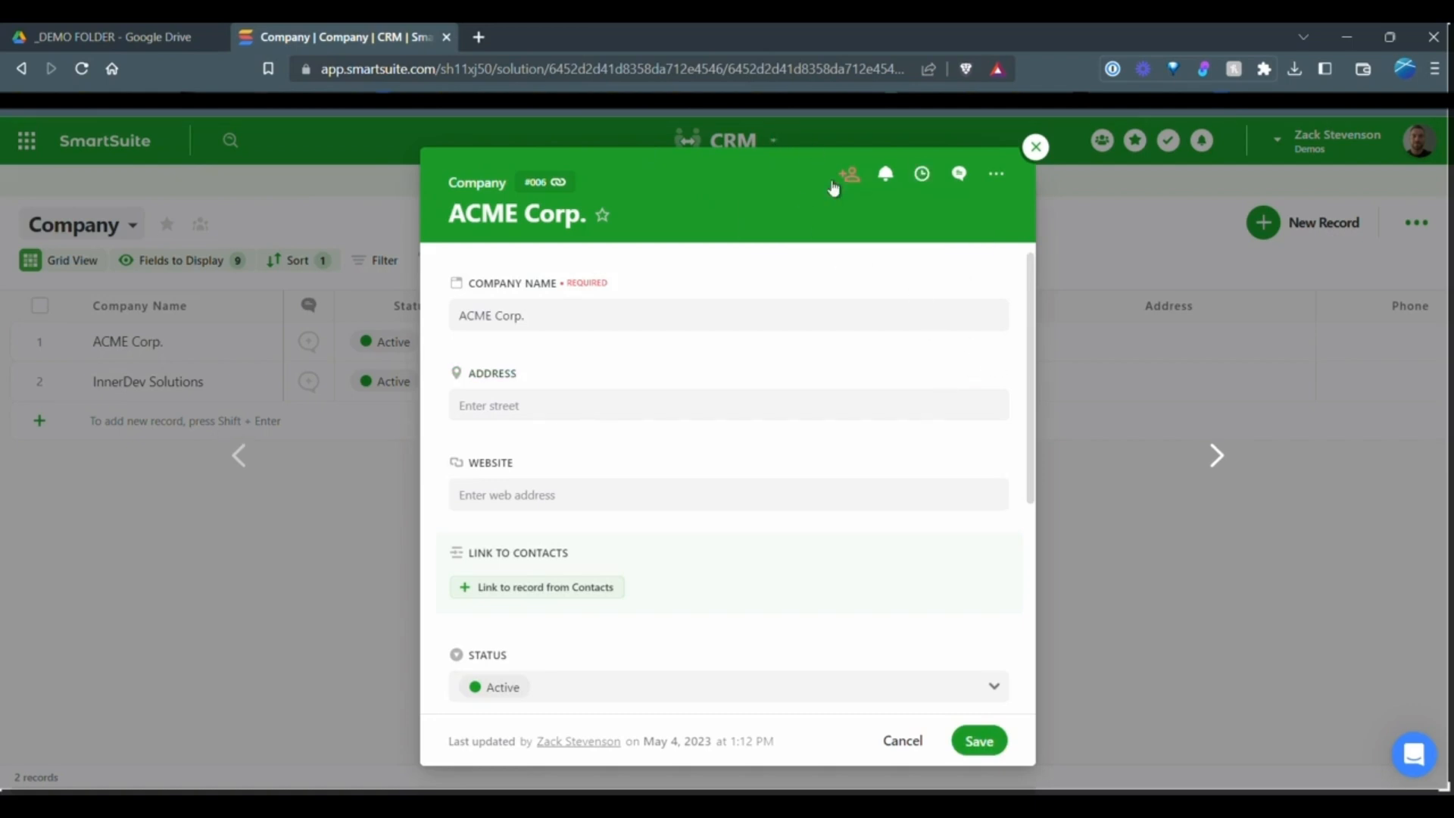
{"action": "mouse_move", "coordinate": [871, 181]}
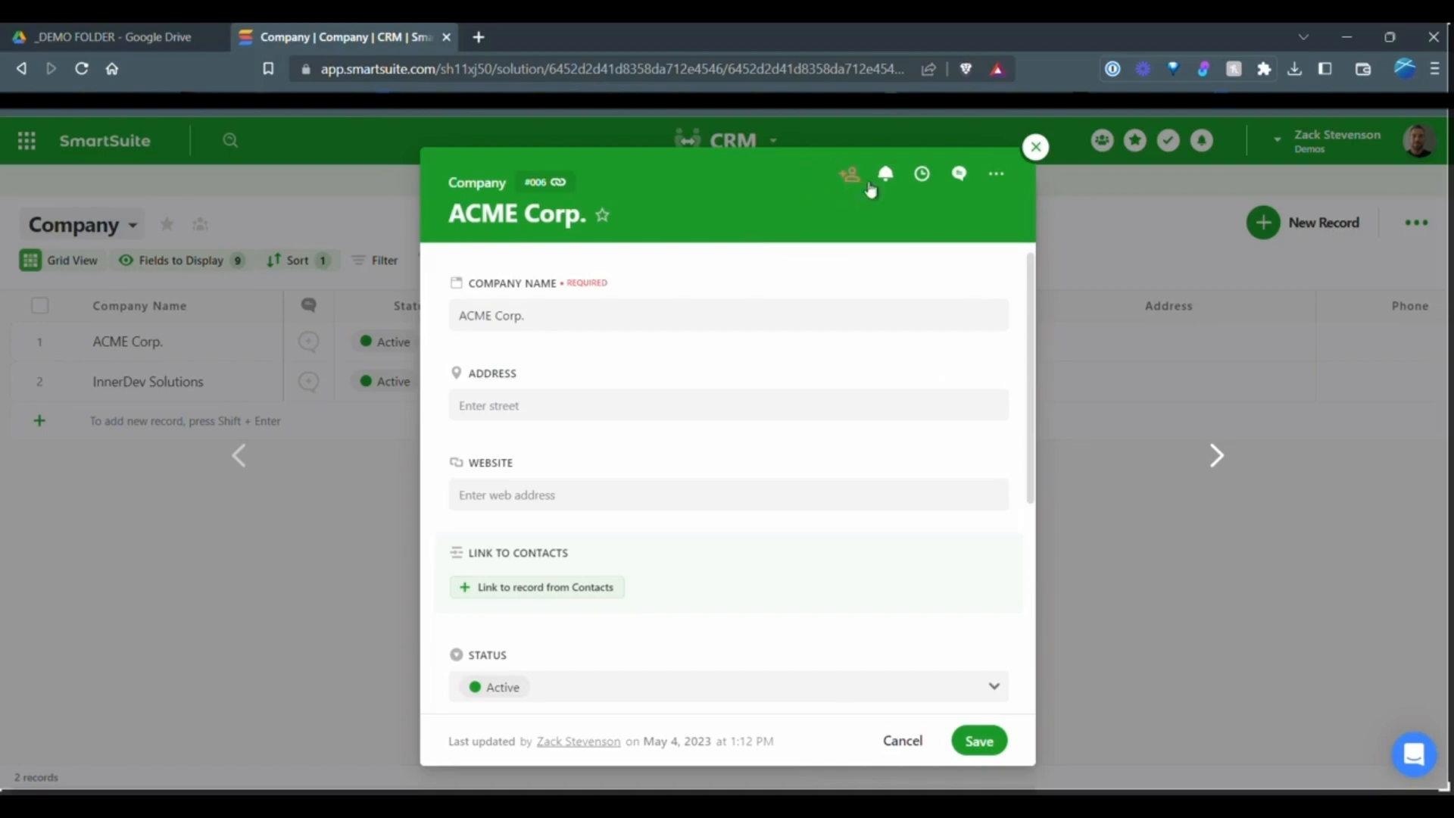
{"action": "mouse_move", "coordinate": [848, 268]}
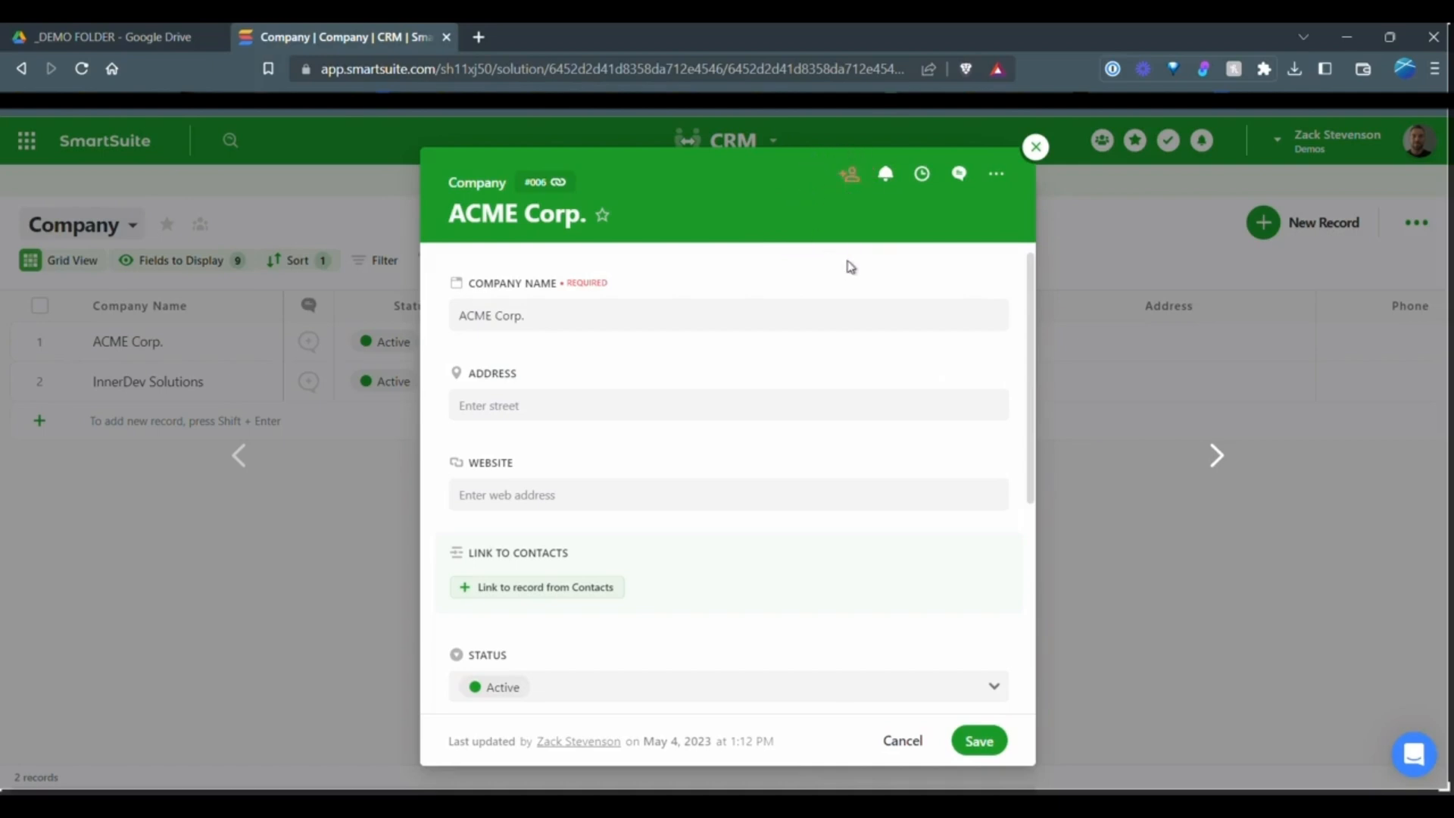
{"action": "mouse_move", "coordinate": [926, 246]}
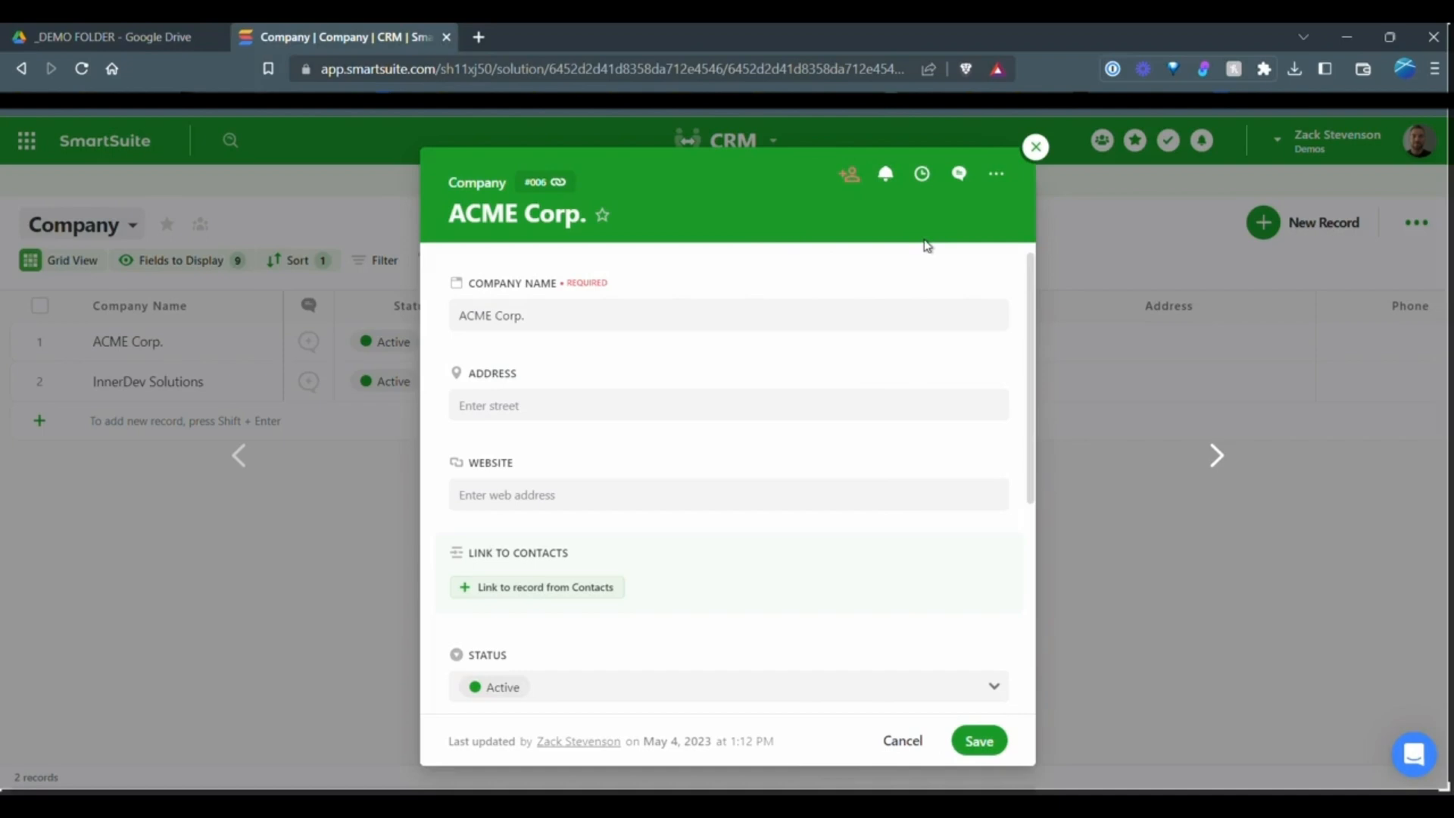
{"action": "mouse_move", "coordinate": [958, 406]}
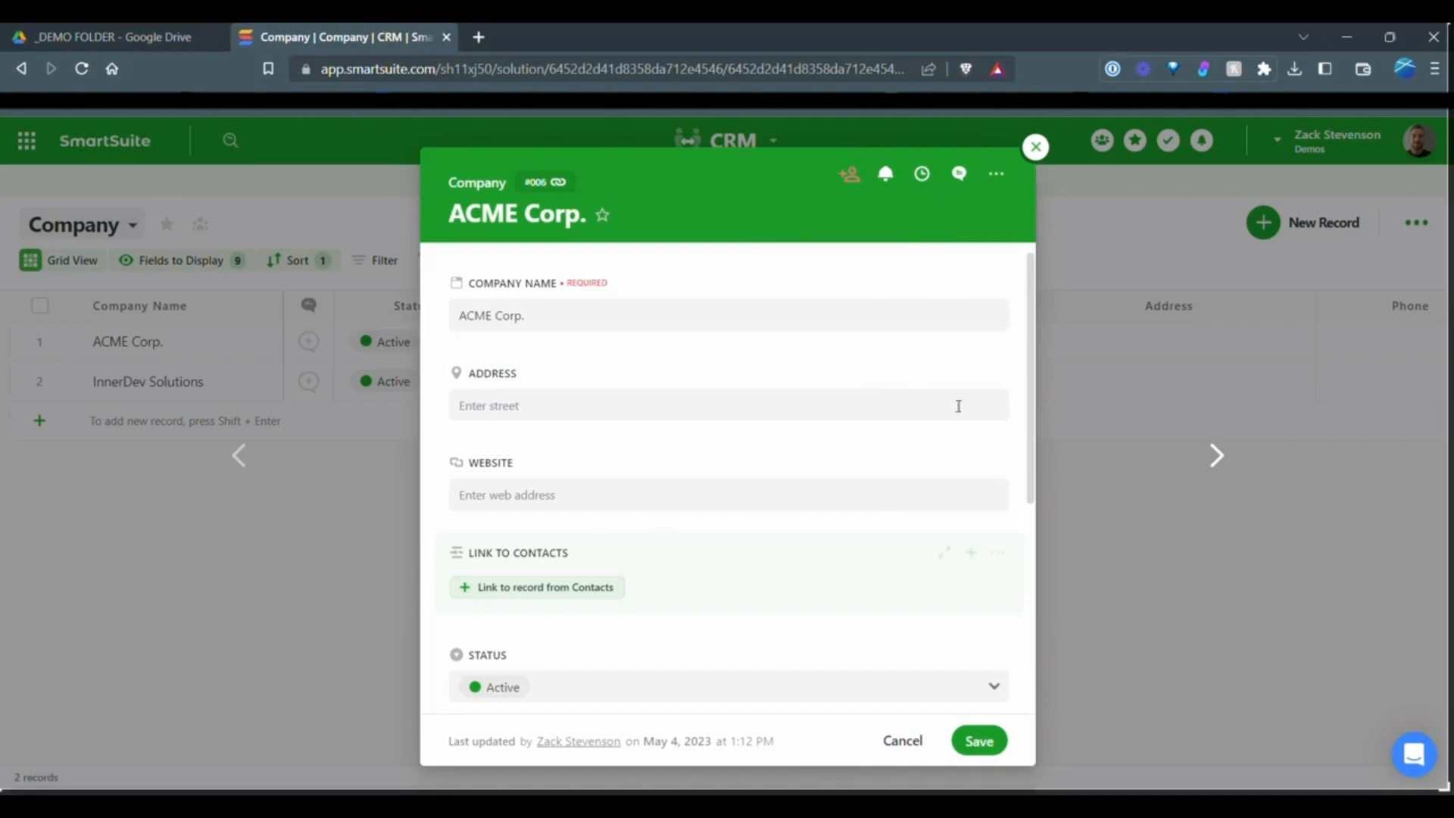
{"action": "mouse_move", "coordinate": [1203, 87]}
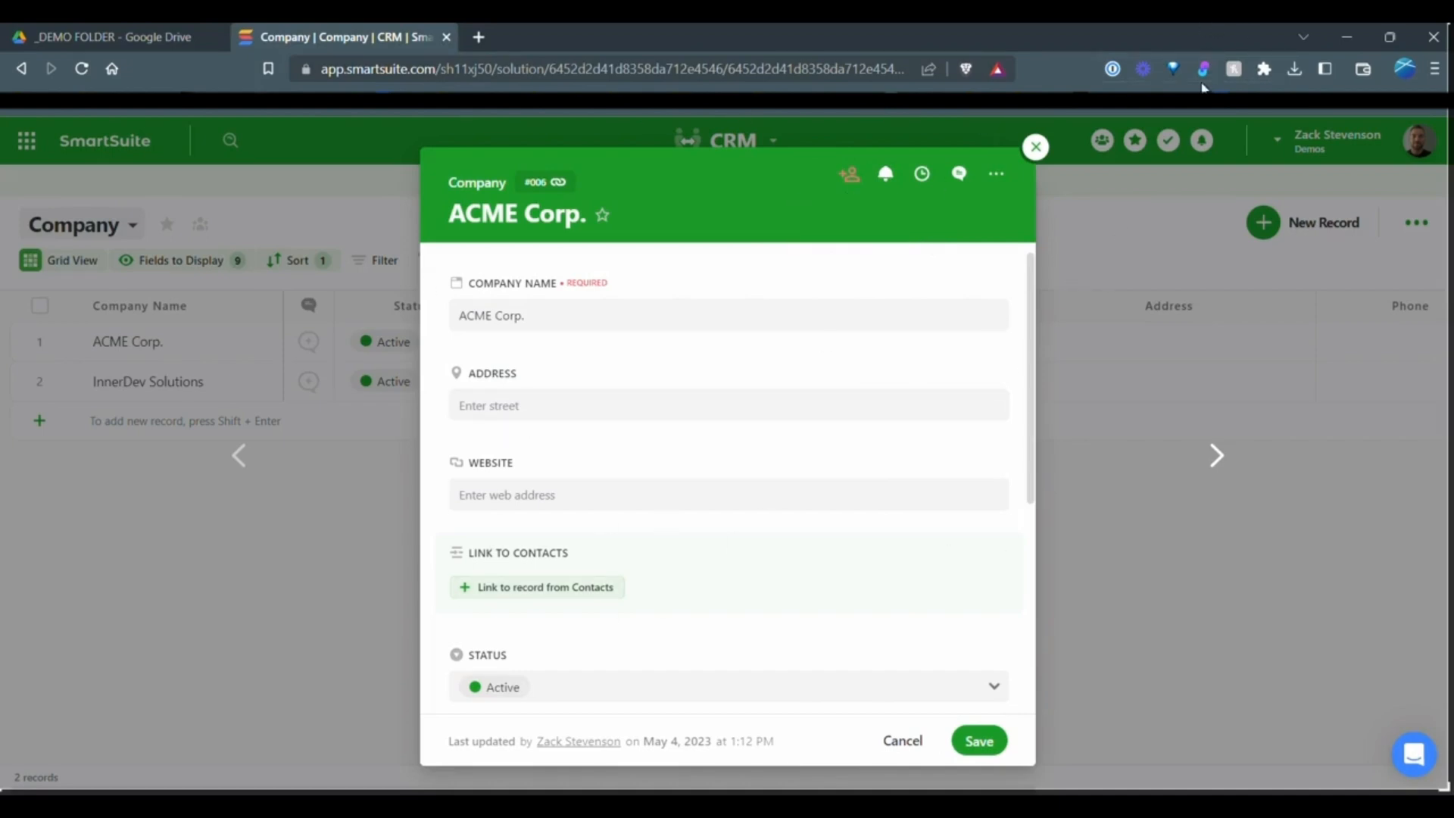
Create a Ply add-on on SmartSuite - Demos targeting CRM Company record buttons.
{"action": "left_click", "coordinate": [1203, 69]}
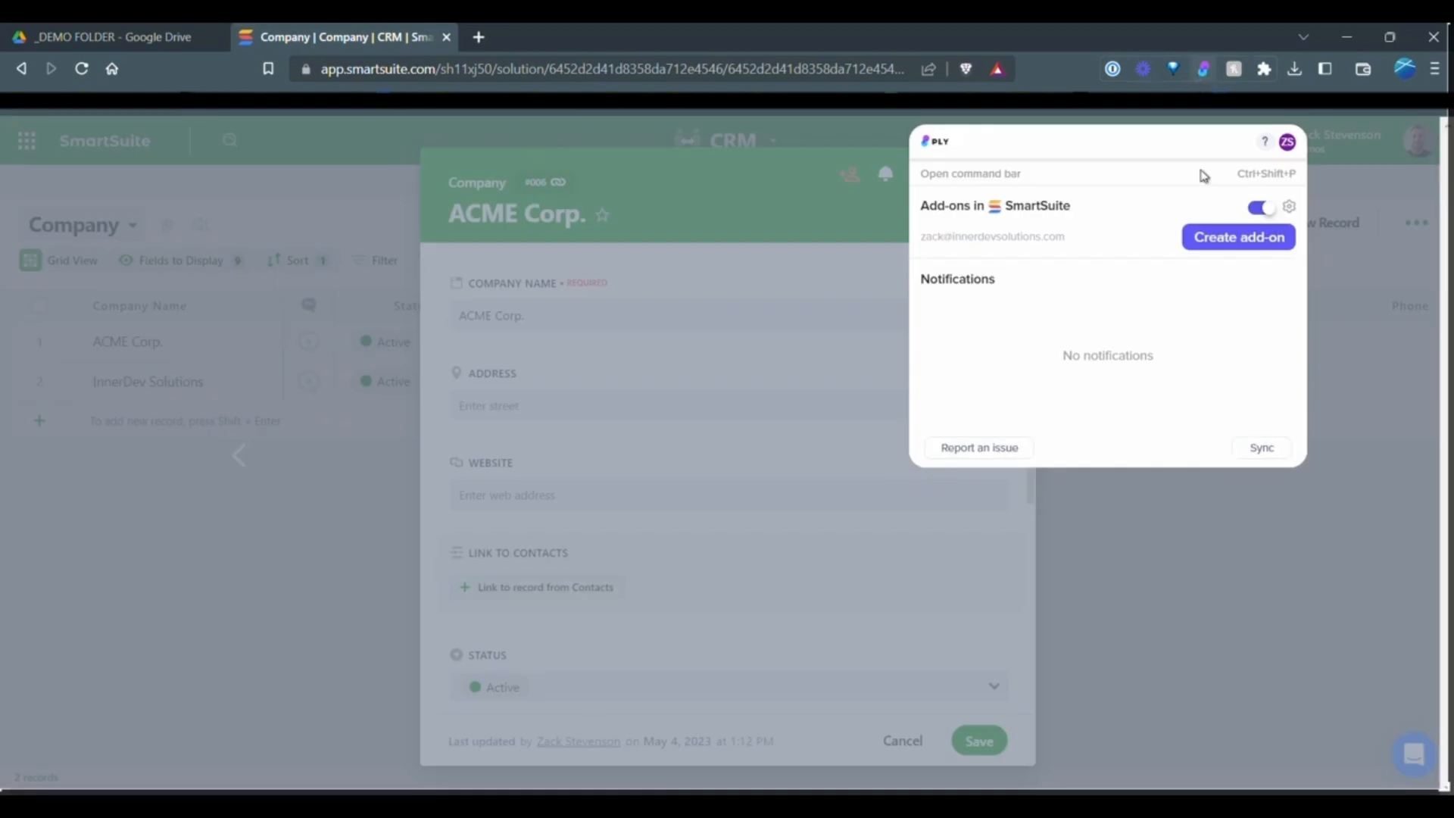
{"action": "mouse_move", "coordinate": [952, 309]}
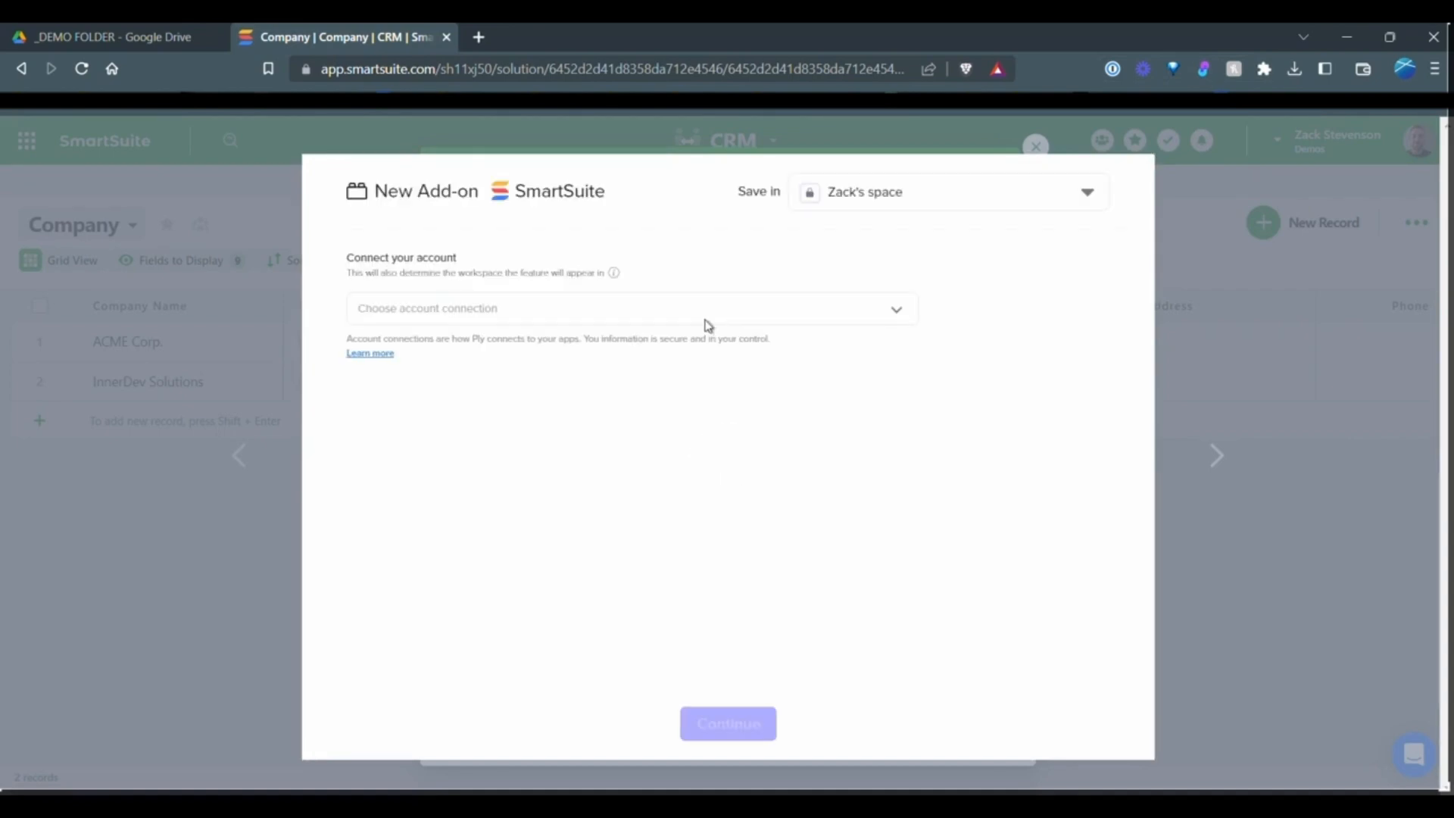
{"action": "left_click", "coordinate": [630, 308]}
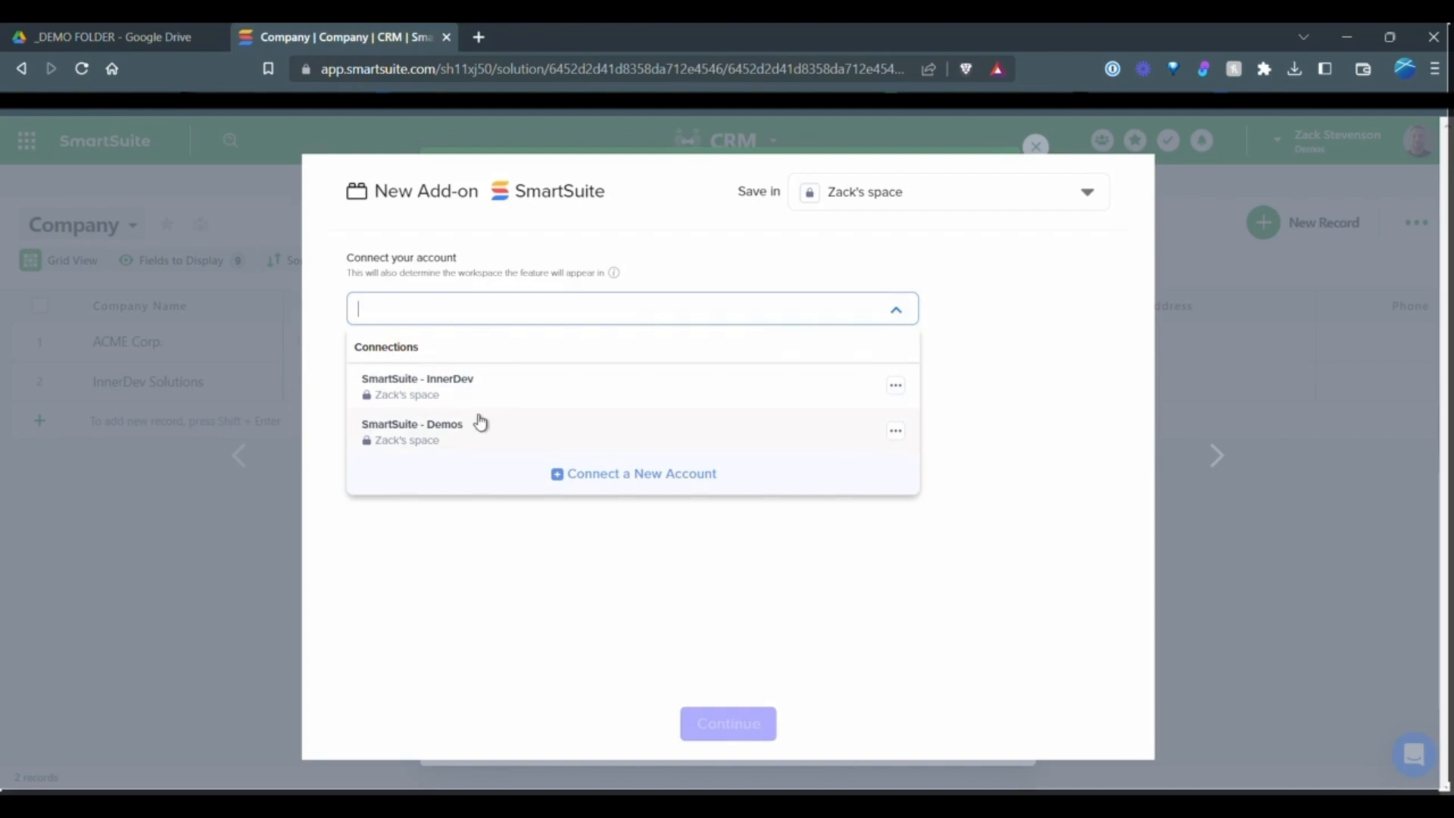
{"action": "mouse_move", "coordinate": [466, 430]}
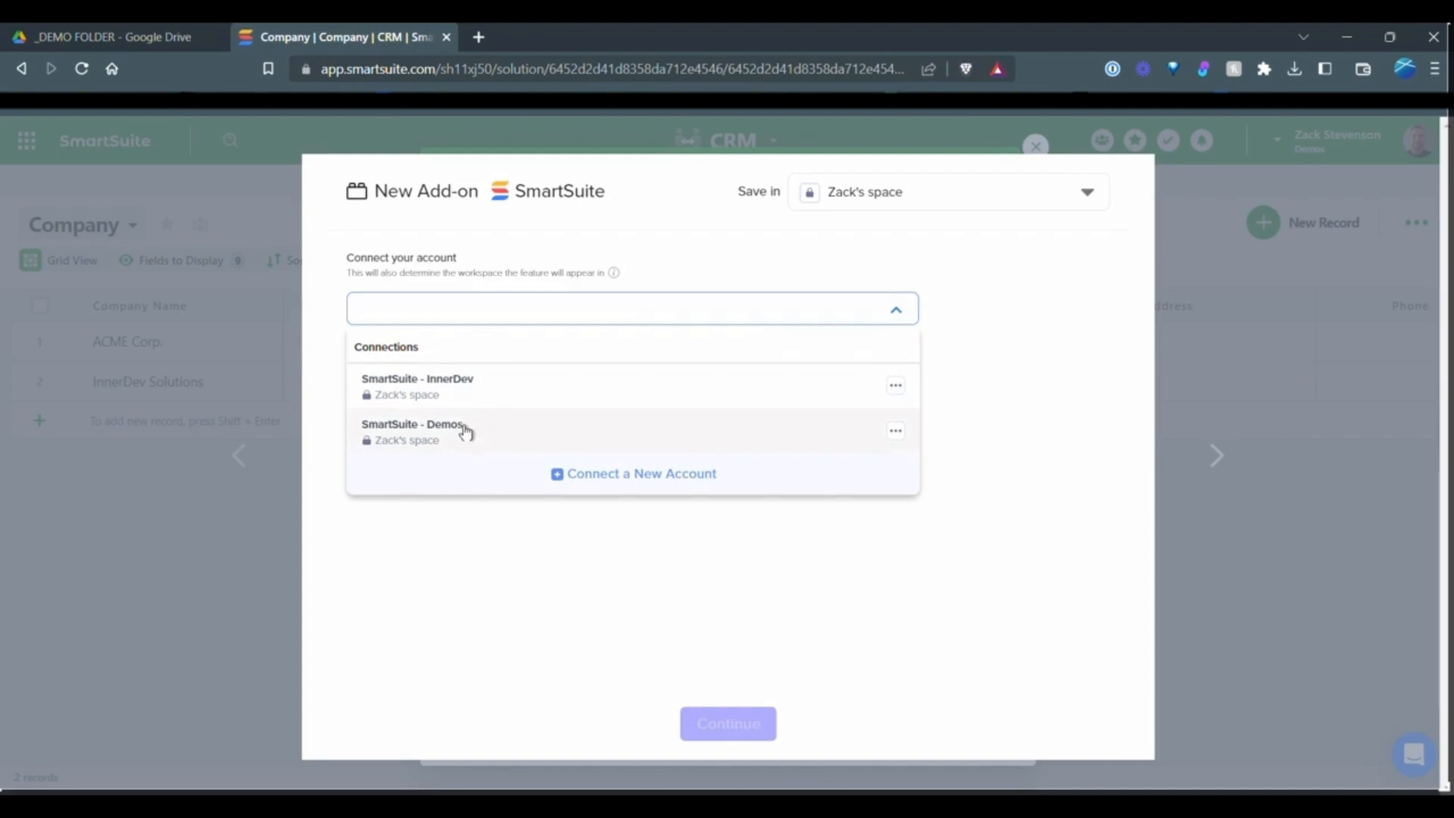
{"action": "left_click", "coordinate": [413, 431]}
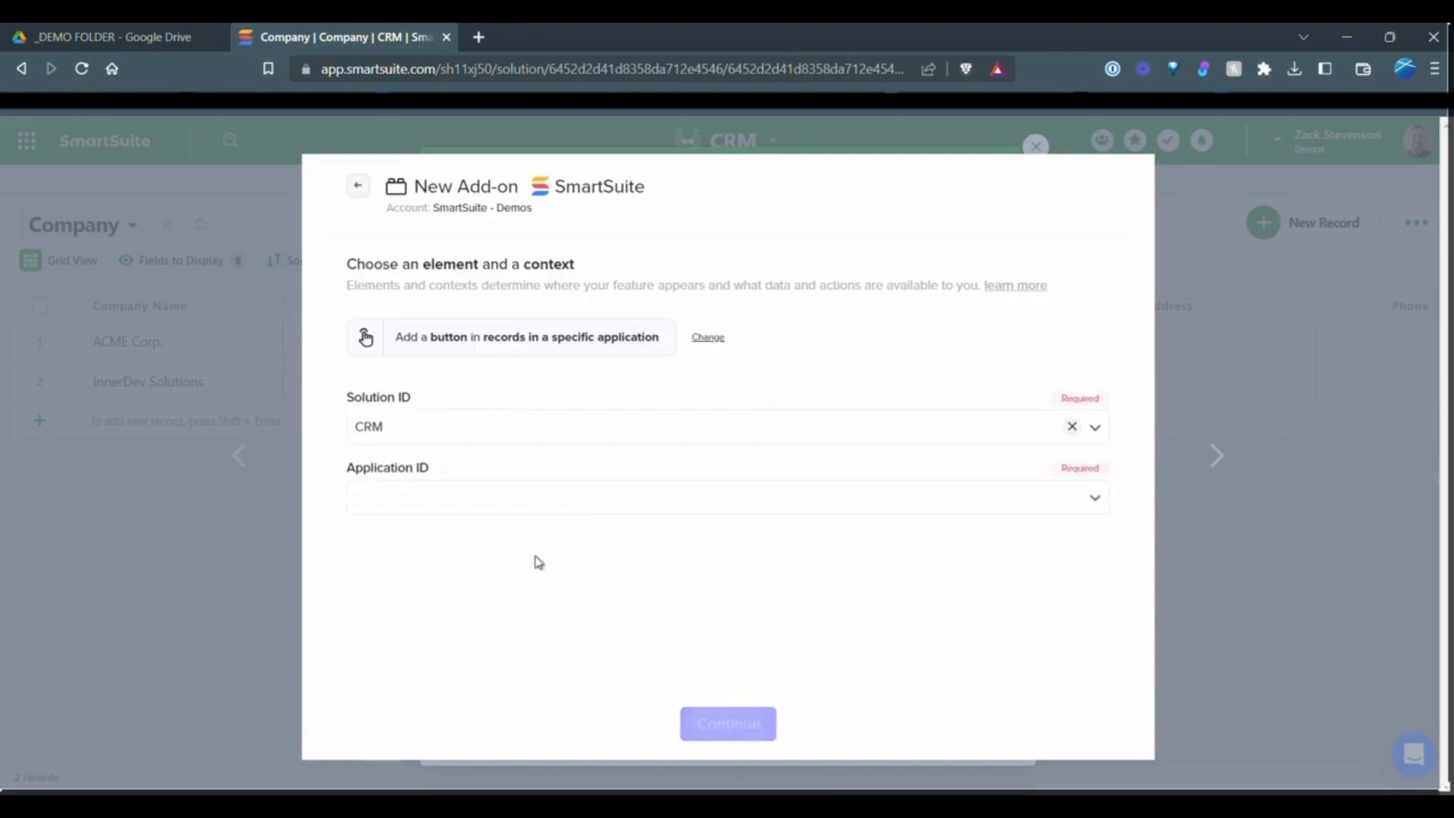
{"action": "mouse_move", "coordinate": [346, 492]}
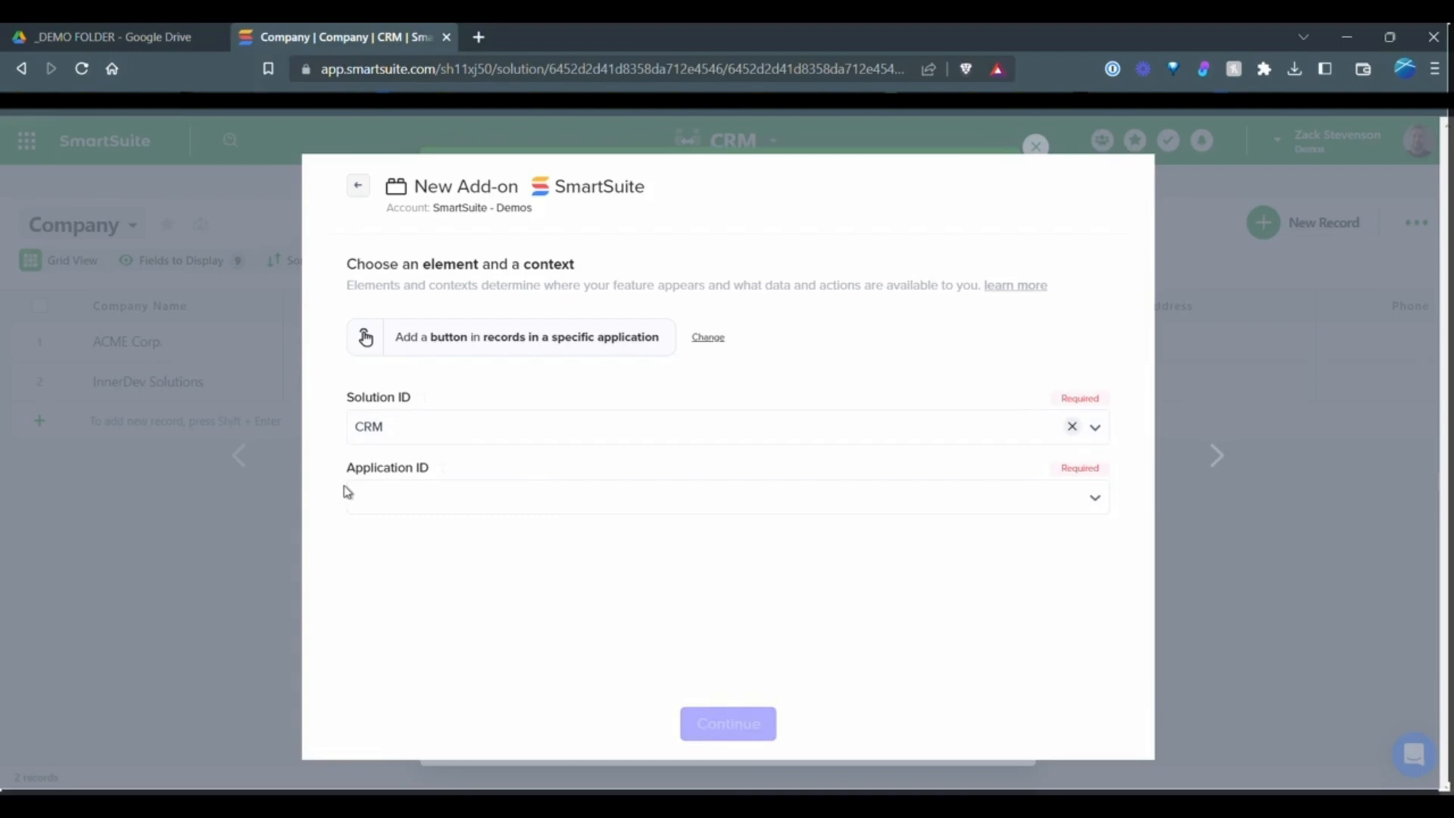
{"action": "mouse_move", "coordinate": [416, 409]}
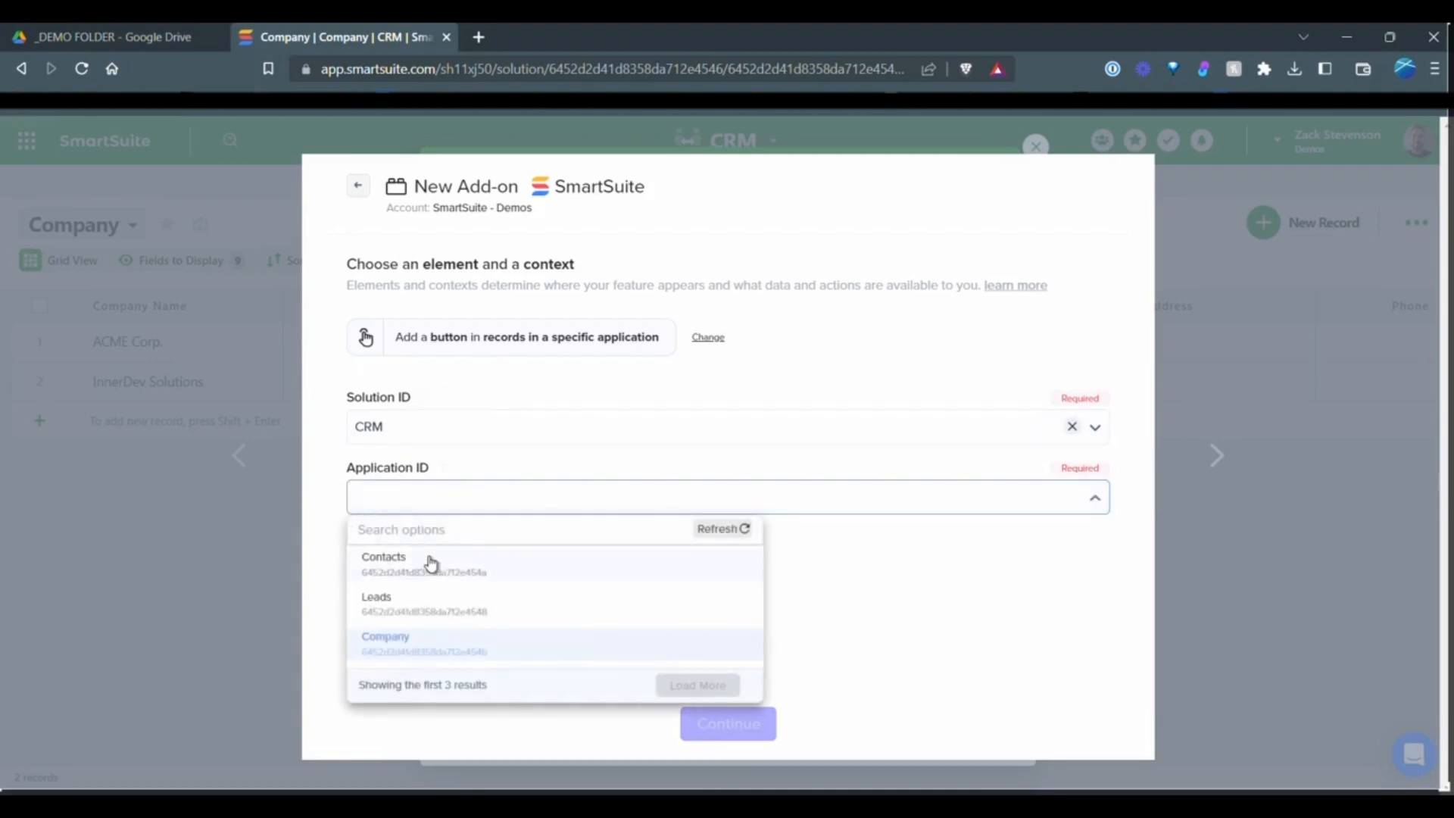
{"action": "left_click", "coordinate": [385, 636]}
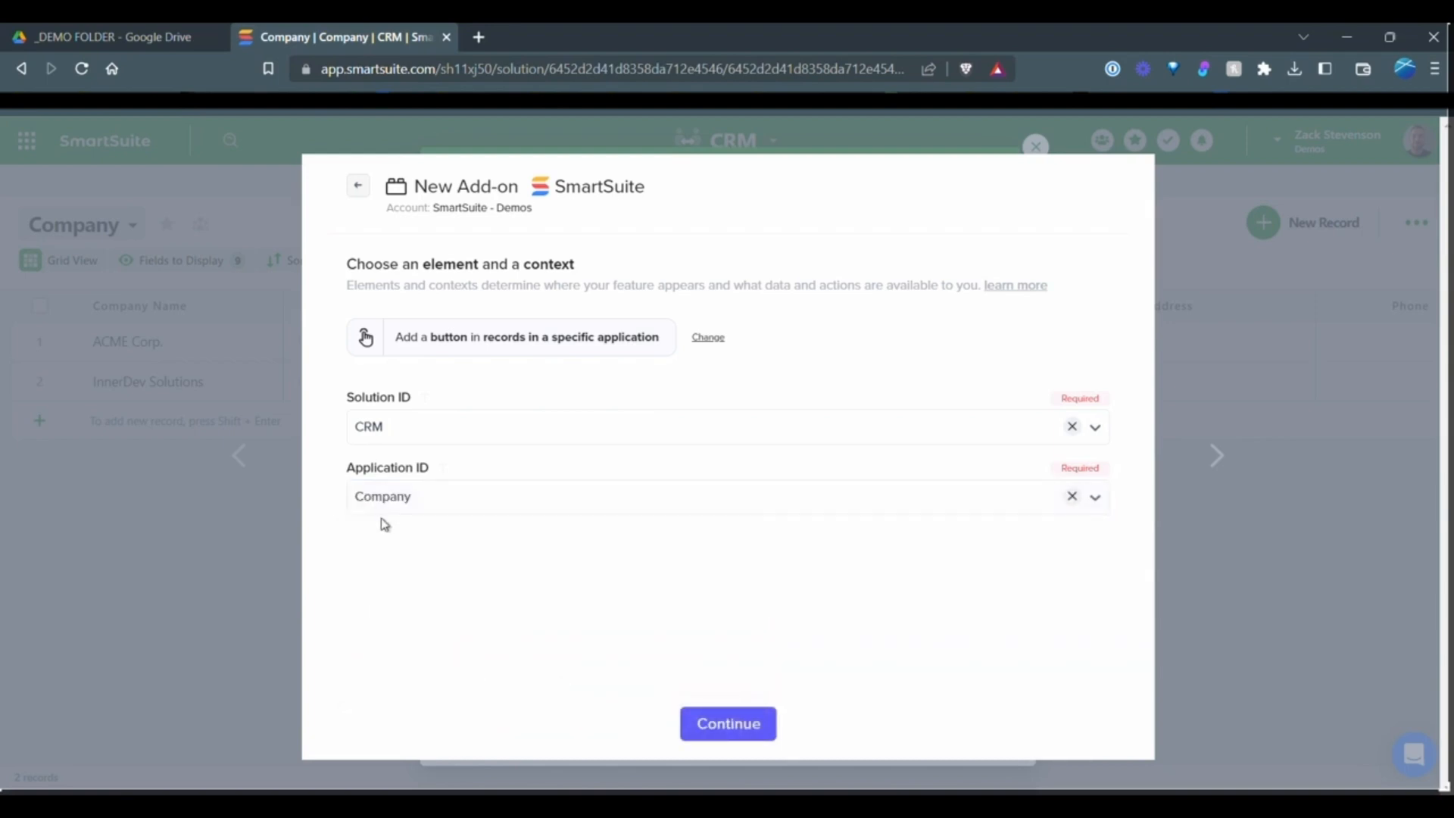
{"action": "mouse_move", "coordinate": [297, 146]}
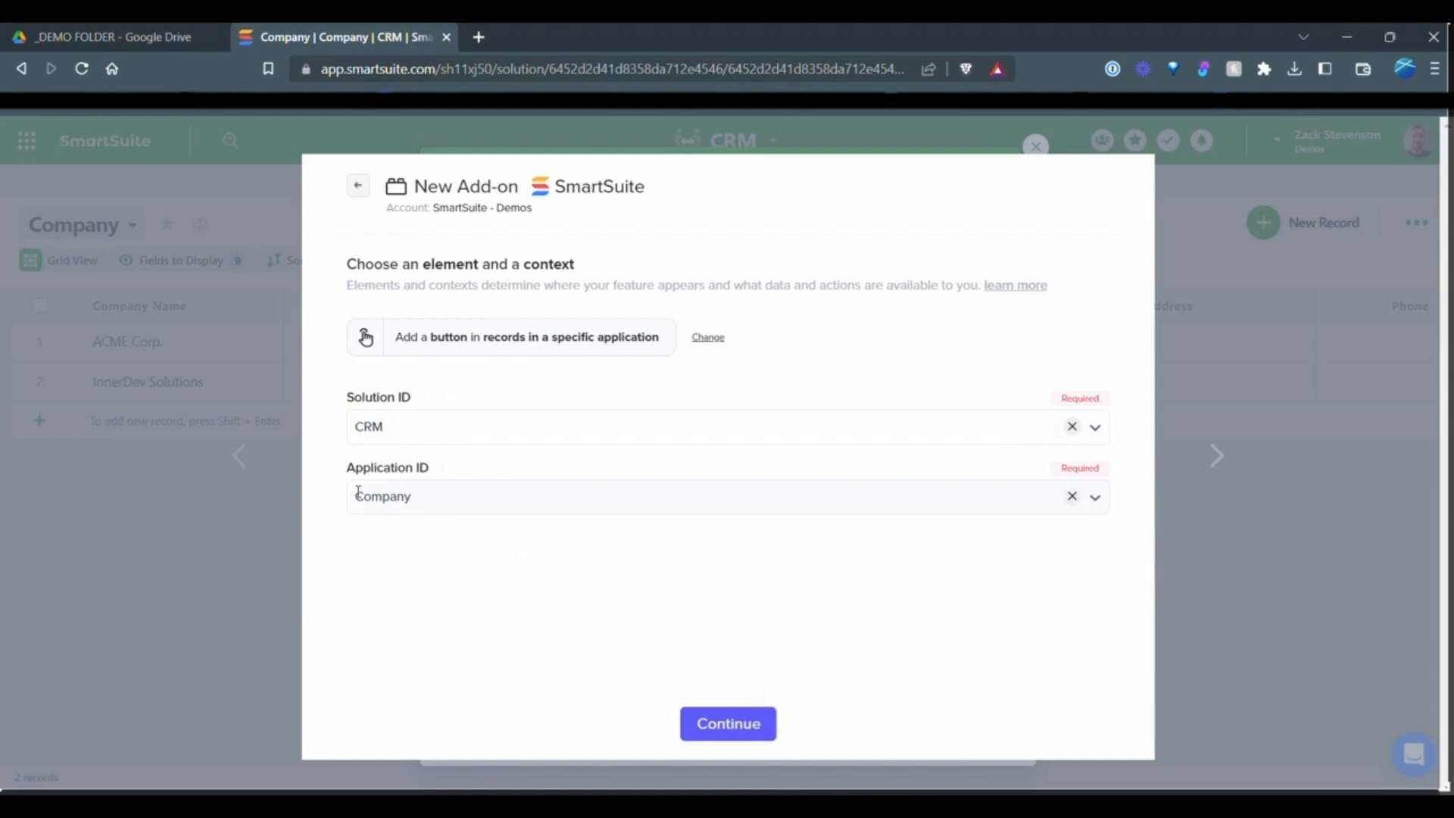
{"action": "mouse_move", "coordinate": [621, 767]}
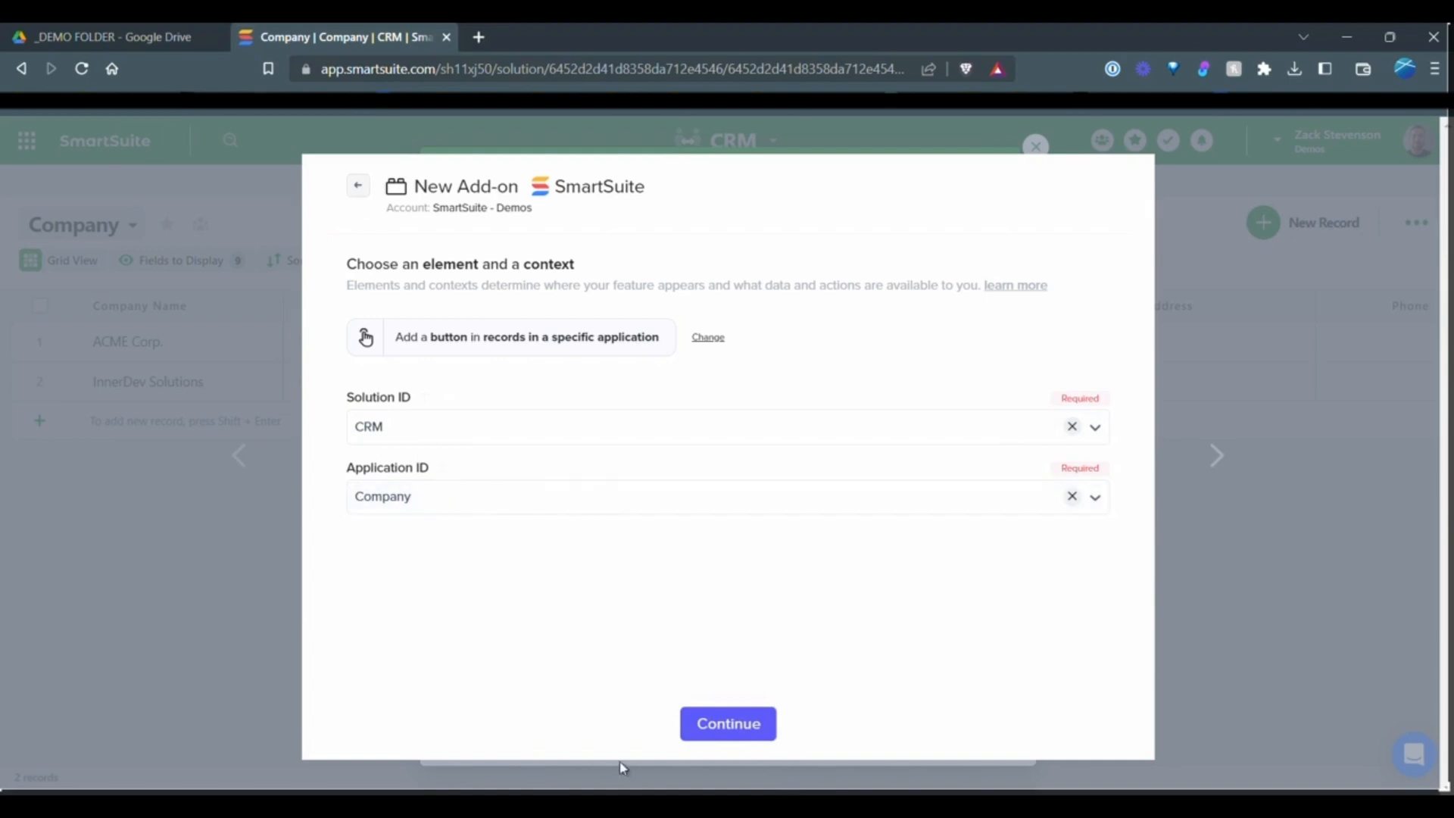
{"action": "left_click", "coordinate": [727, 723]}
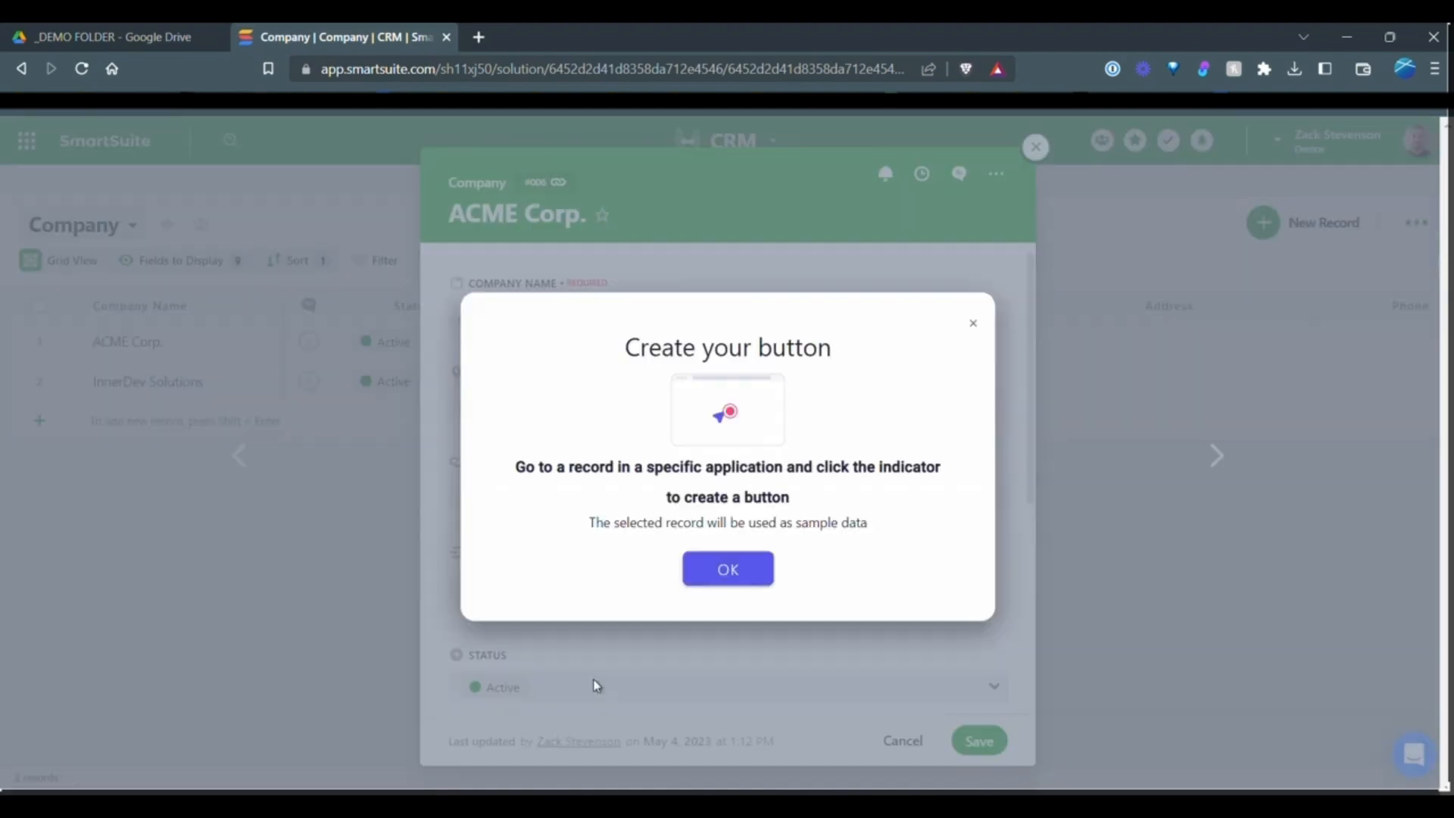
Place the button in the record header with a purple Drive folder icon.
{"action": "left_click", "coordinate": [727, 569]}
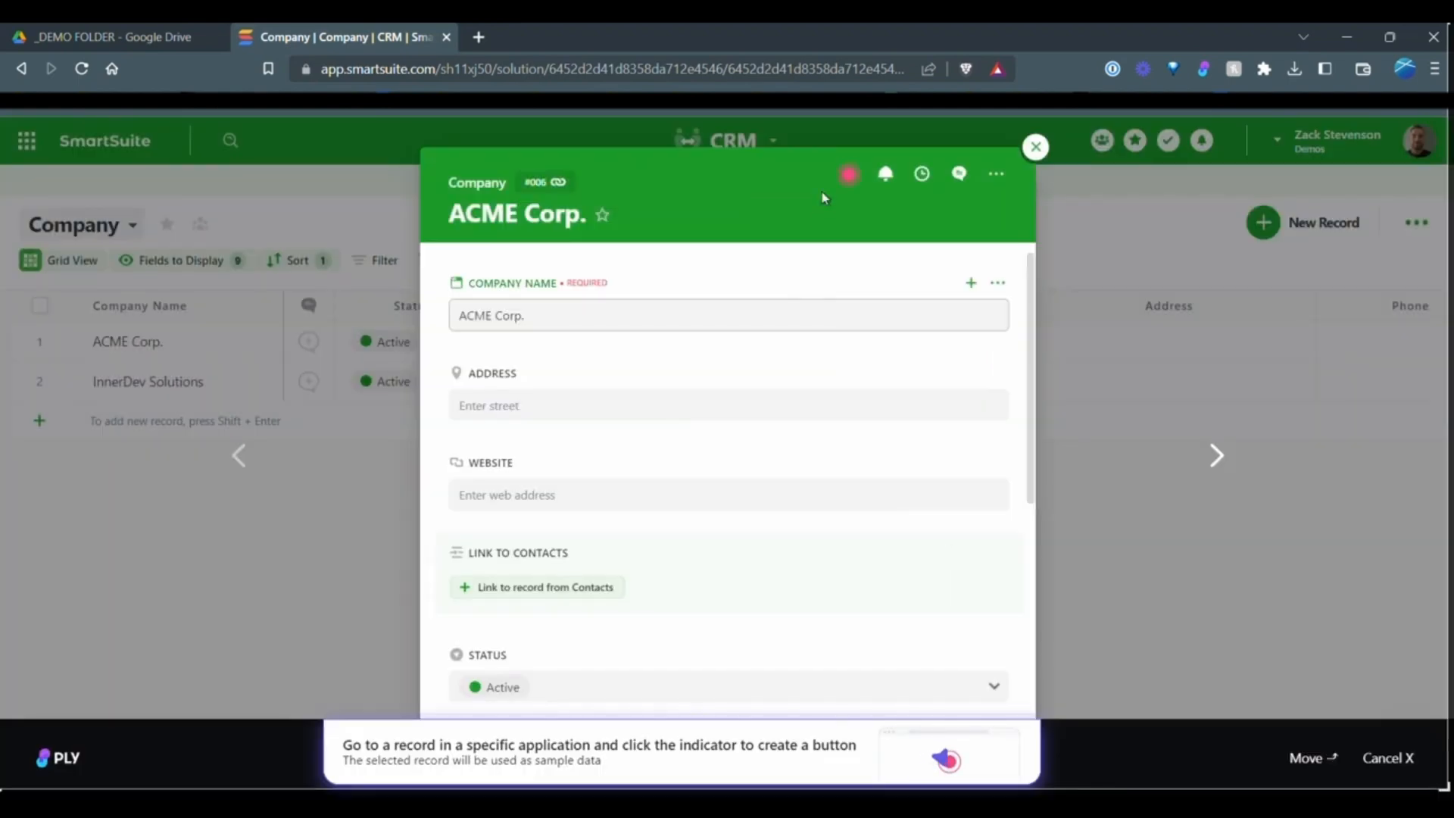
{"action": "left_click", "coordinate": [847, 174]}
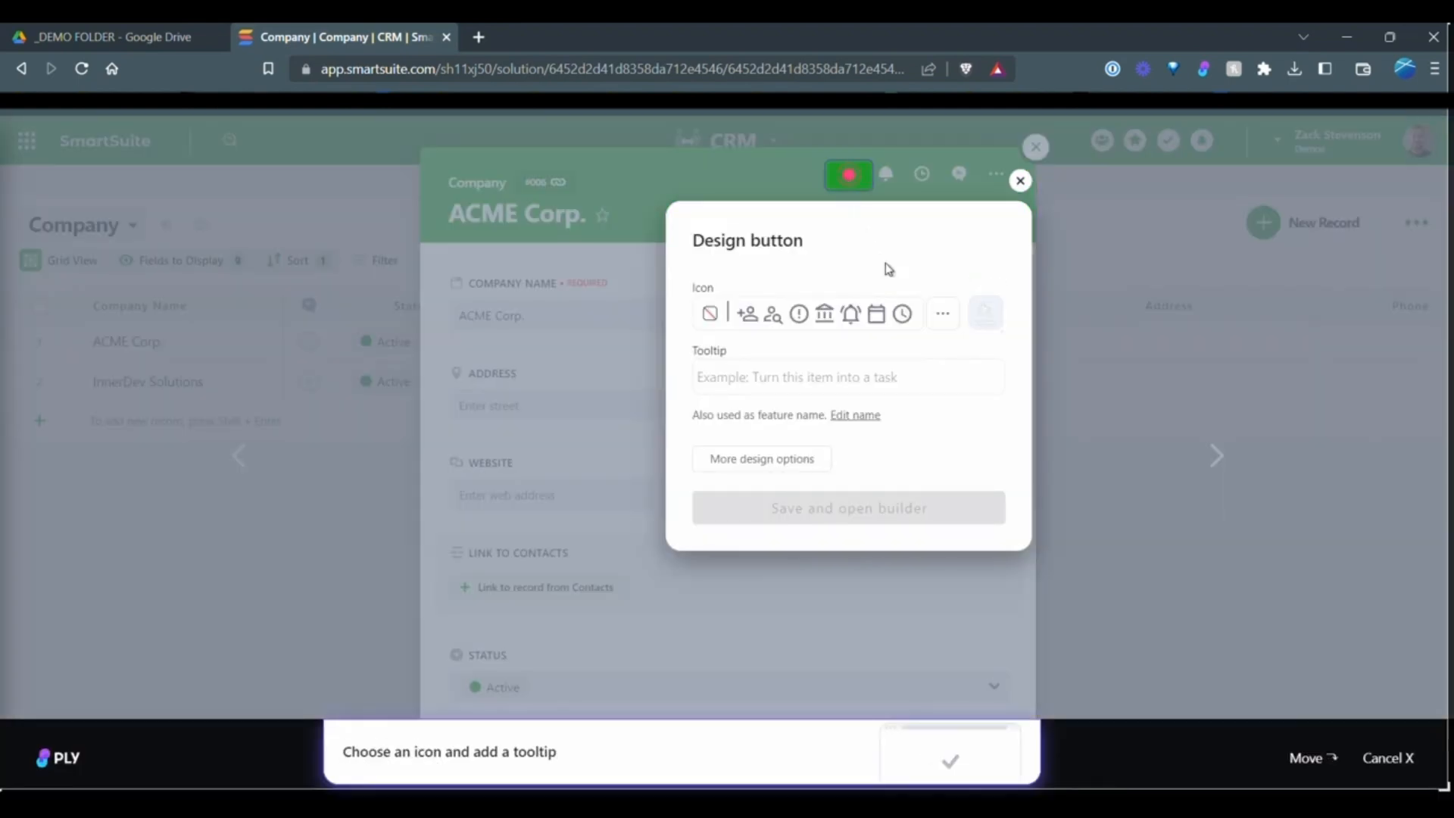
{"action": "left_click", "coordinate": [942, 313]}
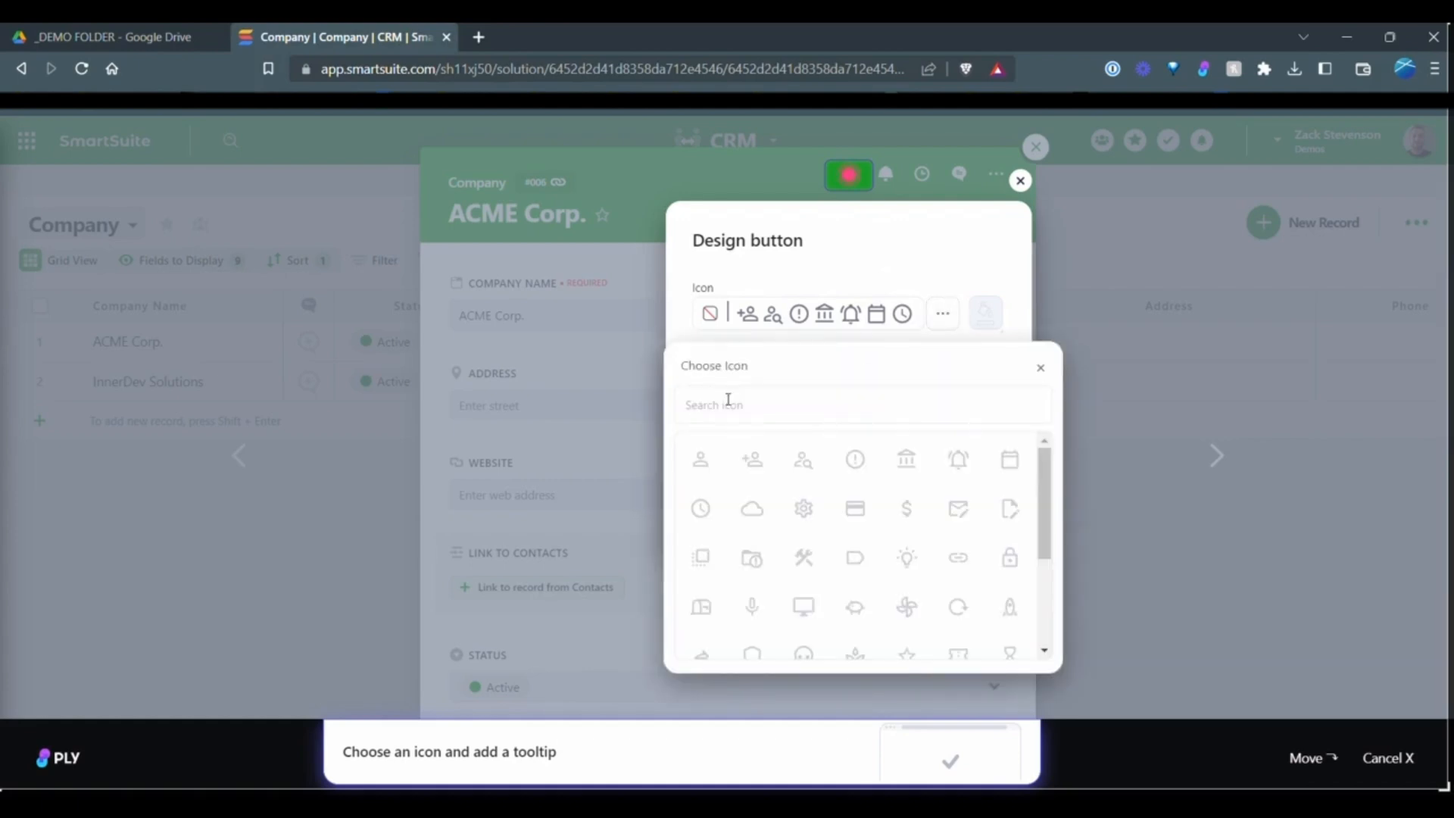
{"action": "type", "text": "d"}
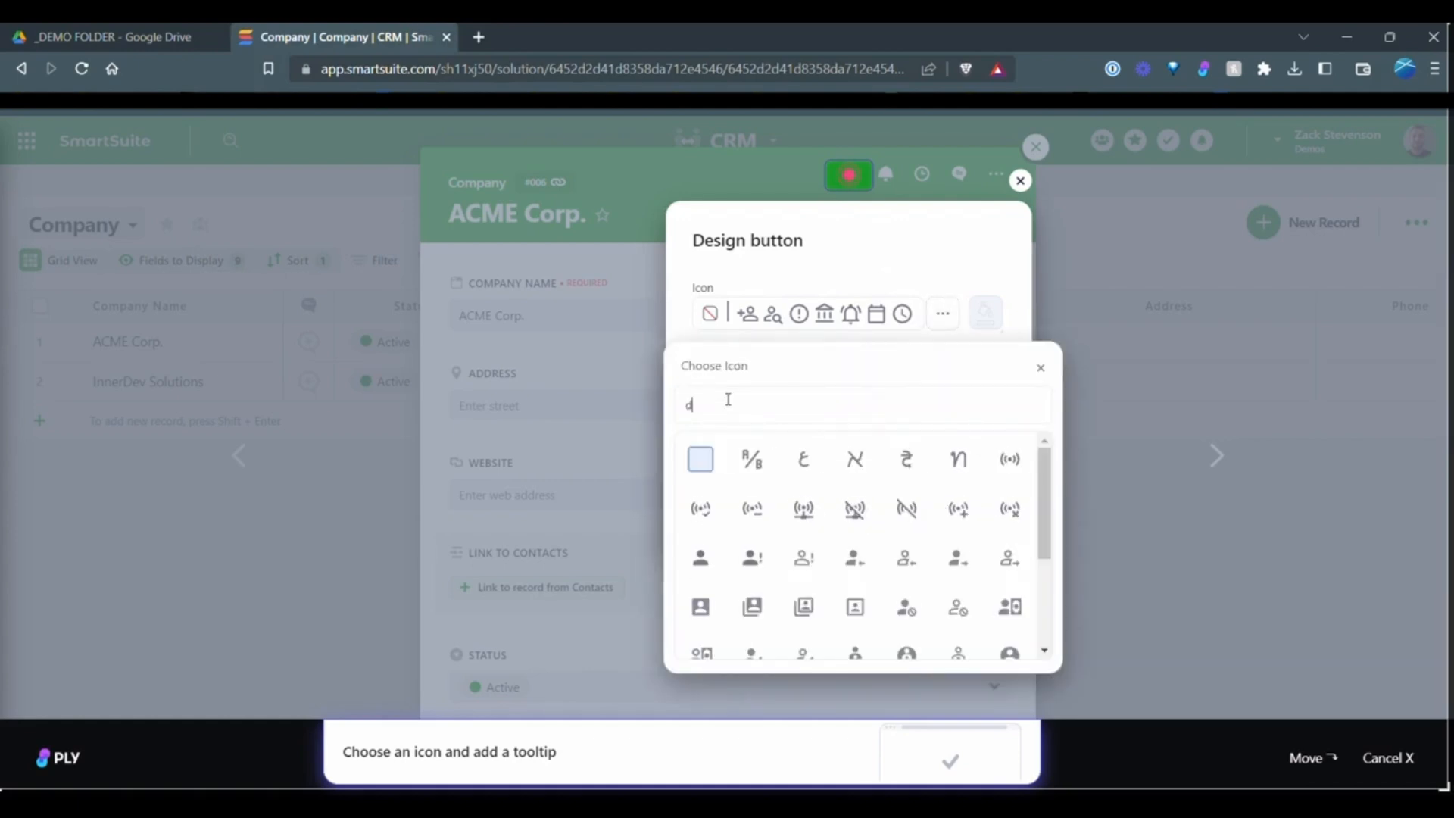
{"action": "type", "text": "ri"}
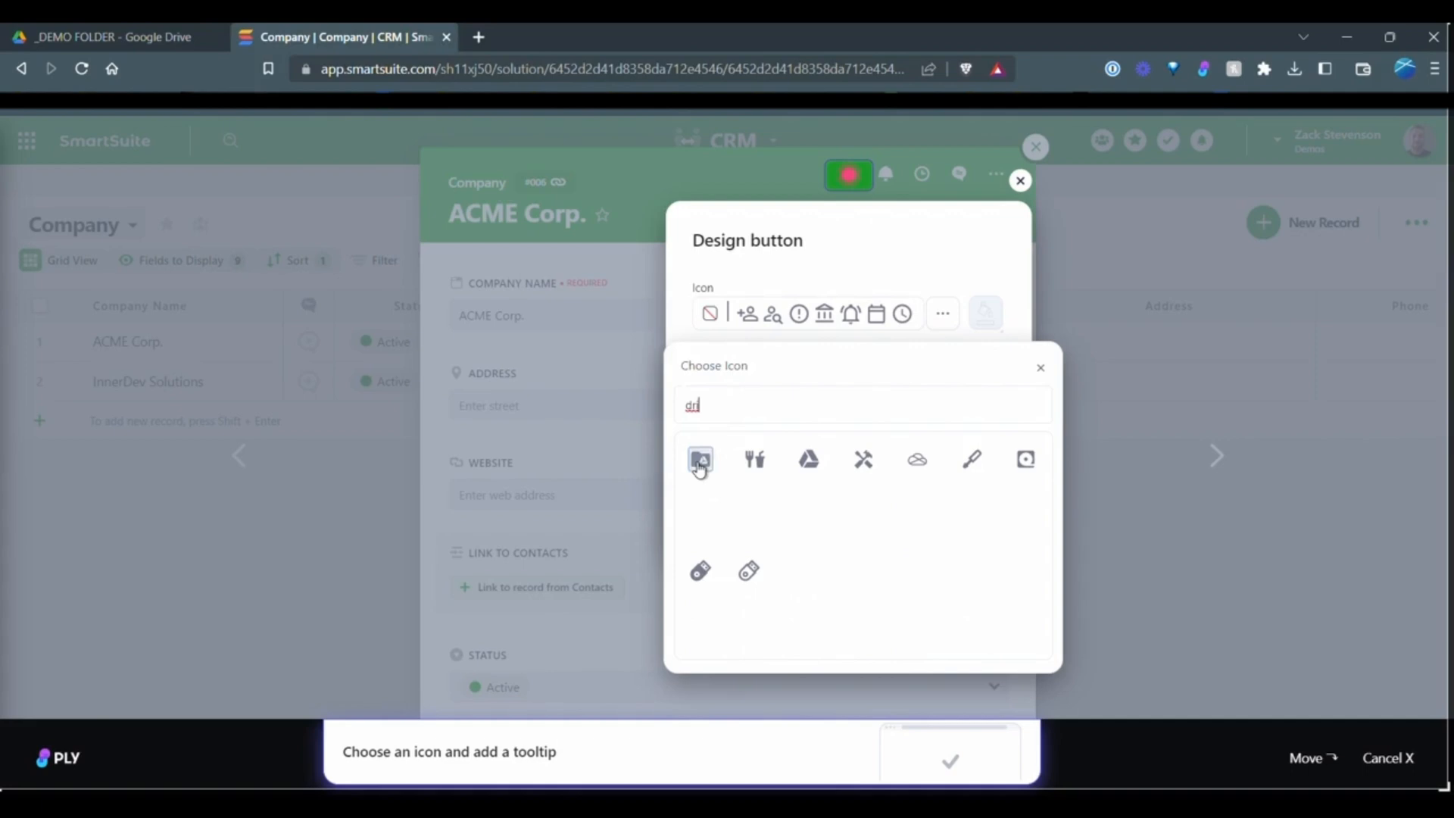
{"action": "left_click", "coordinate": [964, 311]}
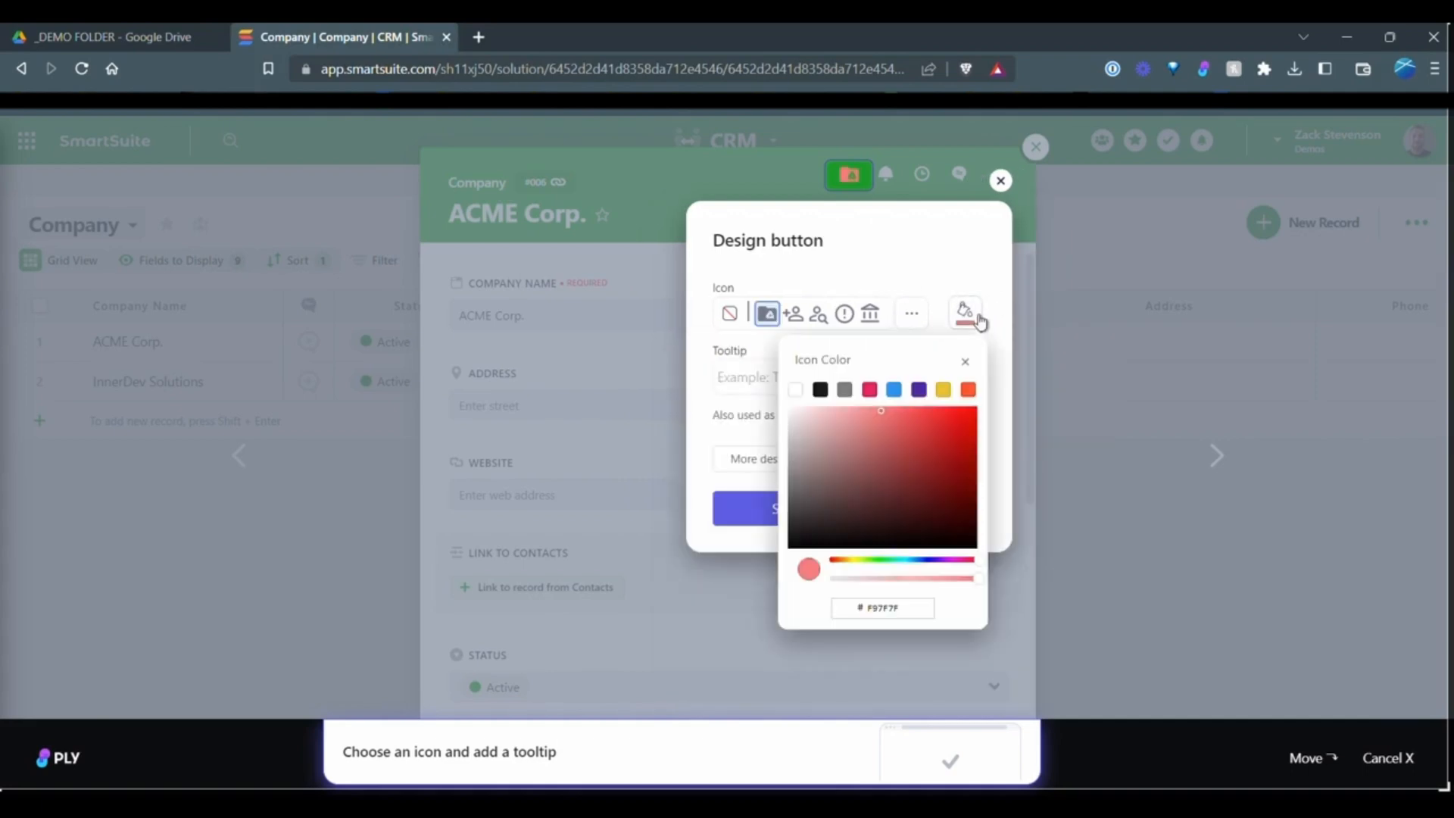
{"action": "left_click", "coordinate": [918, 389]}
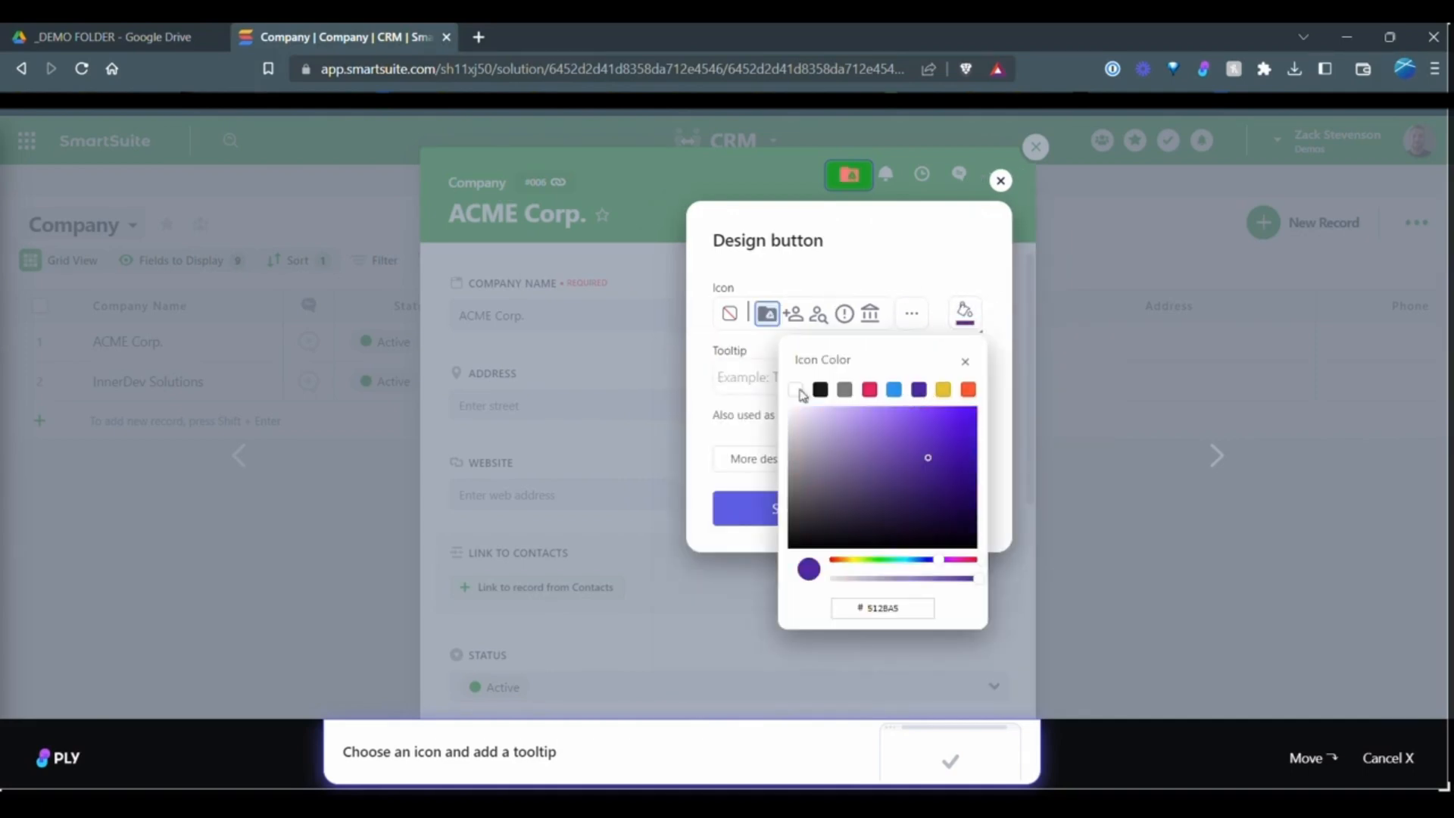
Set the tooltip to 'Create folder in GDrive' and save the button design.
{"action": "left_click", "coordinate": [964, 360]}
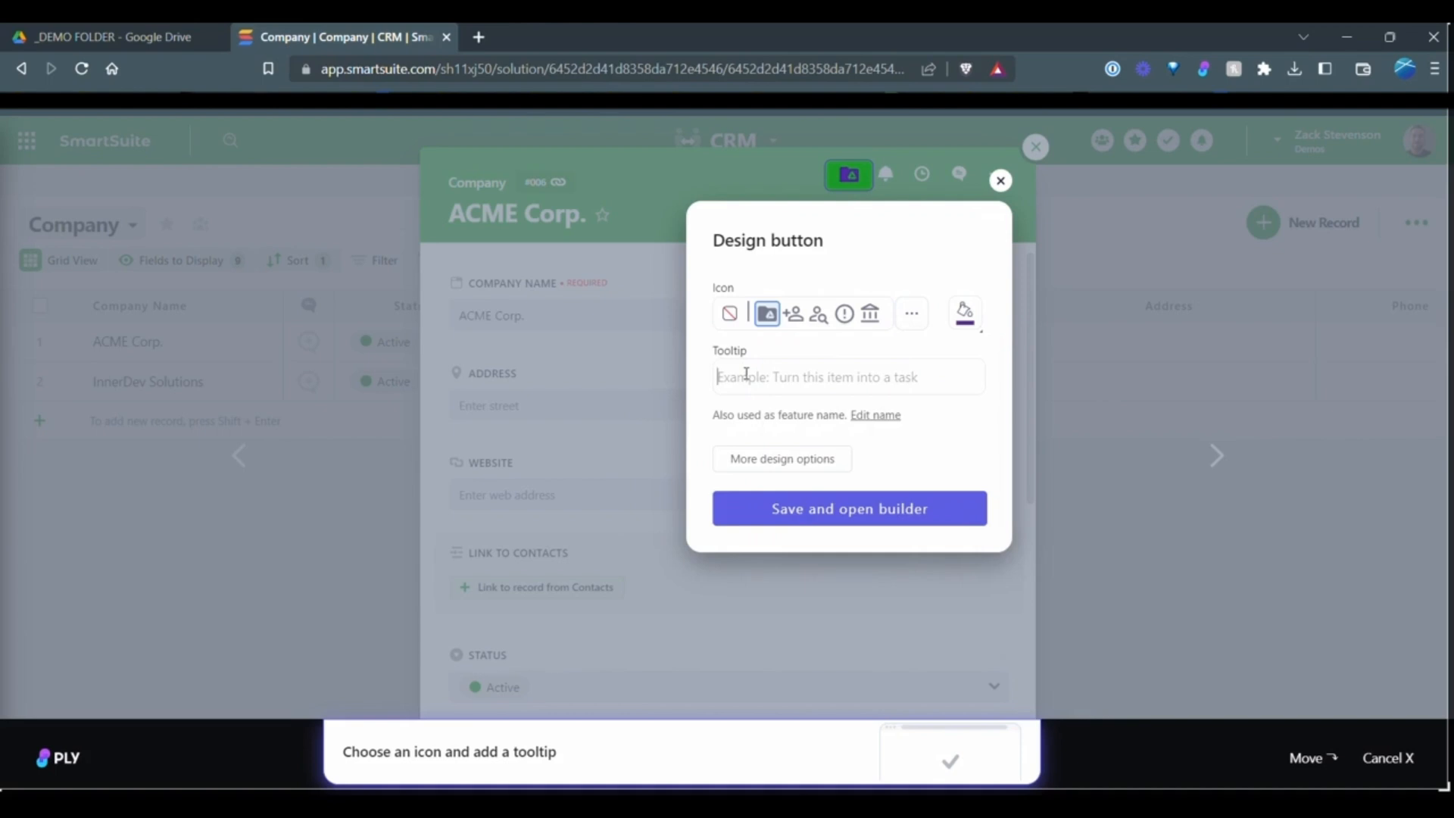
{"action": "type", "text": "Create"}
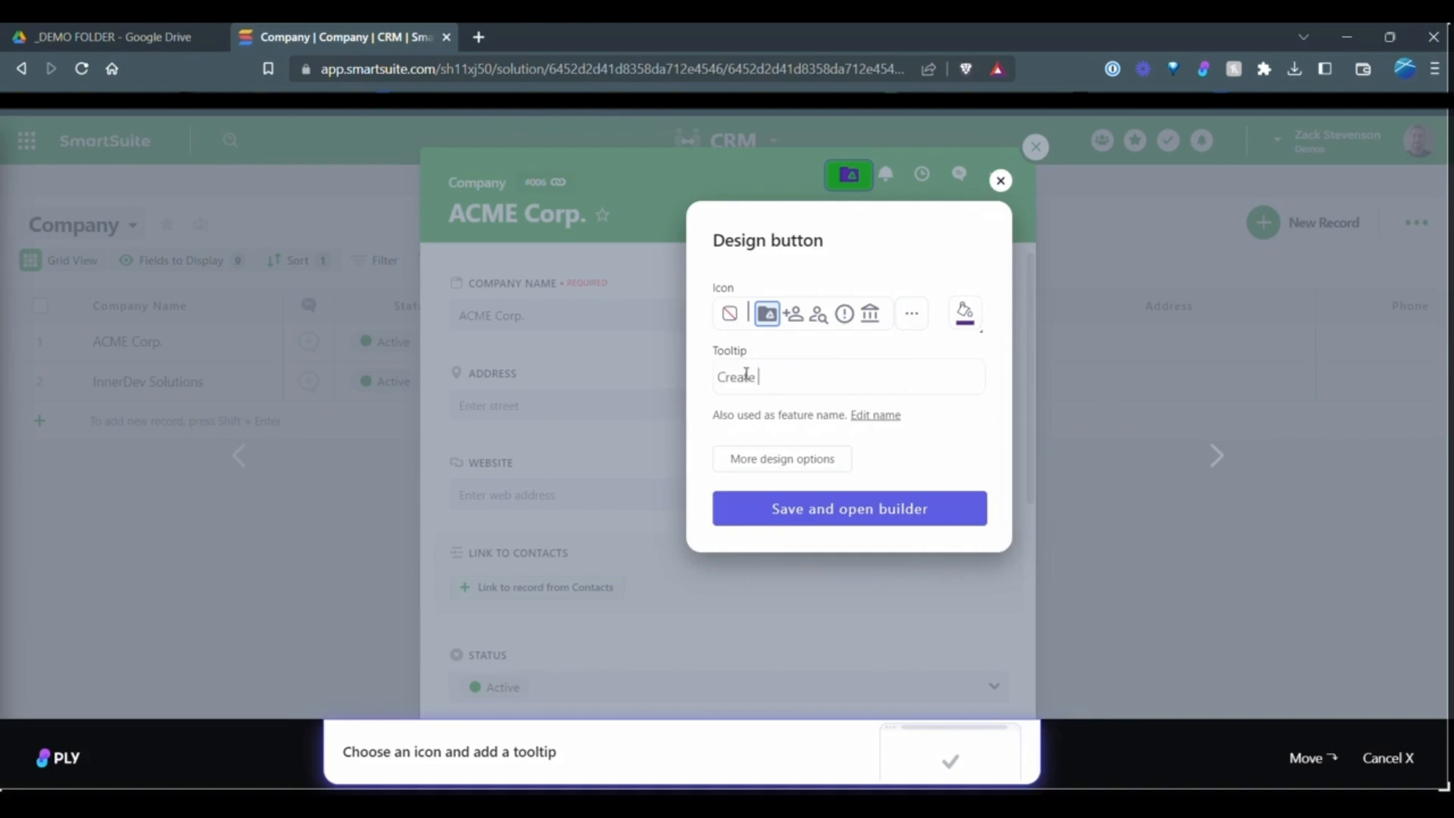
{"action": "type", "text": "folder in"}
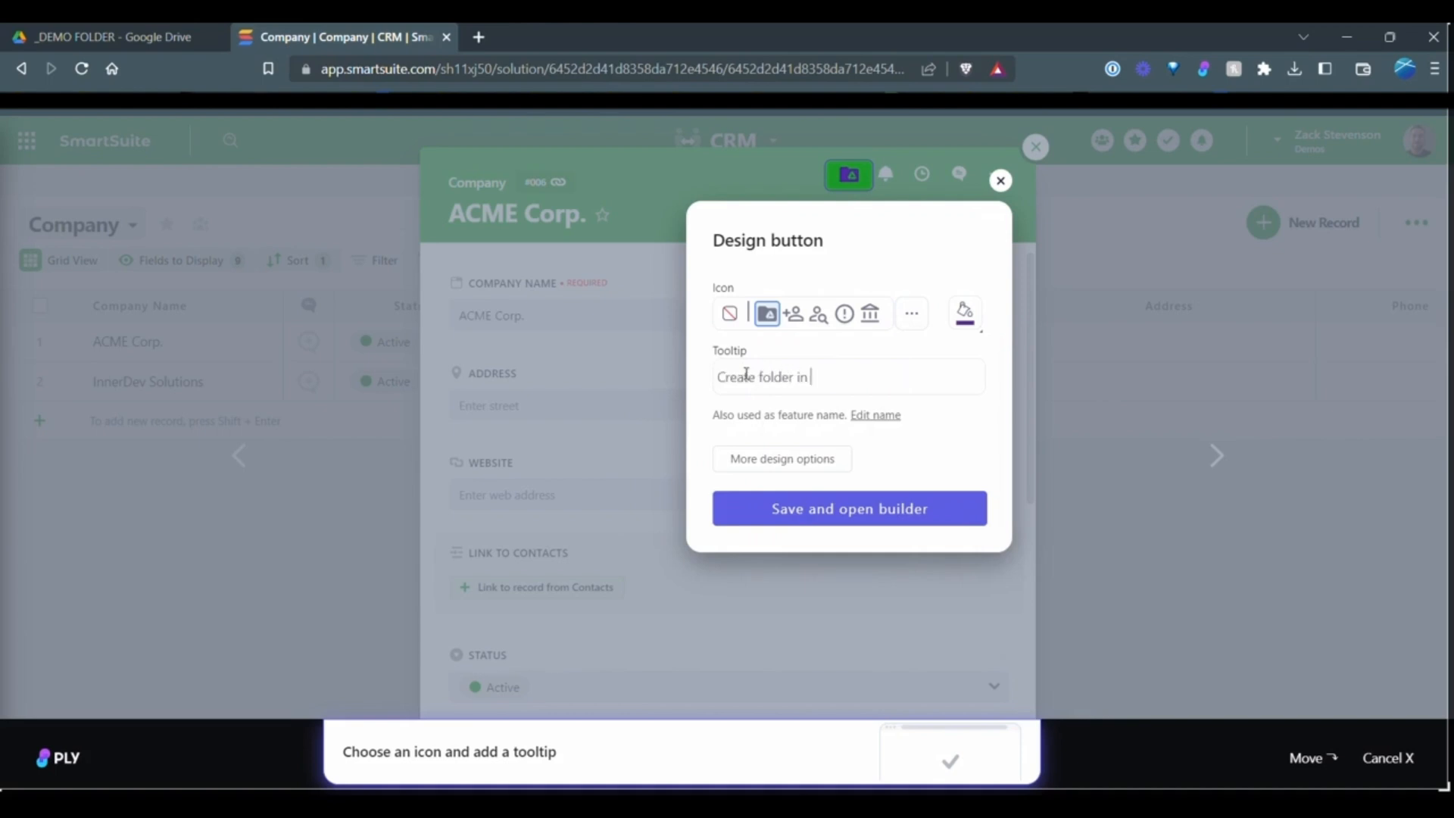
{"action": "type", "text": "GDrive"}
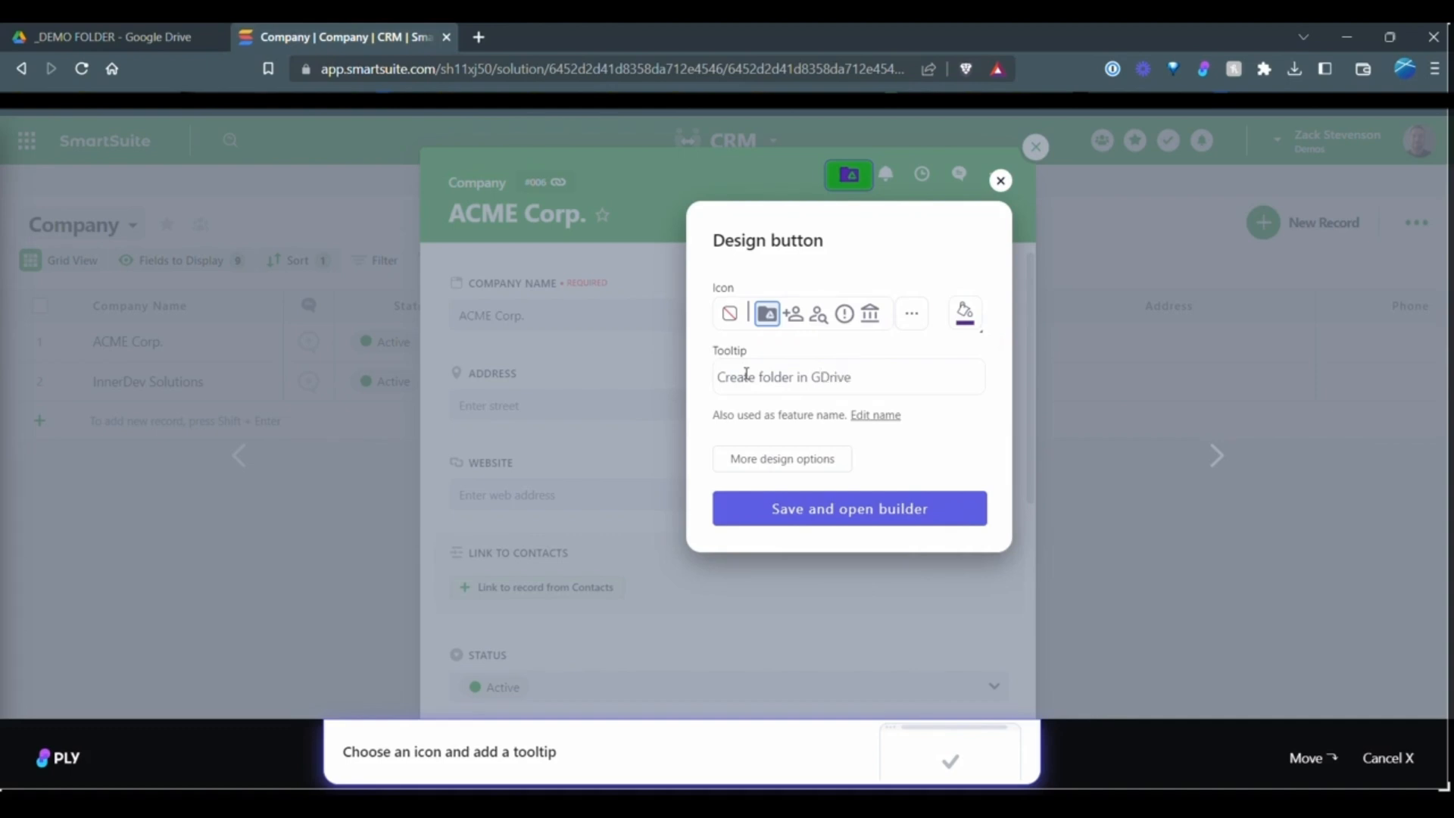
{"action": "left_click", "coordinate": [847, 508]}
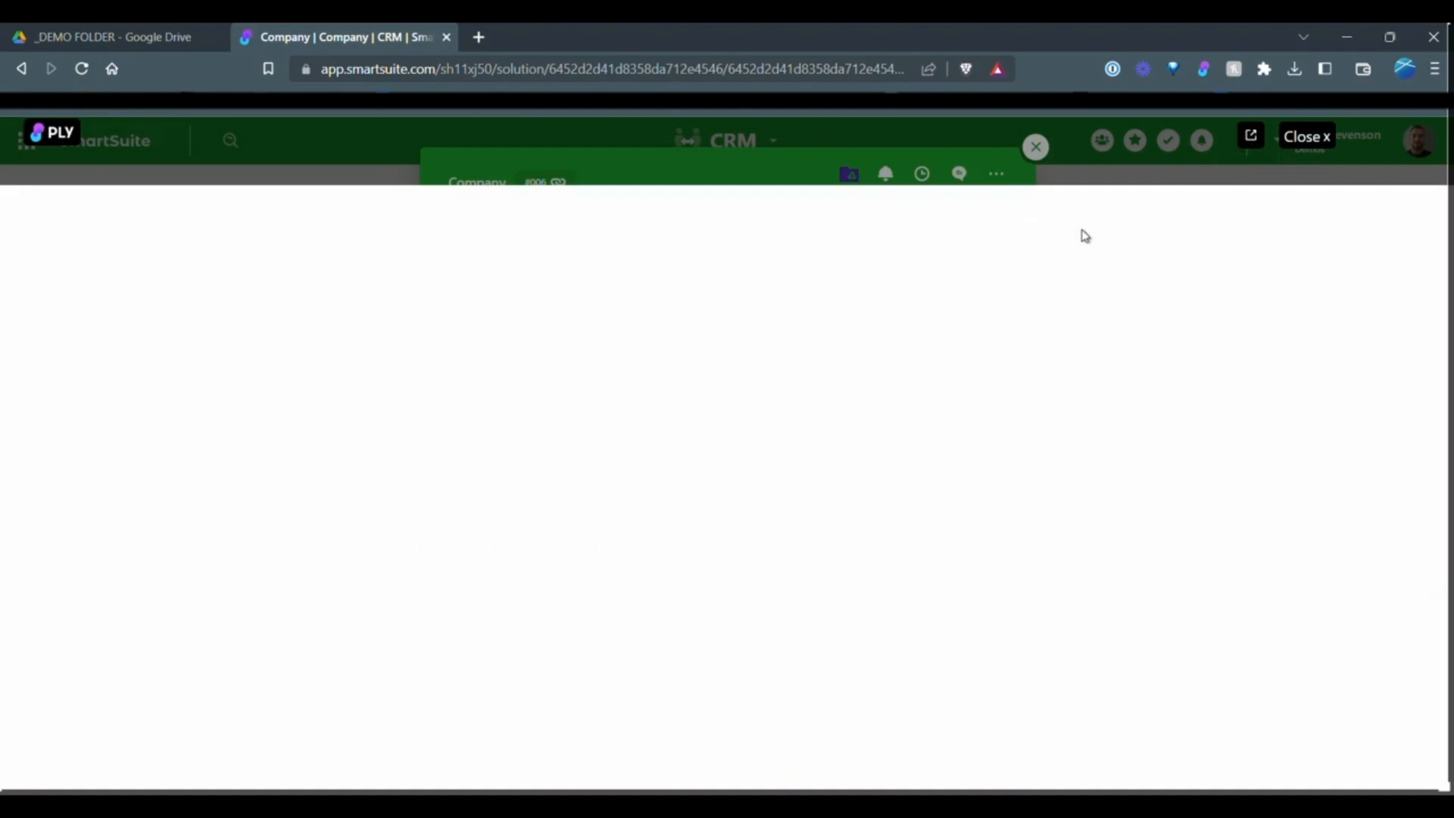
Check the unpublished folder button and empty Google Drive field on ACME Corp.
{"action": "left_click", "coordinate": [478, 37]}
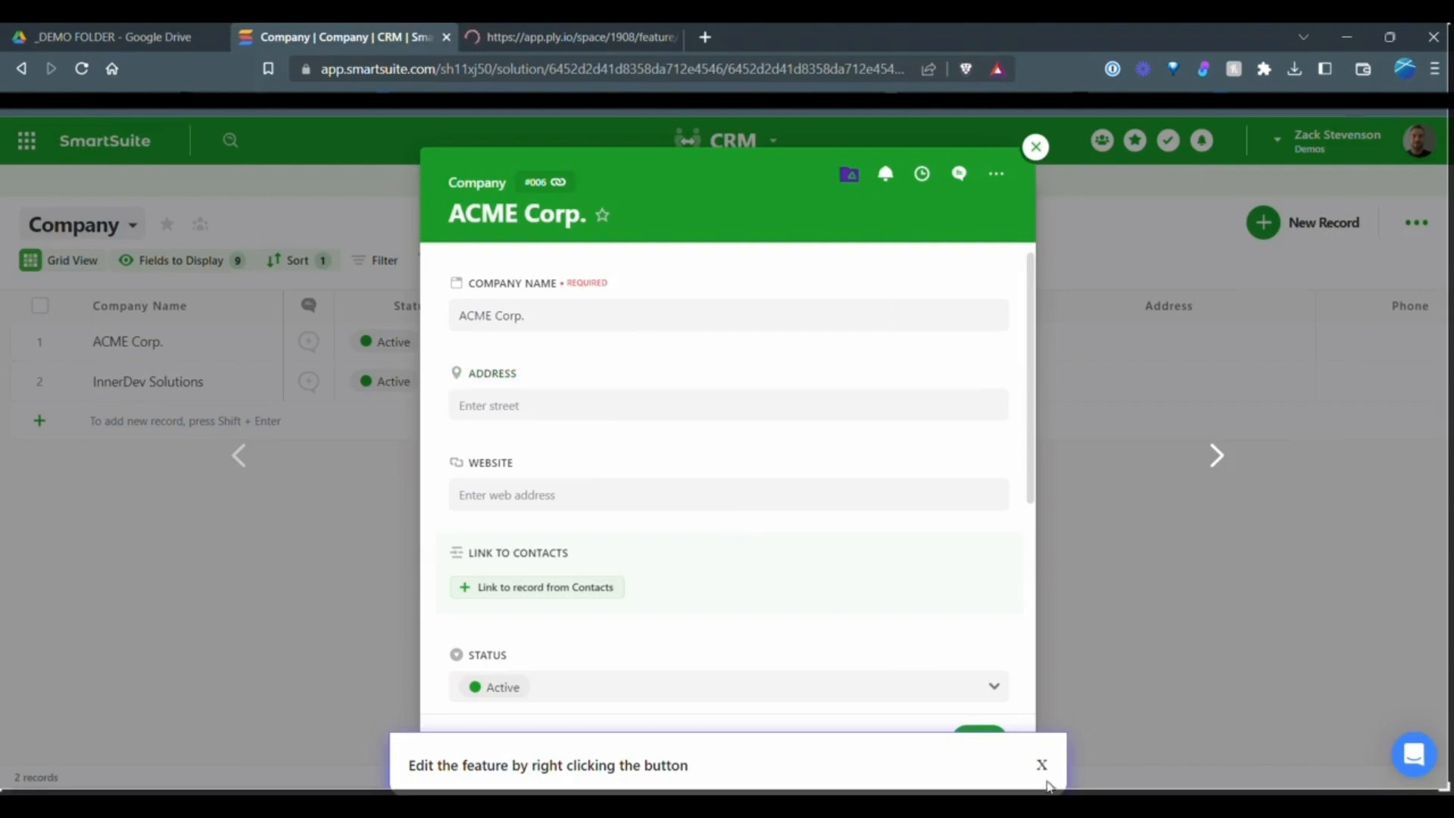
{"action": "left_click", "coordinate": [1041, 764]}
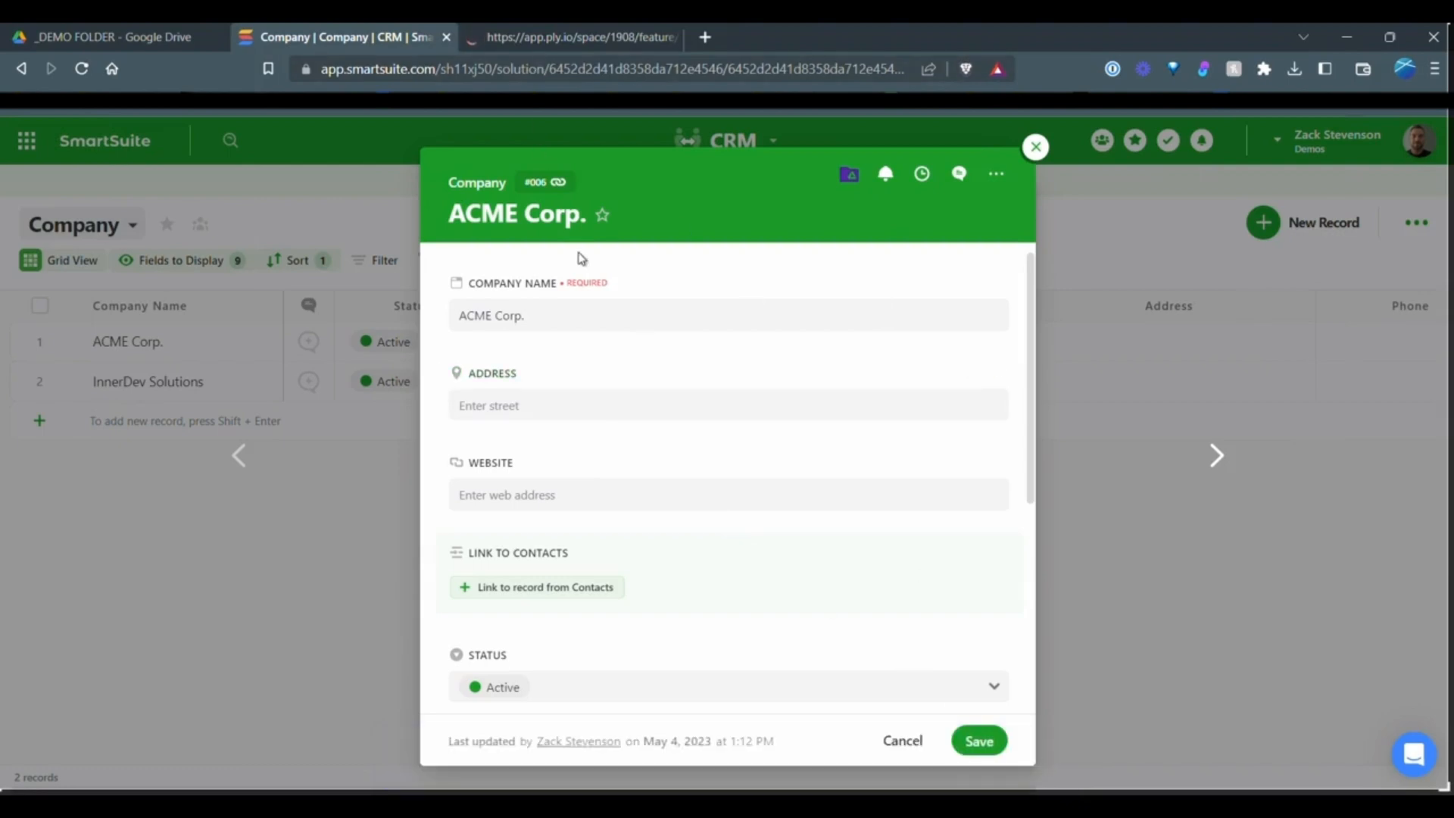
{"action": "scroll", "scroll_direction": "down", "scroll_amount": 3}
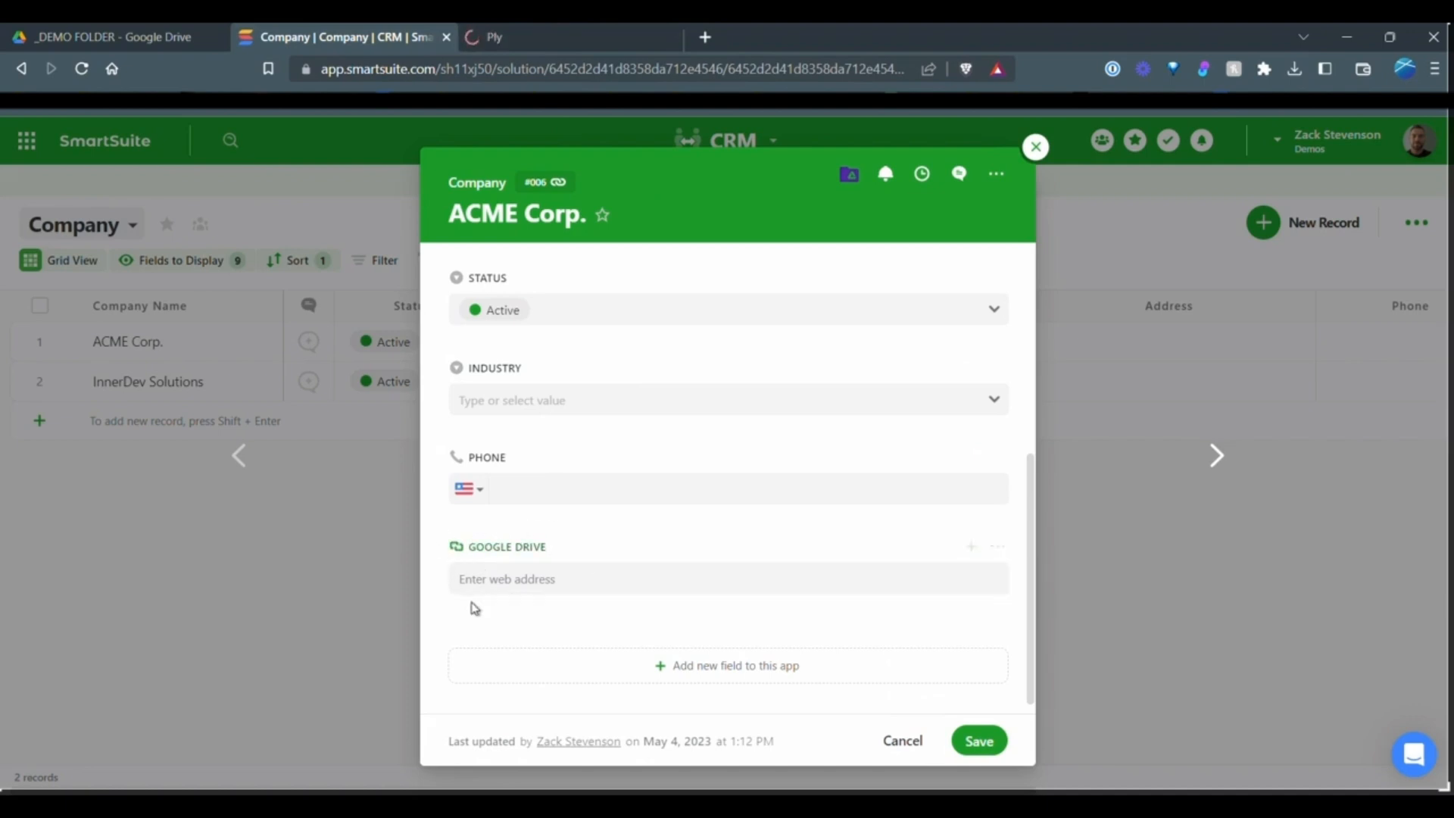
{"action": "mouse_move", "coordinate": [713, 612]}
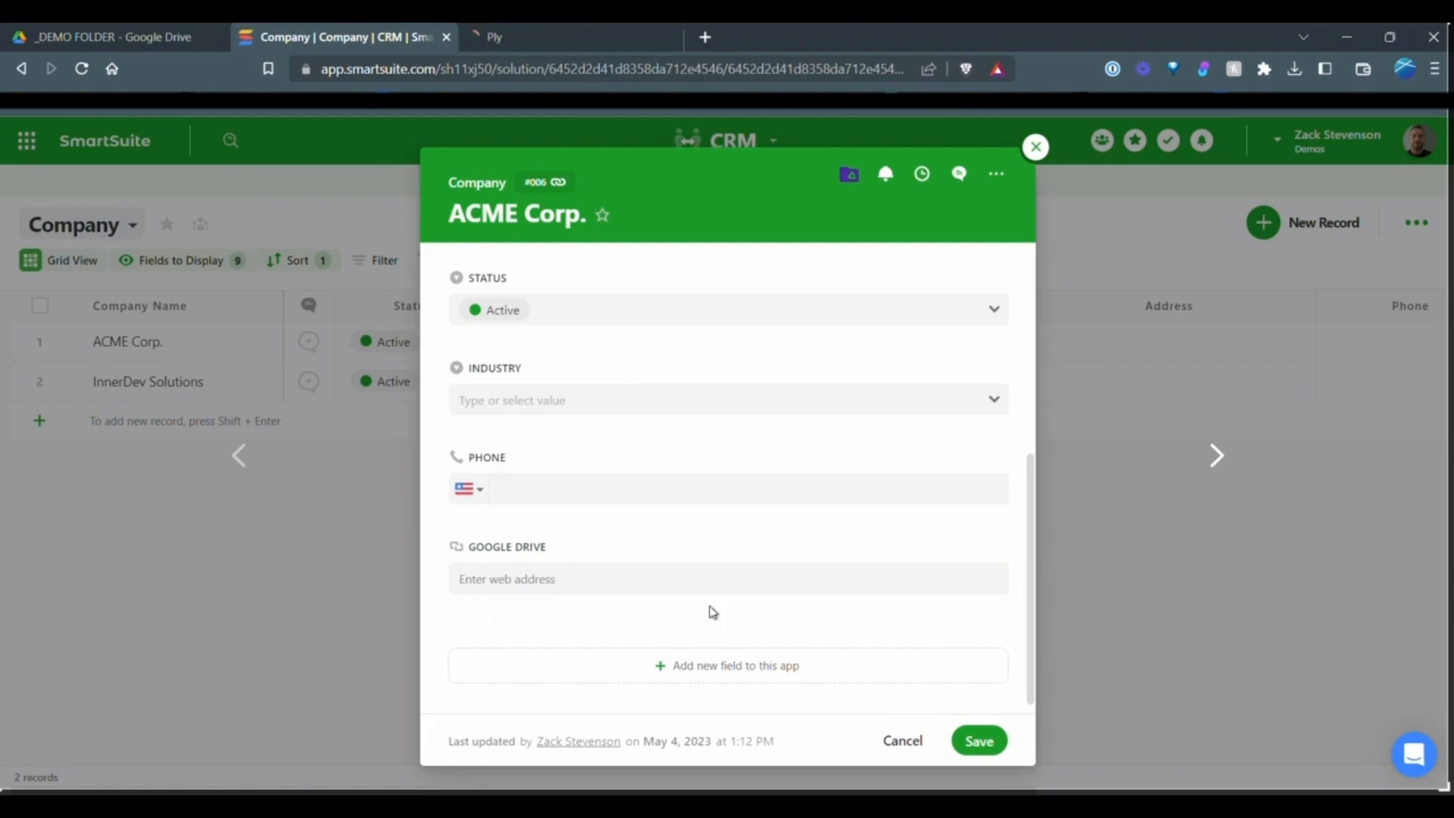
{"action": "mouse_move", "coordinate": [560, 637]}
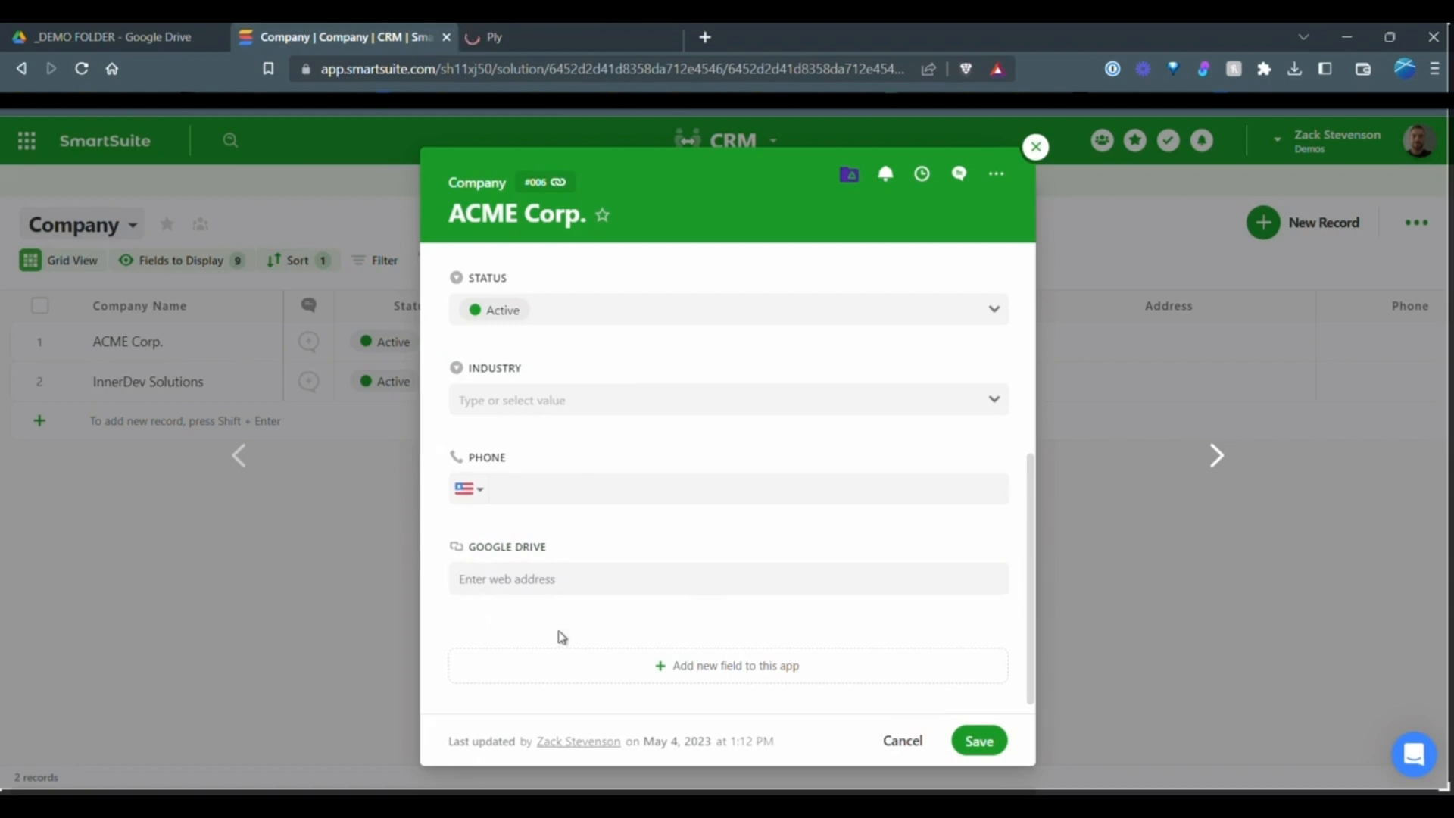
{"action": "scroll", "scroll_direction": "up", "scroll_amount": 3}
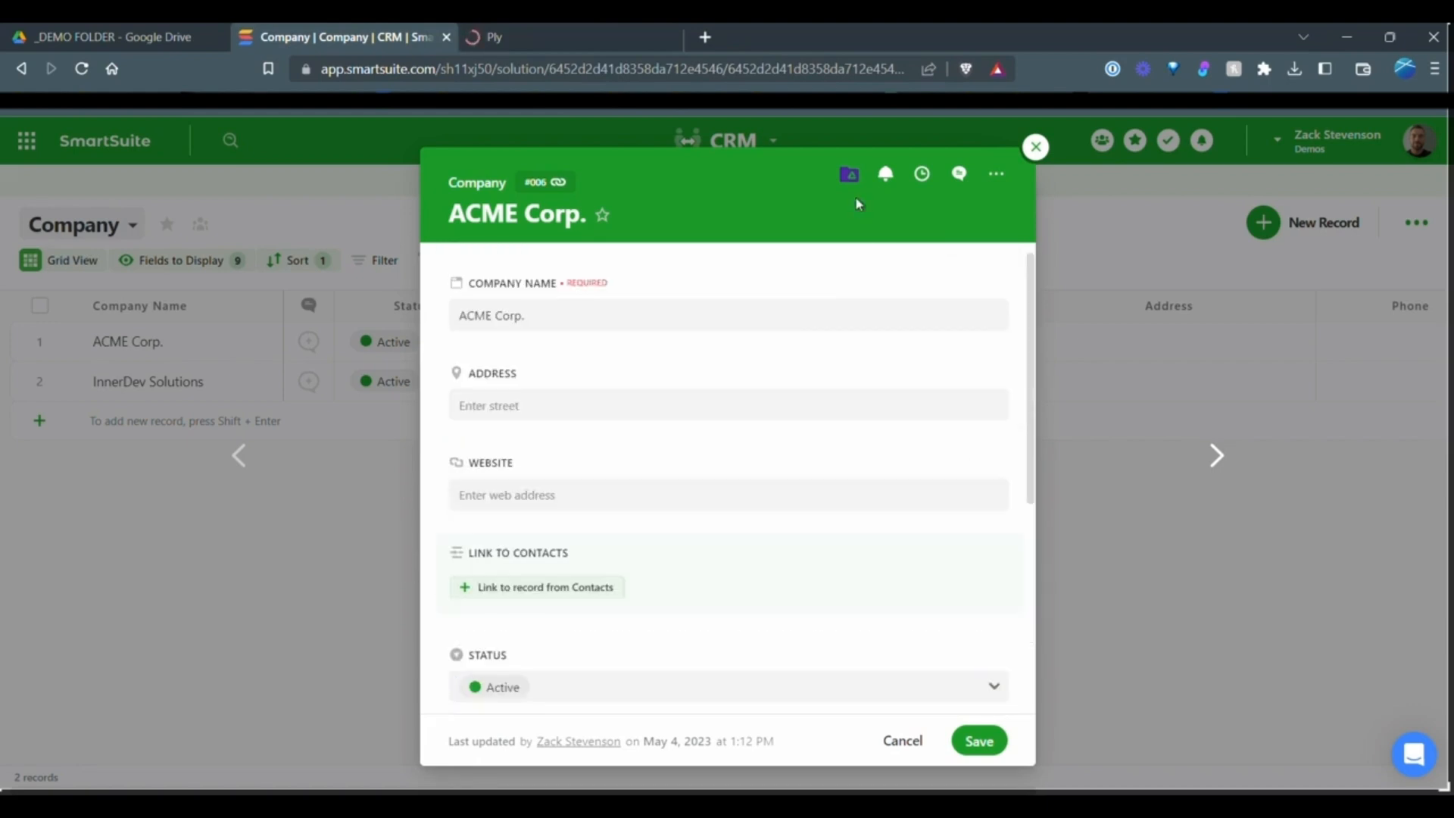
{"action": "mouse_move", "coordinate": [847, 174]}
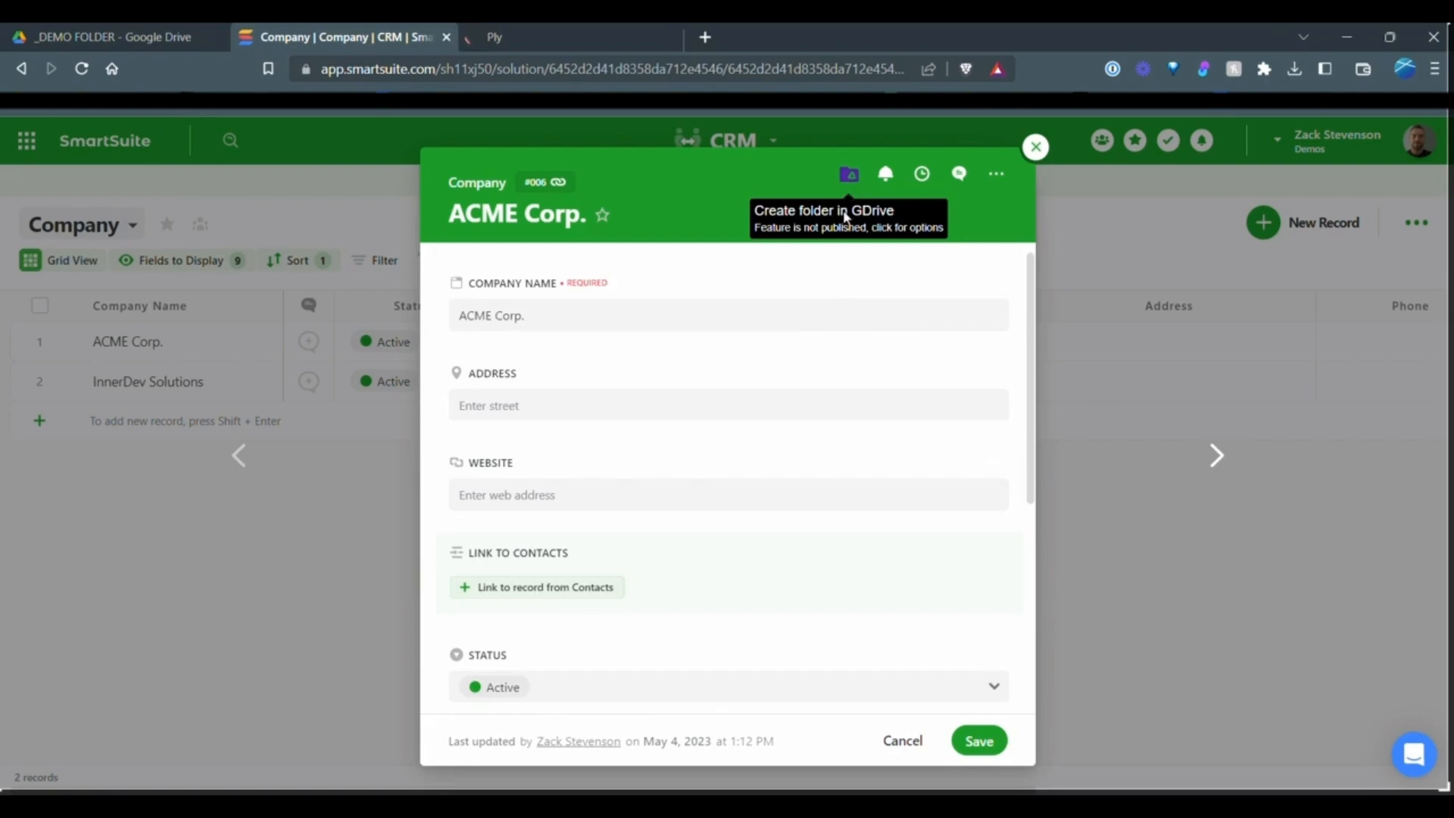
{"action": "scroll", "scroll_direction": "down", "scroll_amount": 3}
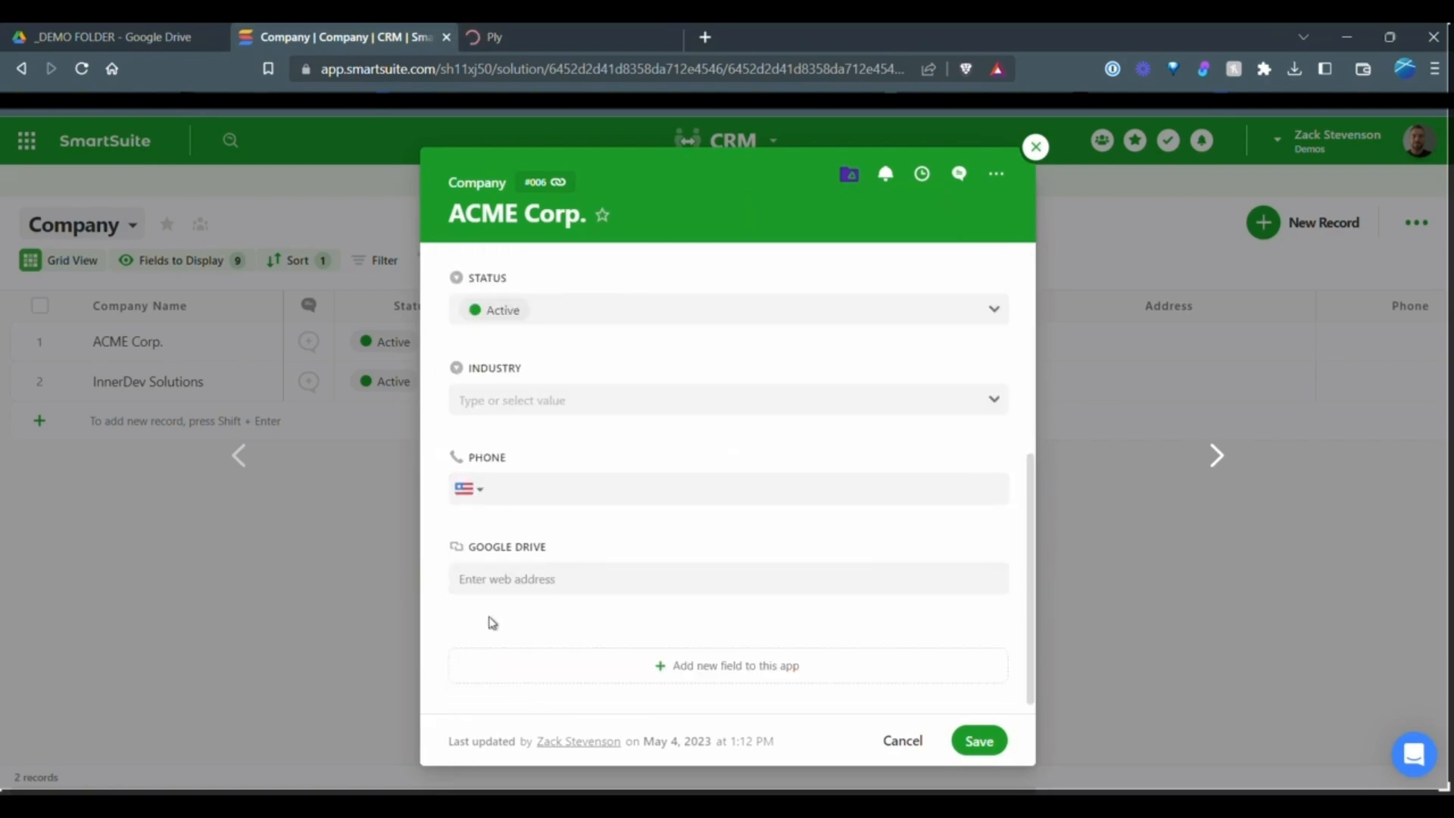
{"action": "left_click", "coordinate": [727, 578]}
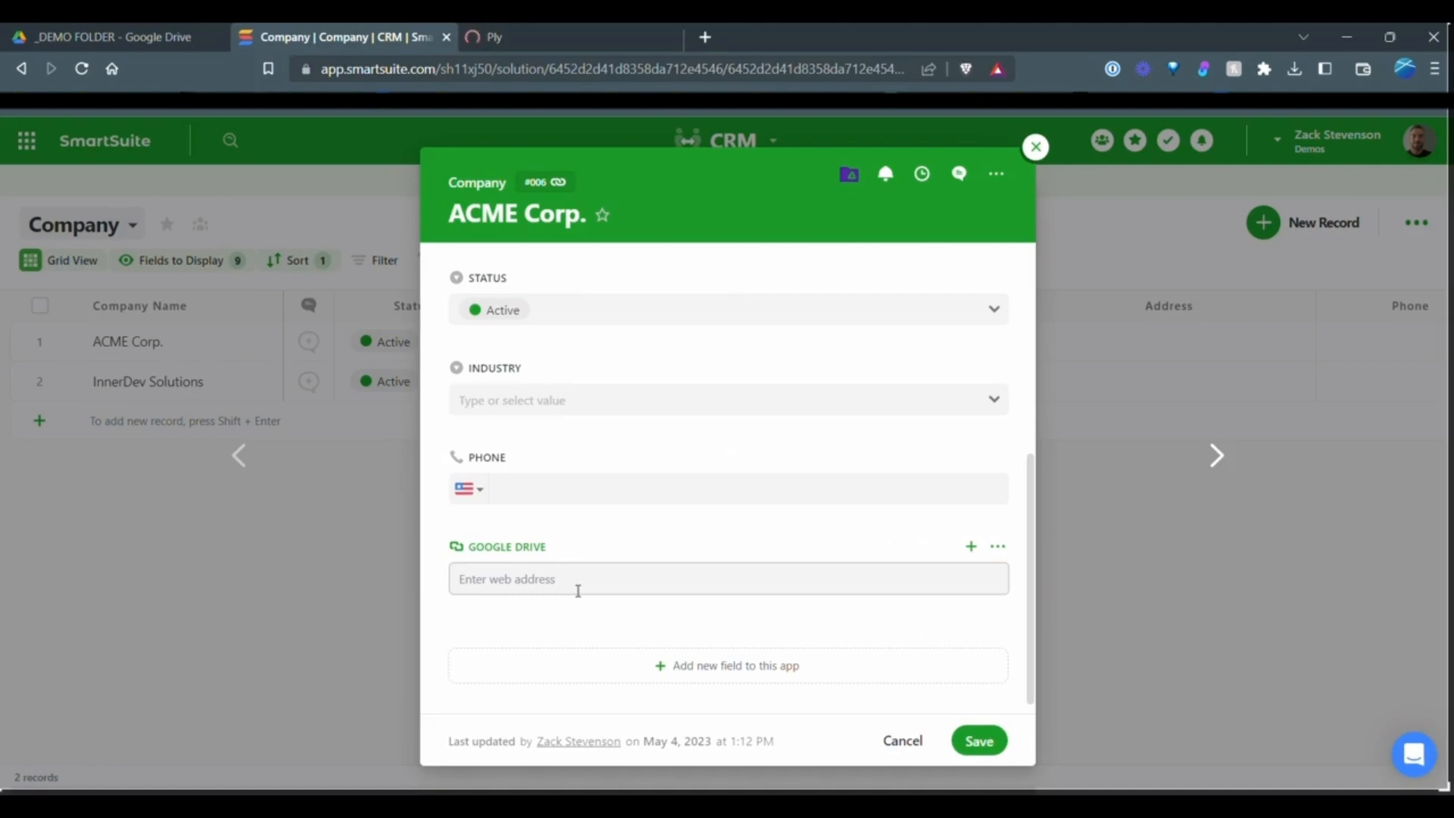
{"action": "mouse_move", "coordinate": [624, 549]}
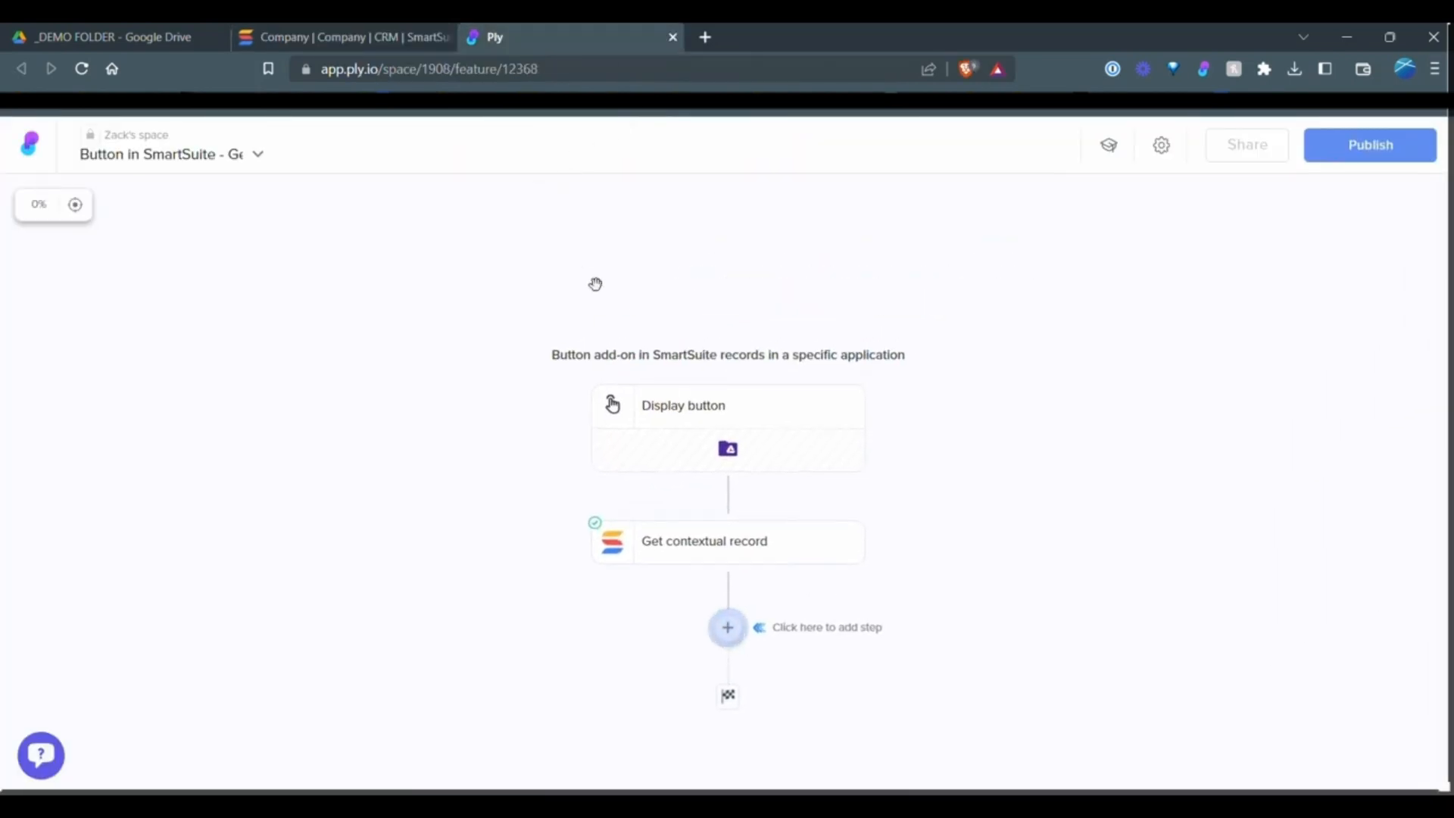
{"action": "left_click", "coordinate": [343, 37]}
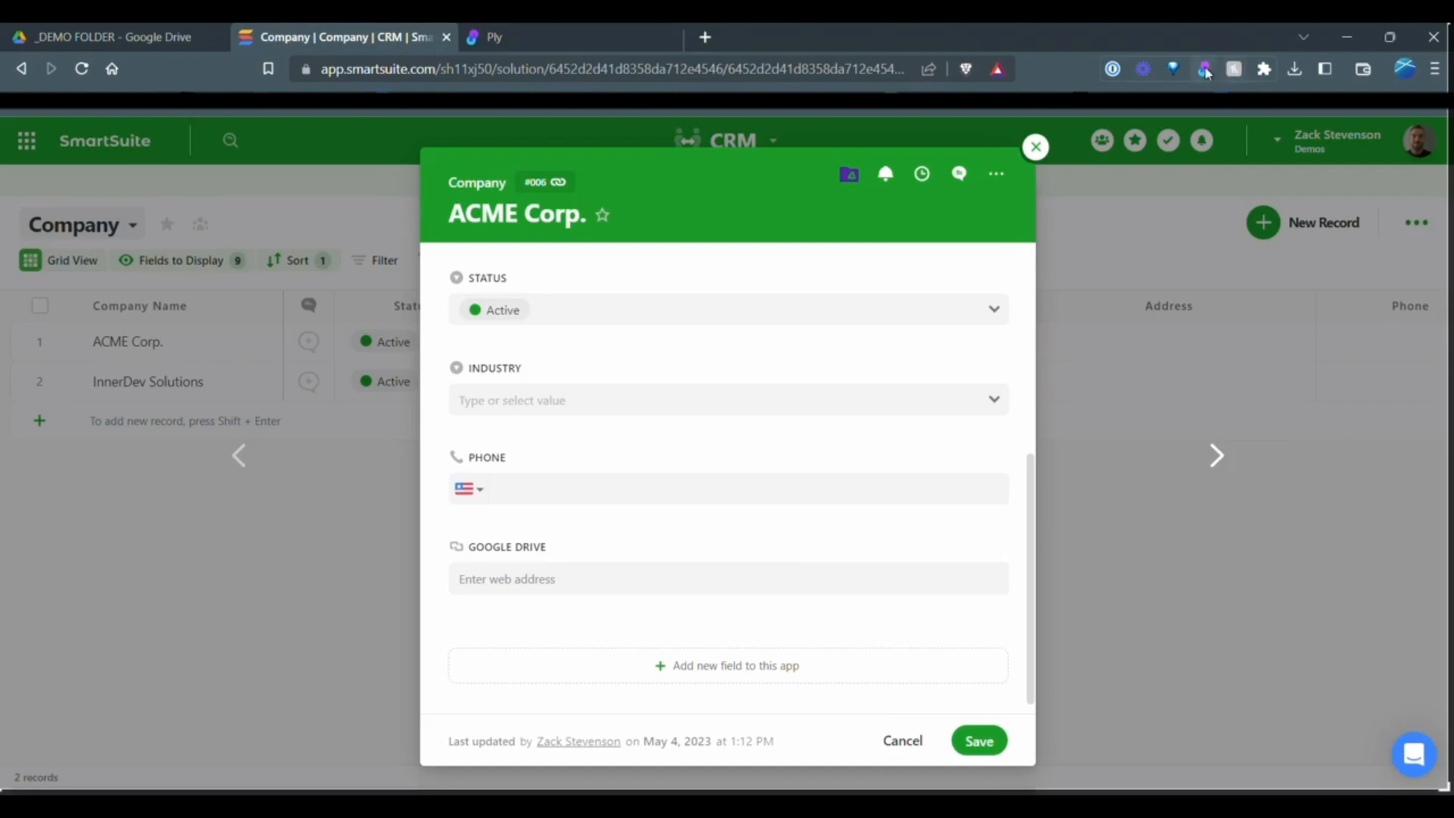
{"action": "mouse_move", "coordinate": [540, 742]}
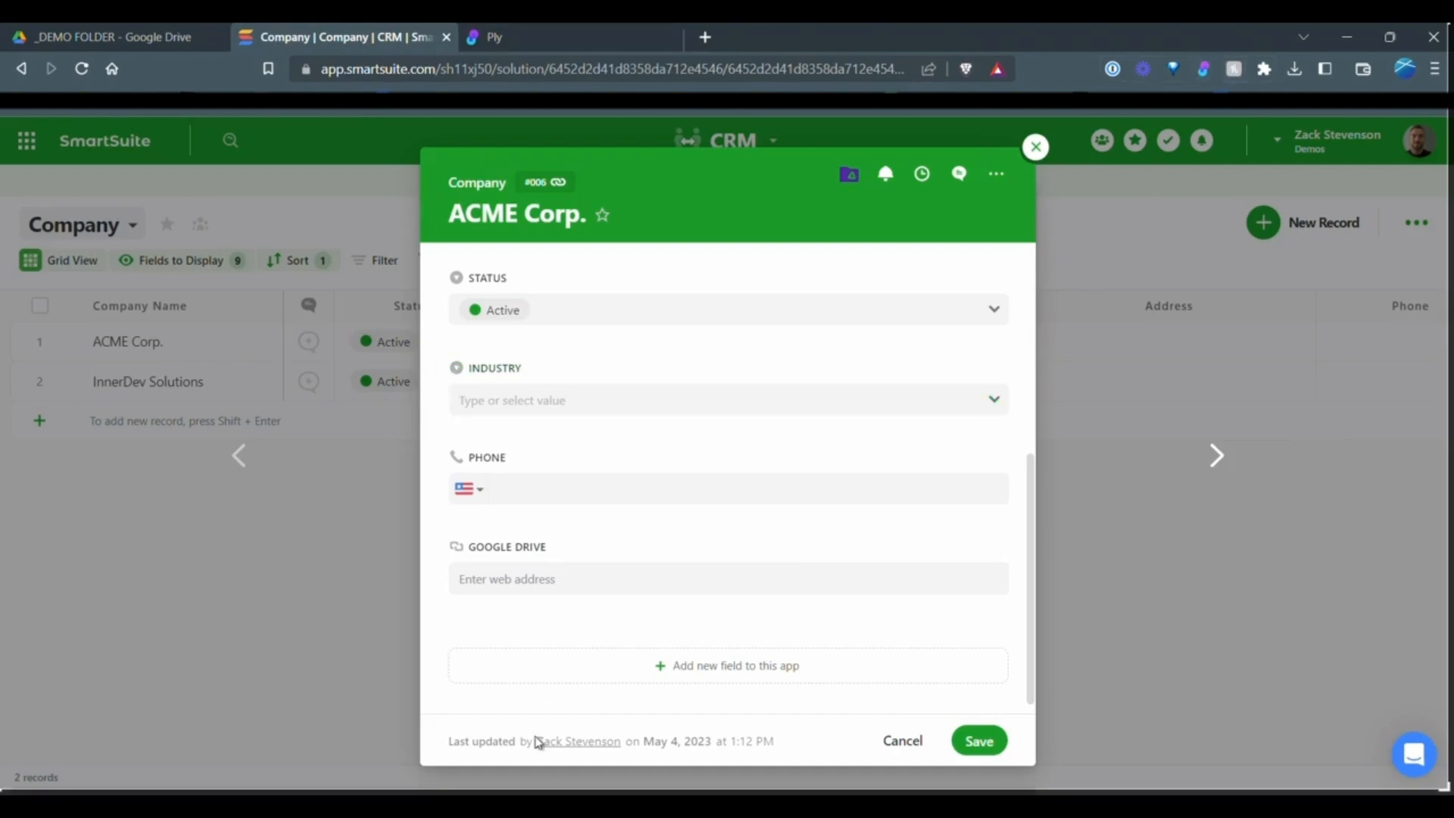
{"action": "left_click", "coordinate": [494, 37]}
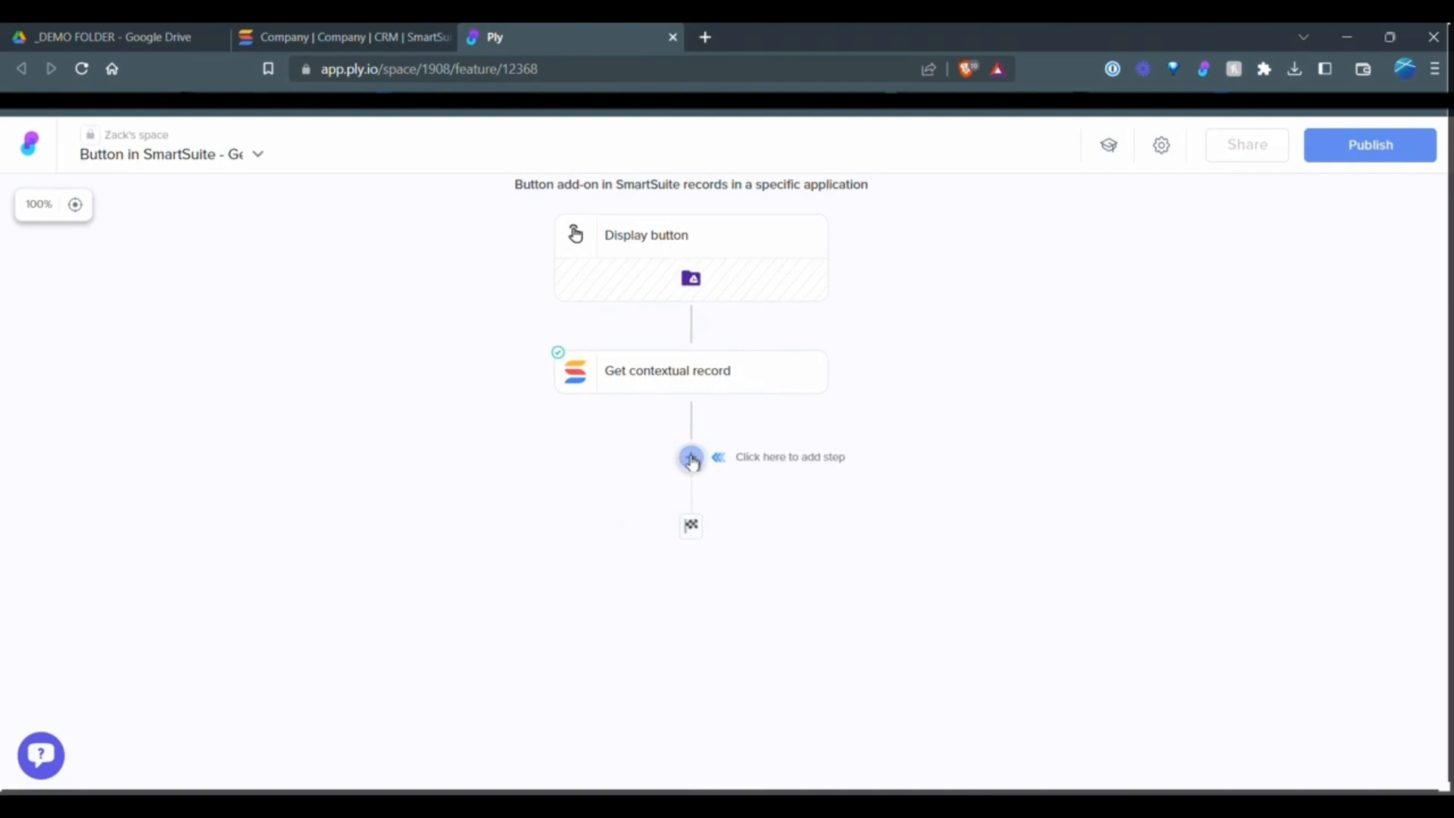
Add a Branches step after Get contextual record, giving Branch 1 and Default paths.
{"action": "left_click", "coordinate": [690, 456]}
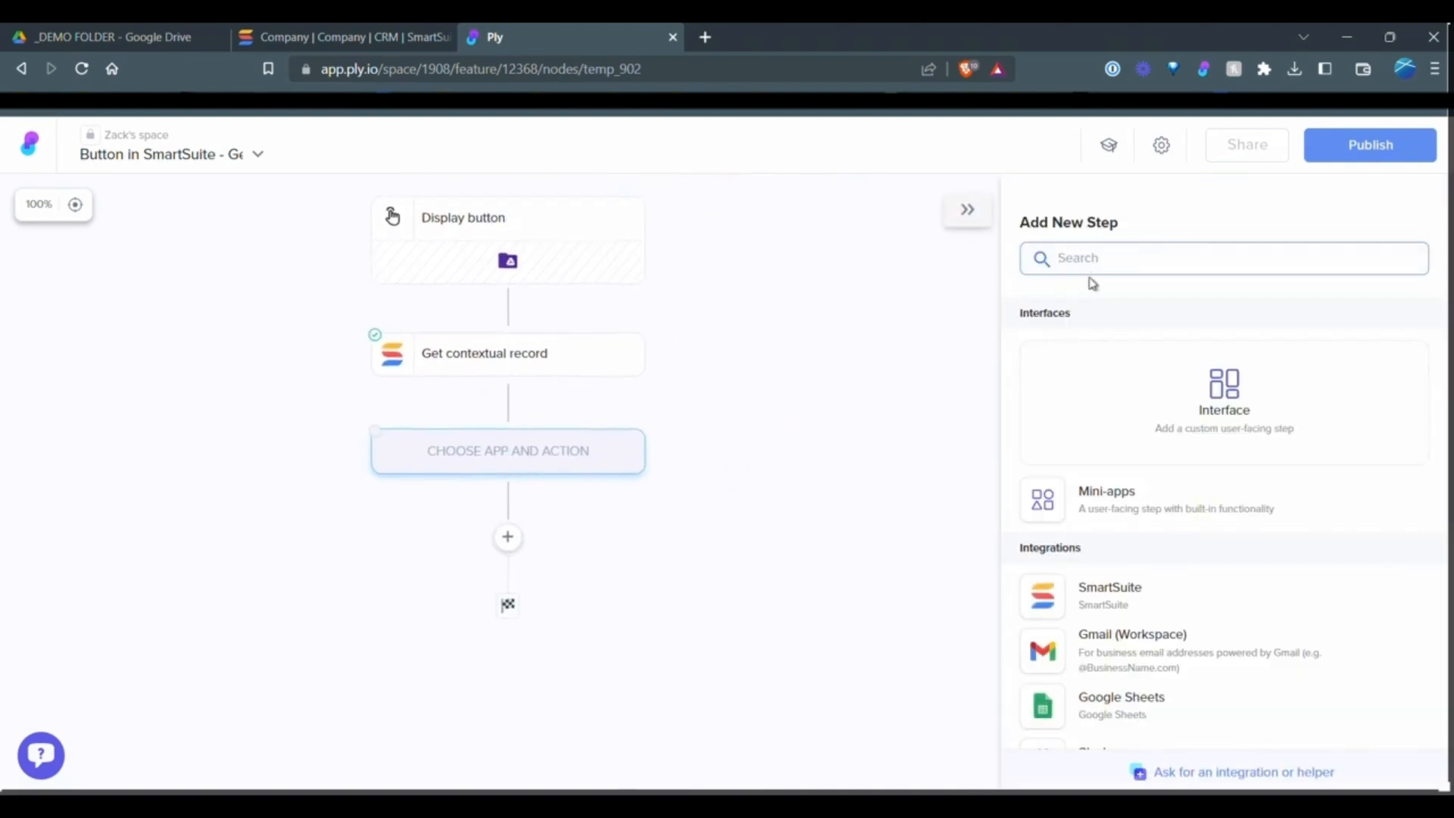
{"action": "type", "text": "br"}
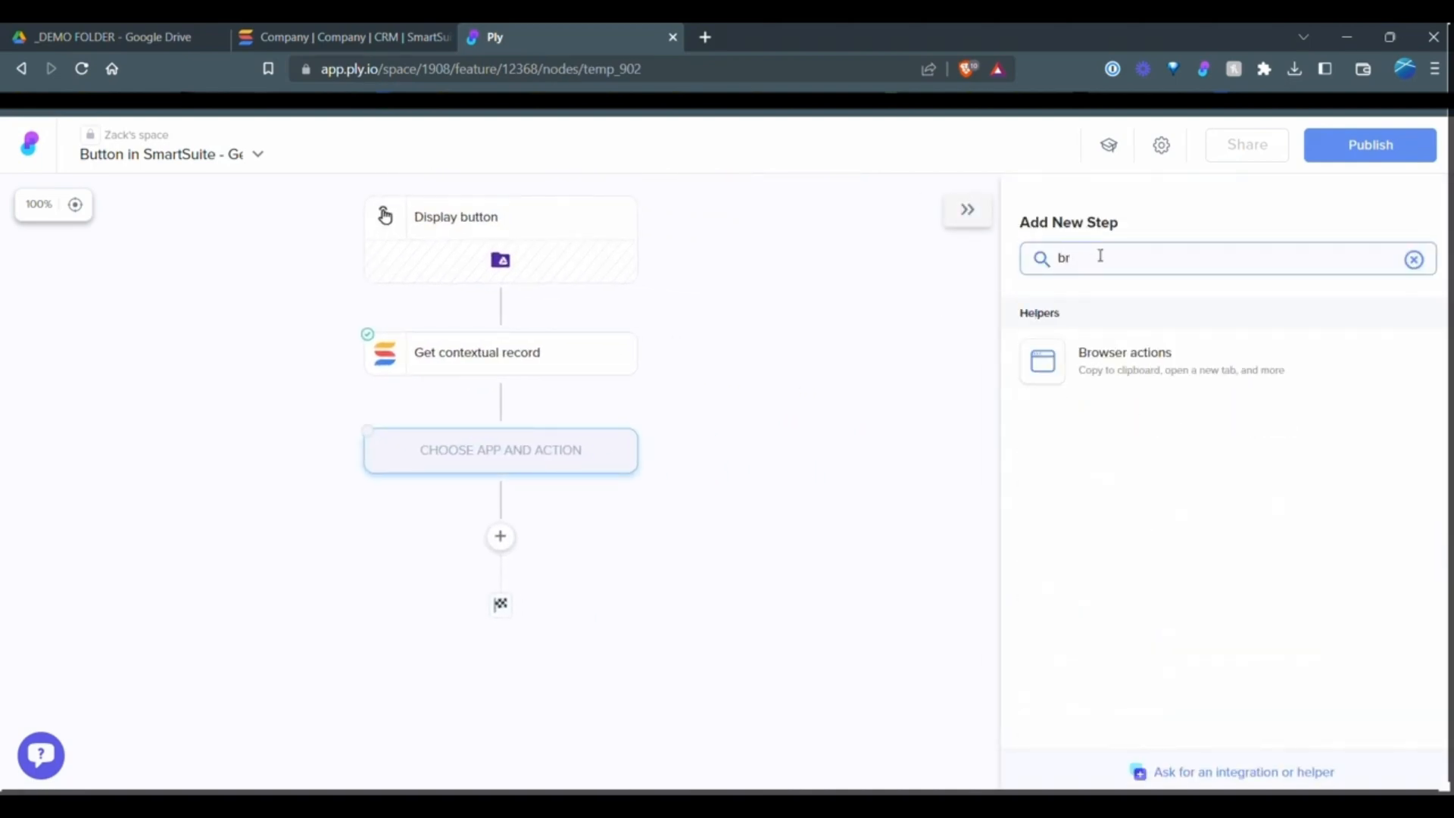
{"action": "type", "text": "a"}
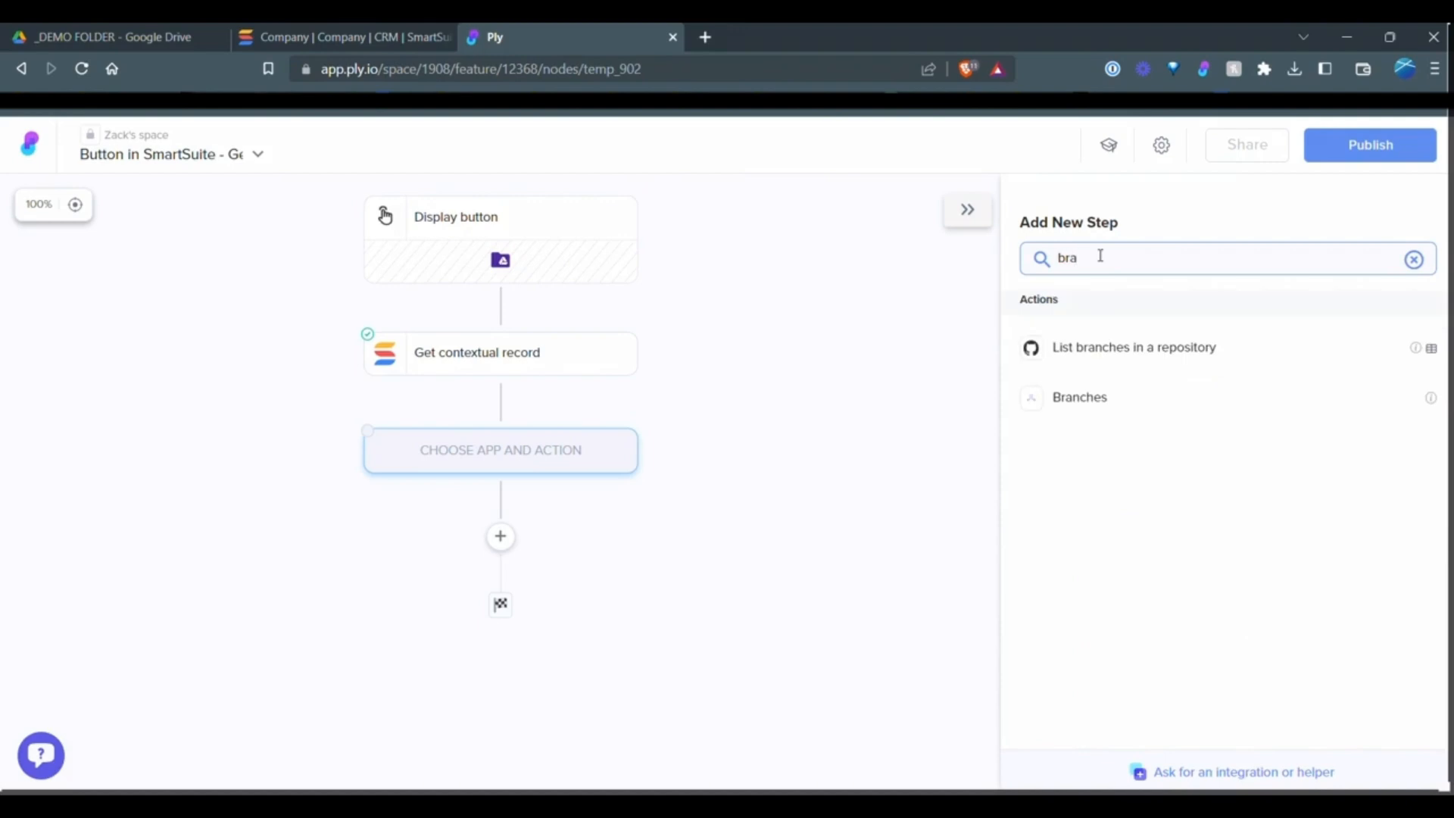
{"action": "left_click", "coordinate": [1078, 397]}
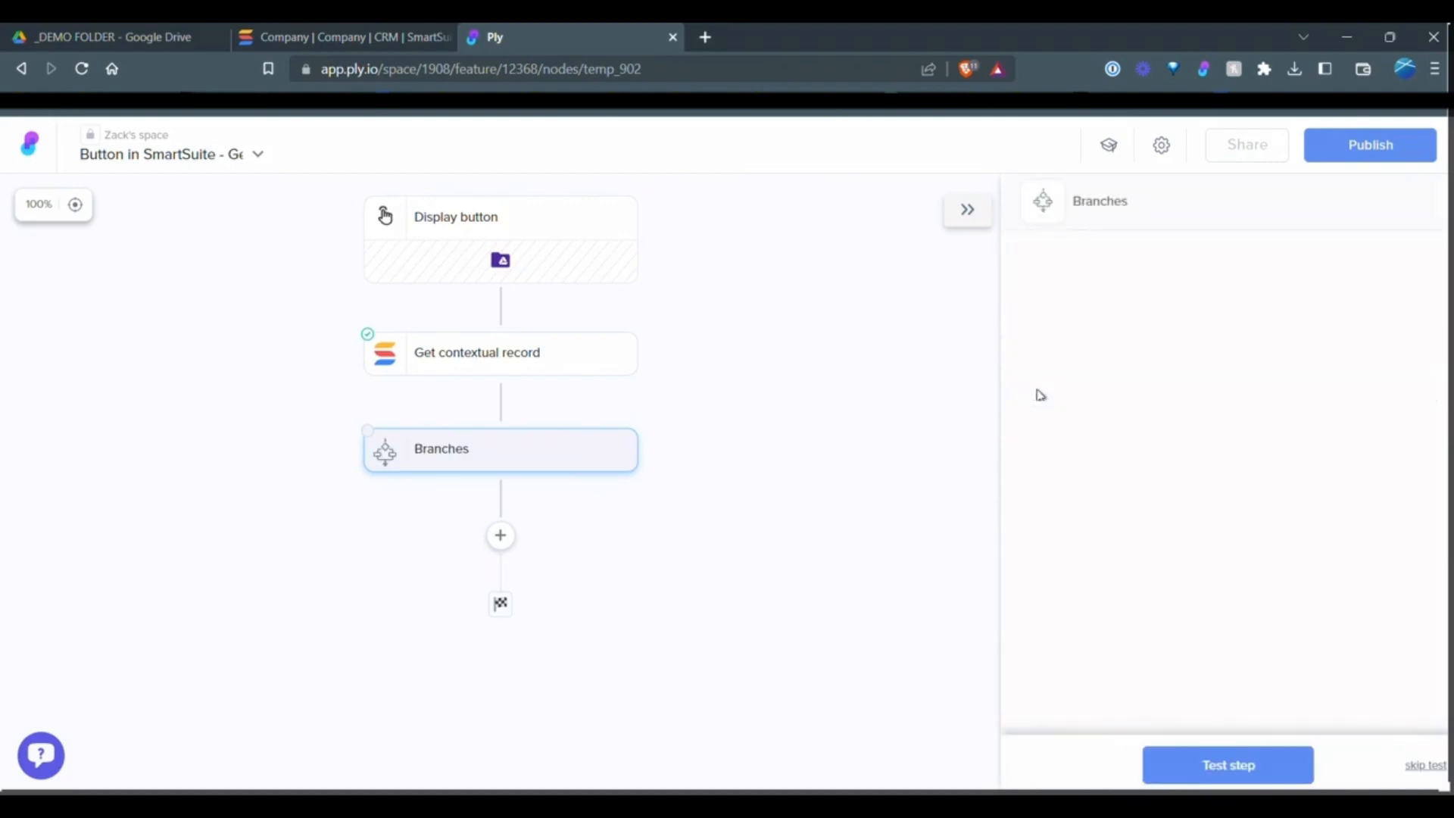
{"action": "left_click", "coordinate": [500, 447]}
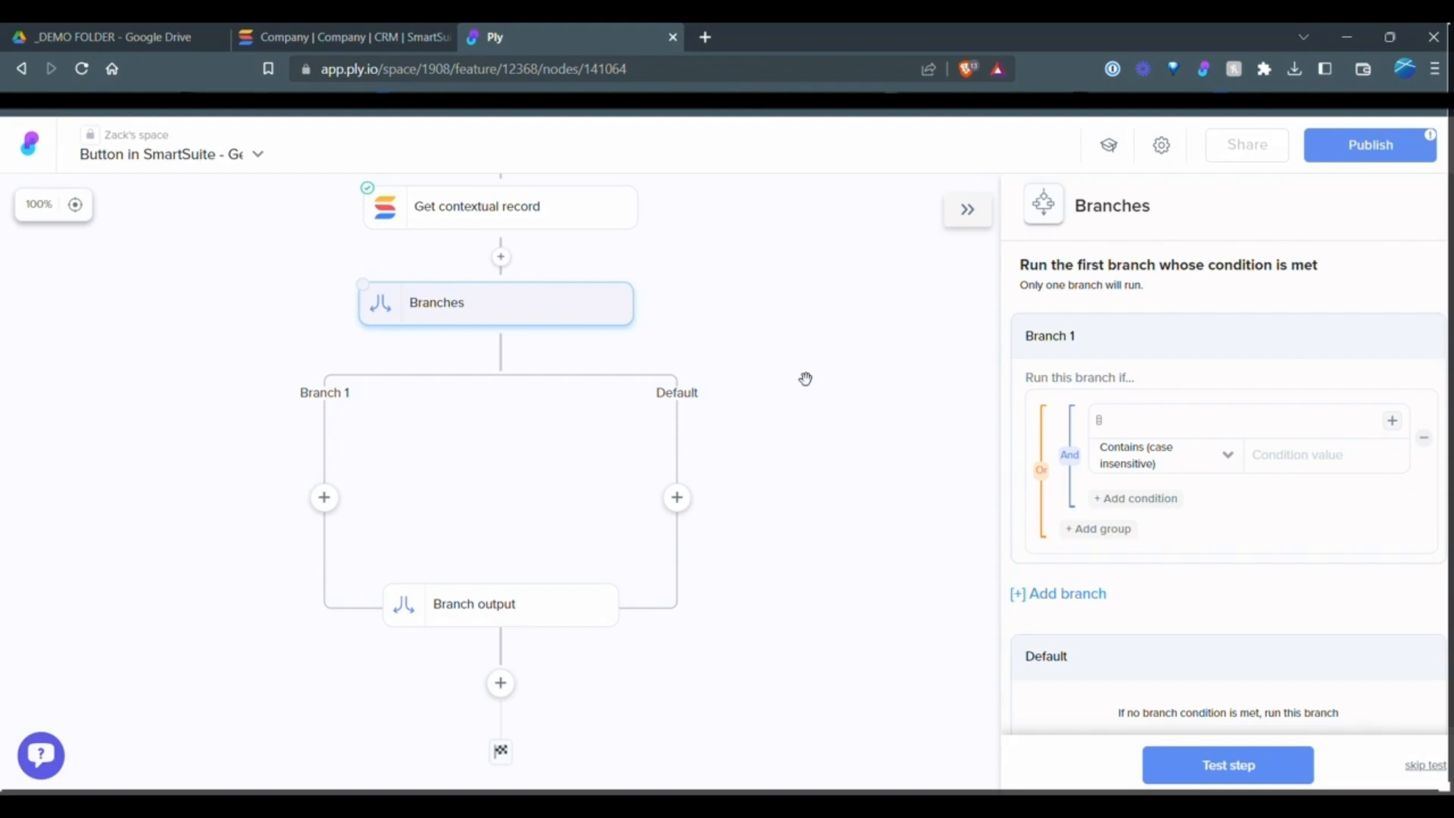
{"action": "mouse_move", "coordinate": [696, 462]}
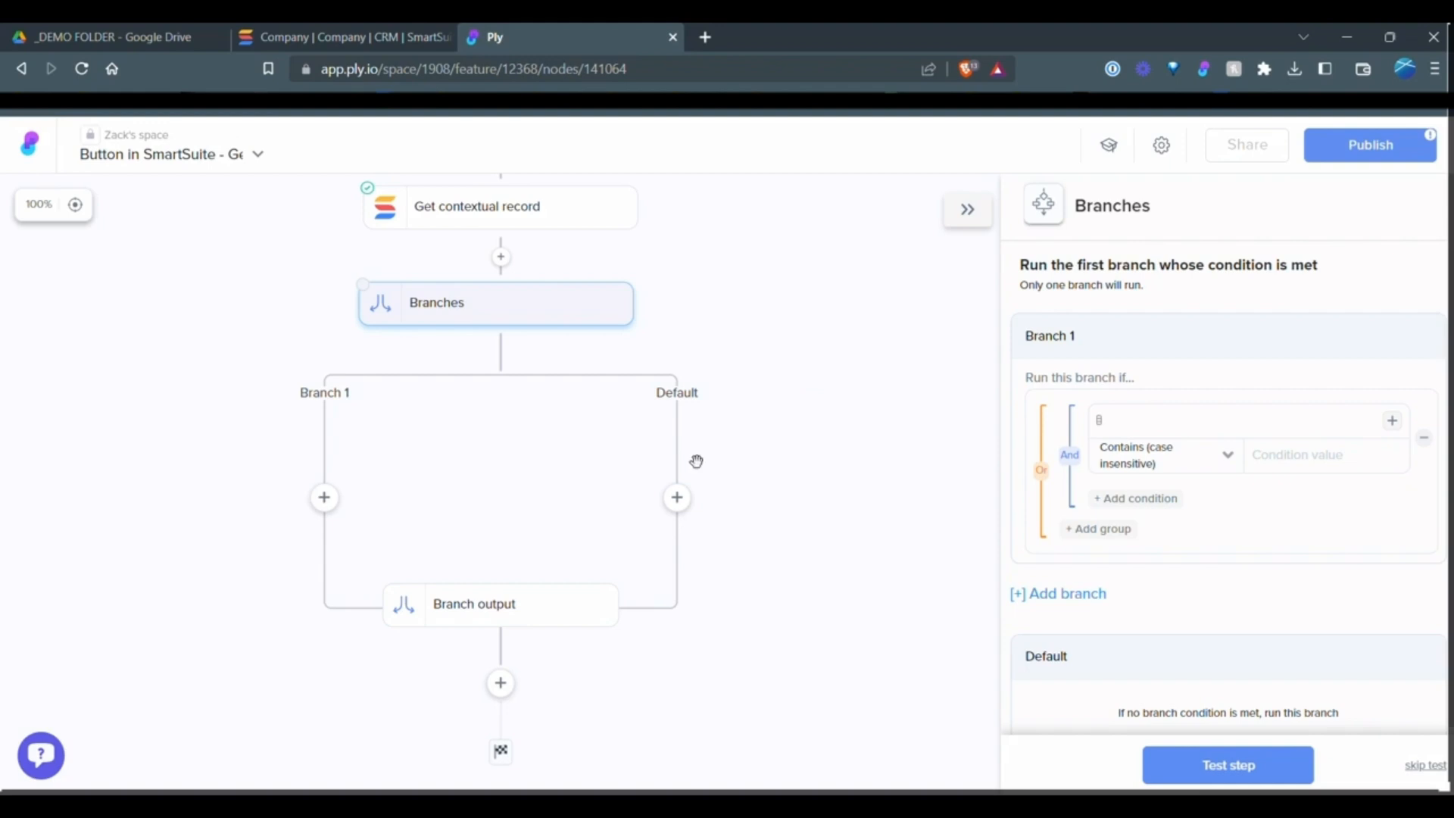
{"action": "mouse_move", "coordinate": [454, 367]}
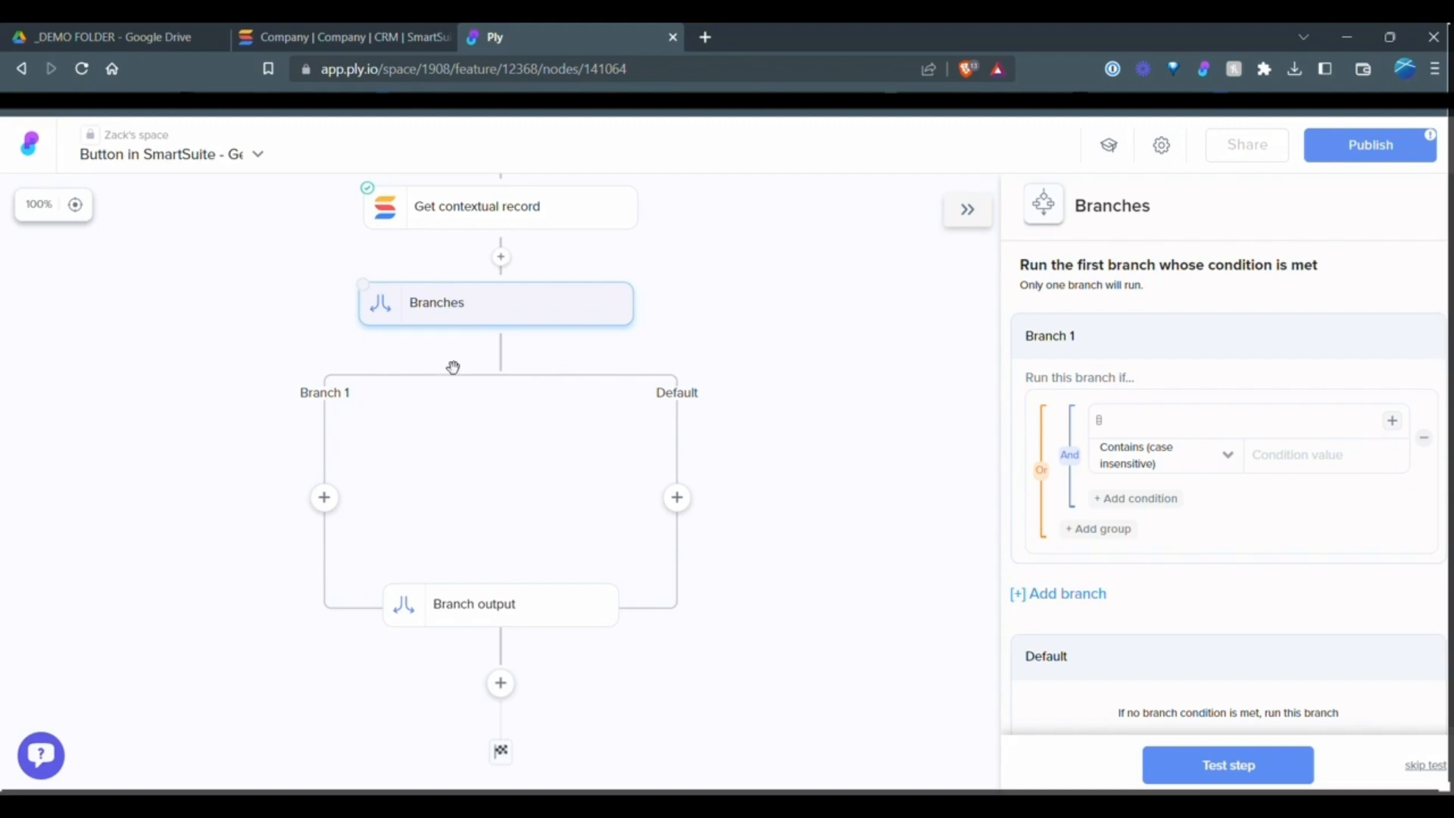
{"action": "mouse_move", "coordinate": [797, 495]}
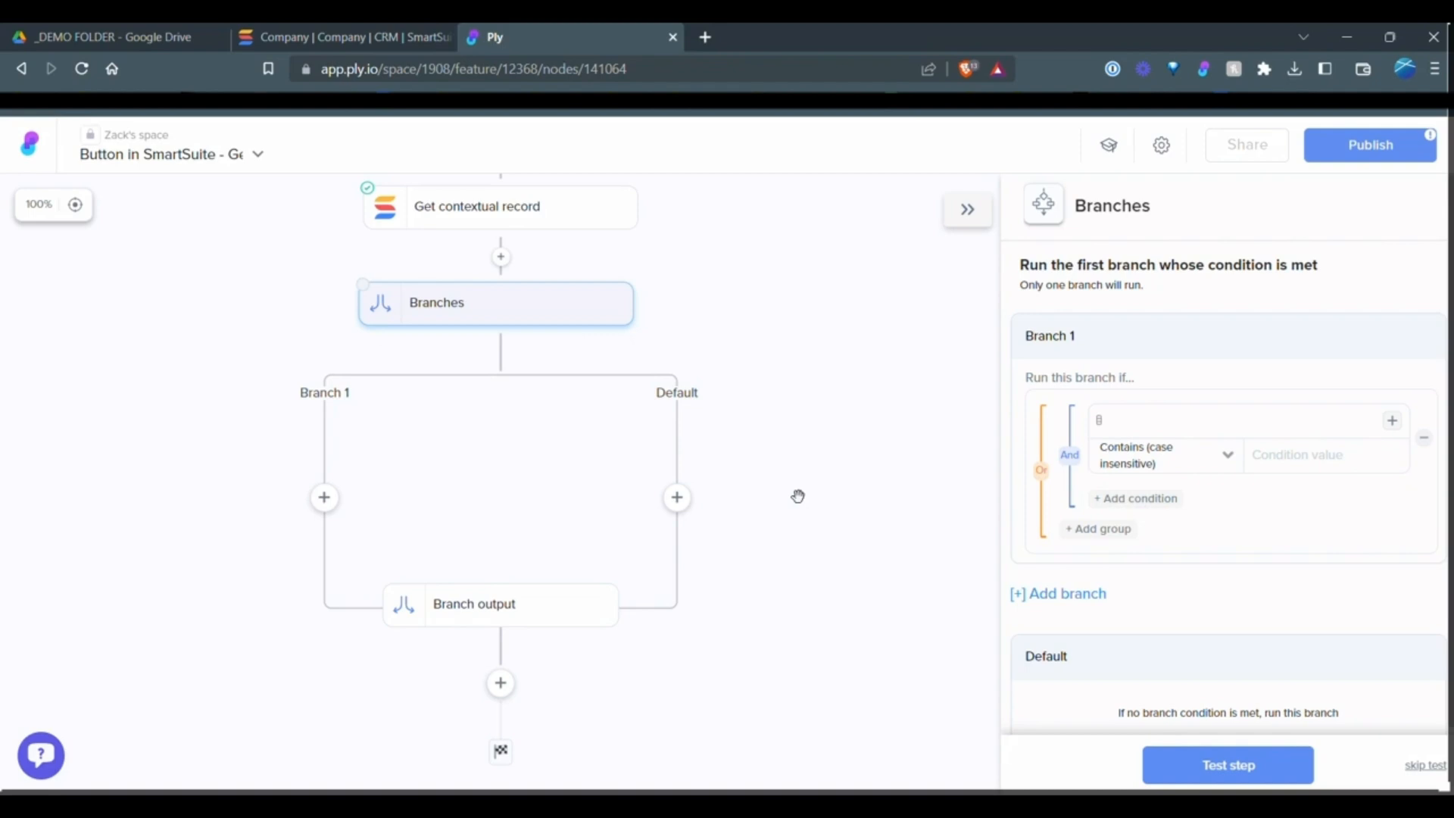
{"action": "mouse_move", "coordinate": [772, 525]}
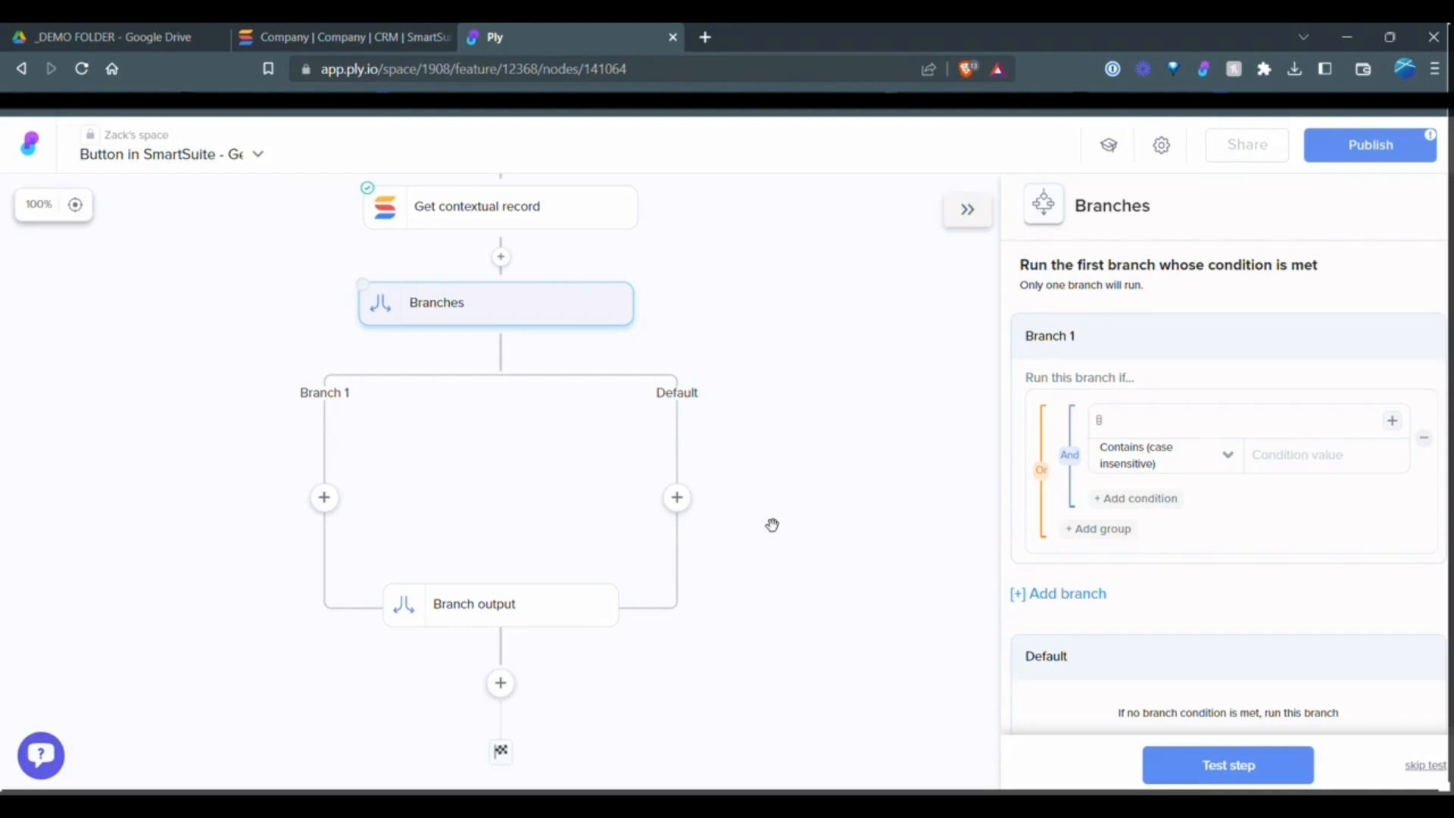
{"action": "left_click", "coordinate": [500, 256]}
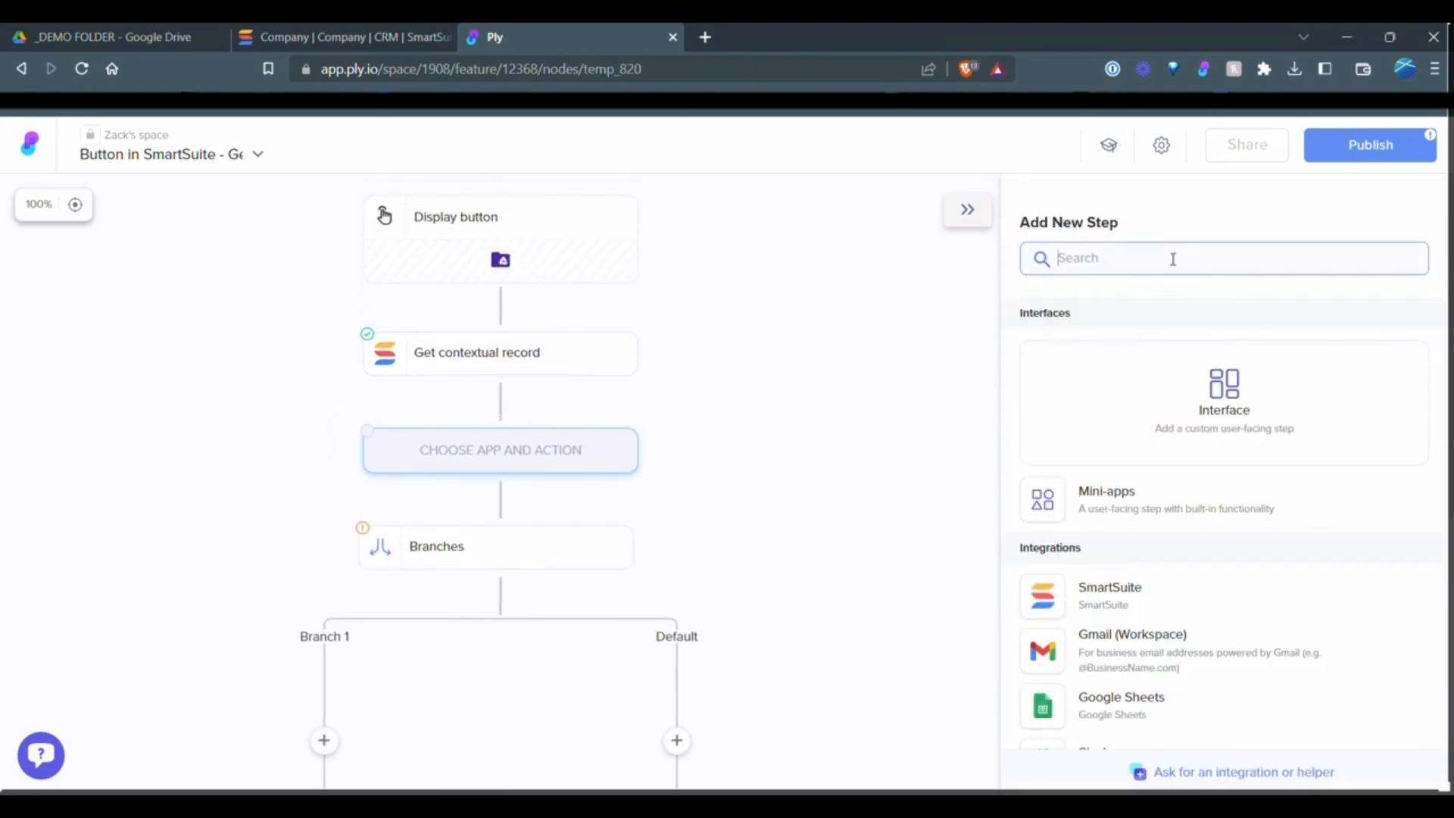
Add a Count items step on the contextual record's table and test it (count 0).
{"action": "type", "text": "count"}
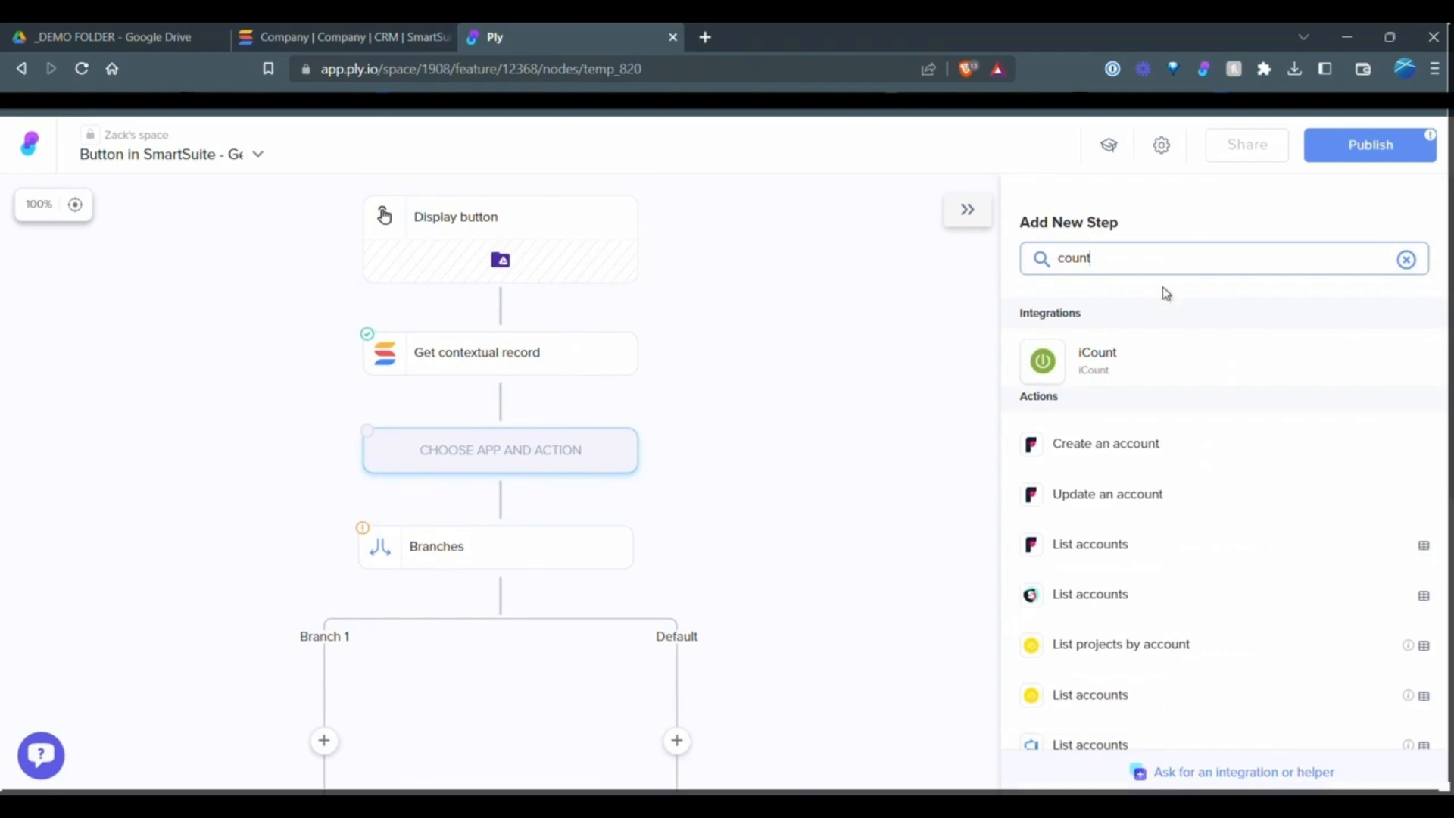
{"action": "scroll", "scroll_direction": "down", "scroll_amount": 3}
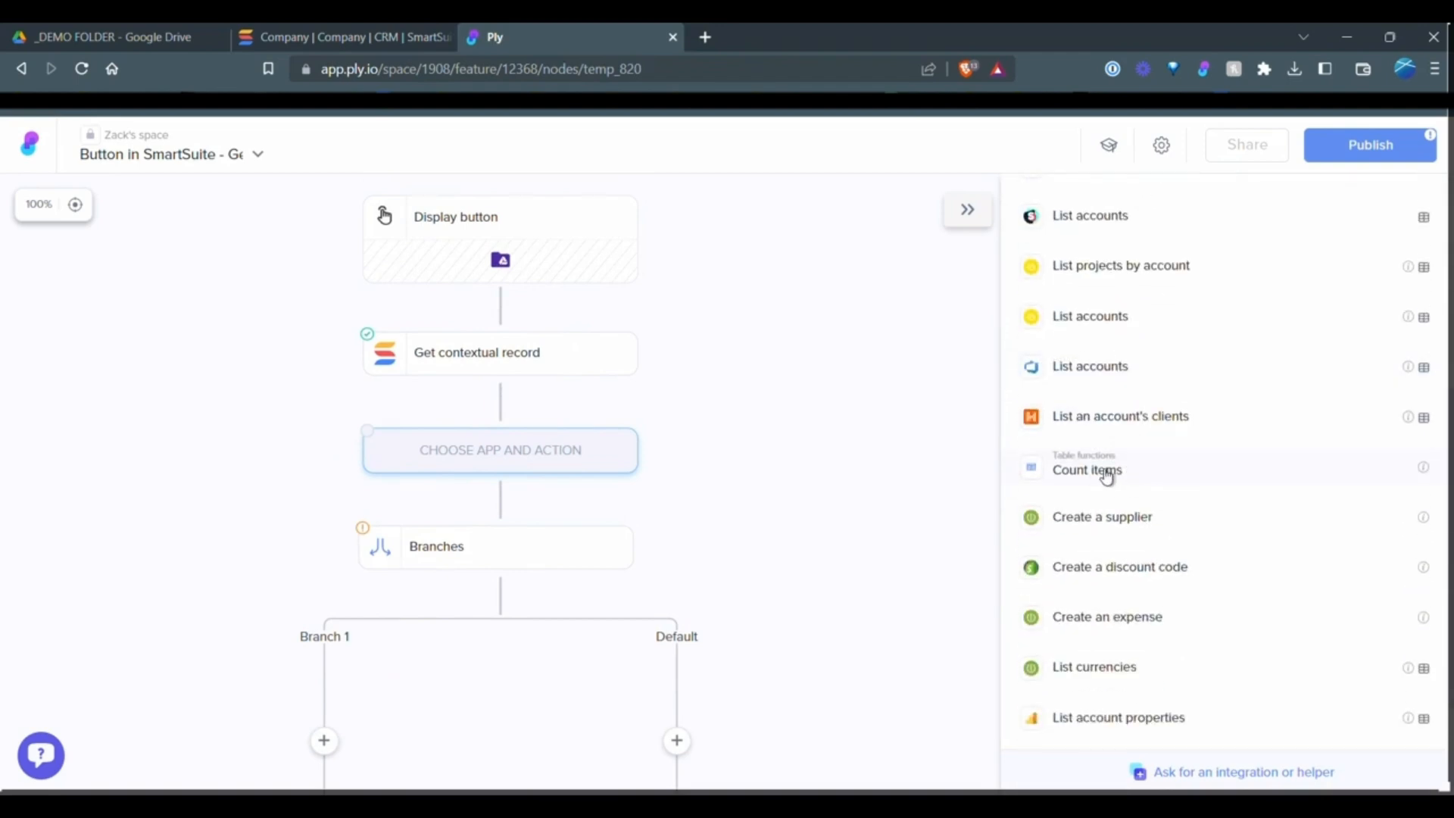
{"action": "left_click", "coordinate": [1086, 470]}
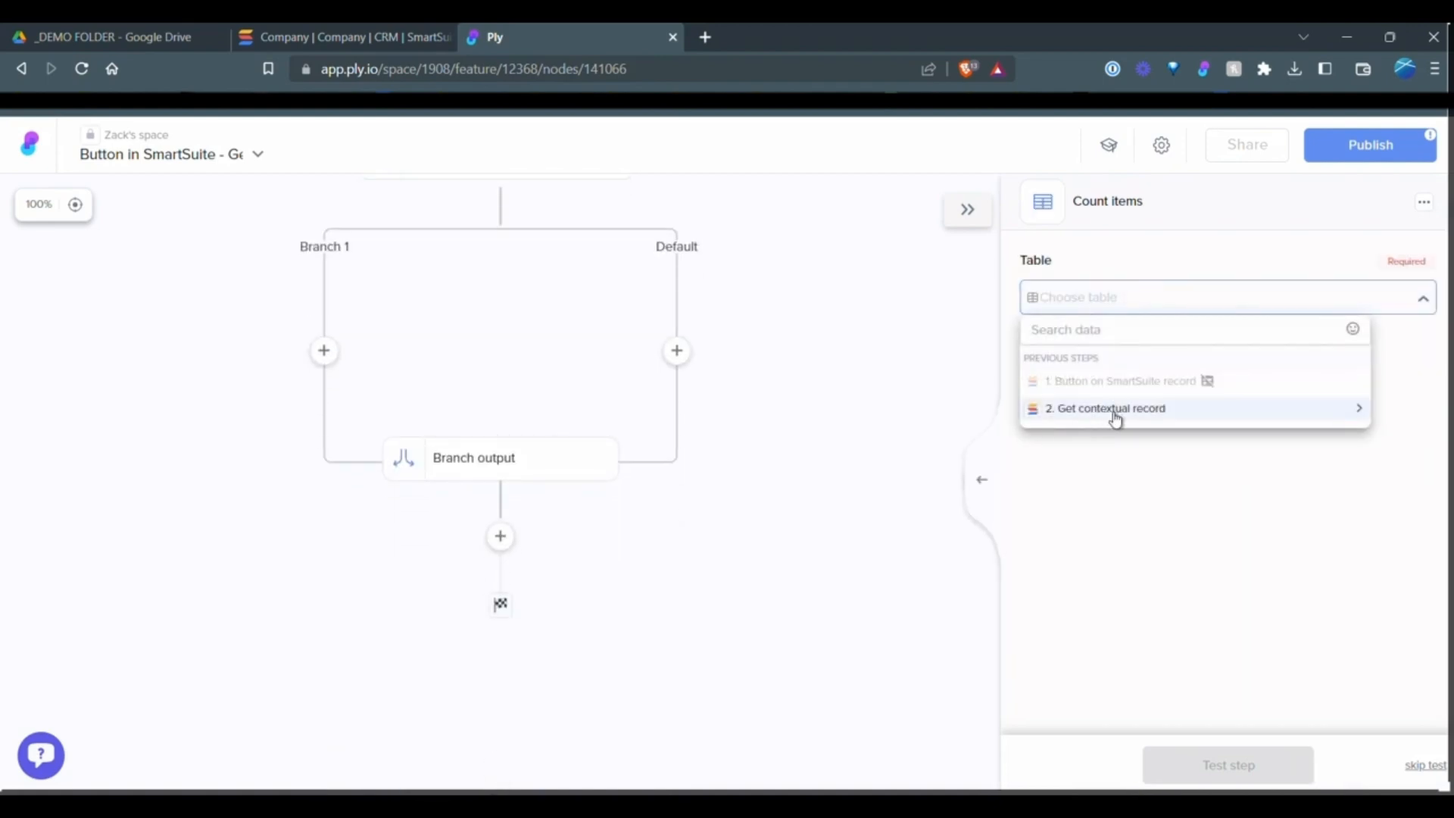
{"action": "left_click", "coordinate": [1106, 408]}
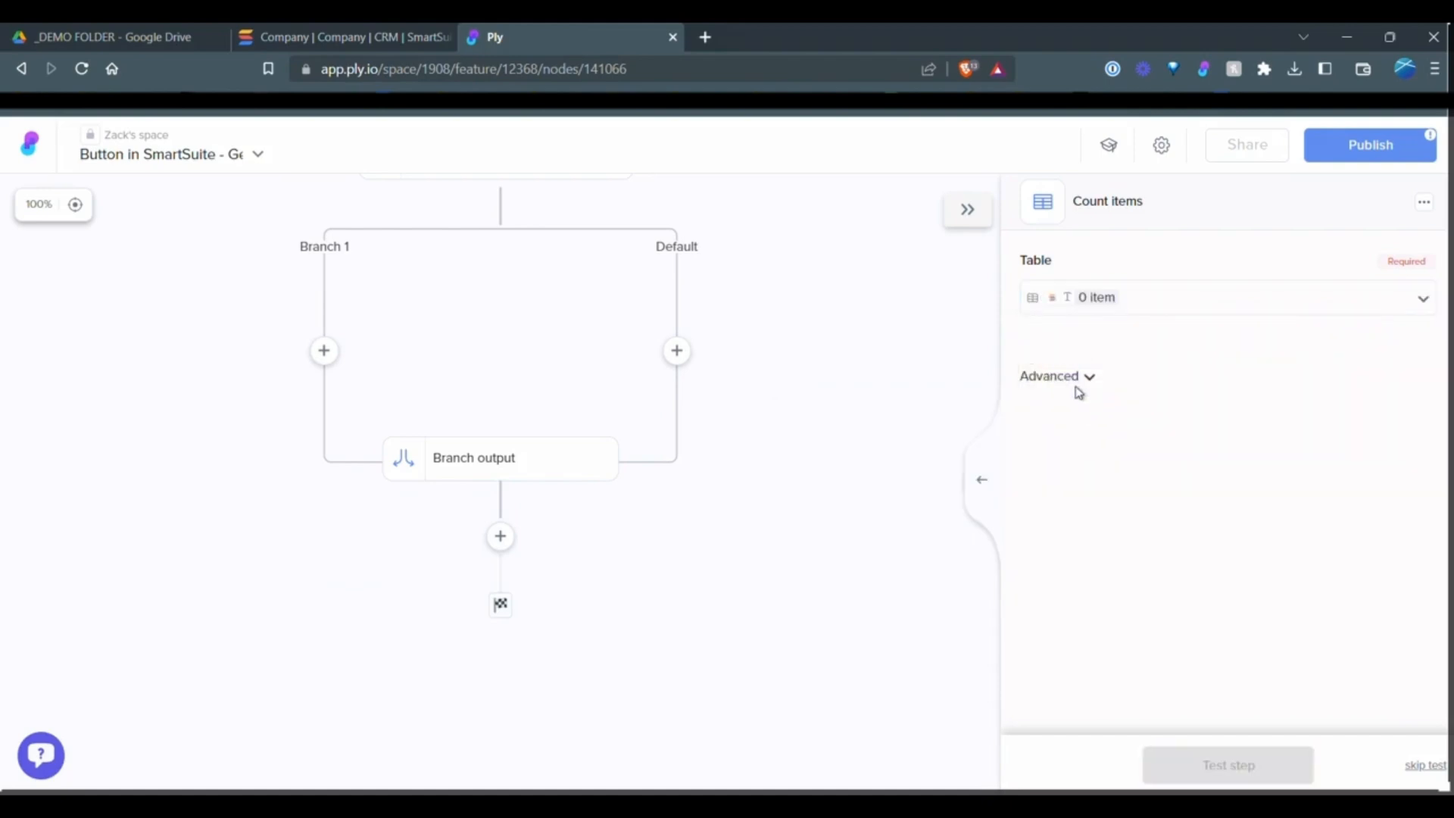
{"action": "left_click", "coordinate": [1227, 764]}
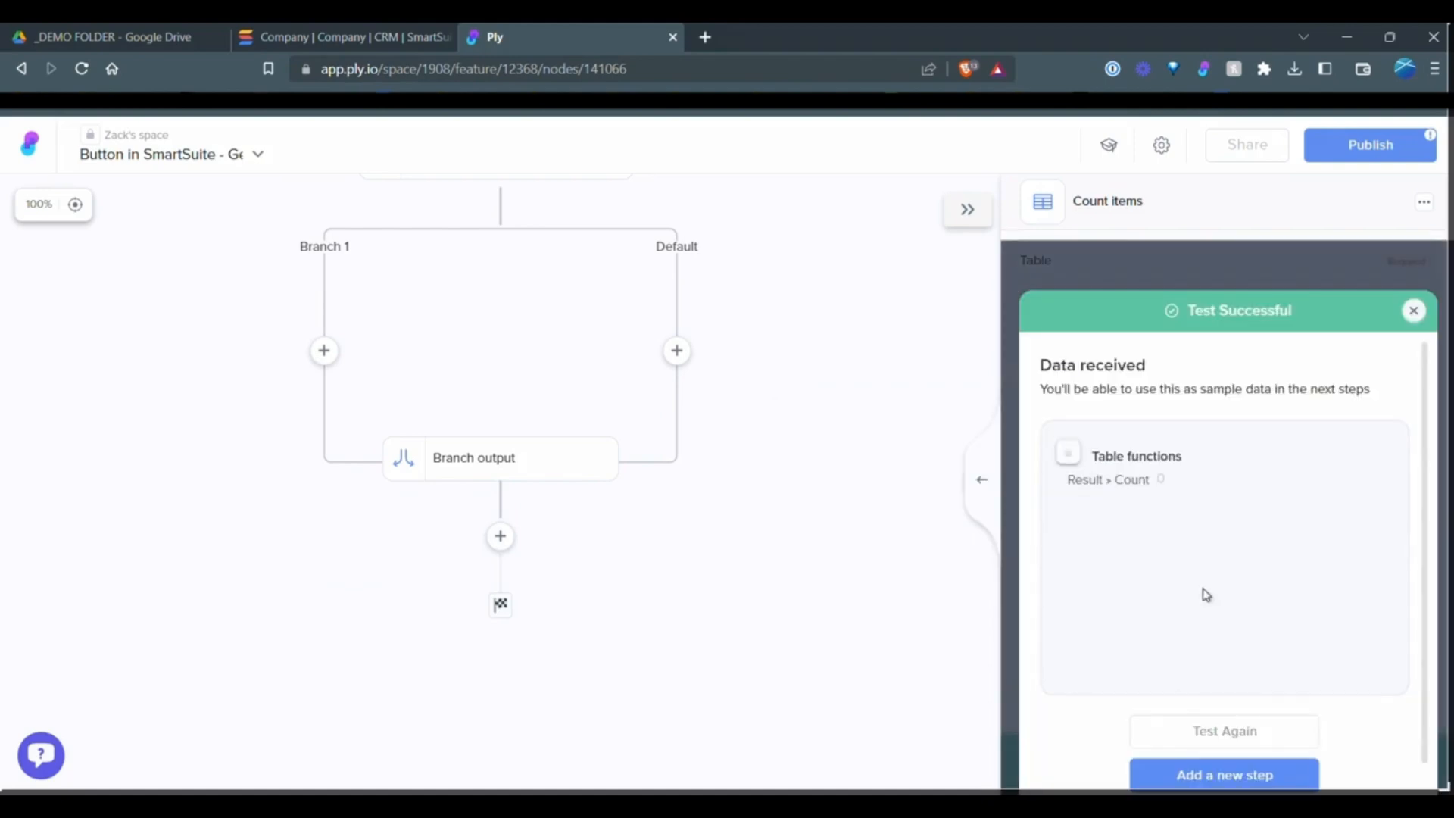
{"action": "mouse_move", "coordinate": [771, 364]}
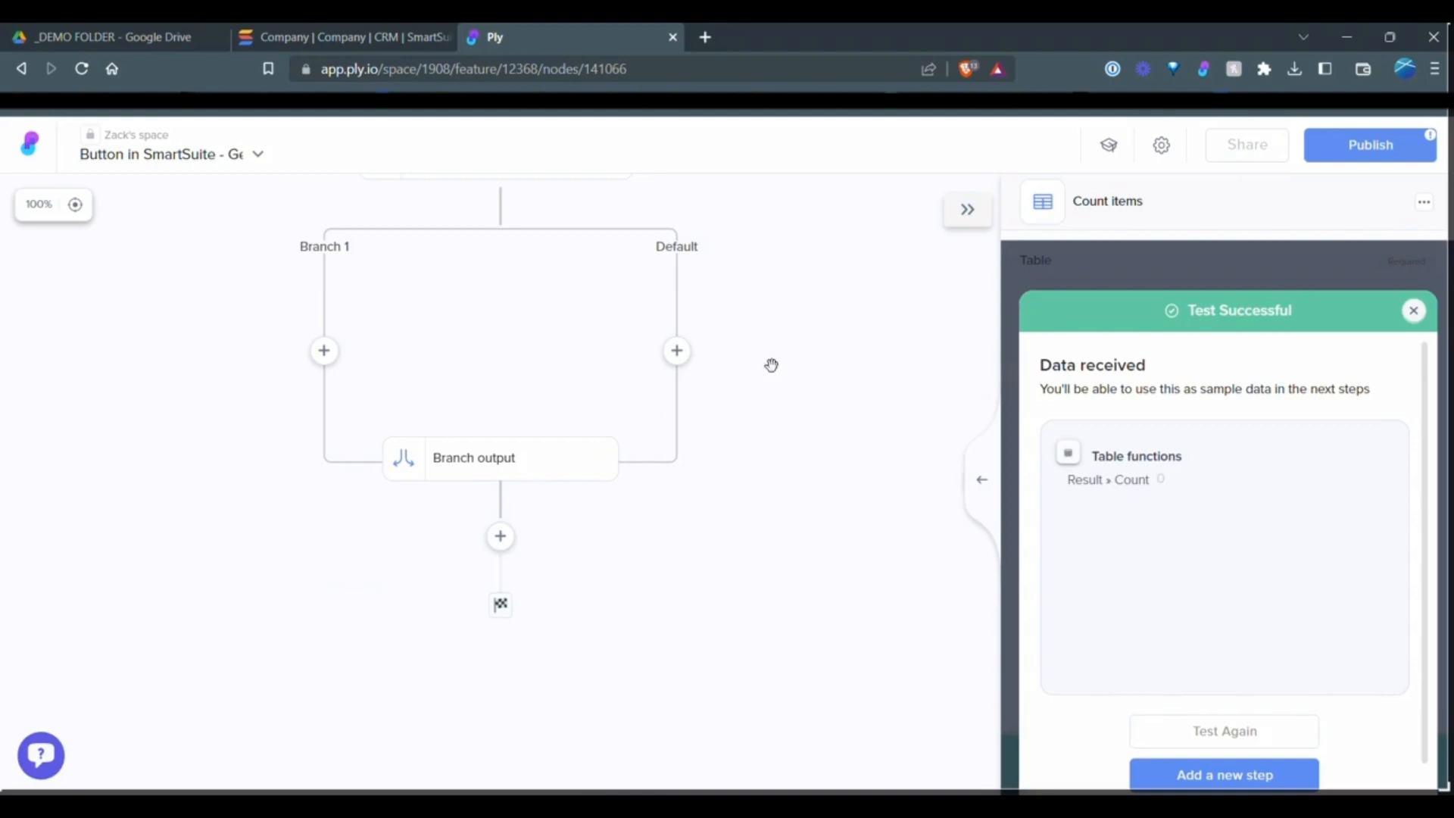
{"action": "left_click", "coordinate": [505, 306]}
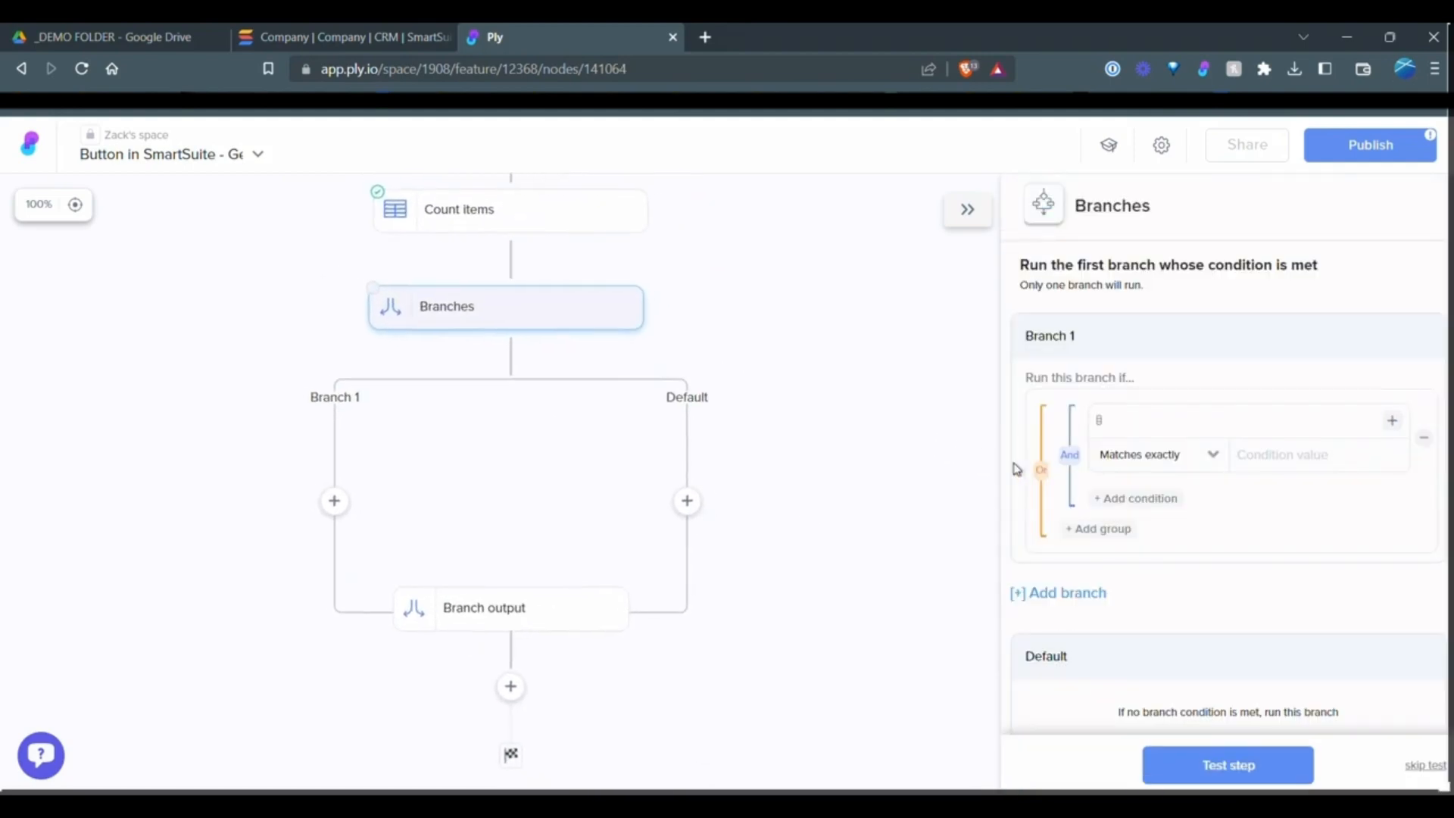
Set Branch 1's condition to Count items result Count numerically less than 1, then test.
{"action": "left_click", "coordinate": [1243, 420]}
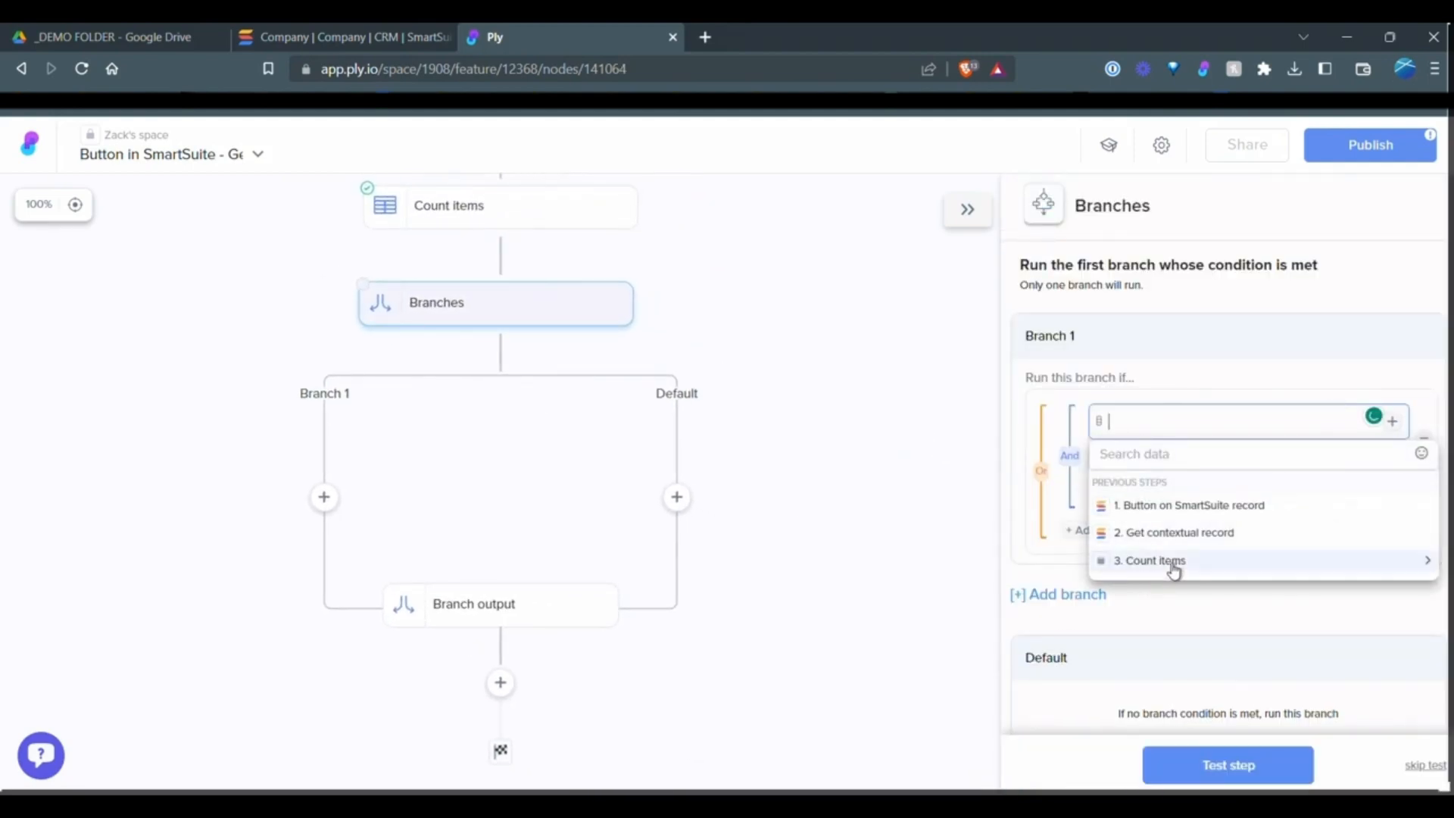
{"action": "left_click", "coordinate": [1152, 560]}
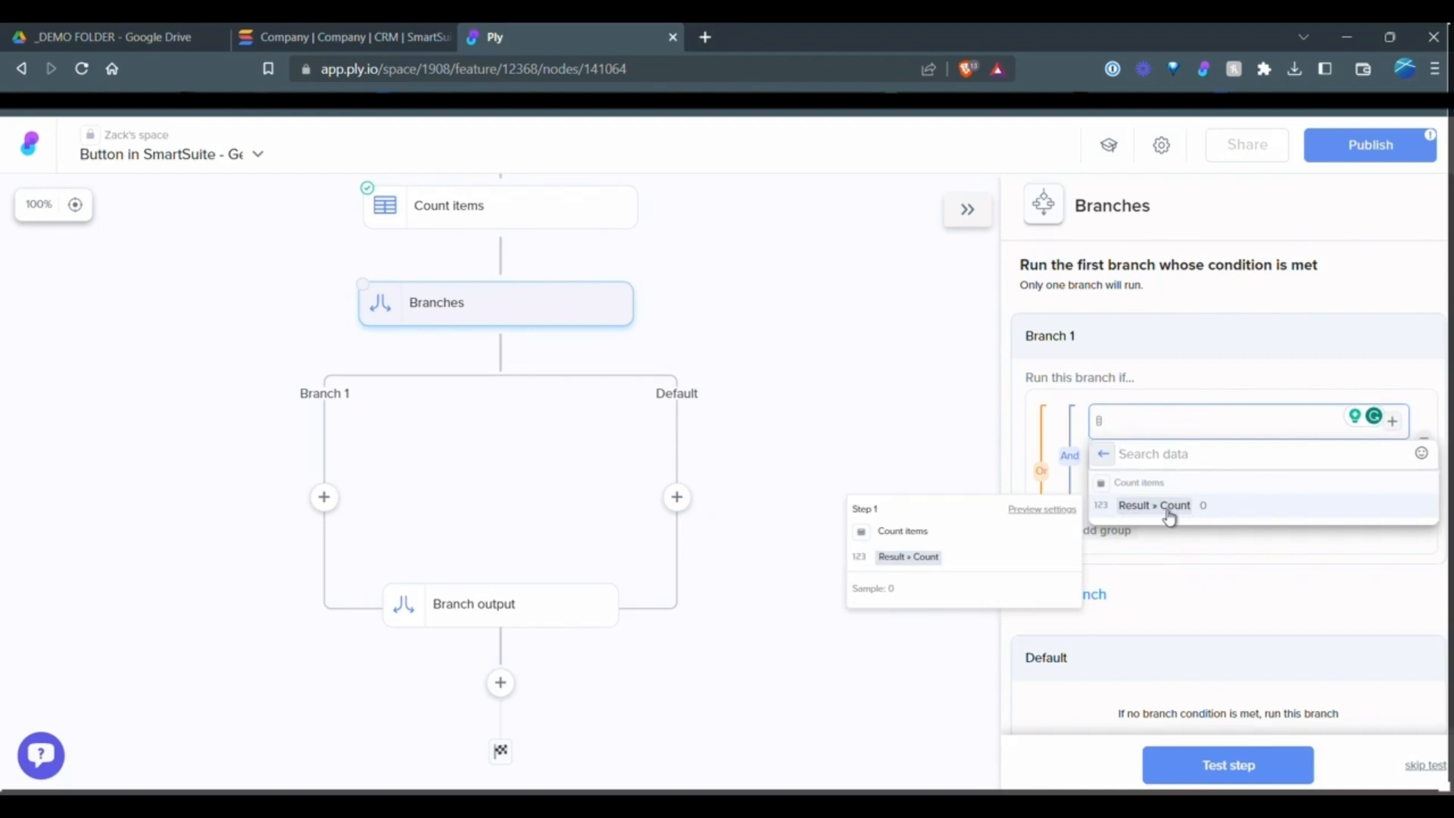
{"action": "left_click", "coordinate": [1154, 505]}
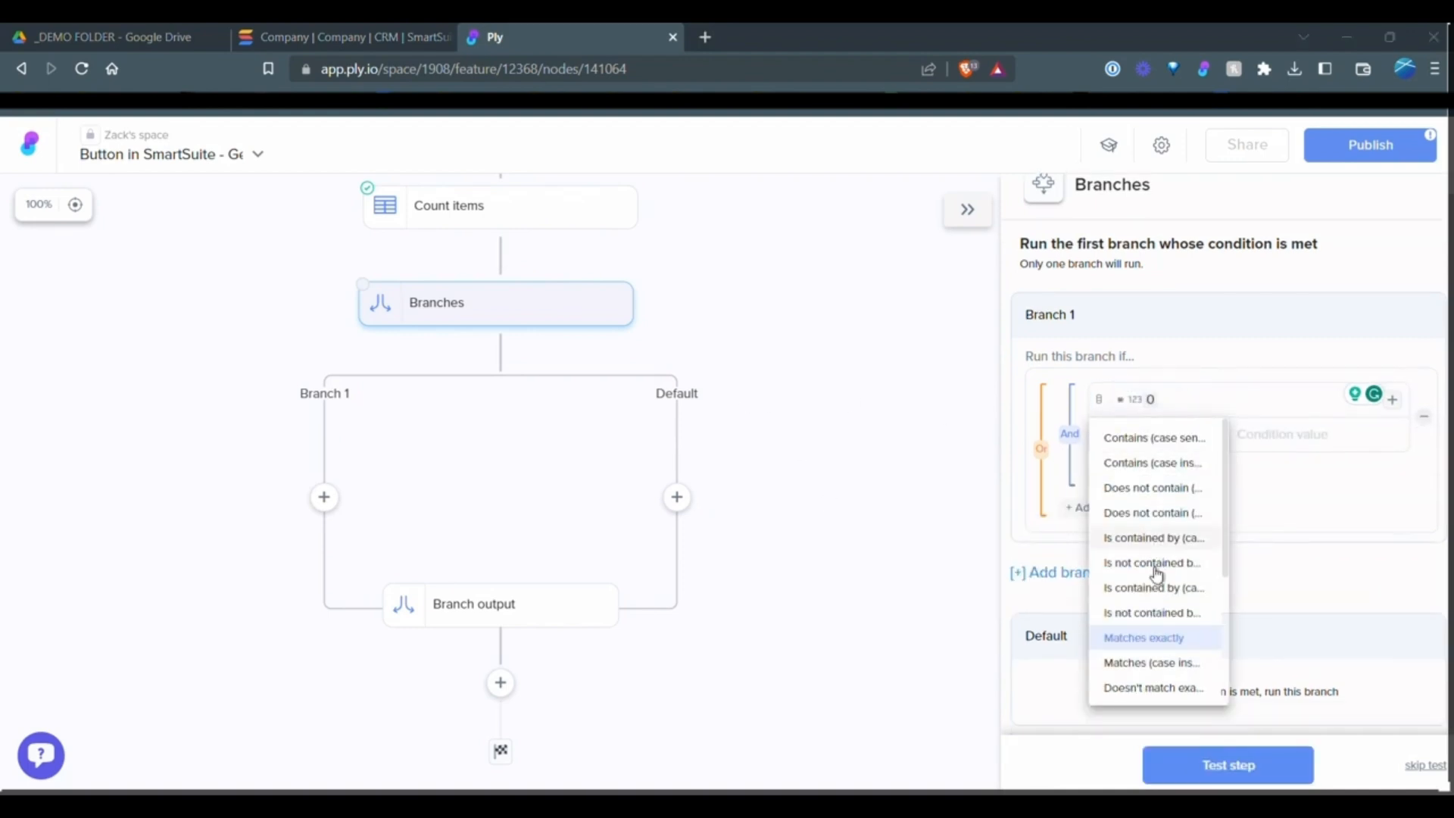
{"action": "mouse_move", "coordinate": [1231, 566]}
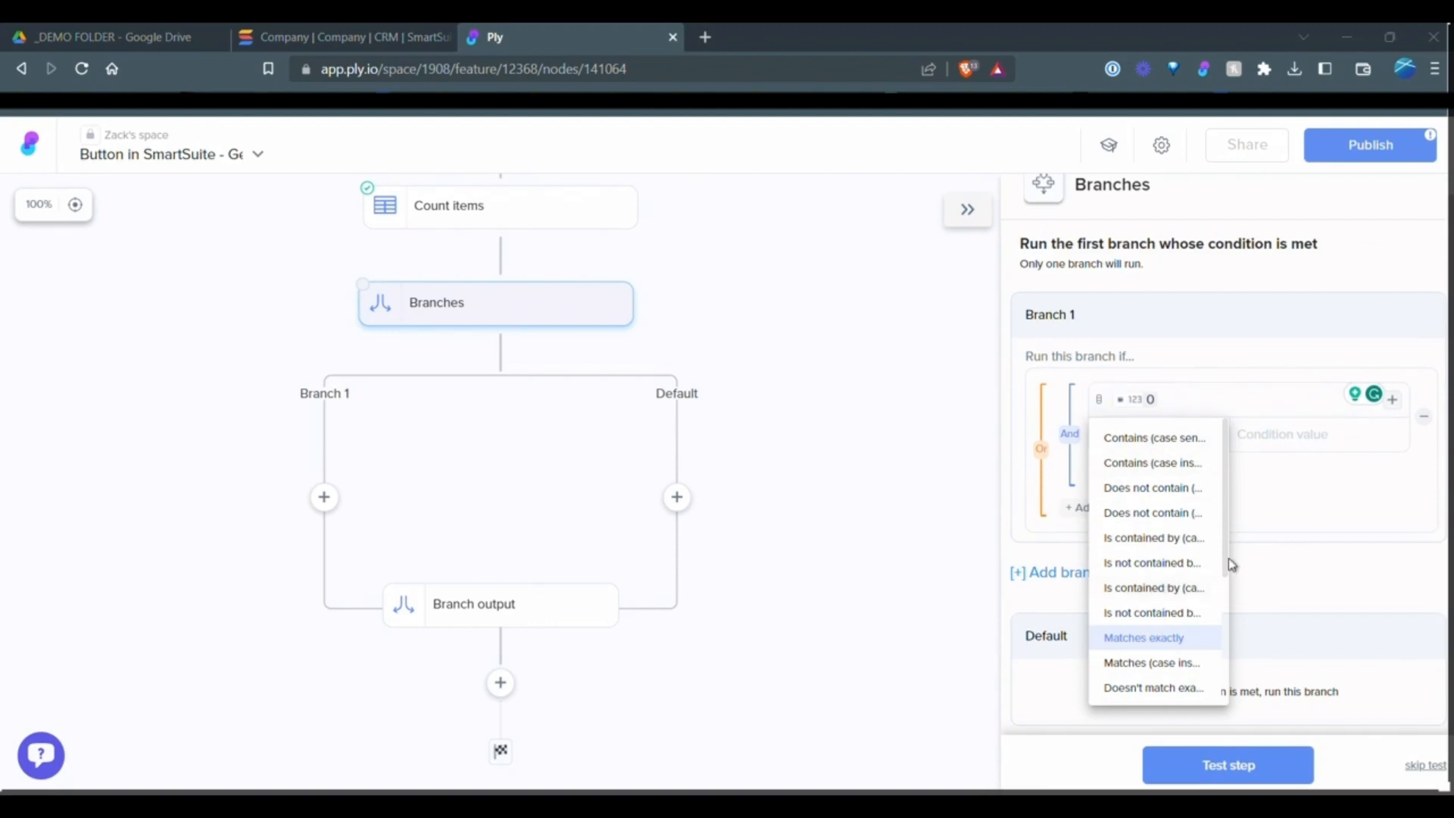
{"action": "scroll", "scroll_direction": "down", "scroll_amount": 3}
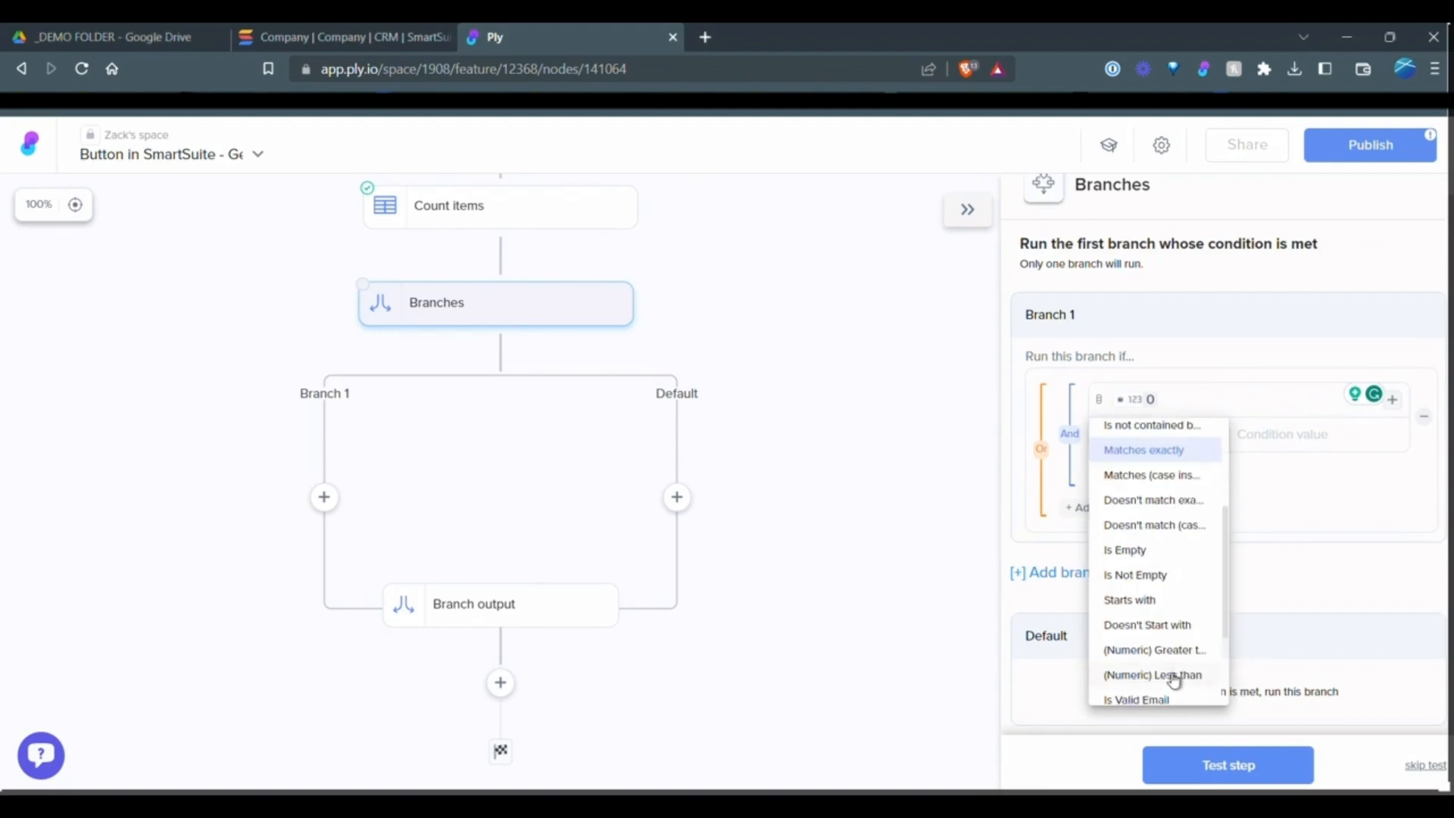
{"action": "left_click", "coordinate": [1152, 674]}
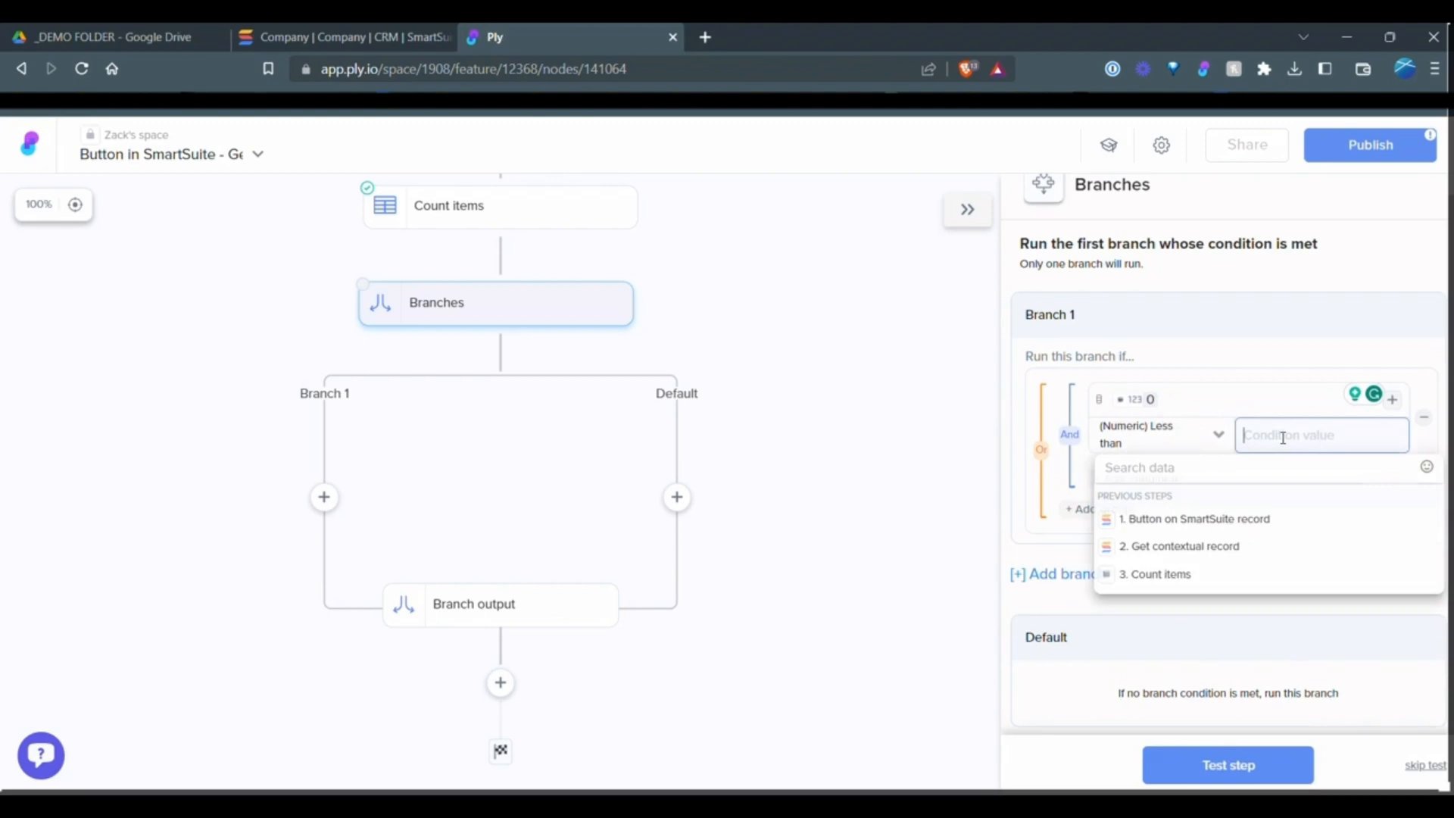
{"action": "type", "text": "1"}
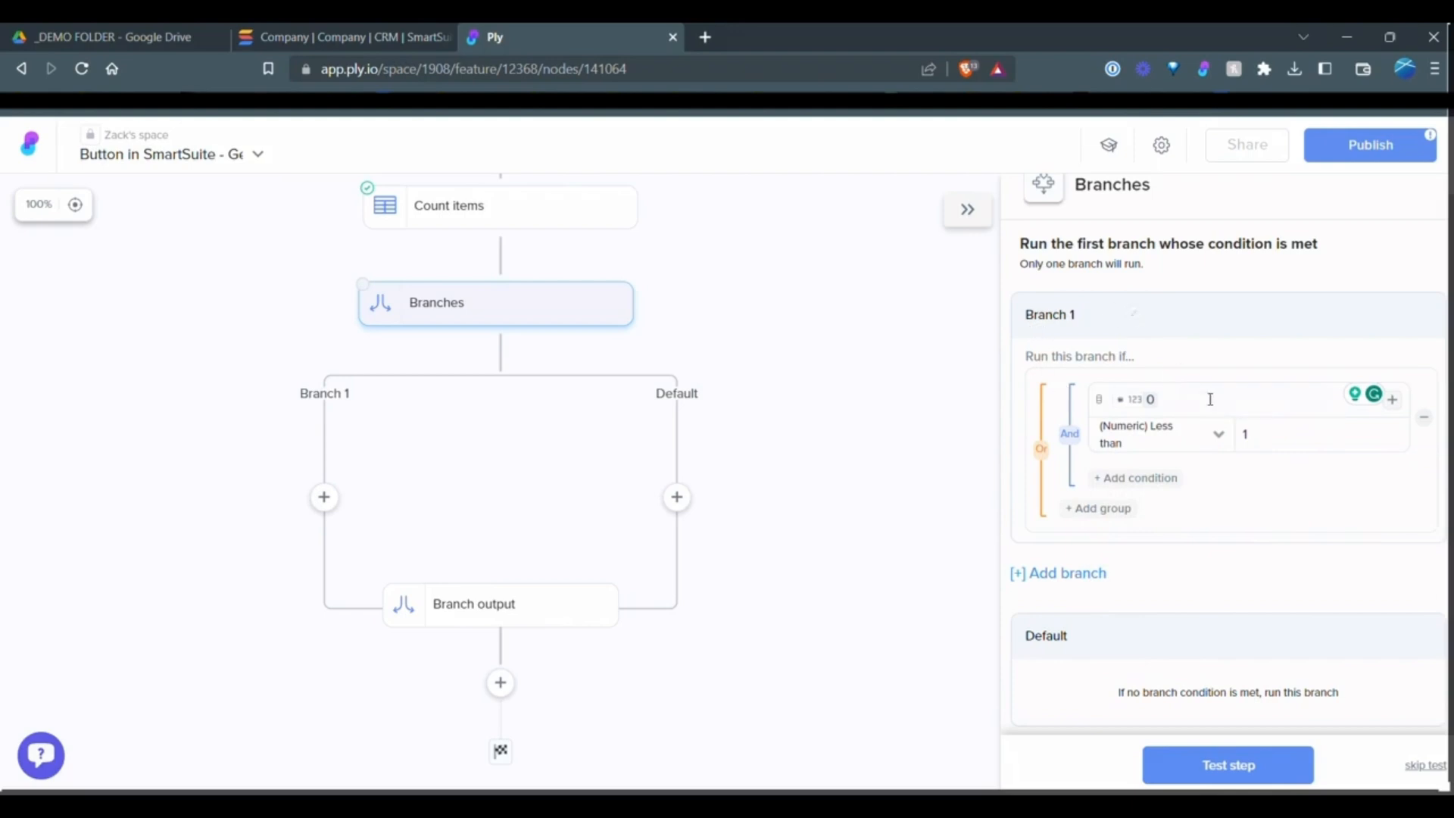
{"action": "mouse_move", "coordinate": [1154, 689]}
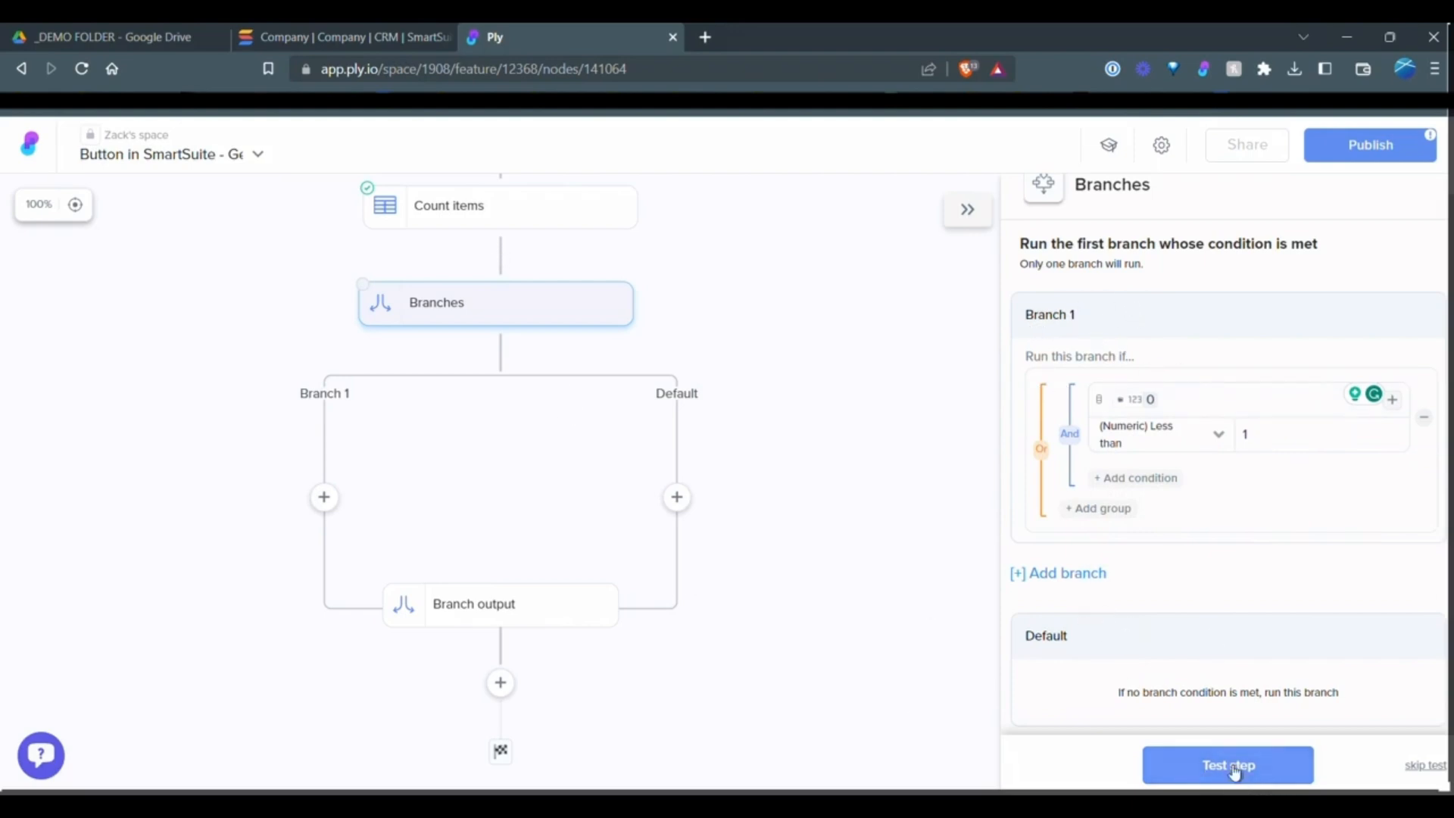
{"action": "left_click", "coordinate": [1227, 764]}
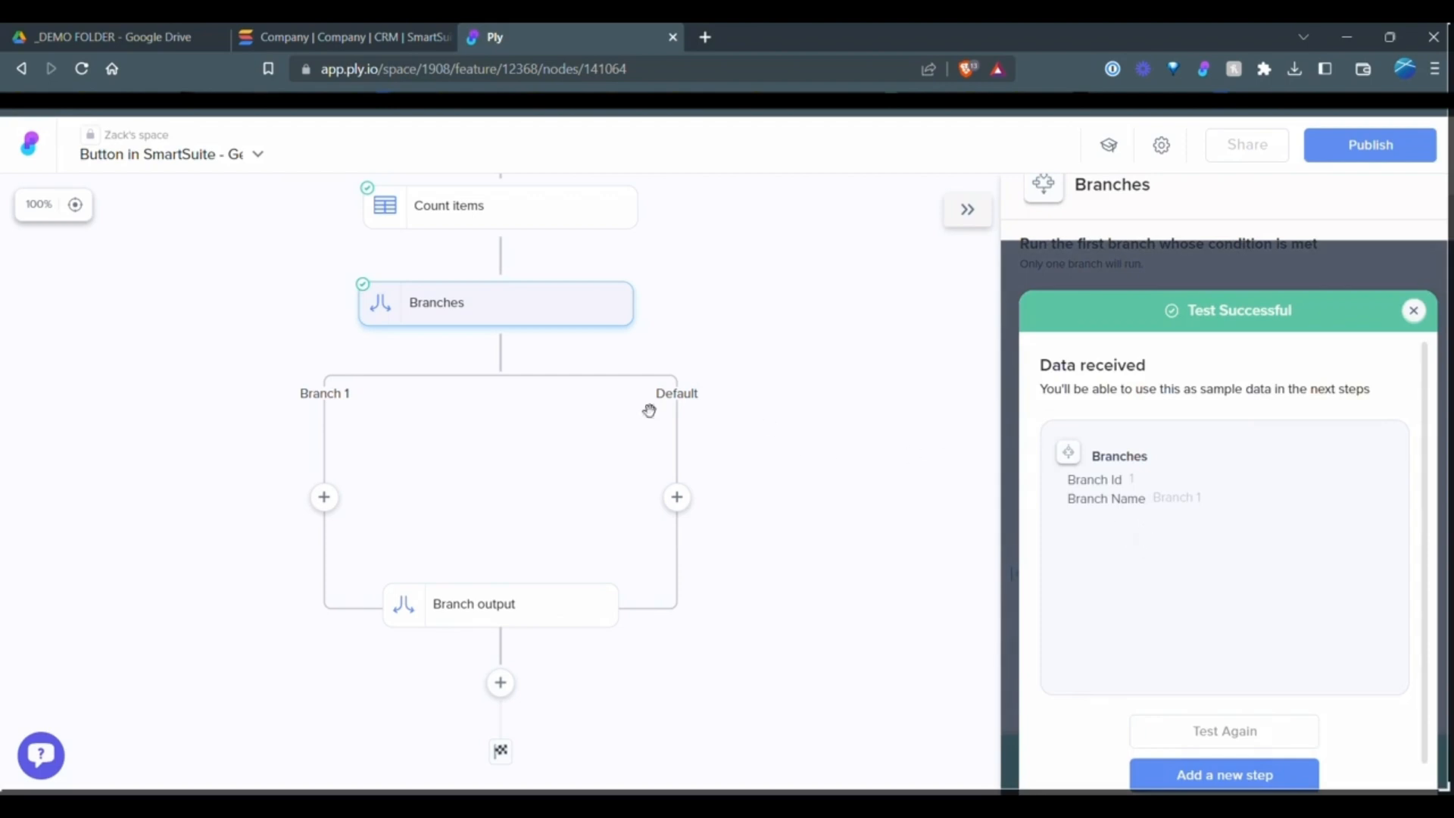
{"action": "mouse_move", "coordinate": [1192, 515]}
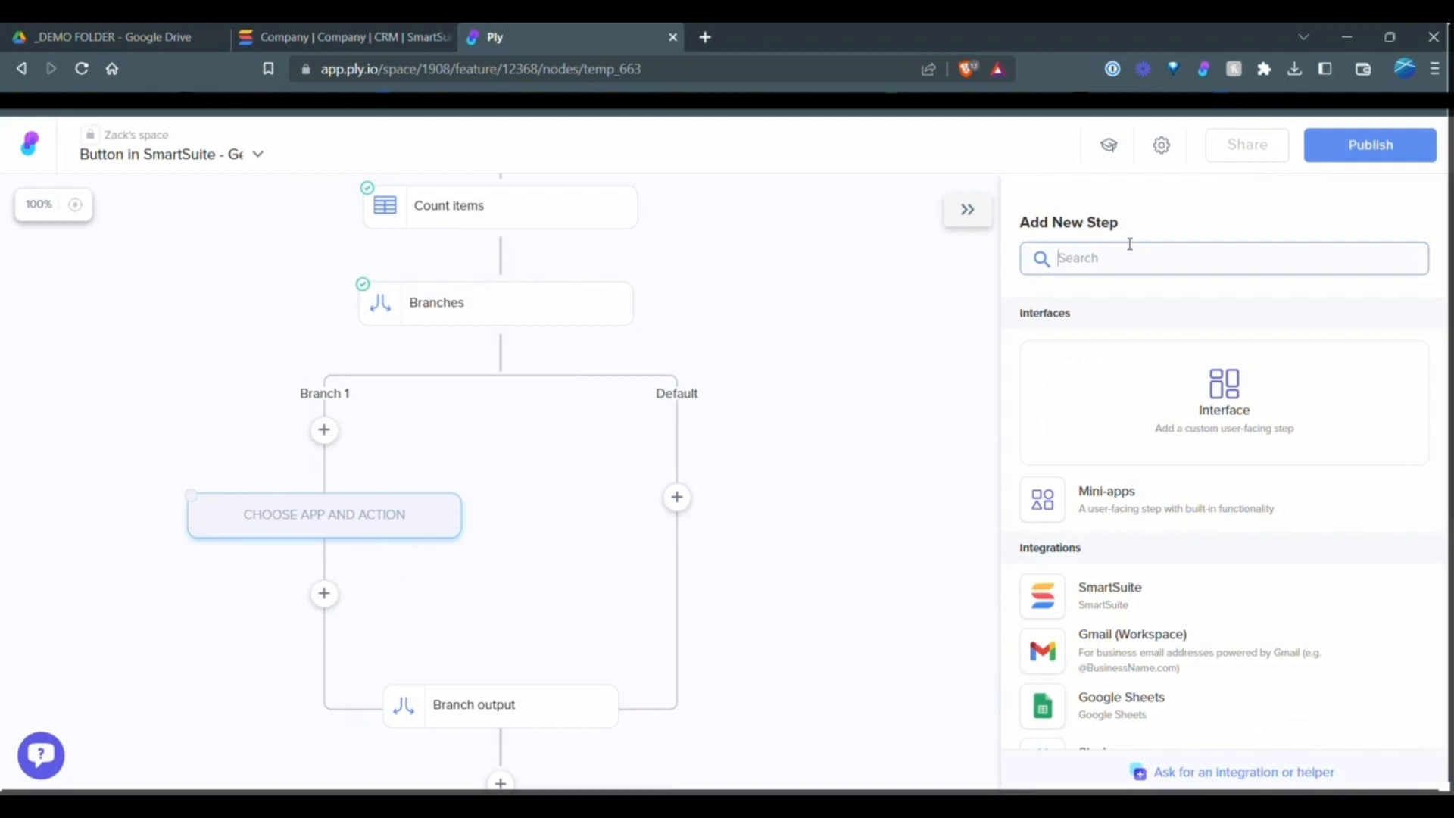
Add a Google Drive Create a folder step using Google drive demo, inside _DEMO FOLDER.
{"action": "type", "text": "crea"}
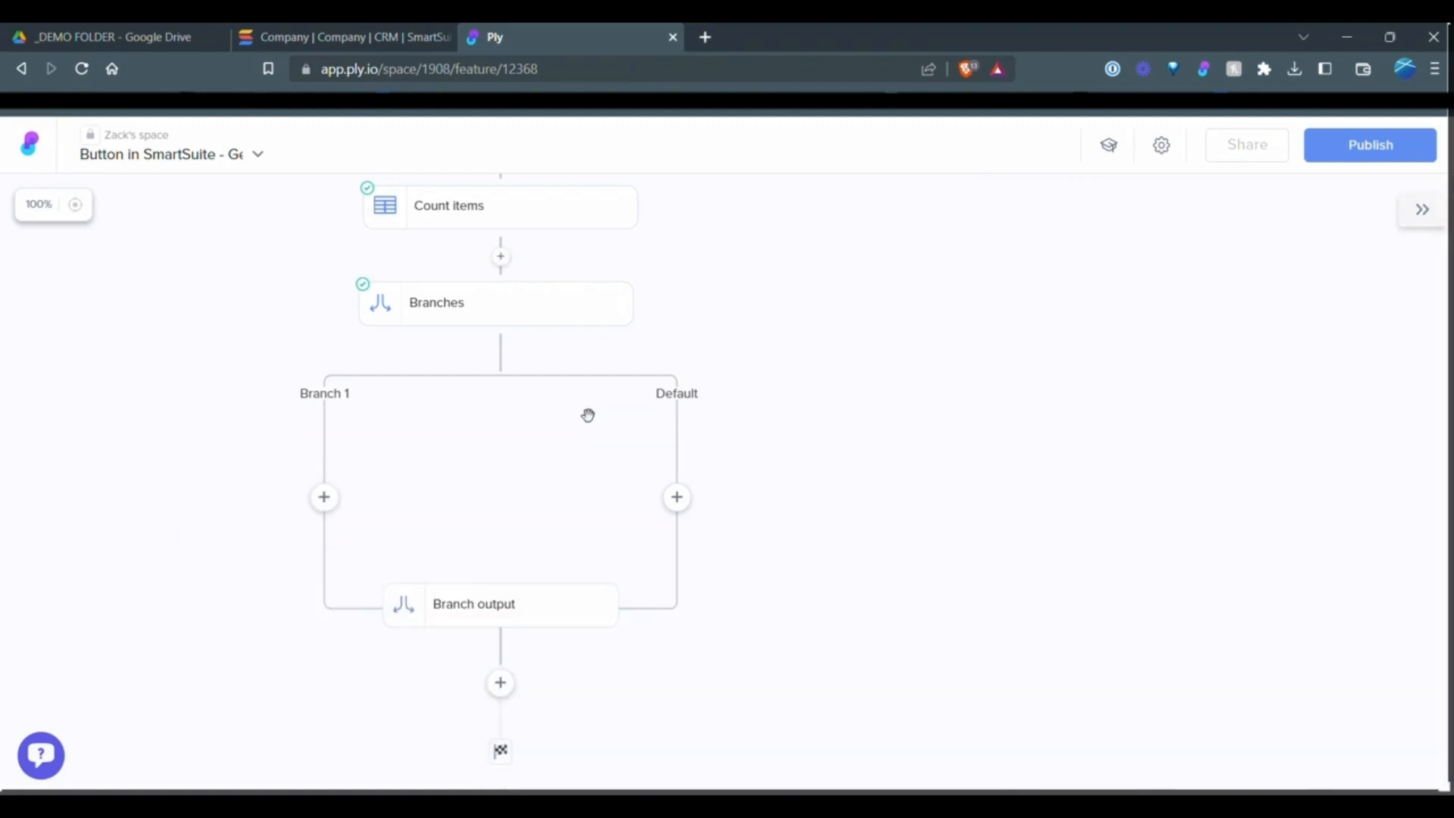
{"action": "left_click", "coordinate": [323, 496]}
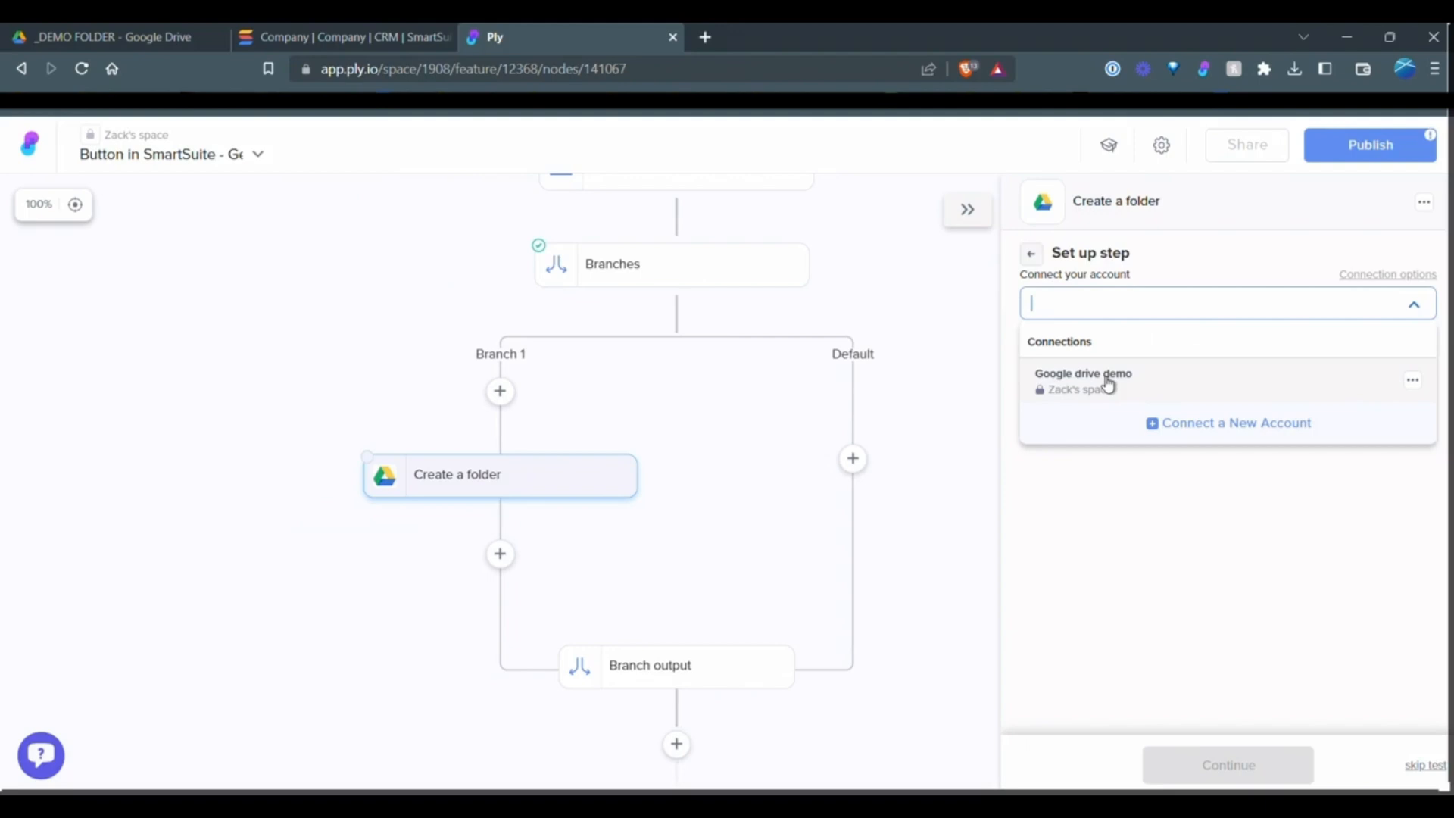
{"action": "left_click", "coordinate": [1082, 380]}
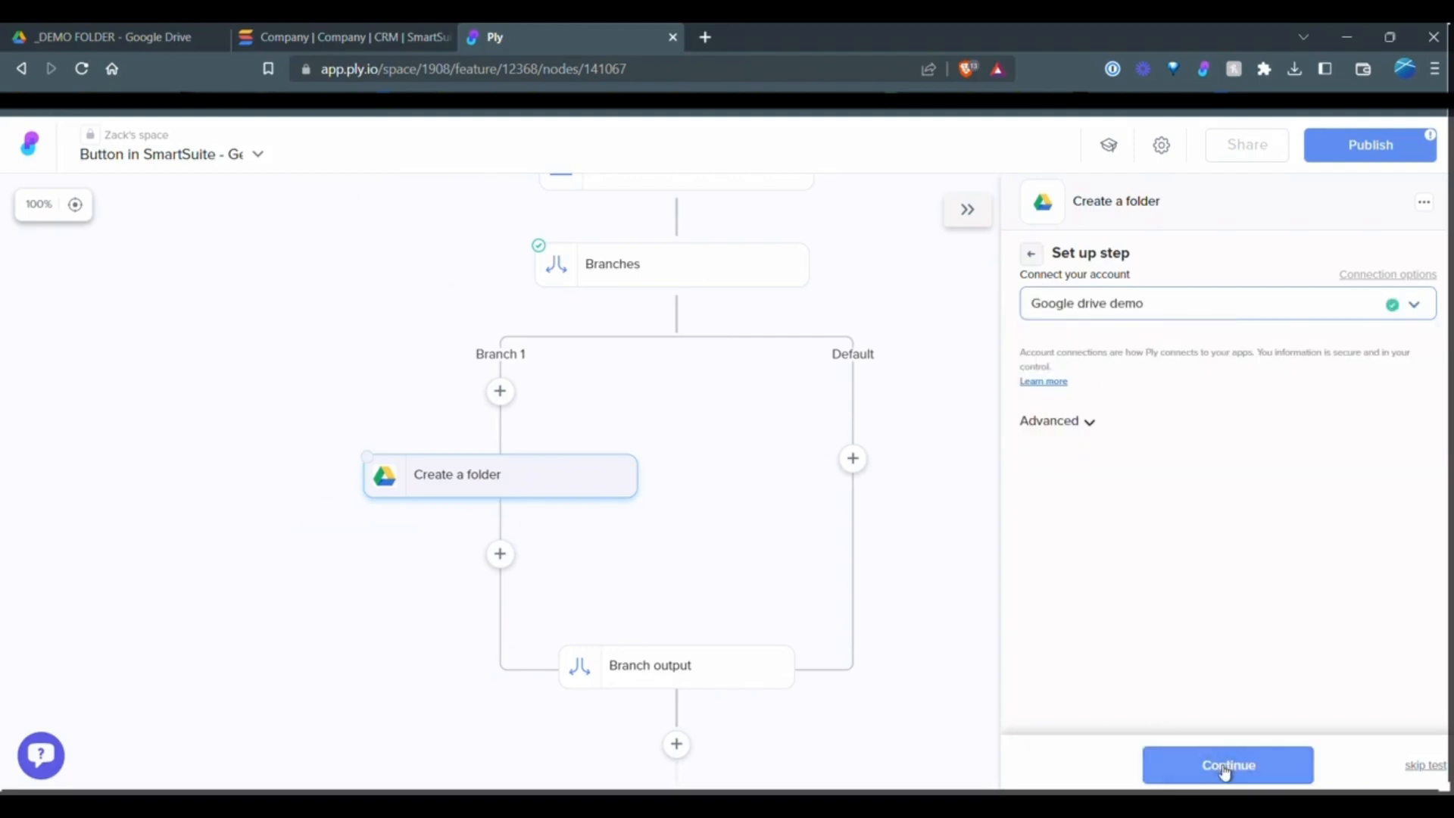
{"action": "left_click", "coordinate": [1227, 765]}
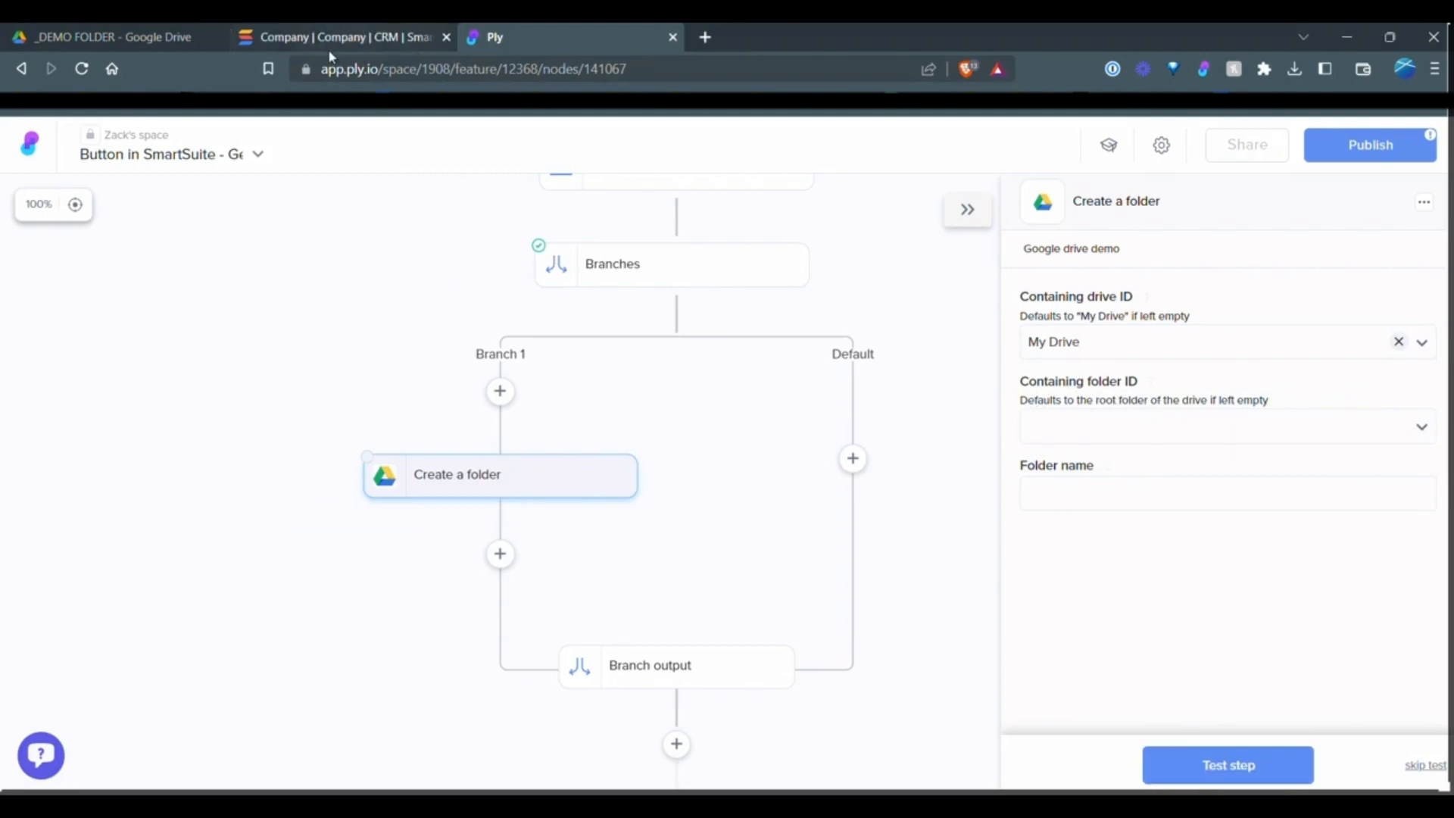
{"action": "left_click", "coordinate": [107, 37]}
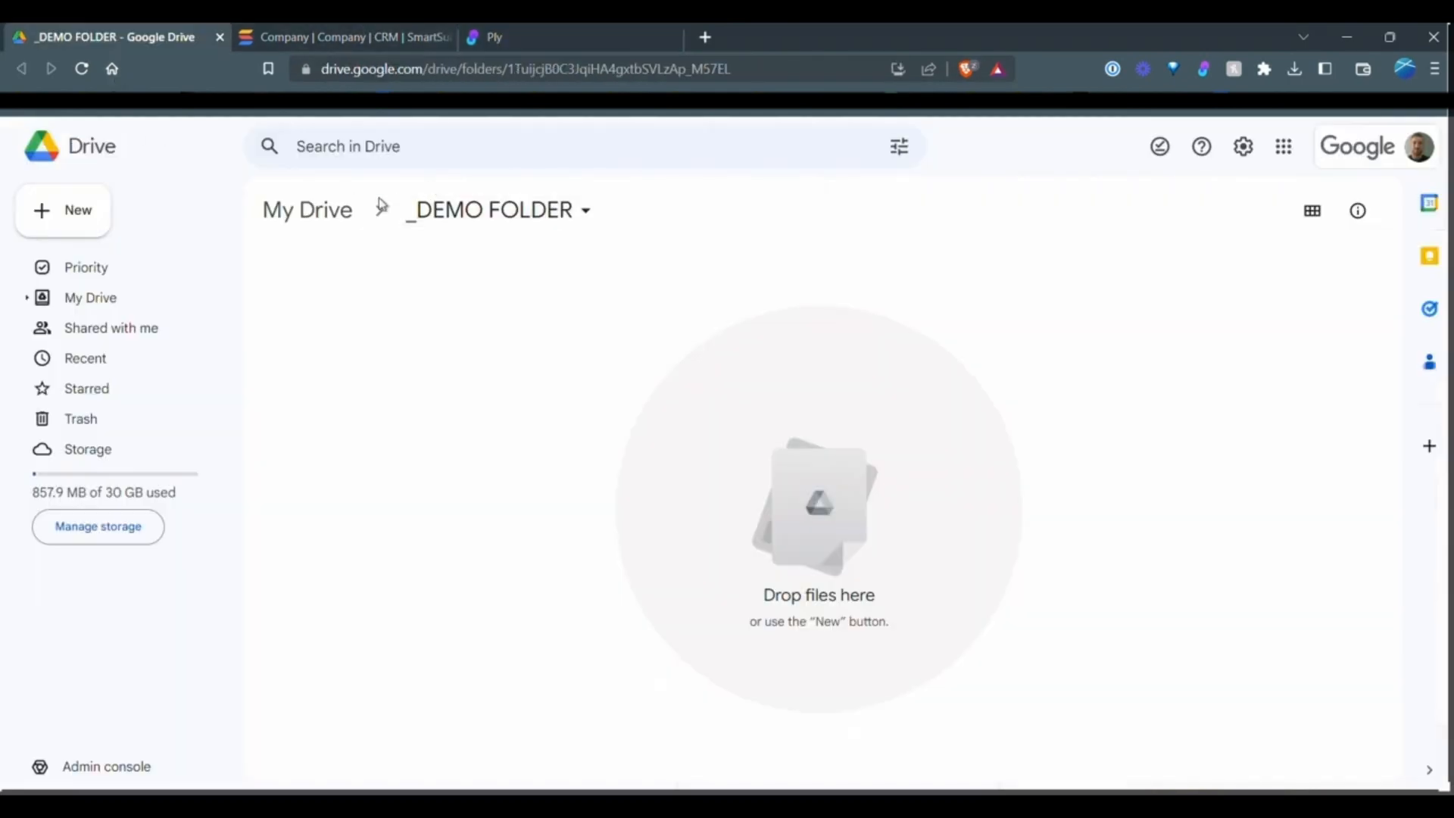
{"action": "left_click", "coordinate": [496, 37]}
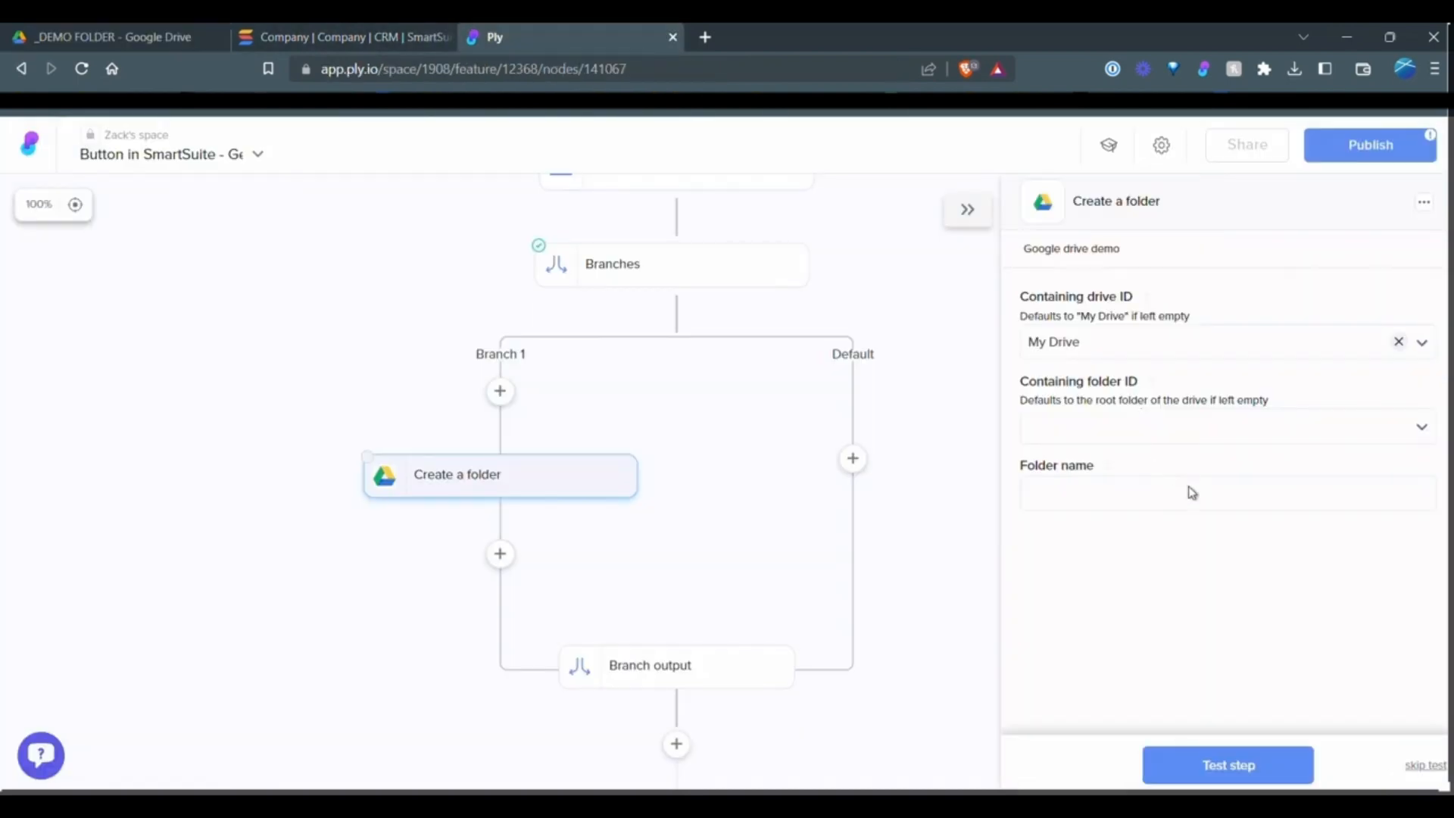
{"action": "left_click", "coordinate": [1206, 425]}
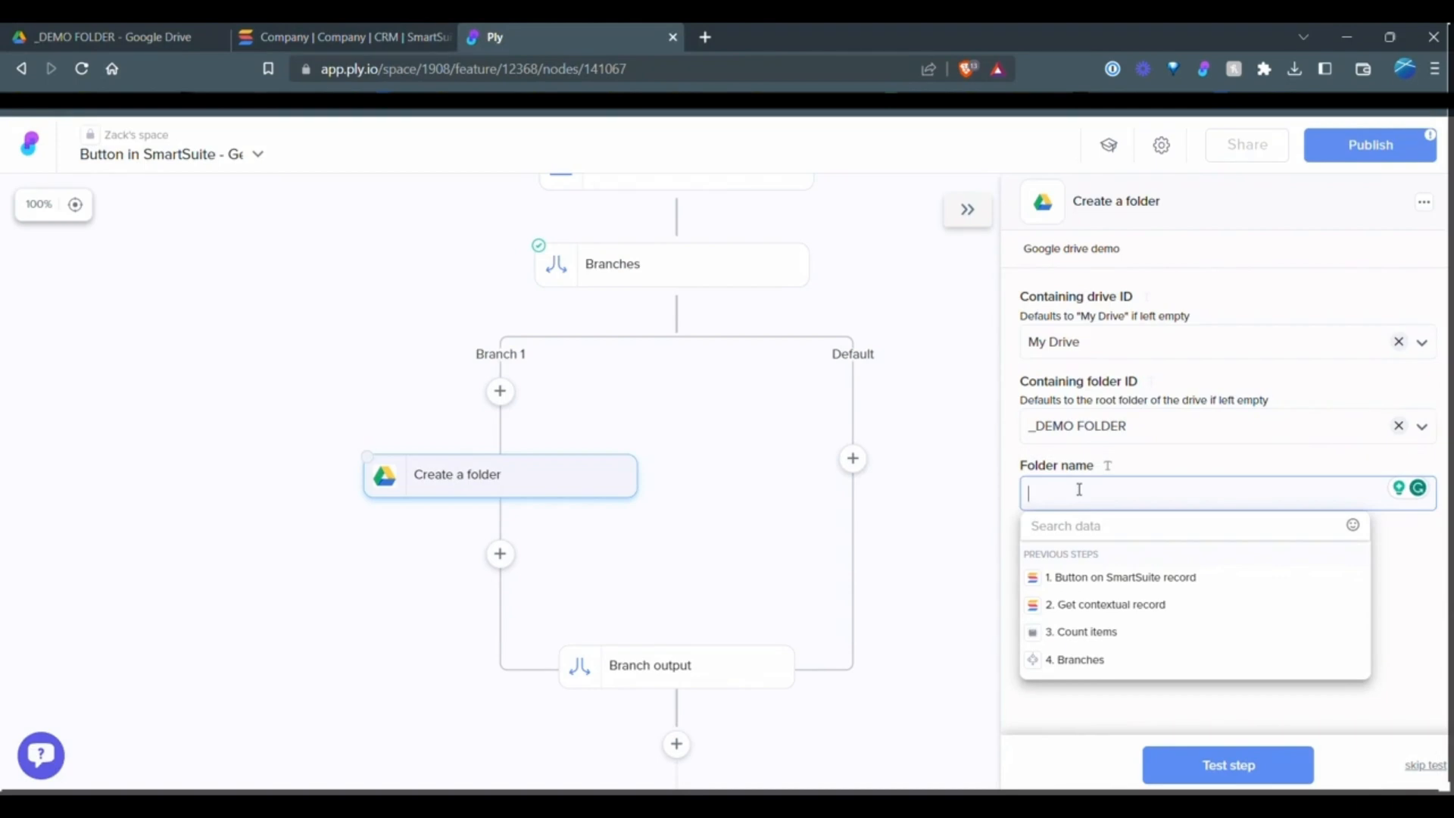
{"action": "mouse_move", "coordinate": [1122, 603]}
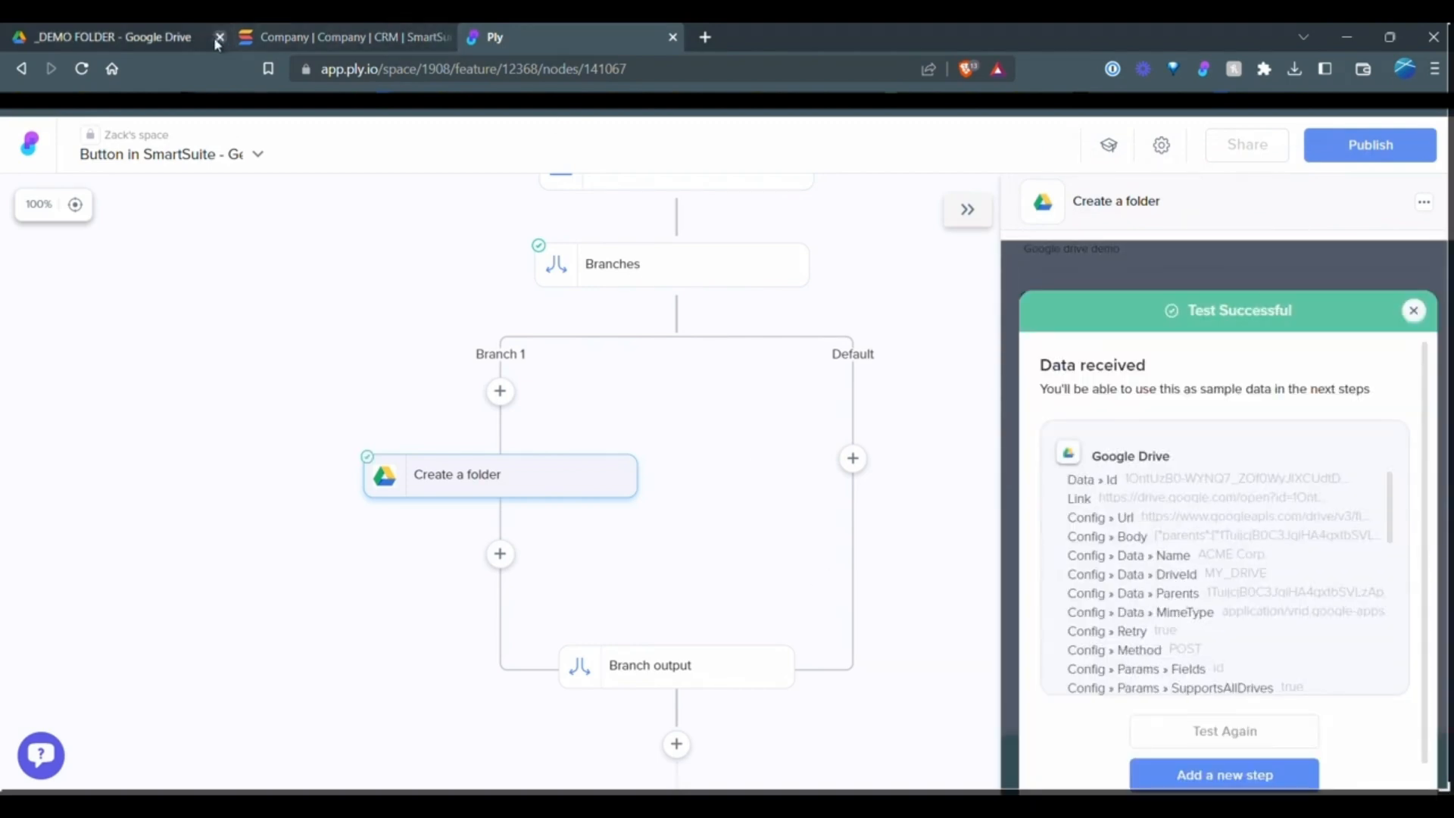
Refresh _DEMO FOLDER in Google Drive to find the new ACME Corp. folder.
{"action": "left_click", "coordinate": [111, 37]}
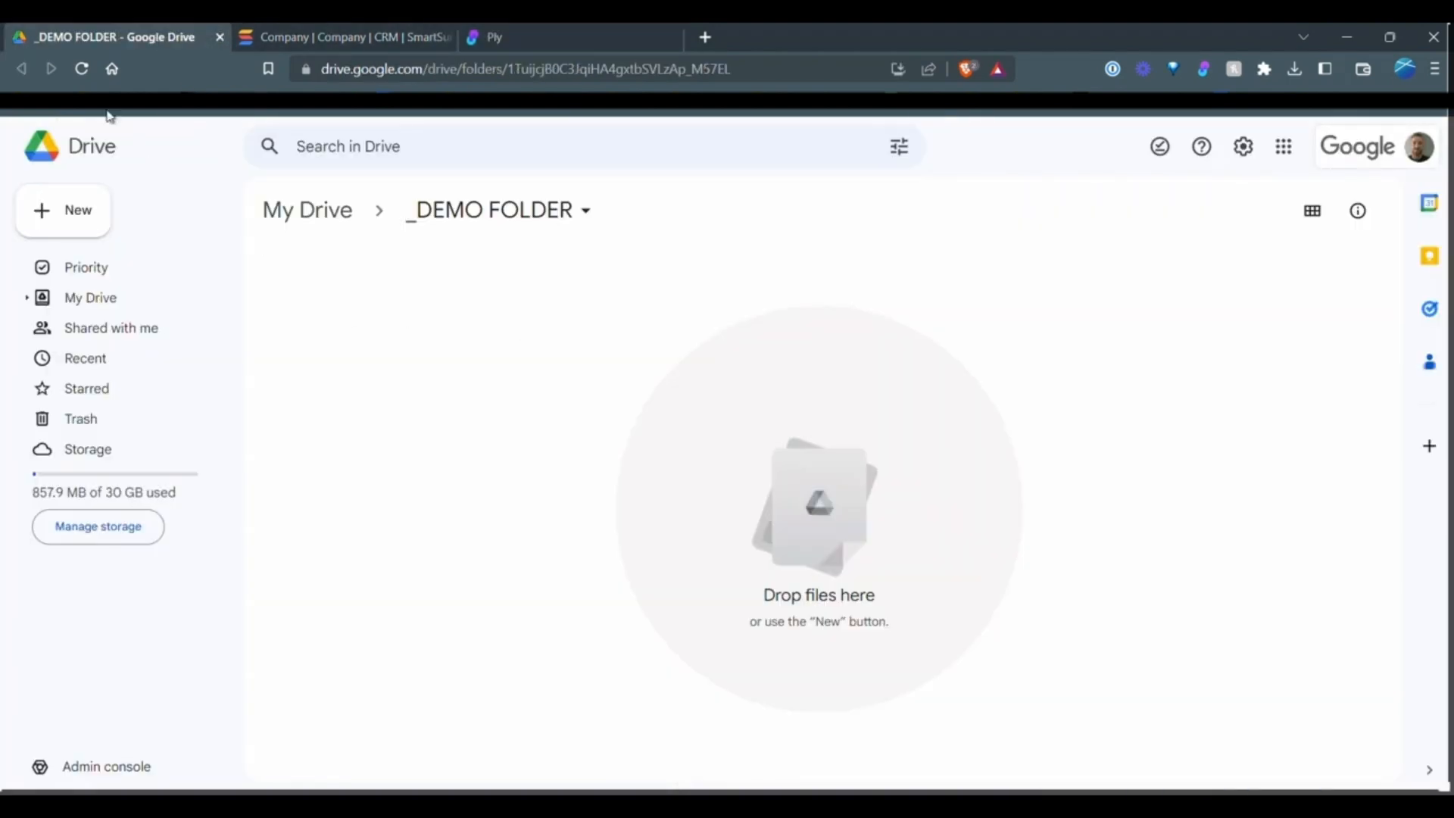
{"action": "left_click", "coordinate": [81, 69]}
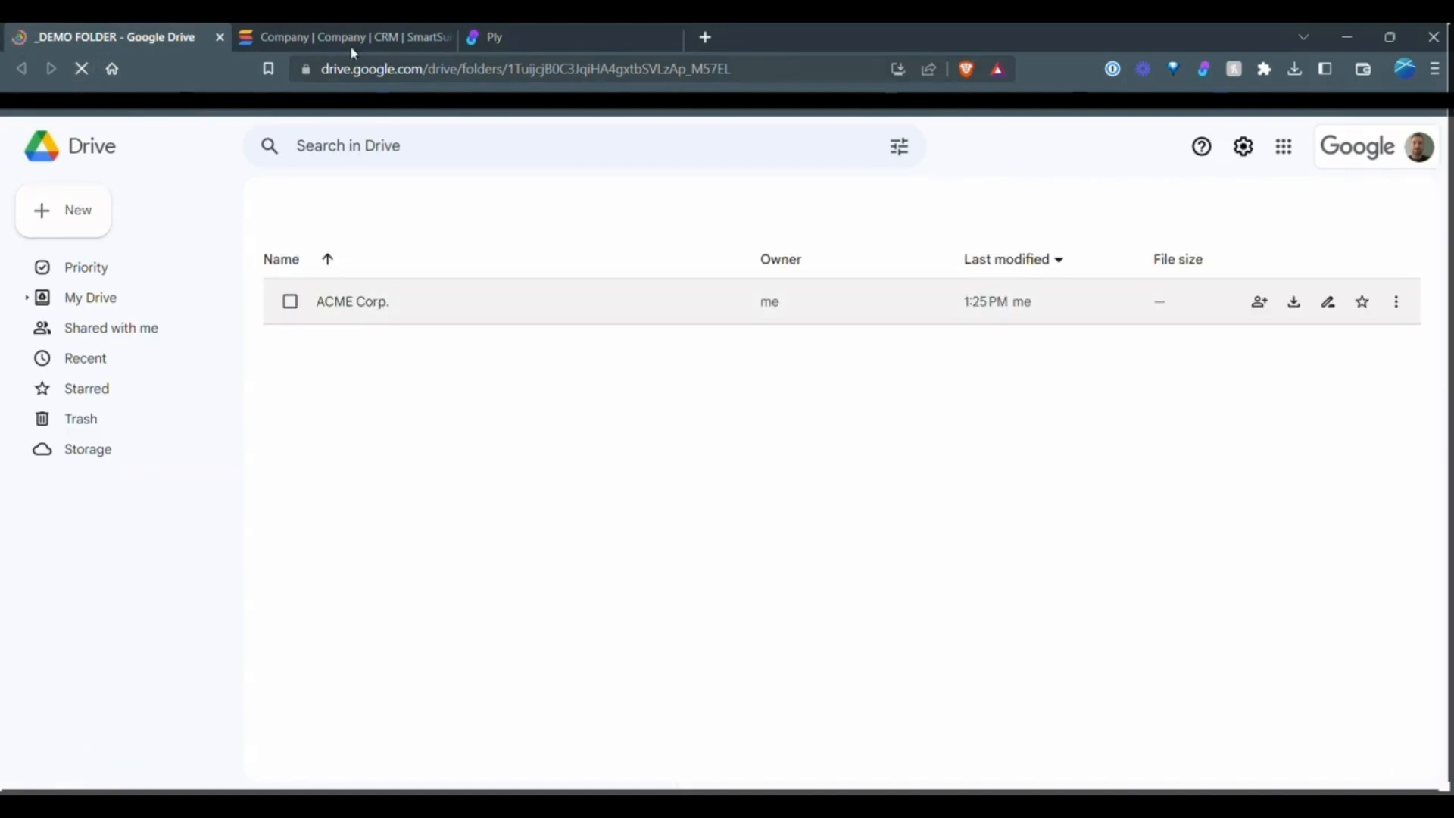
{"action": "left_click", "coordinate": [491, 37]}
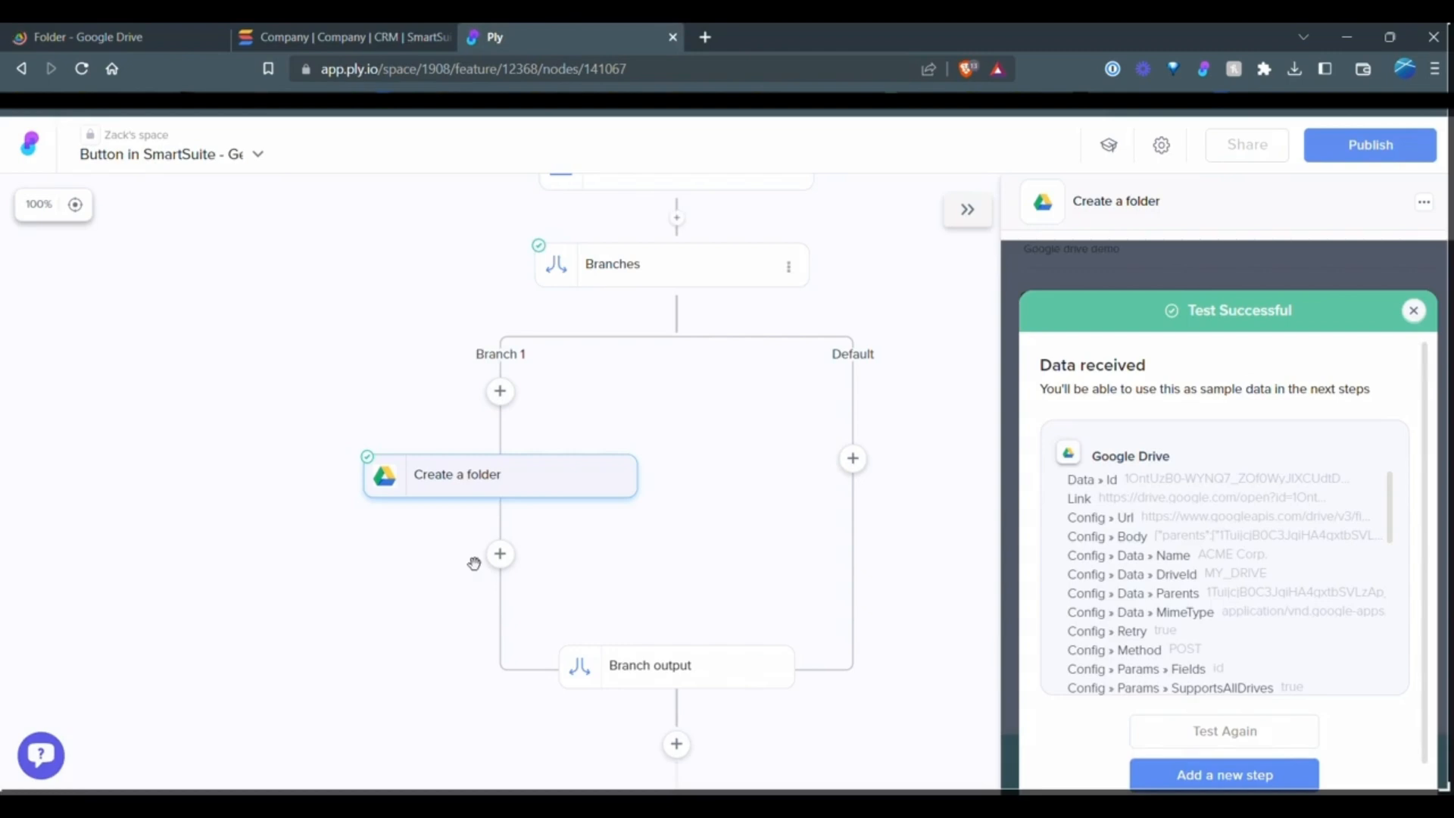
Add a SmartSuite Update a record step after Create a folder using the Demos account.
{"action": "left_click", "coordinate": [500, 554]}
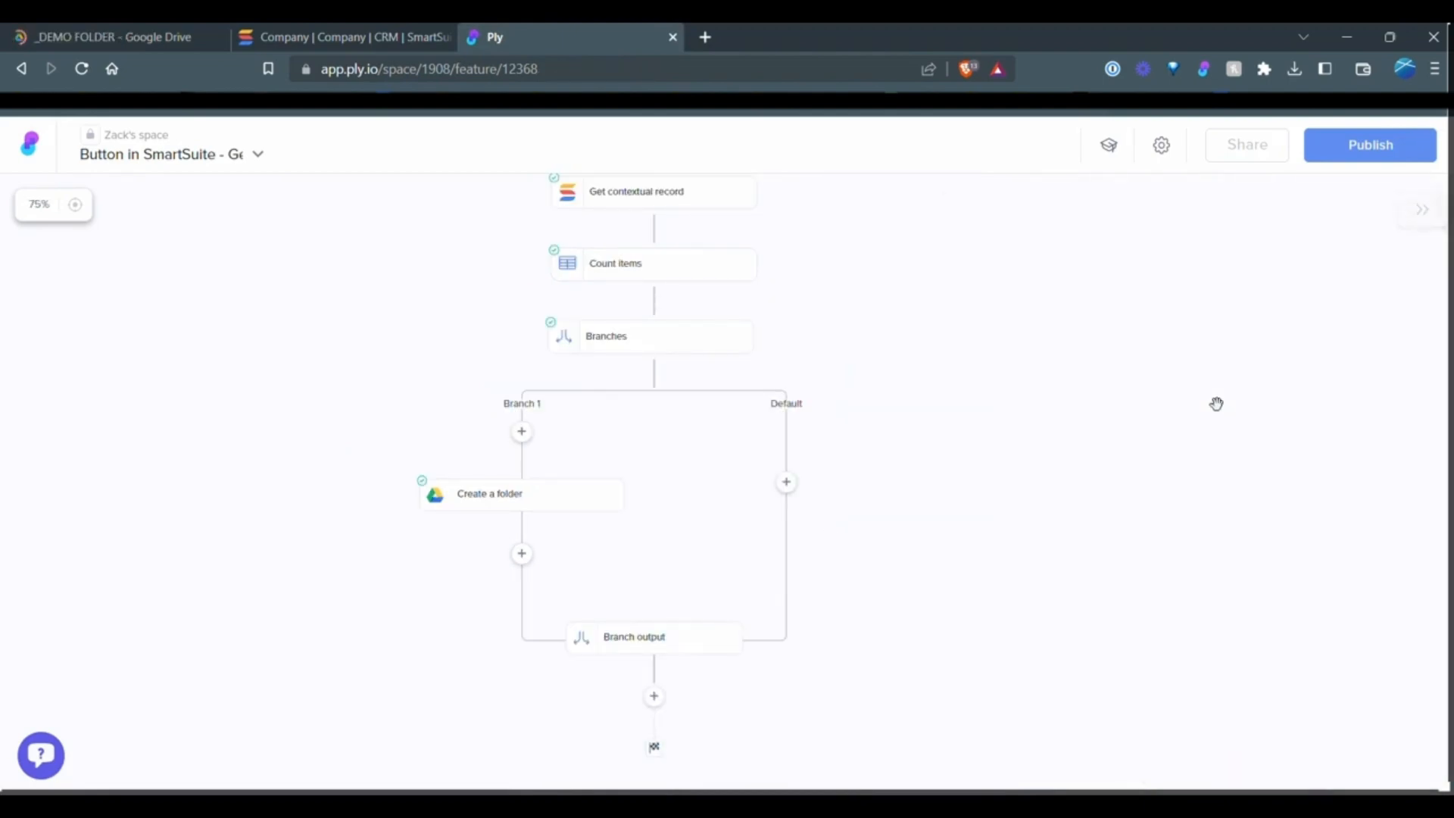
{"action": "left_click", "coordinate": [521, 554]}
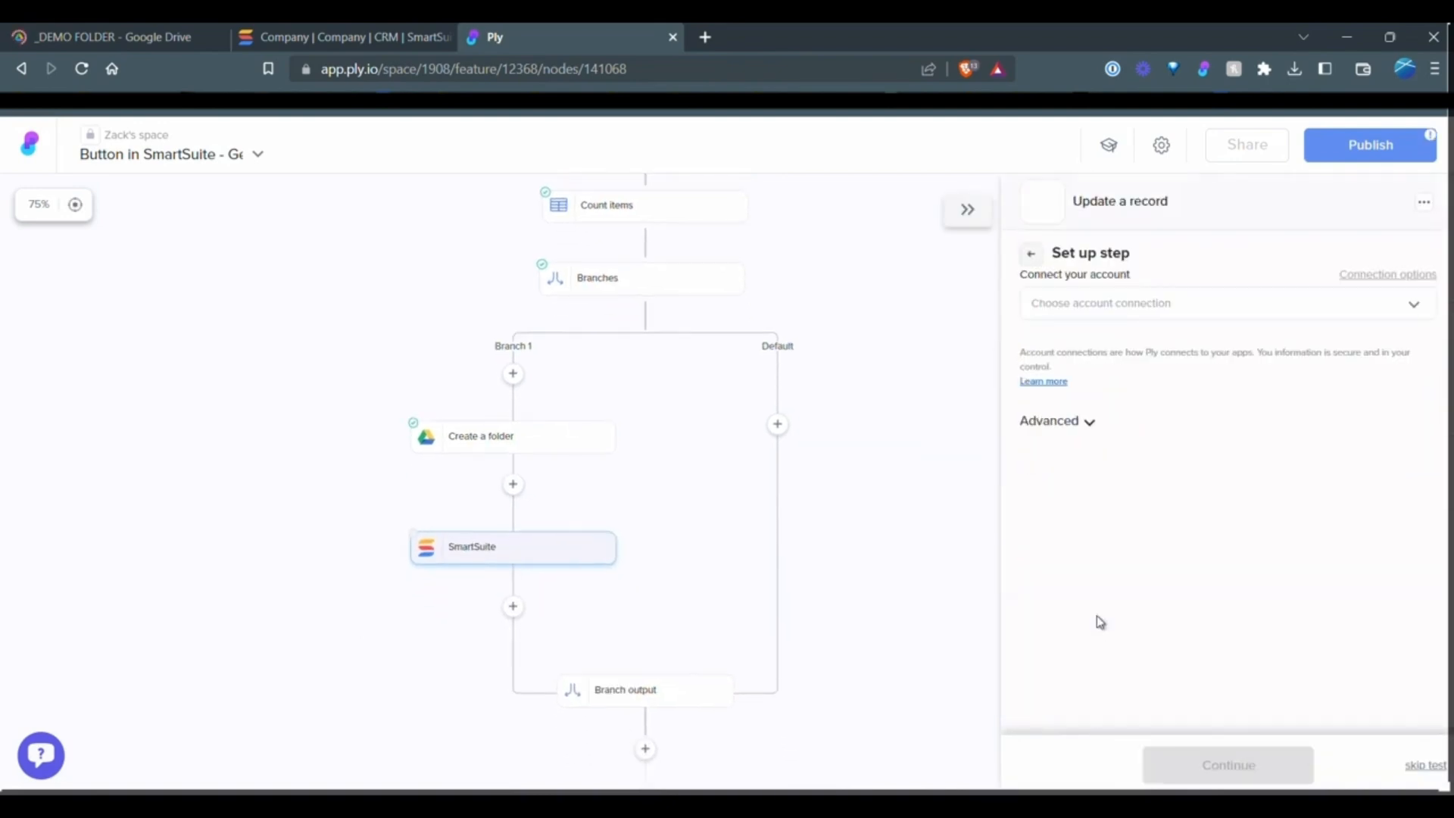
{"action": "left_click", "coordinate": [1215, 303]}
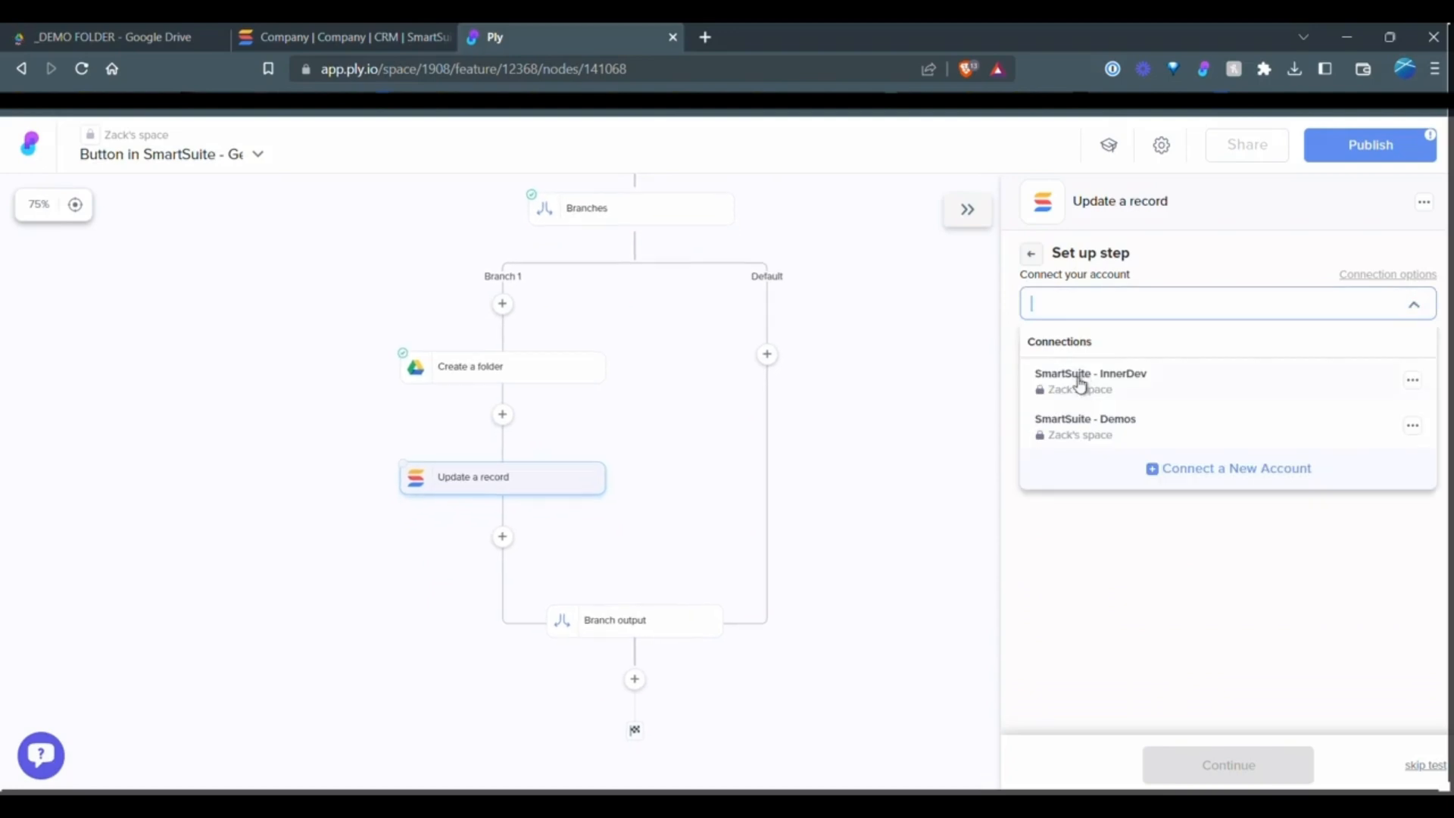
{"action": "left_click", "coordinate": [1083, 418]}
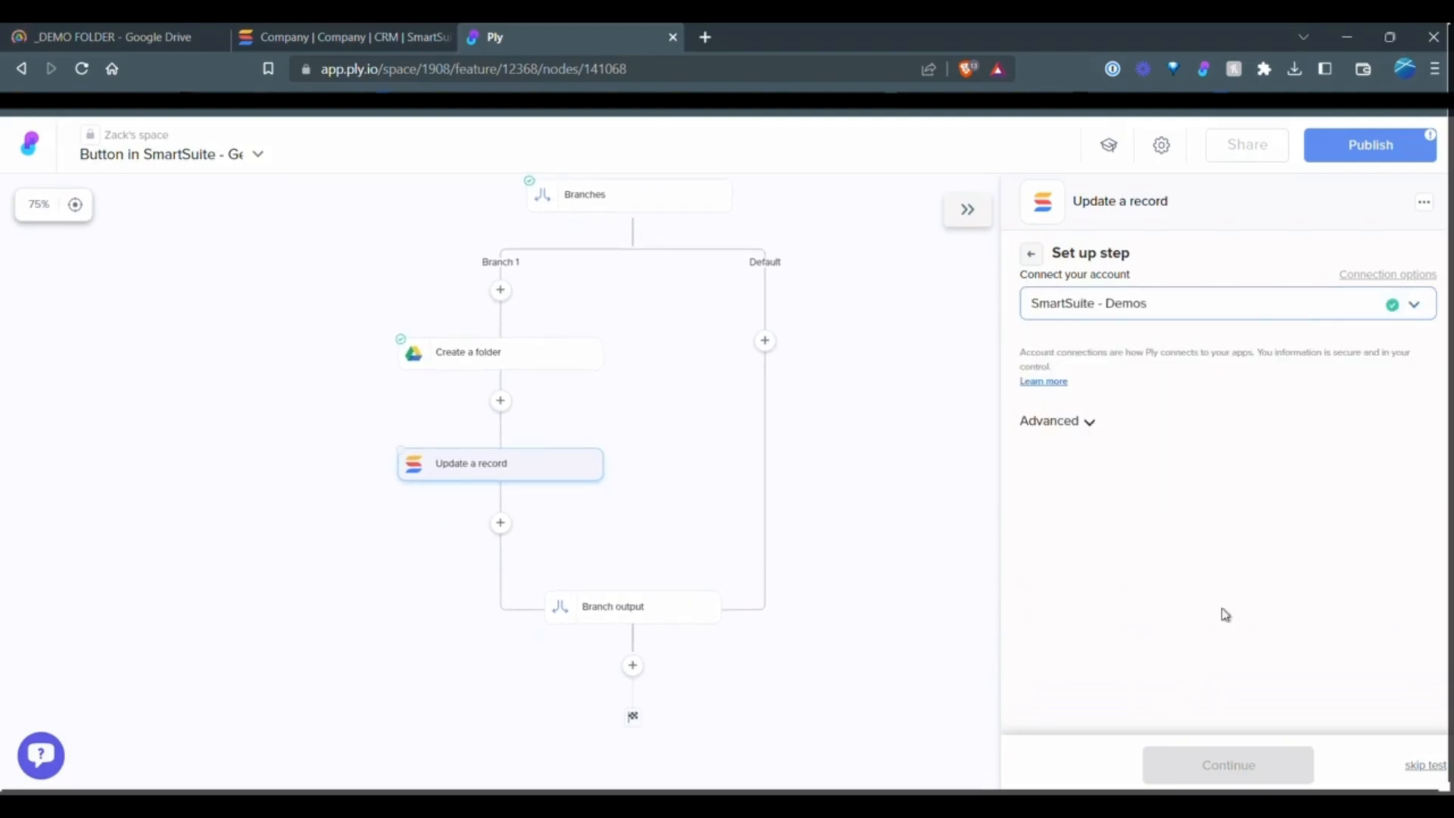
{"action": "mouse_move", "coordinate": [1220, 627]}
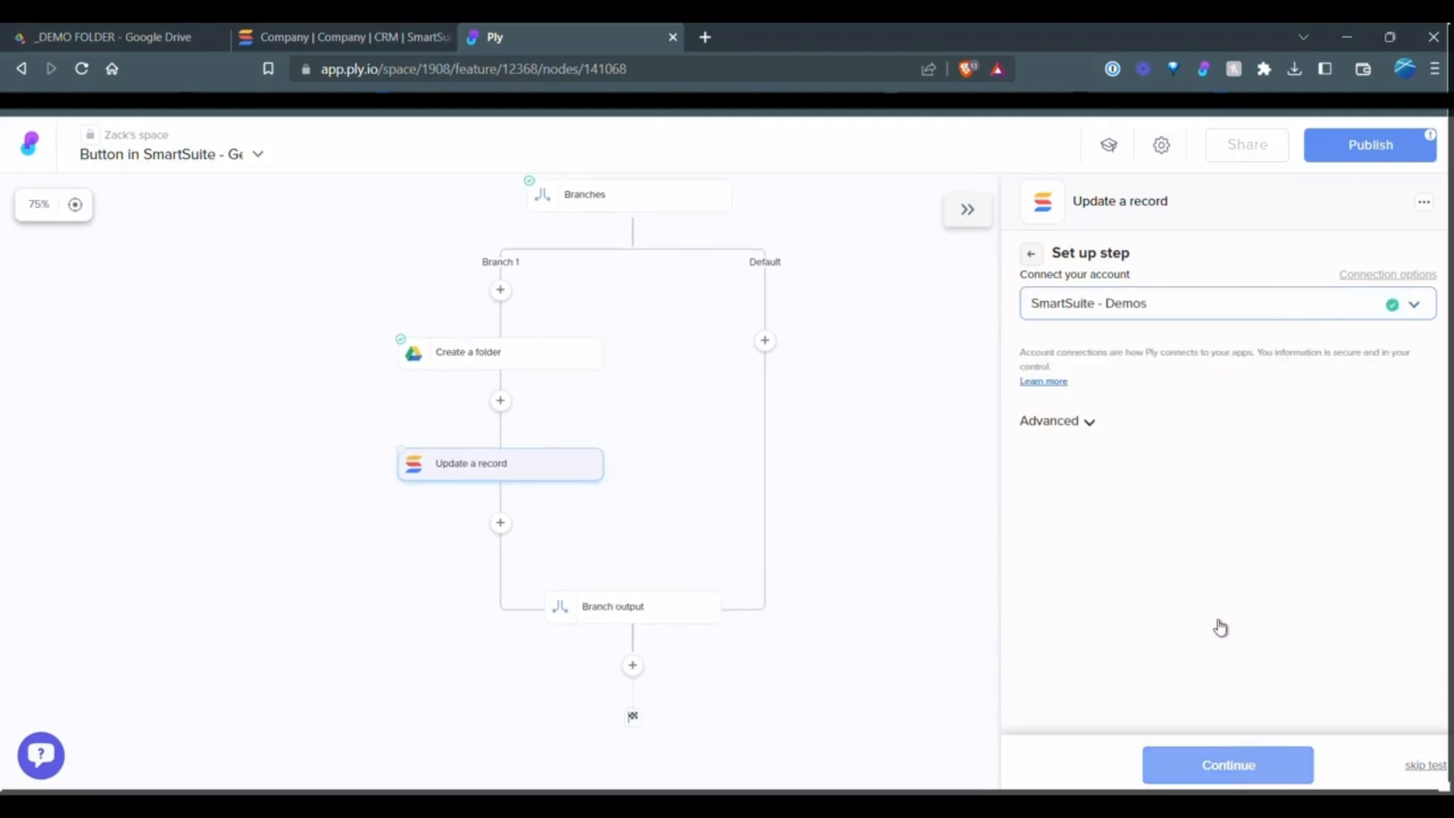
{"action": "left_click", "coordinate": [1226, 764]}
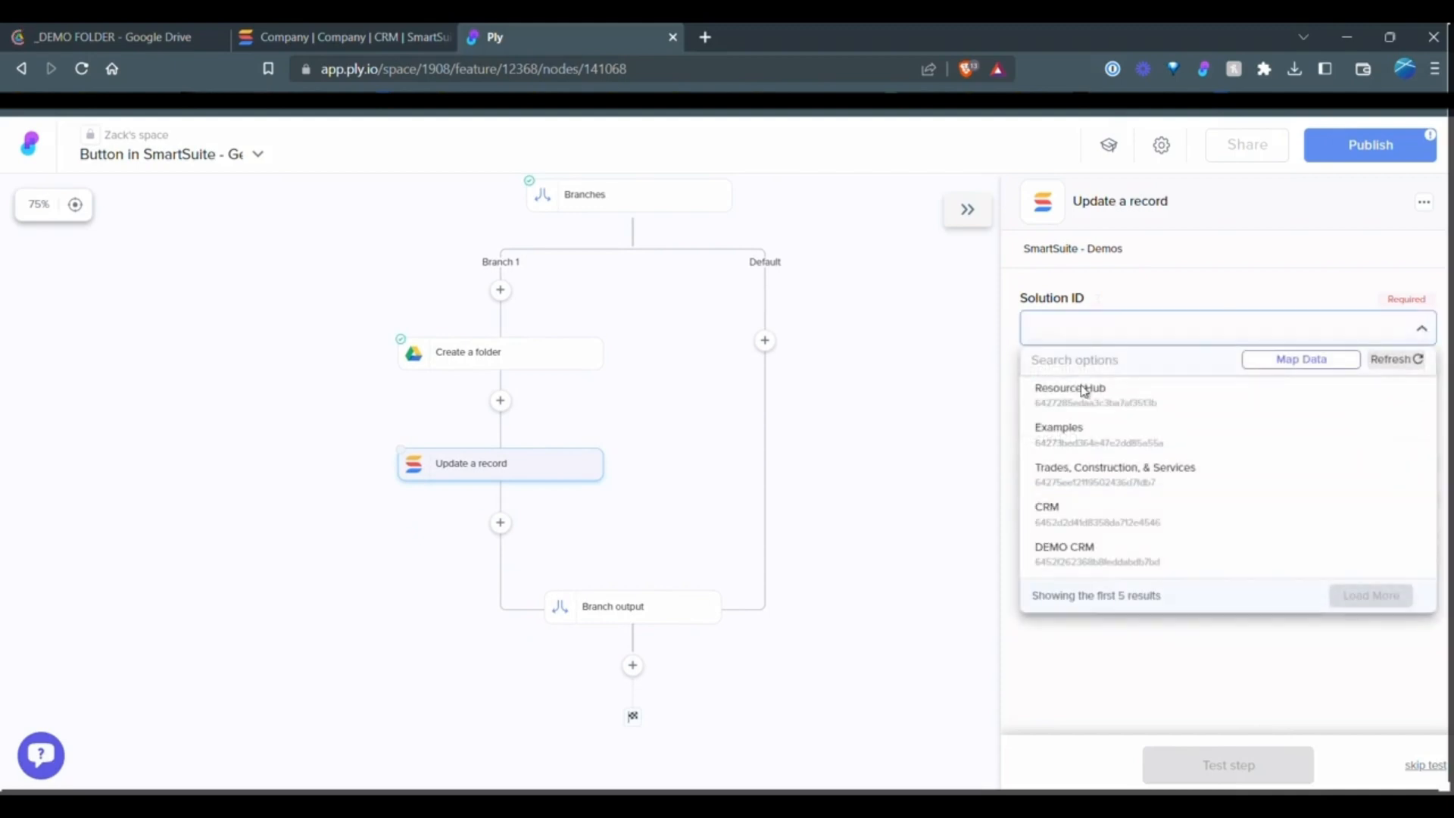
Target the CRM Company application, with the contextual record's Id as Record ID.
{"action": "left_click", "coordinate": [1045, 507]}
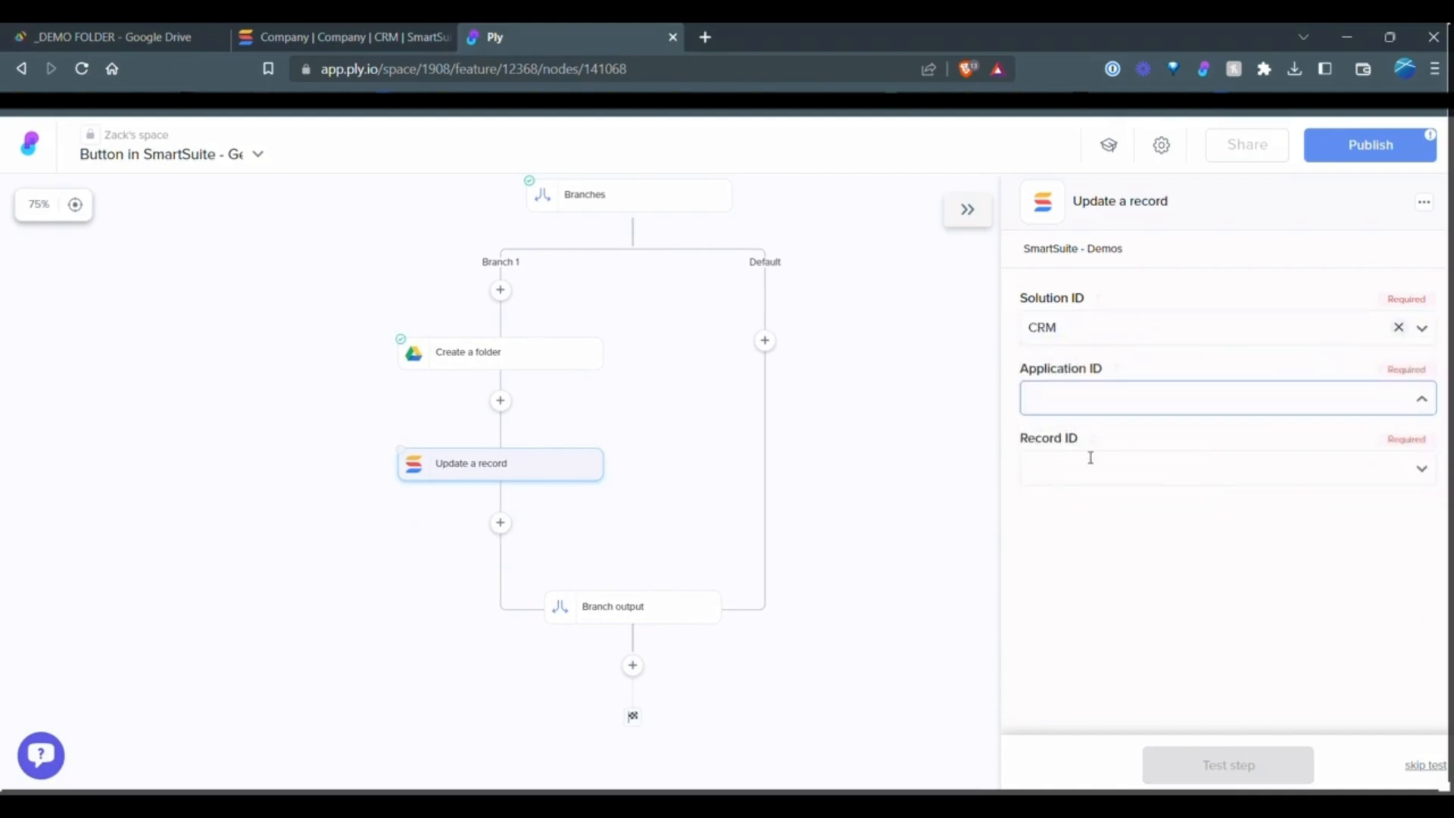
{"action": "left_click", "coordinate": [1214, 398]}
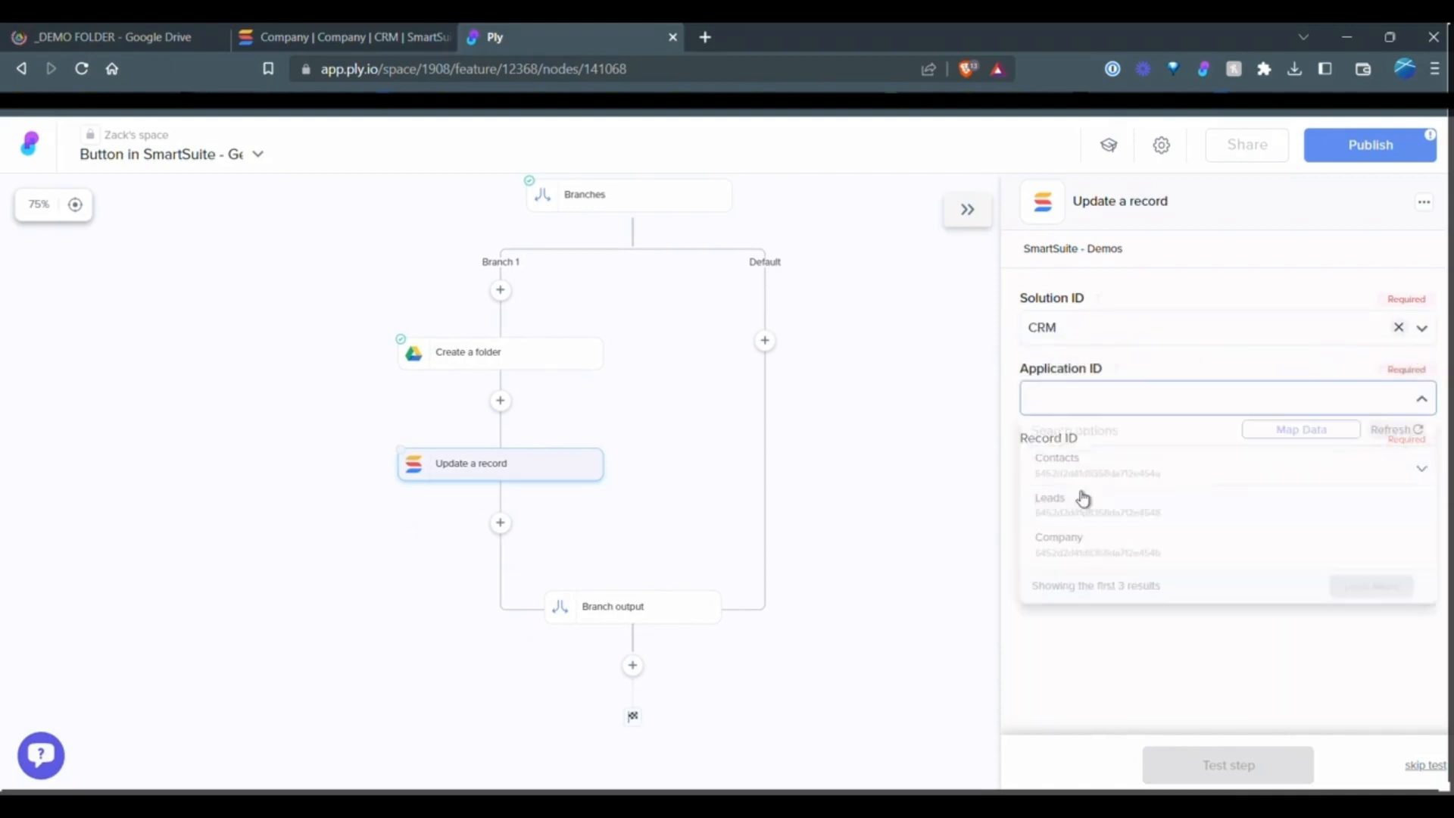
{"action": "left_click", "coordinate": [1058, 542]}
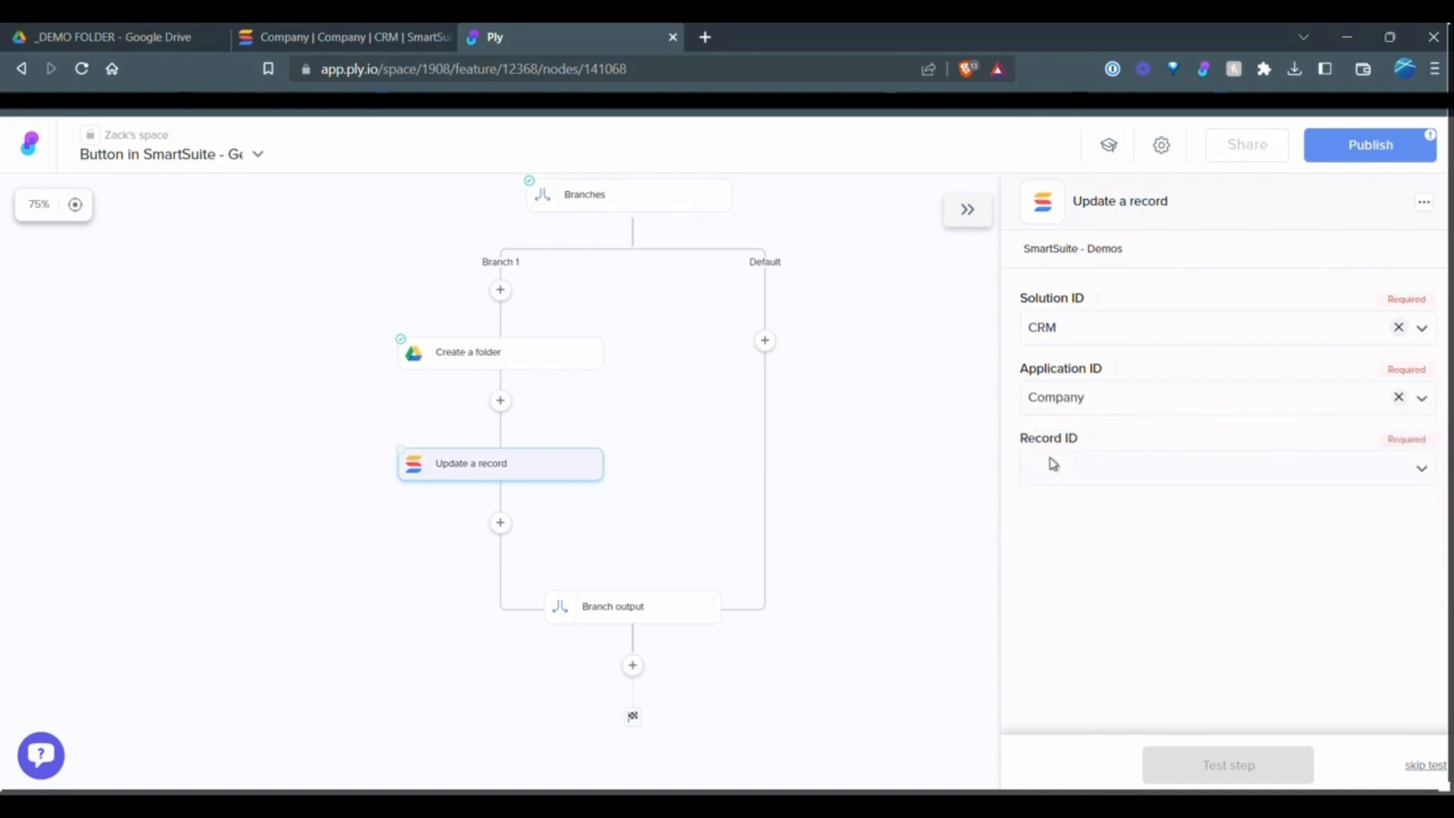
{"action": "left_click", "coordinate": [1224, 467]}
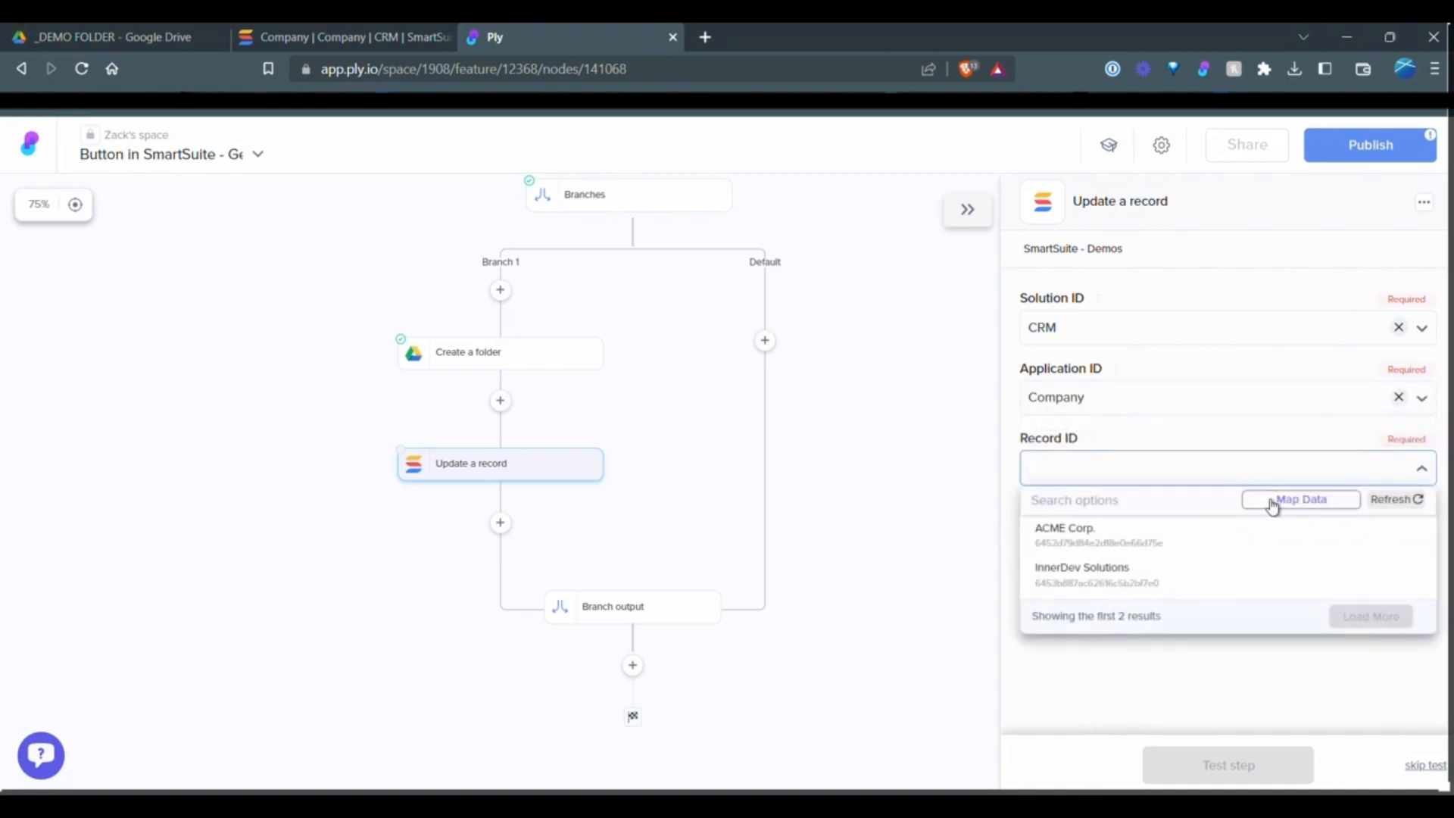
{"action": "left_click", "coordinate": [1300, 499]}
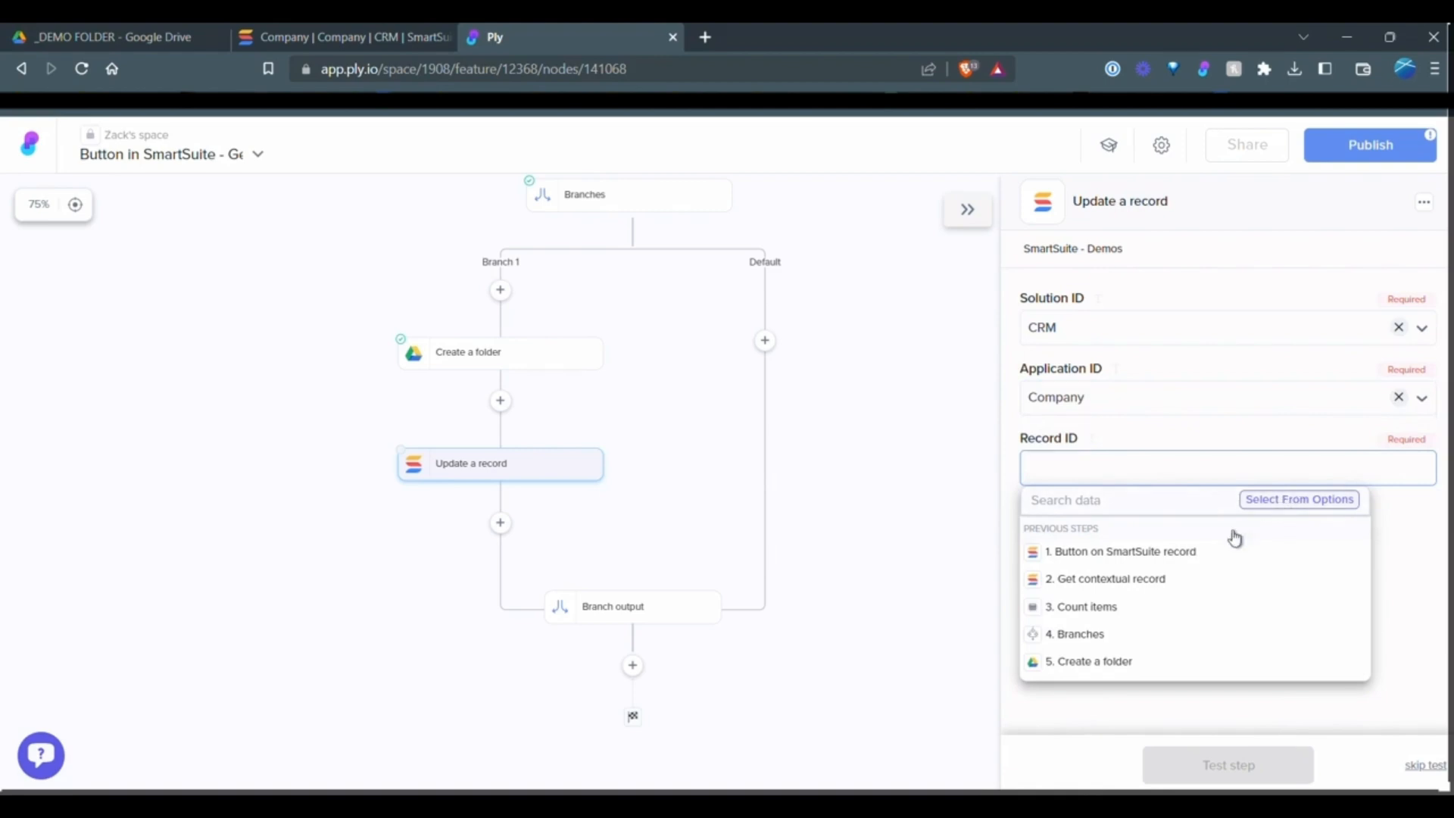
{"action": "left_click", "coordinate": [1106, 579]}
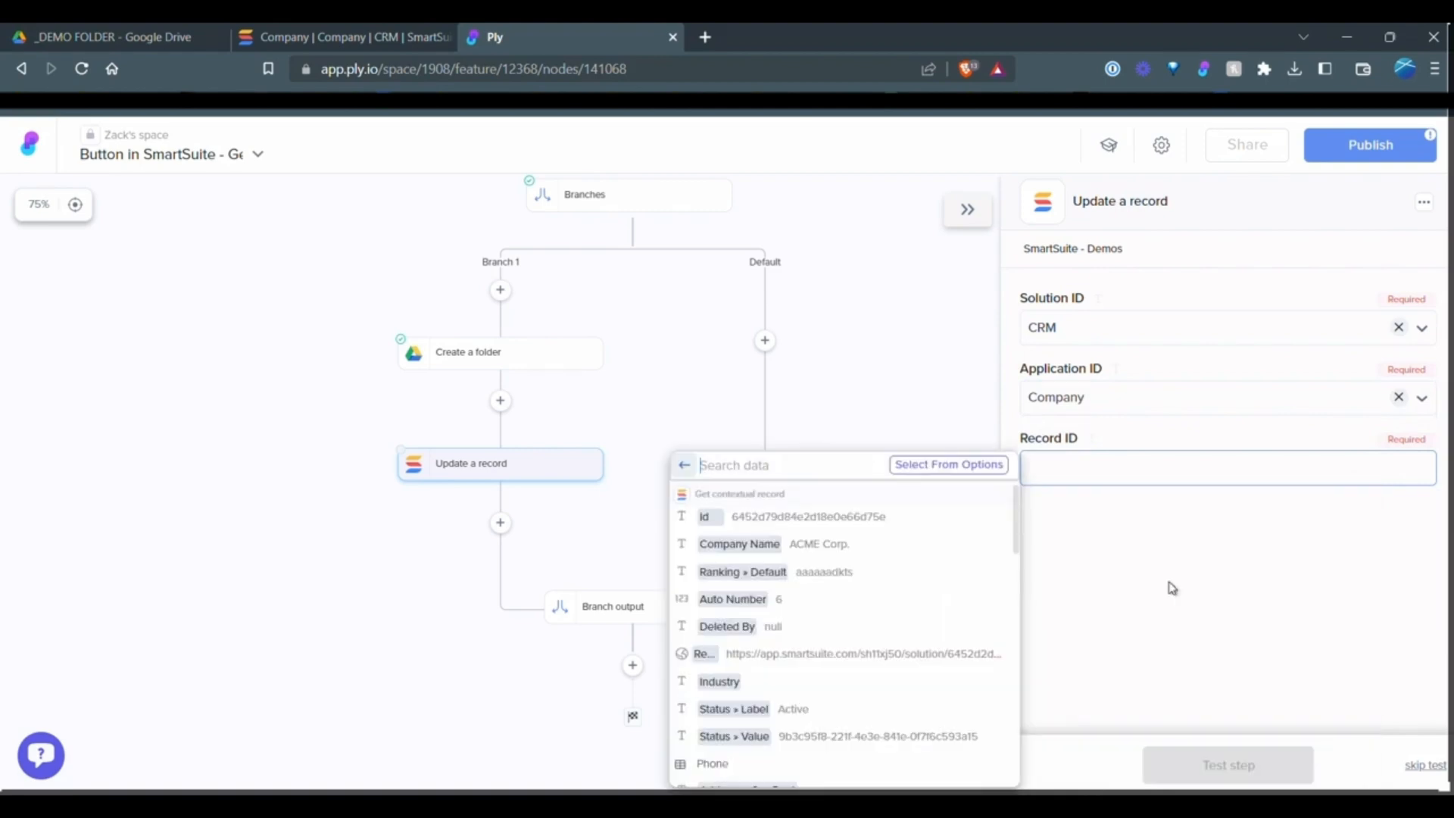
{"action": "left_click", "coordinate": [710, 517]}
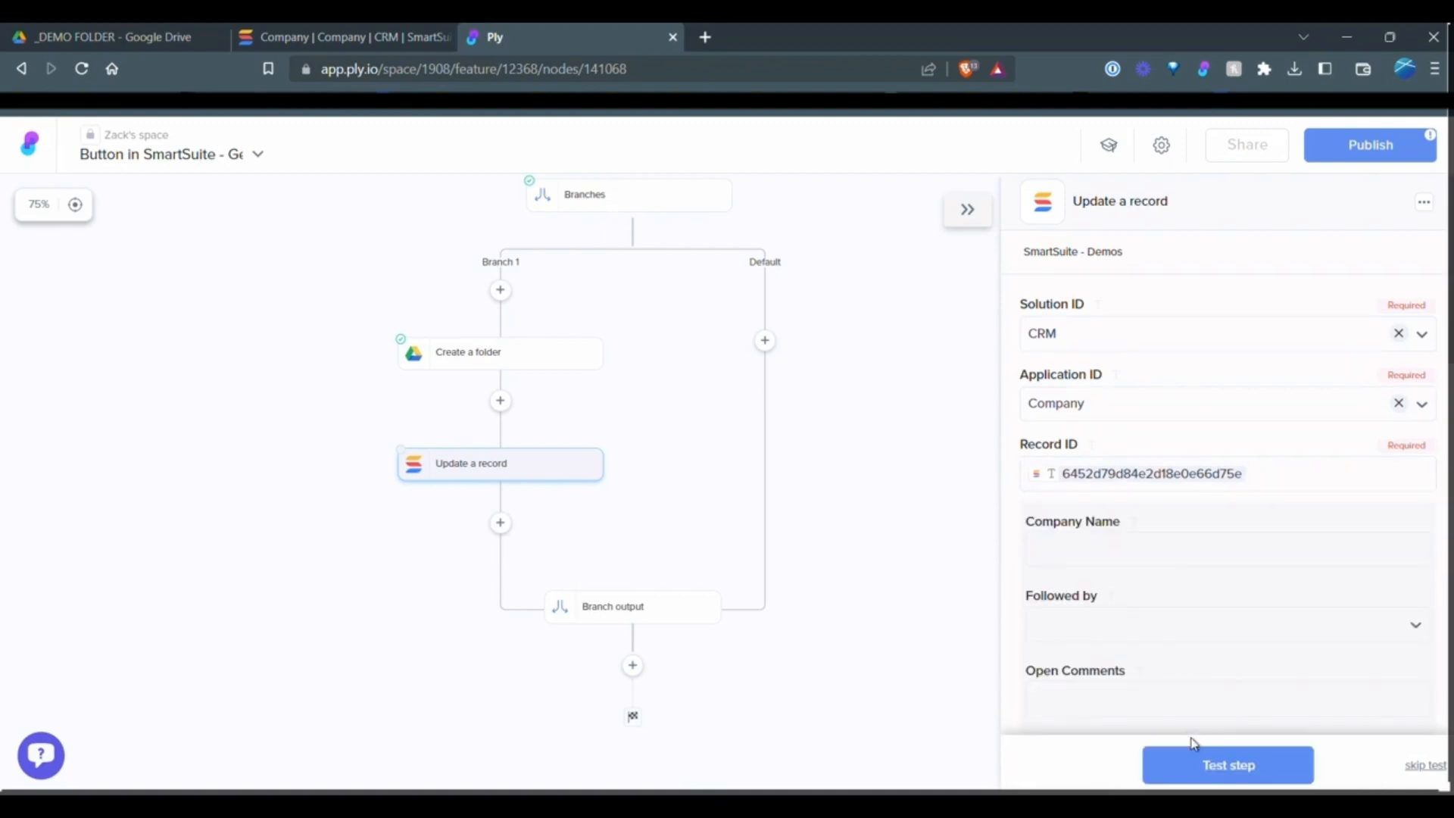
Map Create a folder > Link into the Google Drive field and test the record update.
{"action": "scroll", "scroll_direction": "down", "scroll_amount": 3}
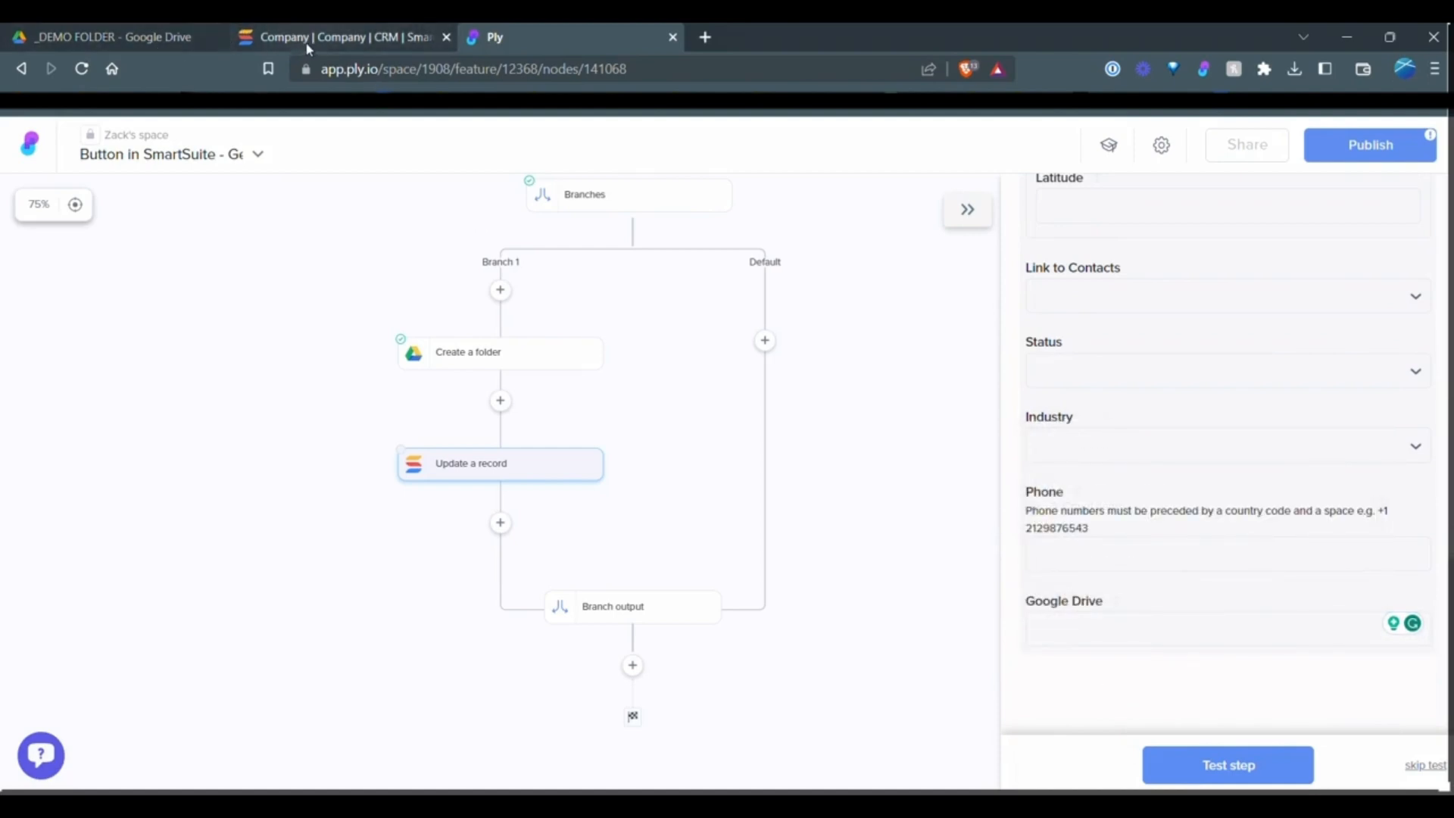
{"action": "left_click", "coordinate": [343, 37]}
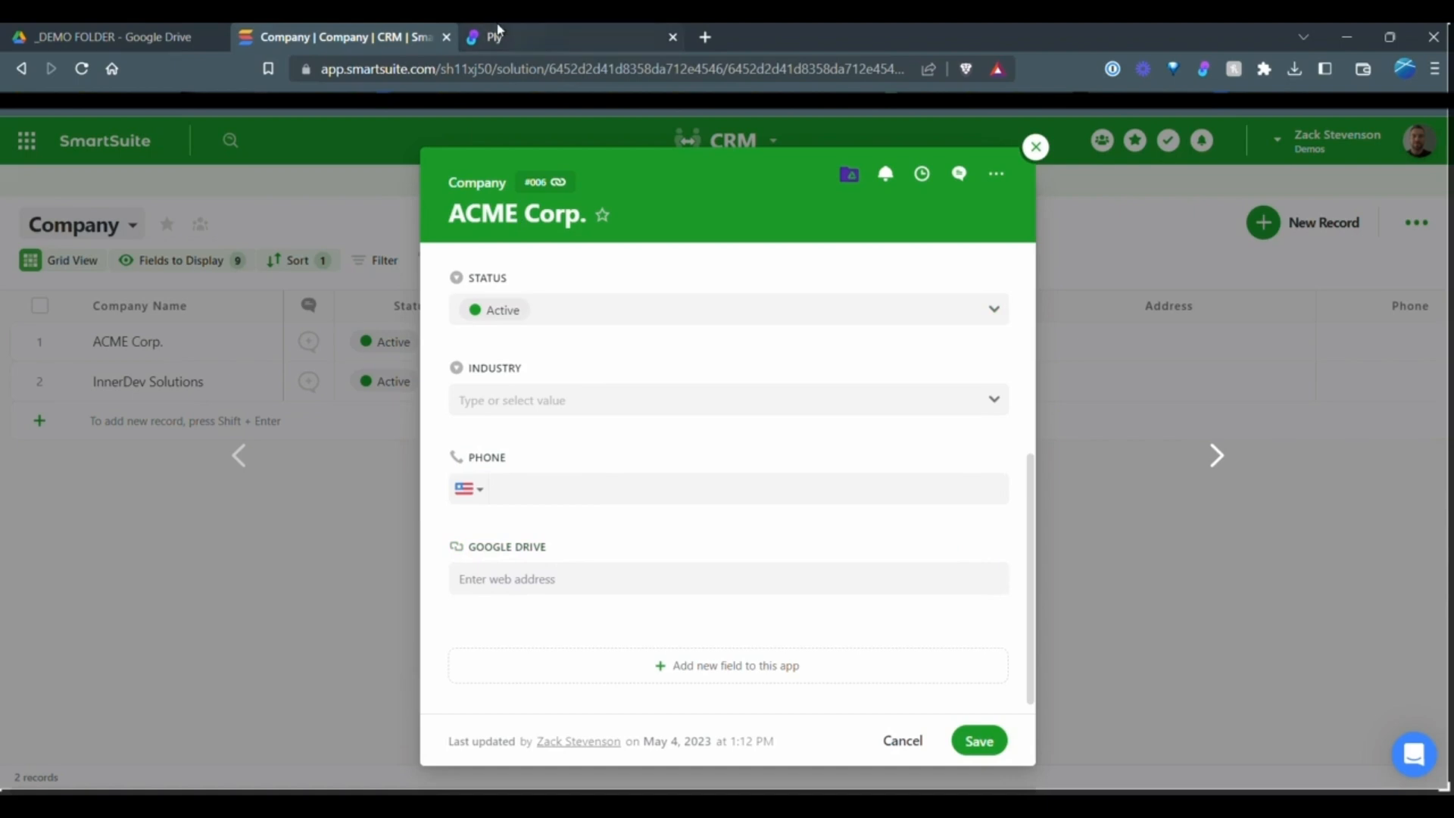
{"action": "left_click", "coordinate": [491, 37]}
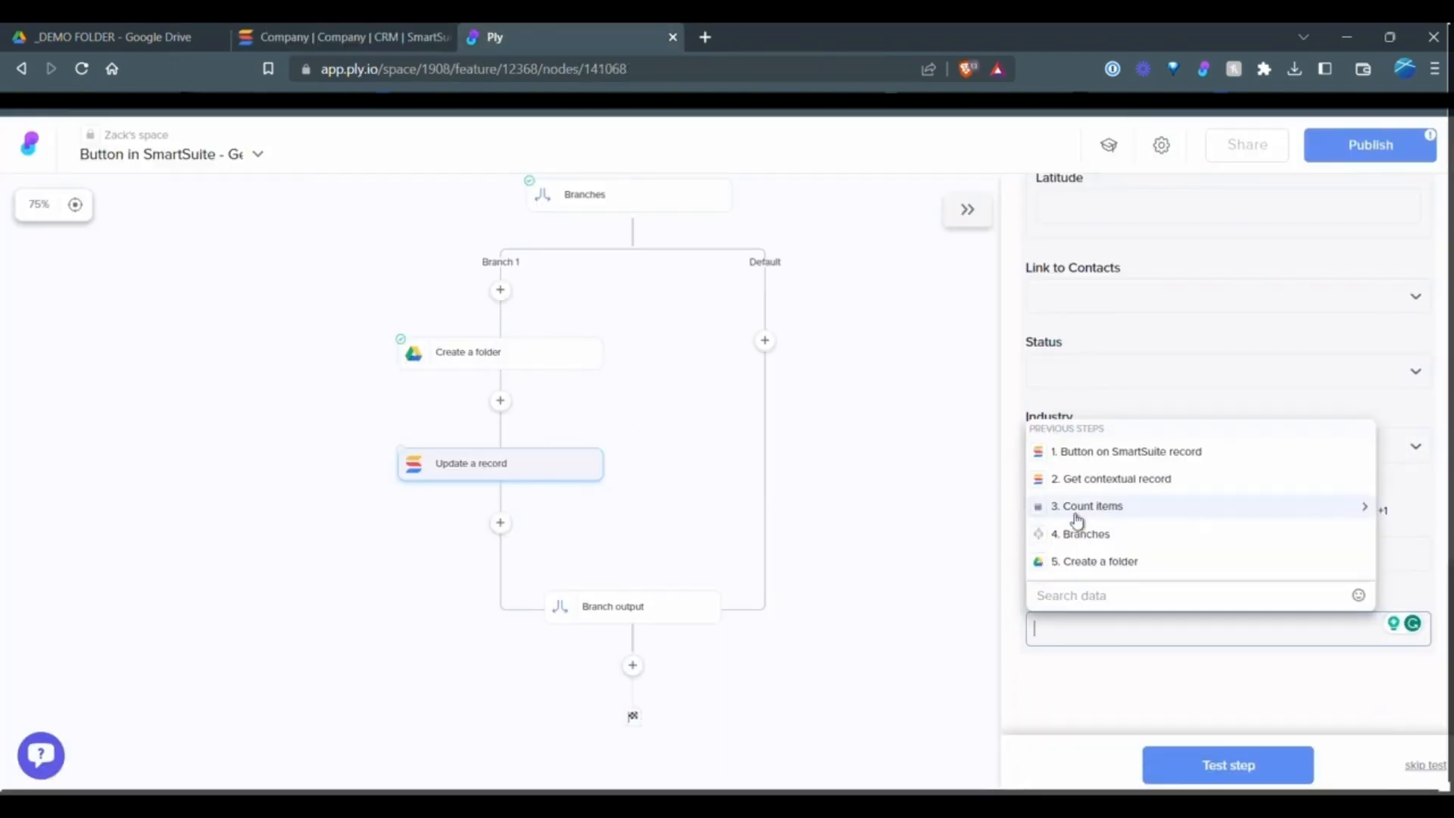
{"action": "left_click", "coordinate": [1094, 561]}
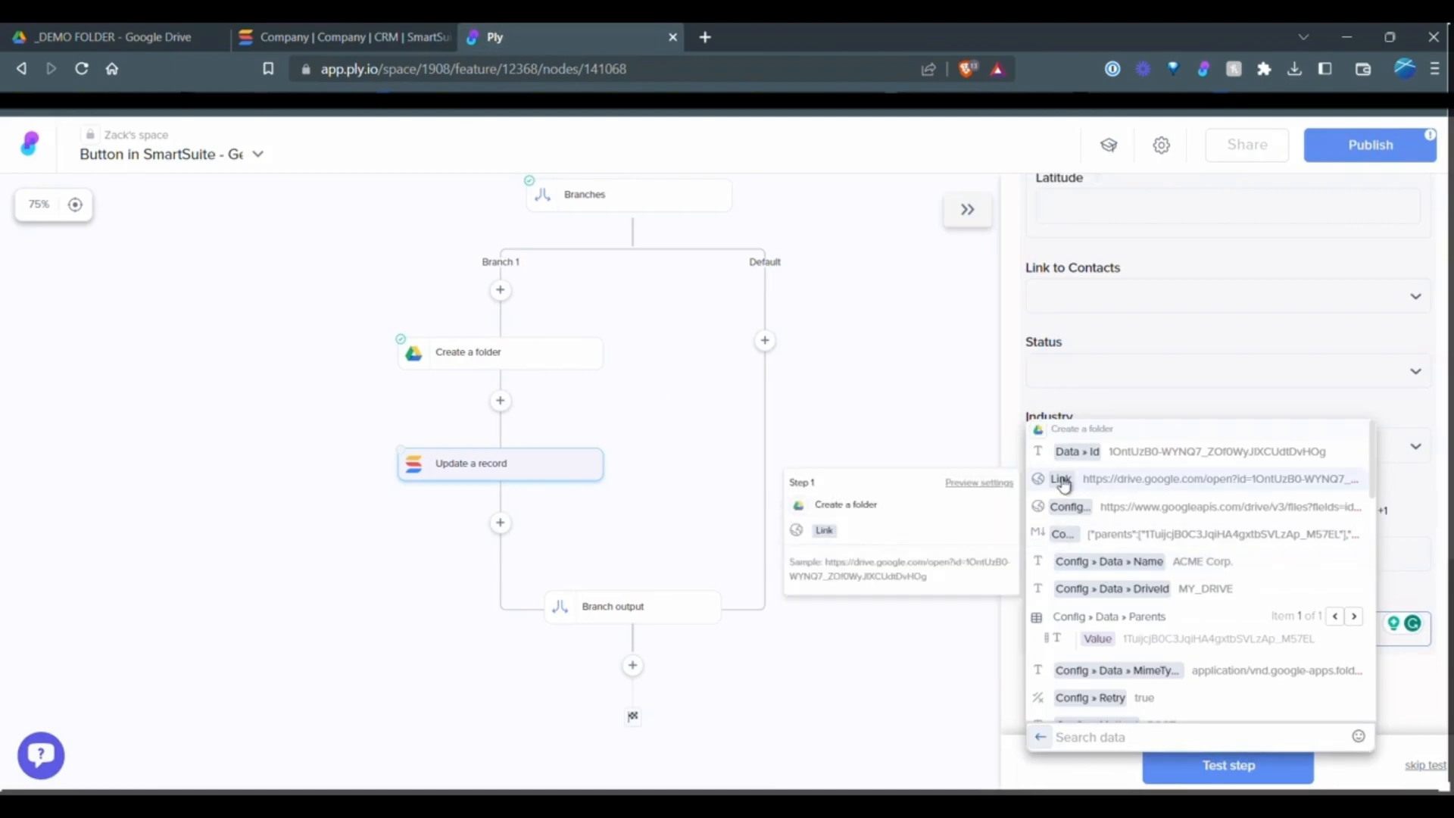
{"action": "left_click", "coordinate": [1061, 479]}
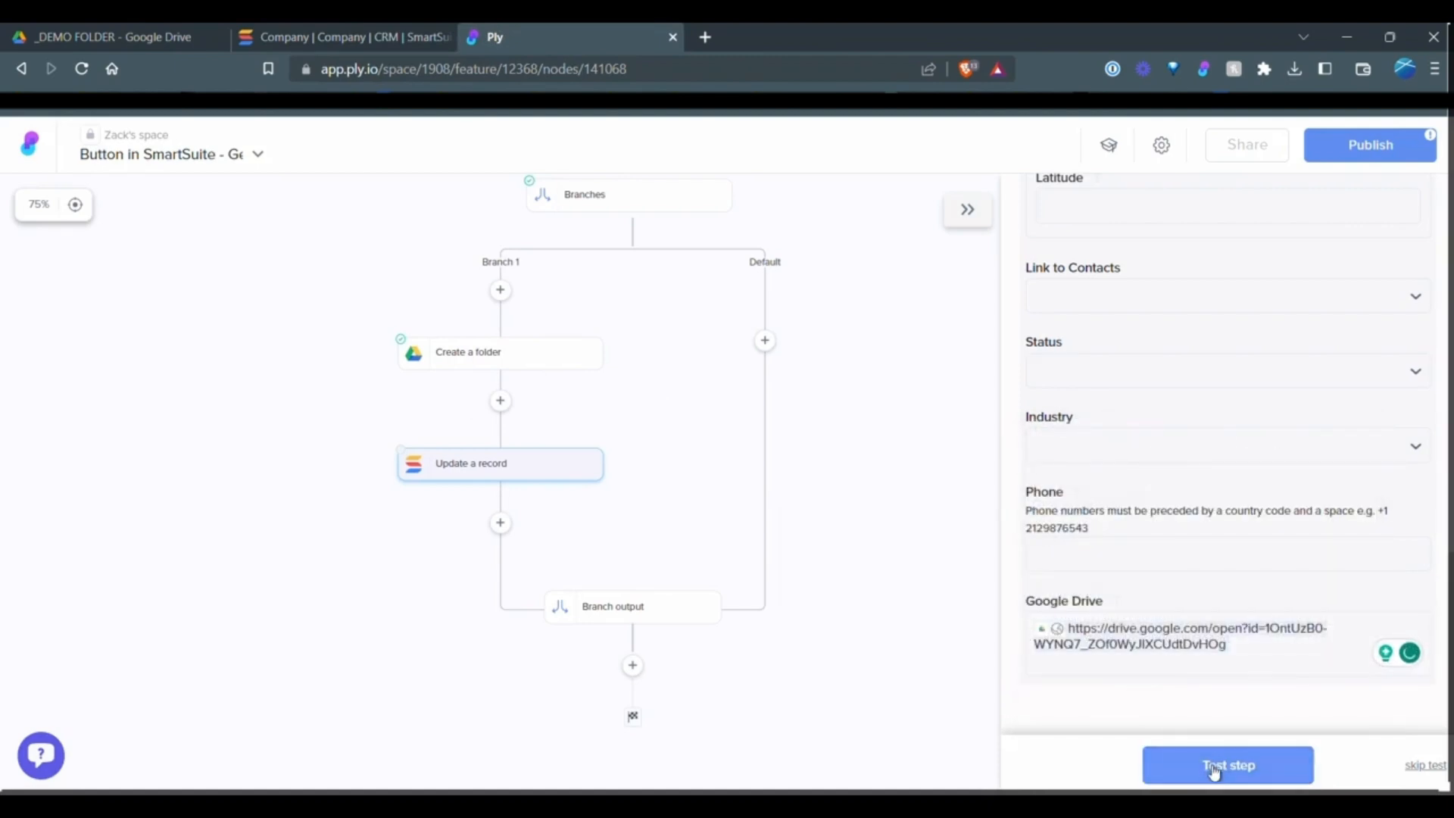
{"action": "left_click", "coordinate": [1227, 765]}
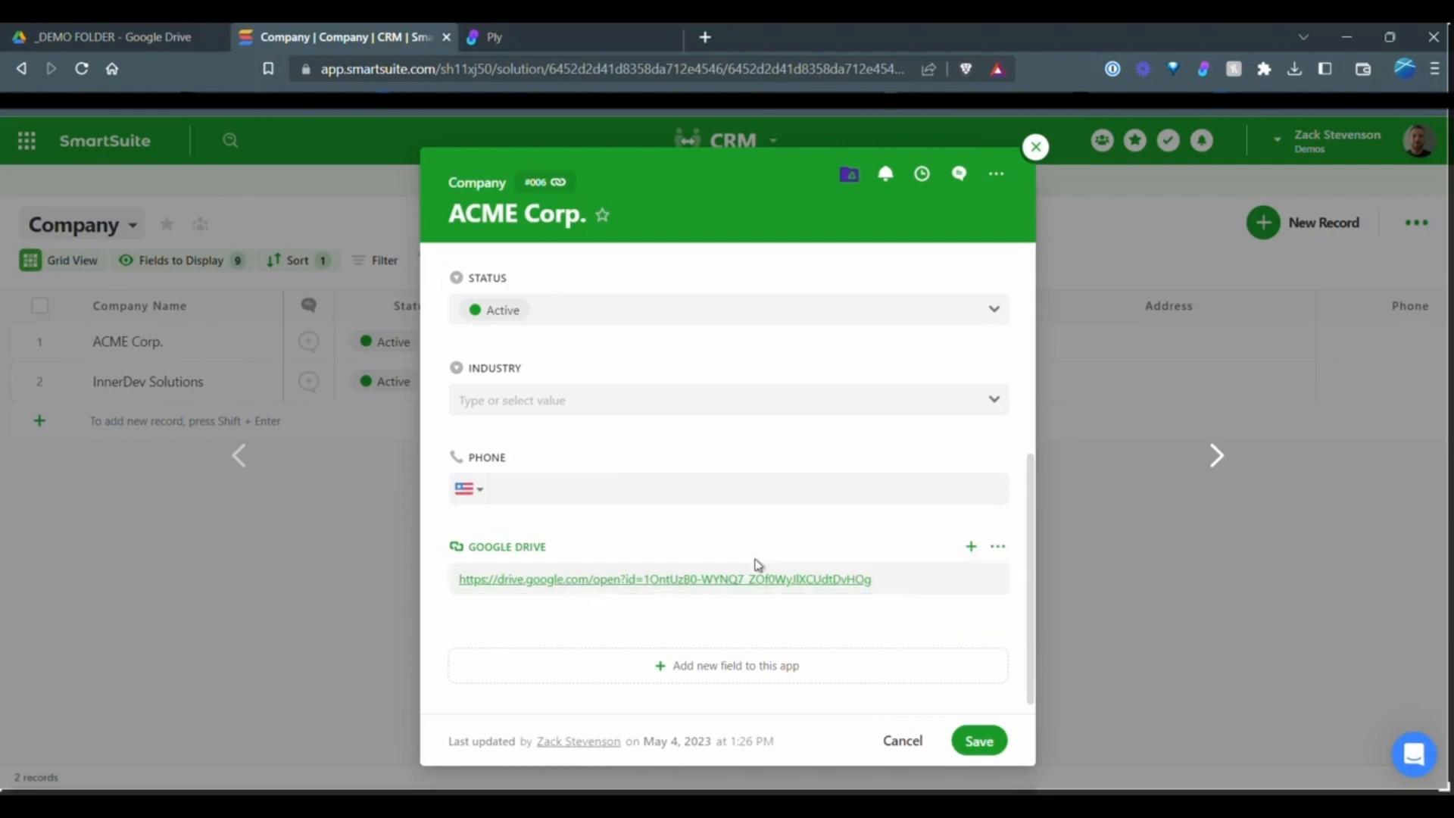
{"action": "mouse_move", "coordinate": [621, 595]}
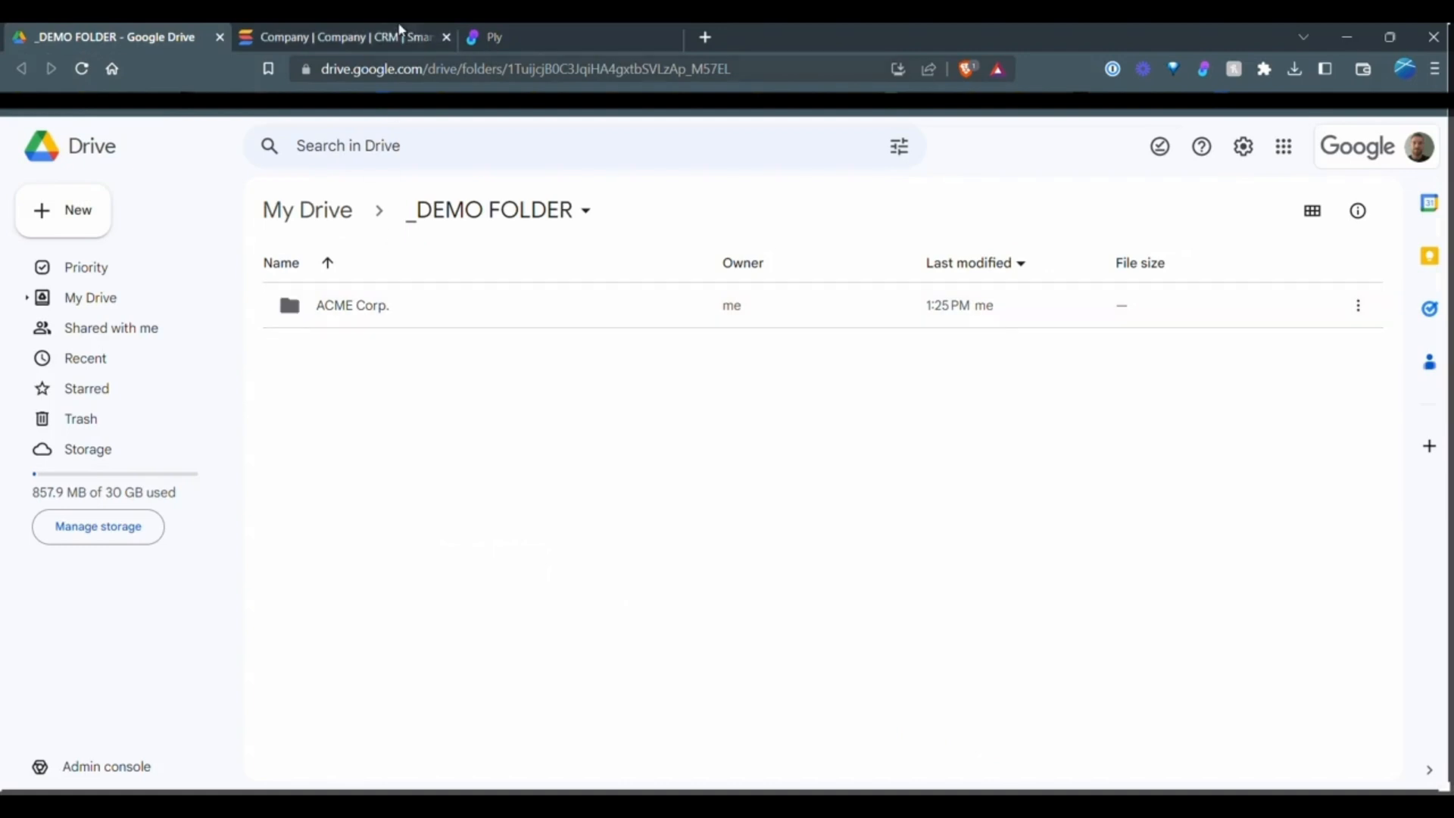
Switch back to the Ply tab after viewing the ACME Corp. folder in Drive.
{"action": "left_click", "coordinate": [494, 37]}
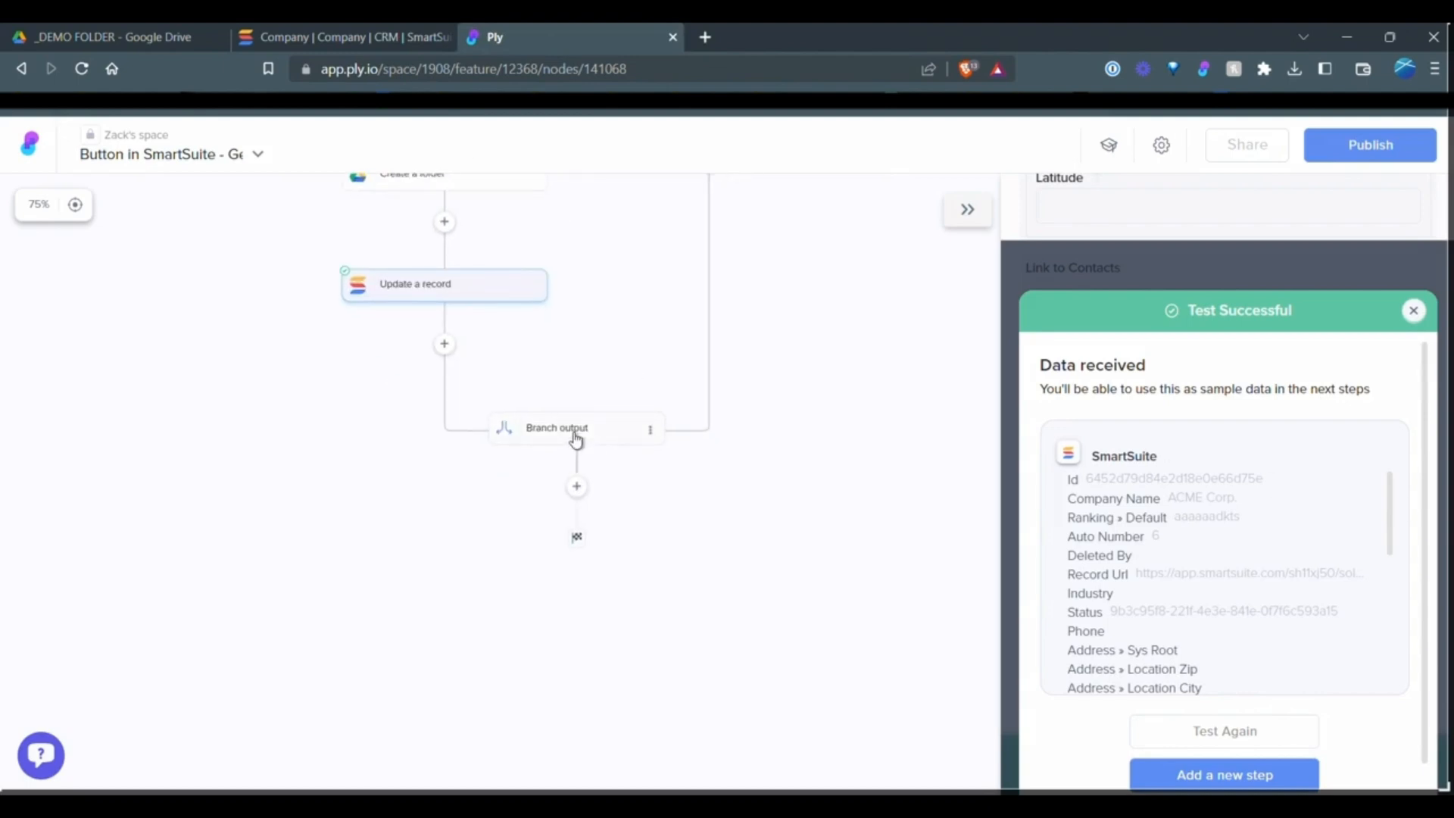
Set Branch output's Branch 1 Parameter 1 to the Create a folder link.
{"action": "left_click", "coordinate": [557, 427]}
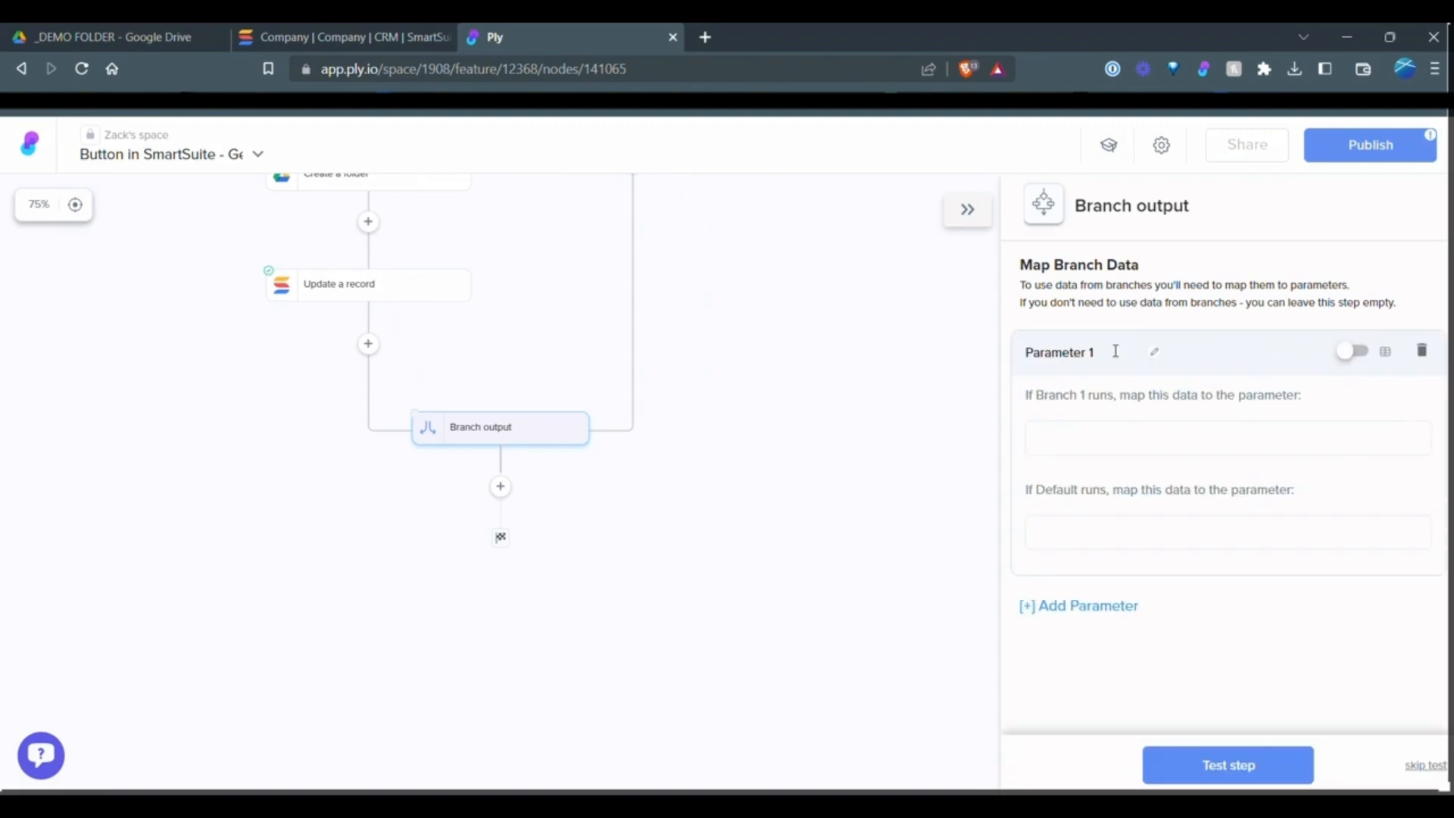
{"action": "left_click", "coordinate": [1224, 437]}
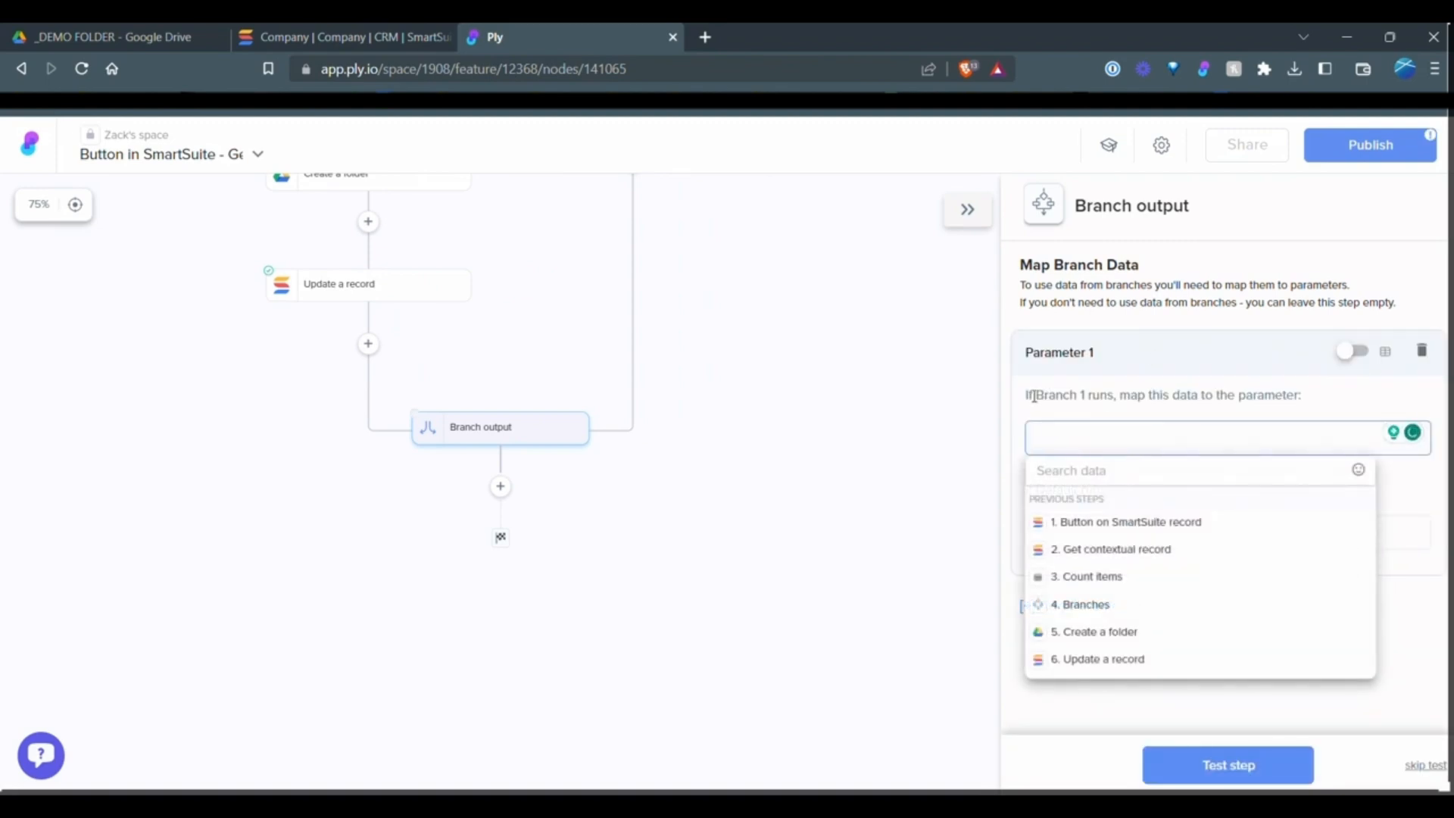
{"action": "mouse_move", "coordinate": [1152, 413]}
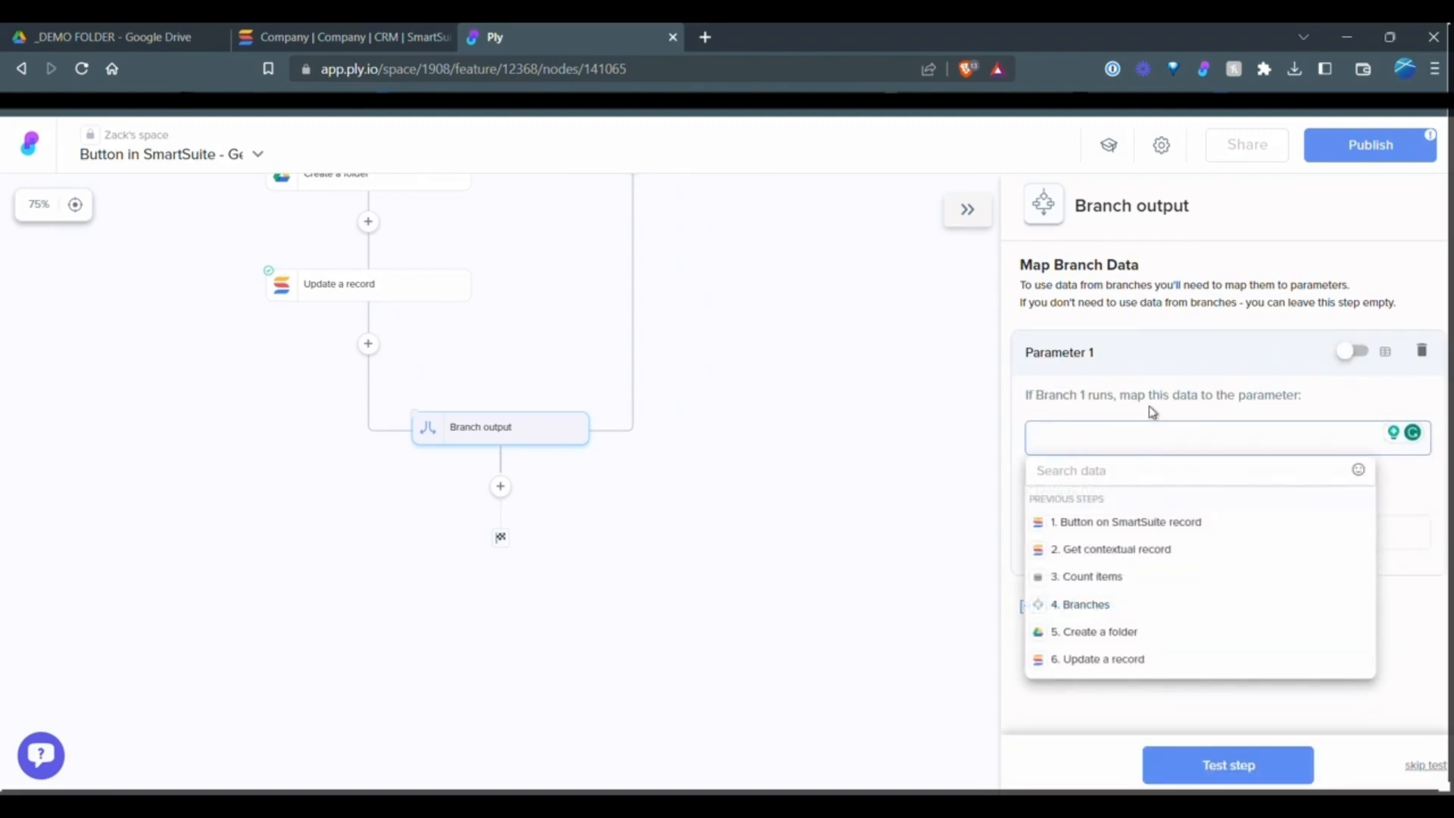
{"action": "left_click", "coordinate": [1099, 632]}
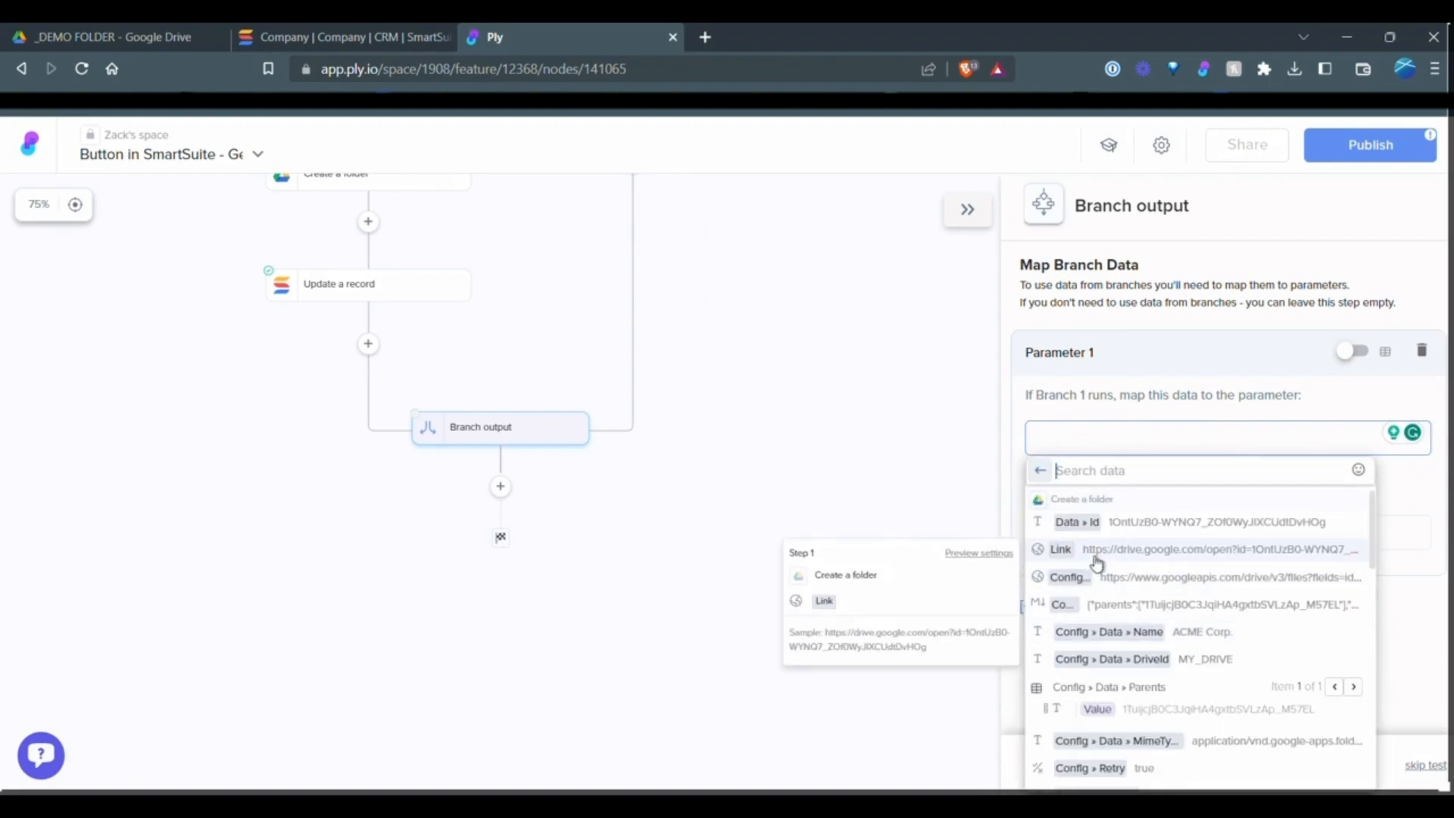
{"action": "left_click", "coordinate": [1060, 549]}
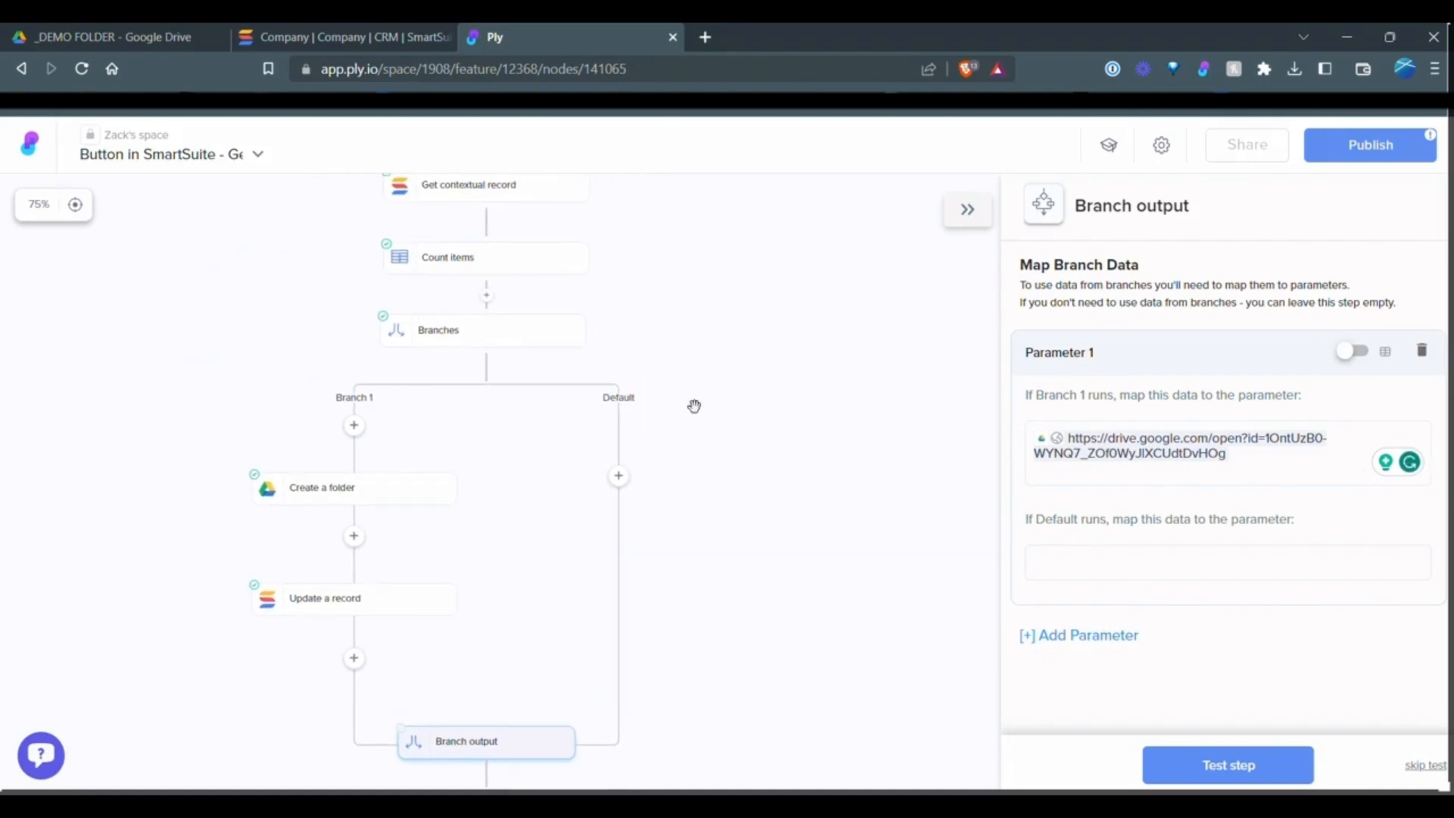
{"action": "left_click", "coordinate": [343, 37]}
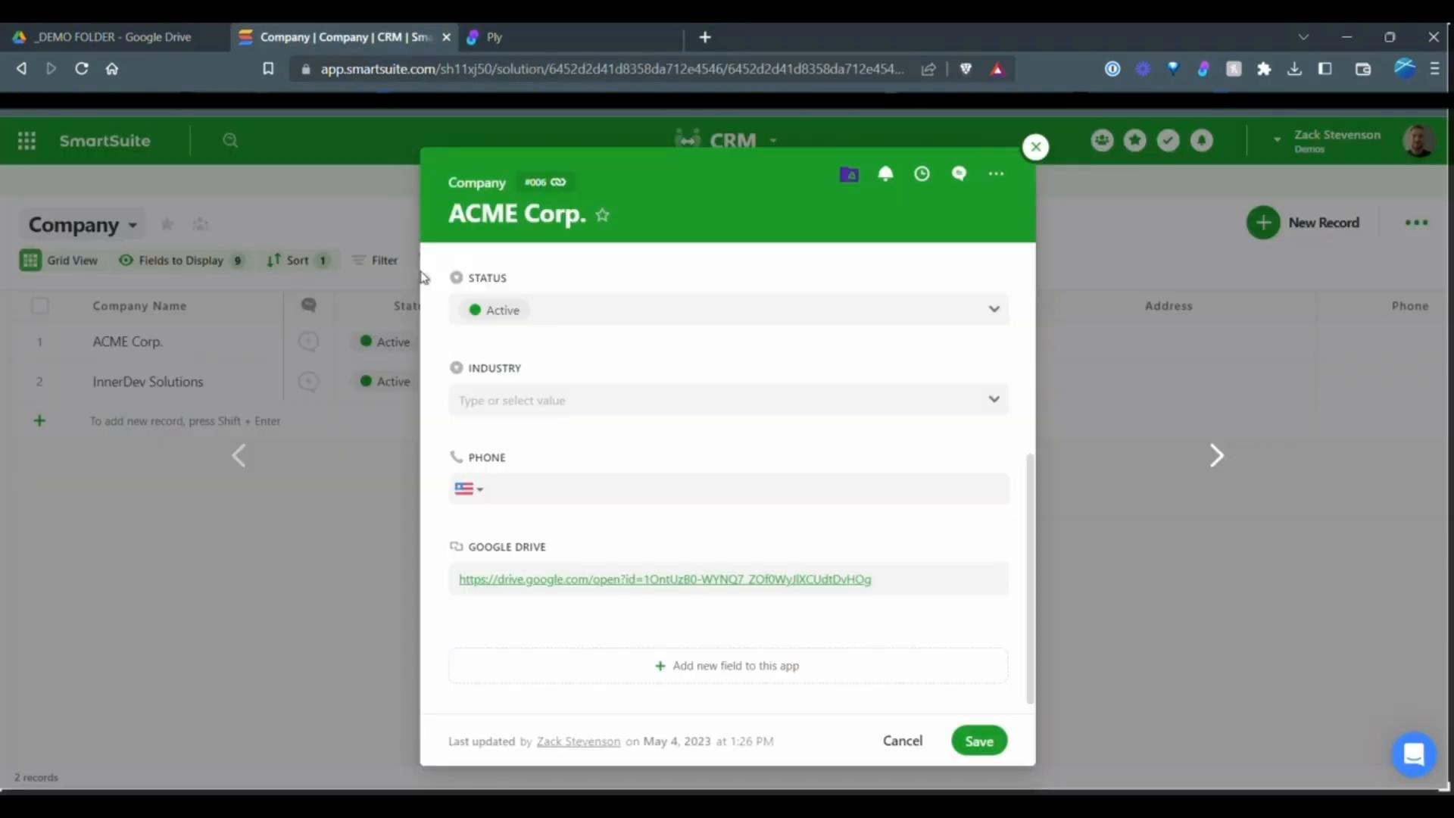
{"action": "left_click", "coordinate": [495, 37]}
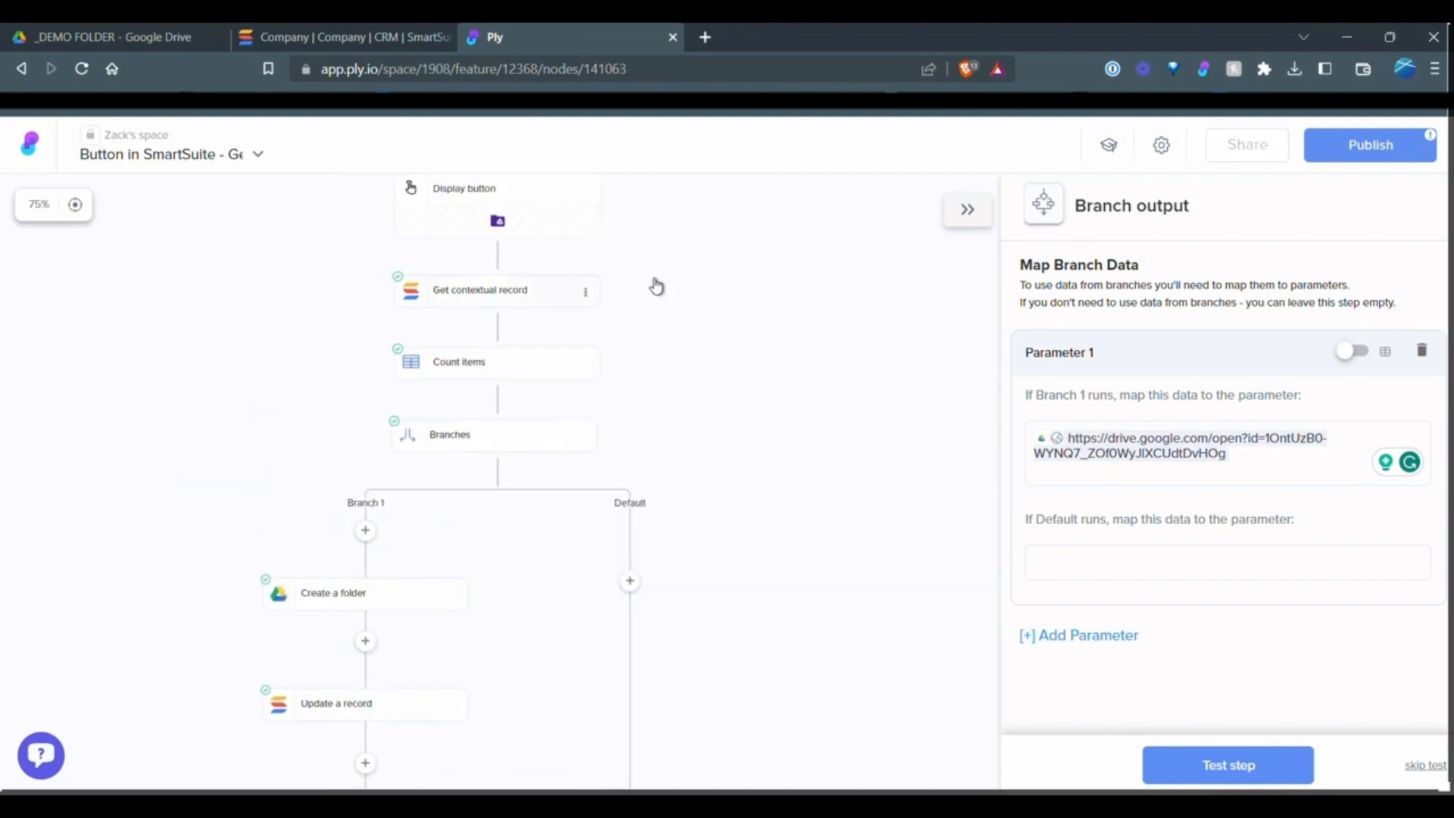
Re-test Get contextual record and Count items so the count returns 1.
{"action": "left_click", "coordinate": [497, 290]}
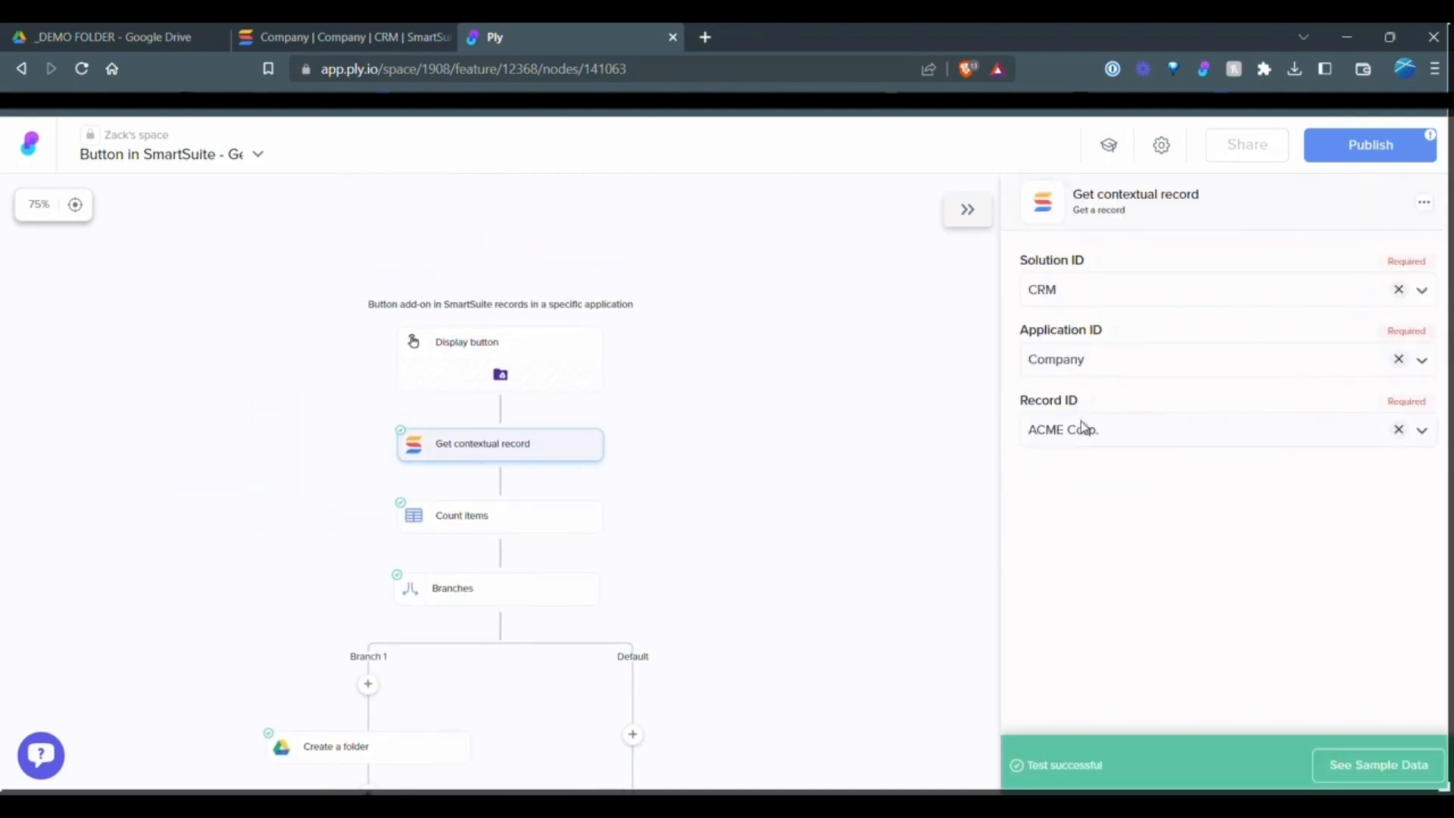
{"action": "left_click", "coordinate": [1377, 764]}
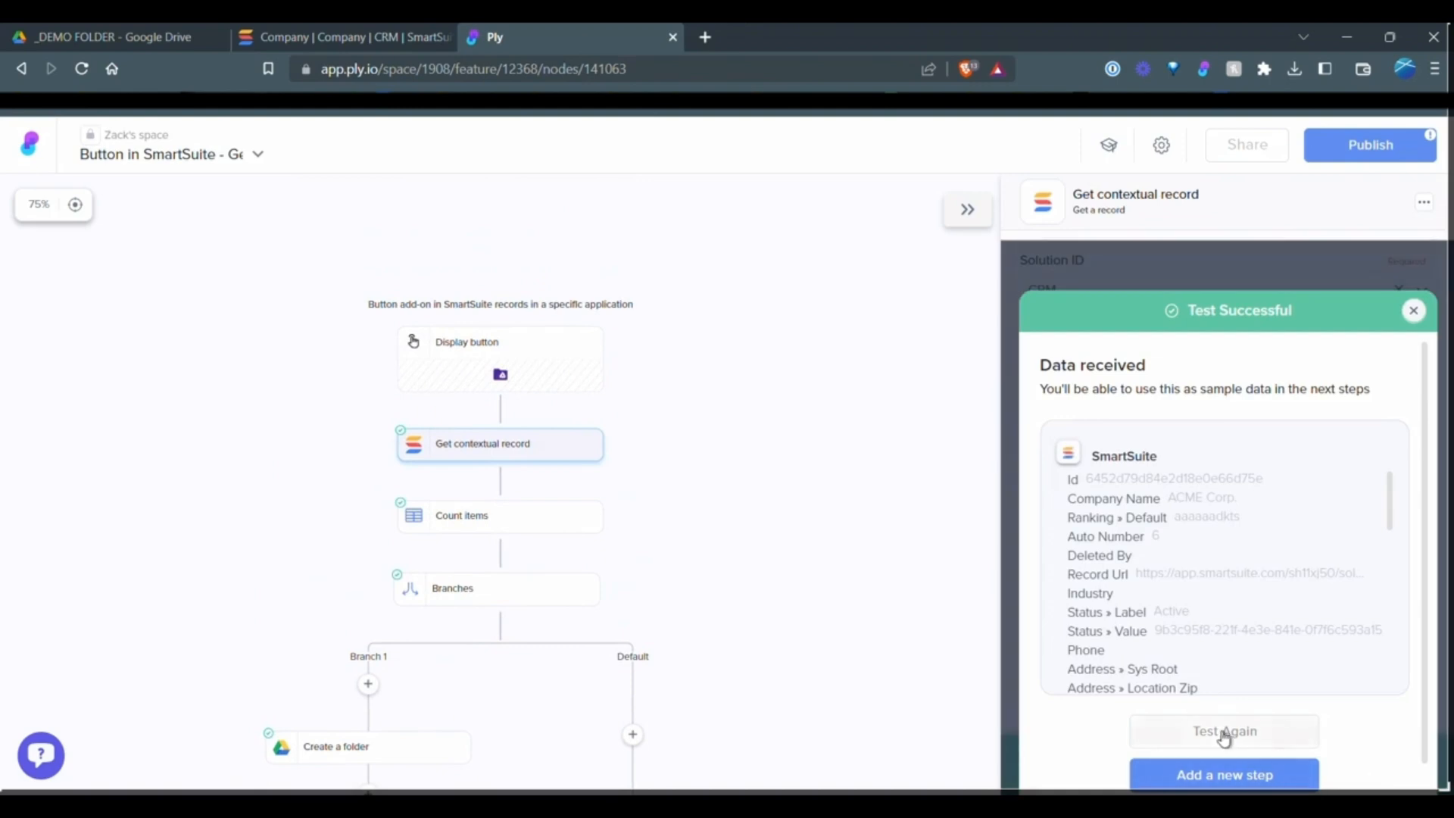
{"action": "scroll", "scroll_direction": "down", "scroll_amount": 3}
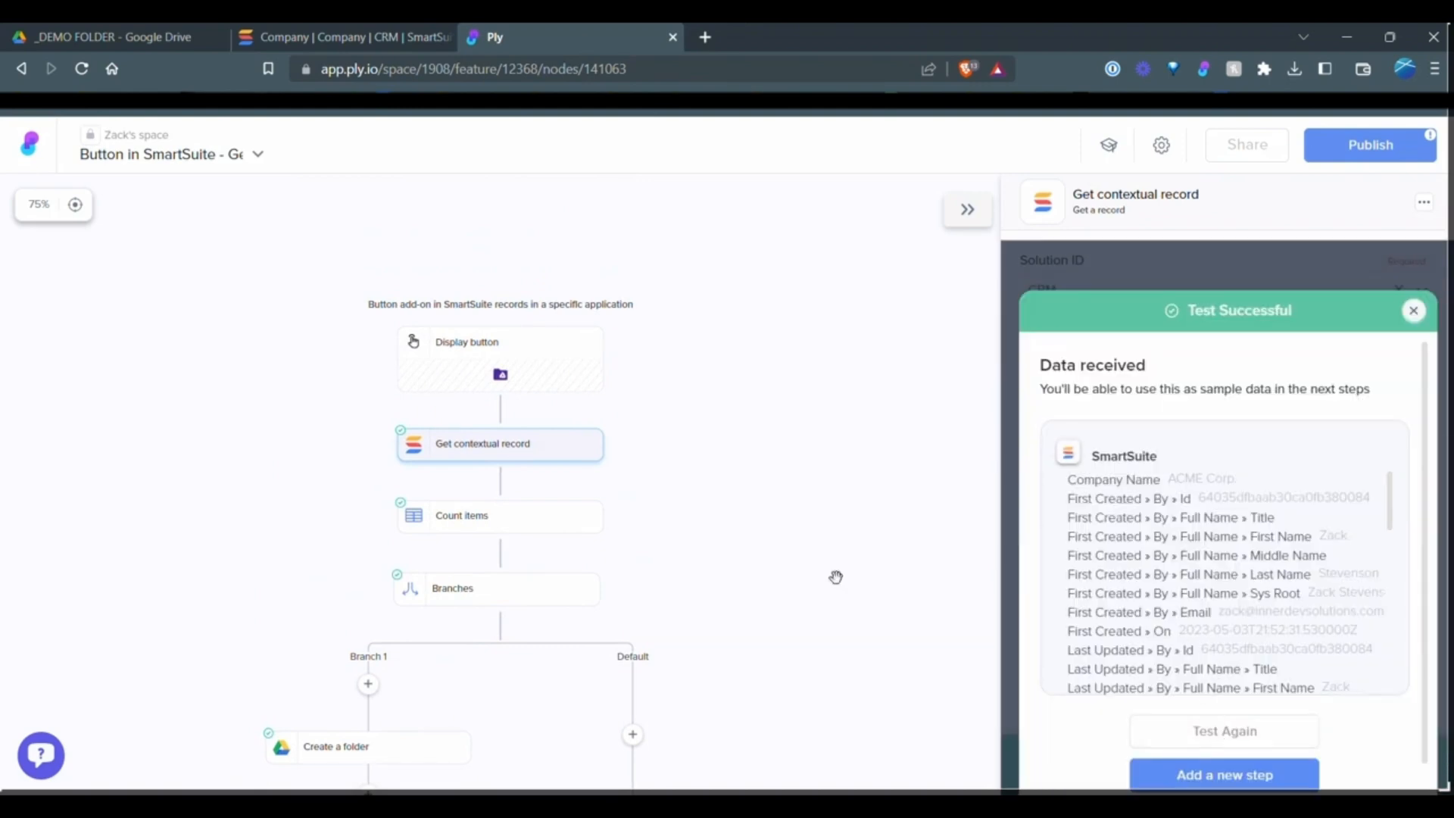
{"action": "left_click", "coordinate": [500, 515]}
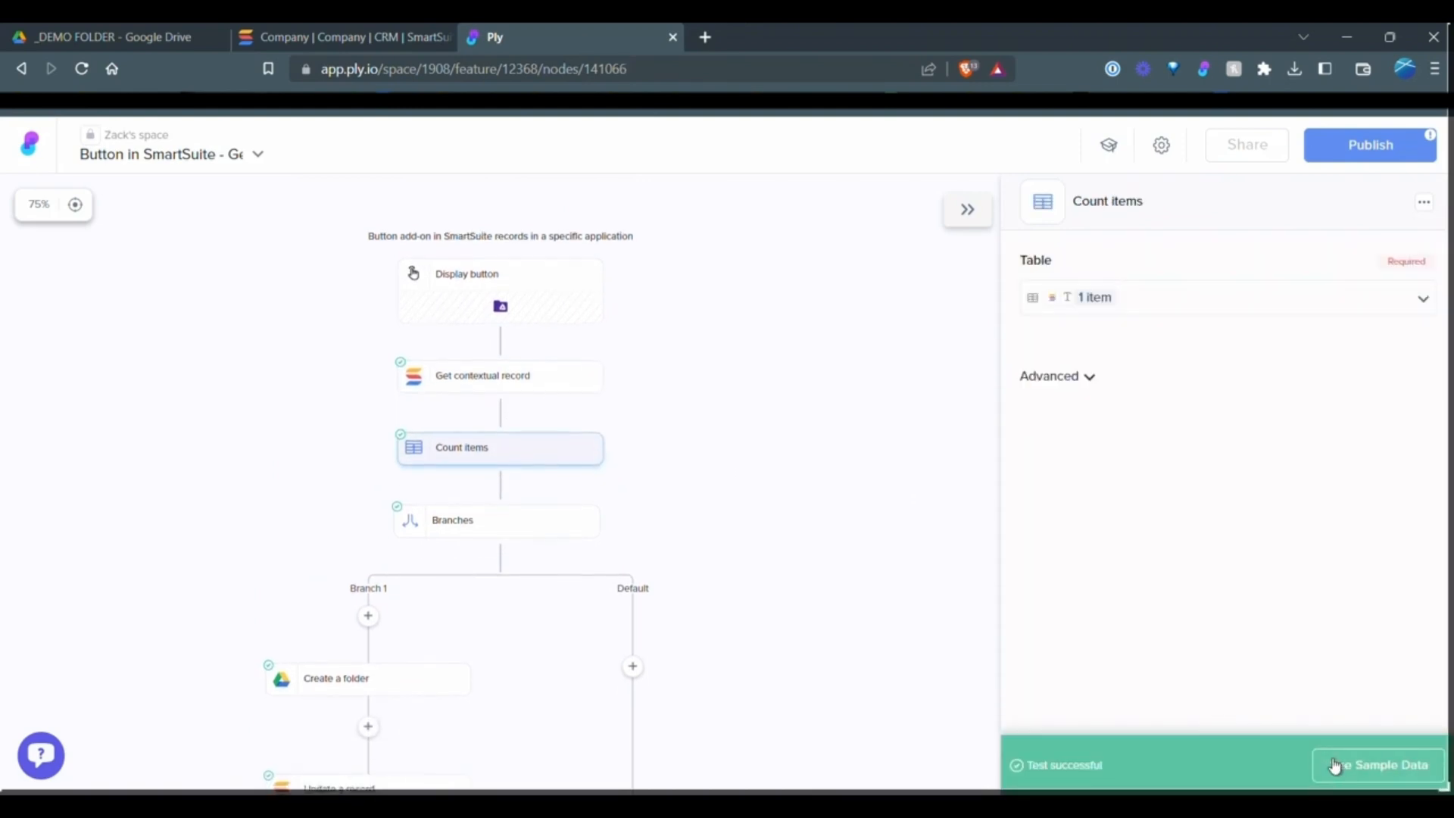
{"action": "left_click", "coordinate": [1379, 764]}
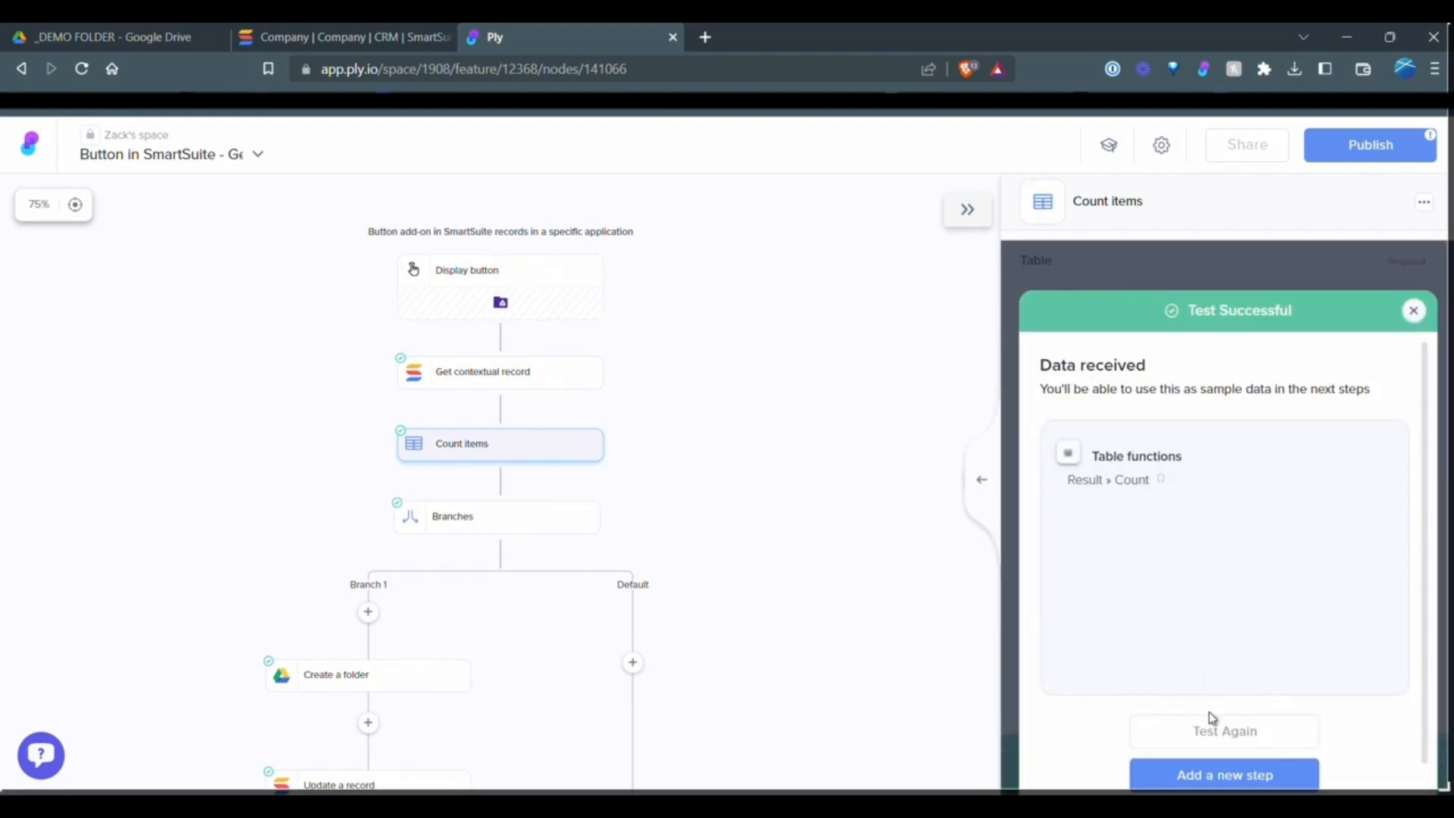
{"action": "mouse_move", "coordinate": [1150, 473]}
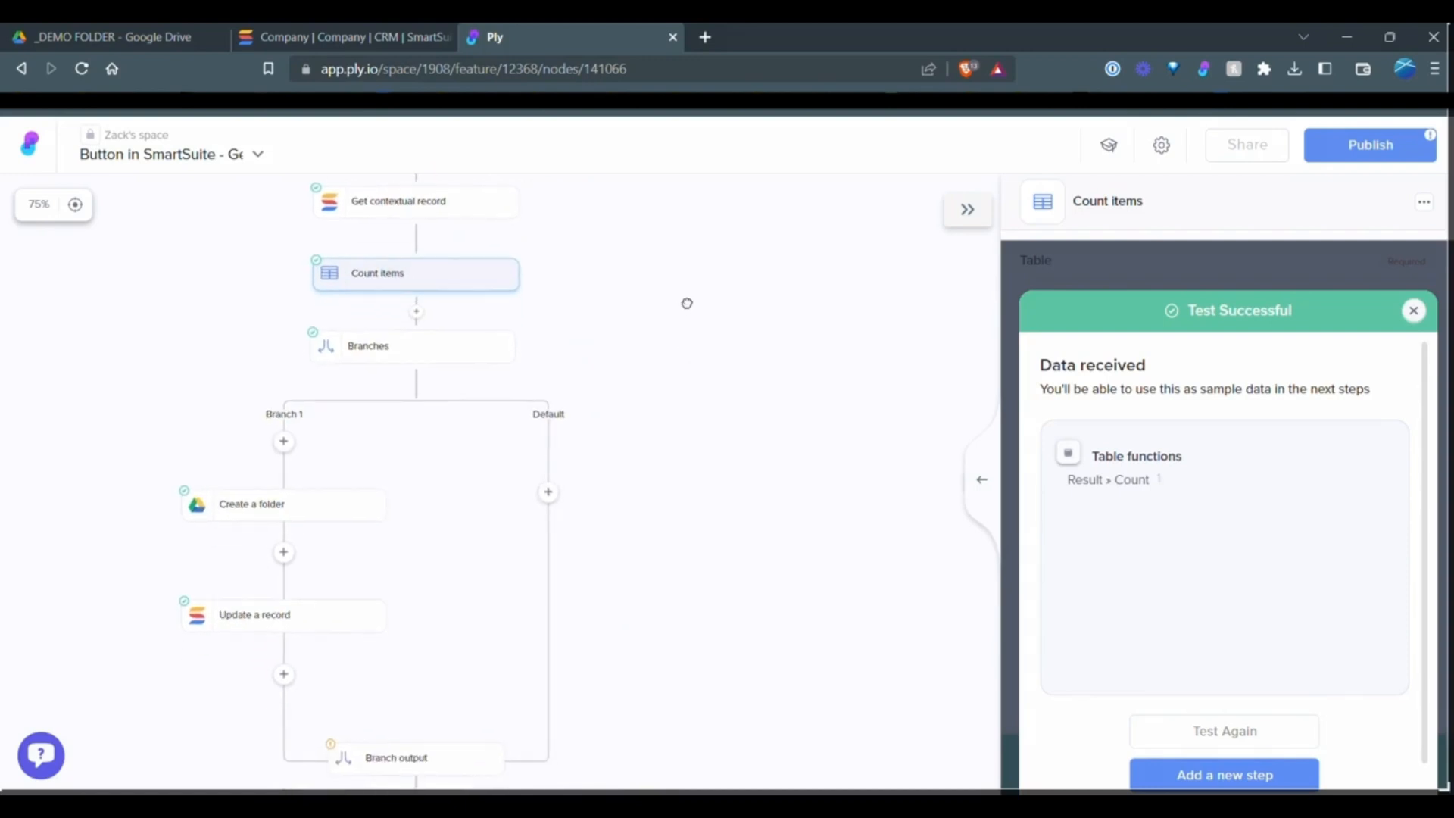
{"action": "left_click", "coordinate": [413, 346]}
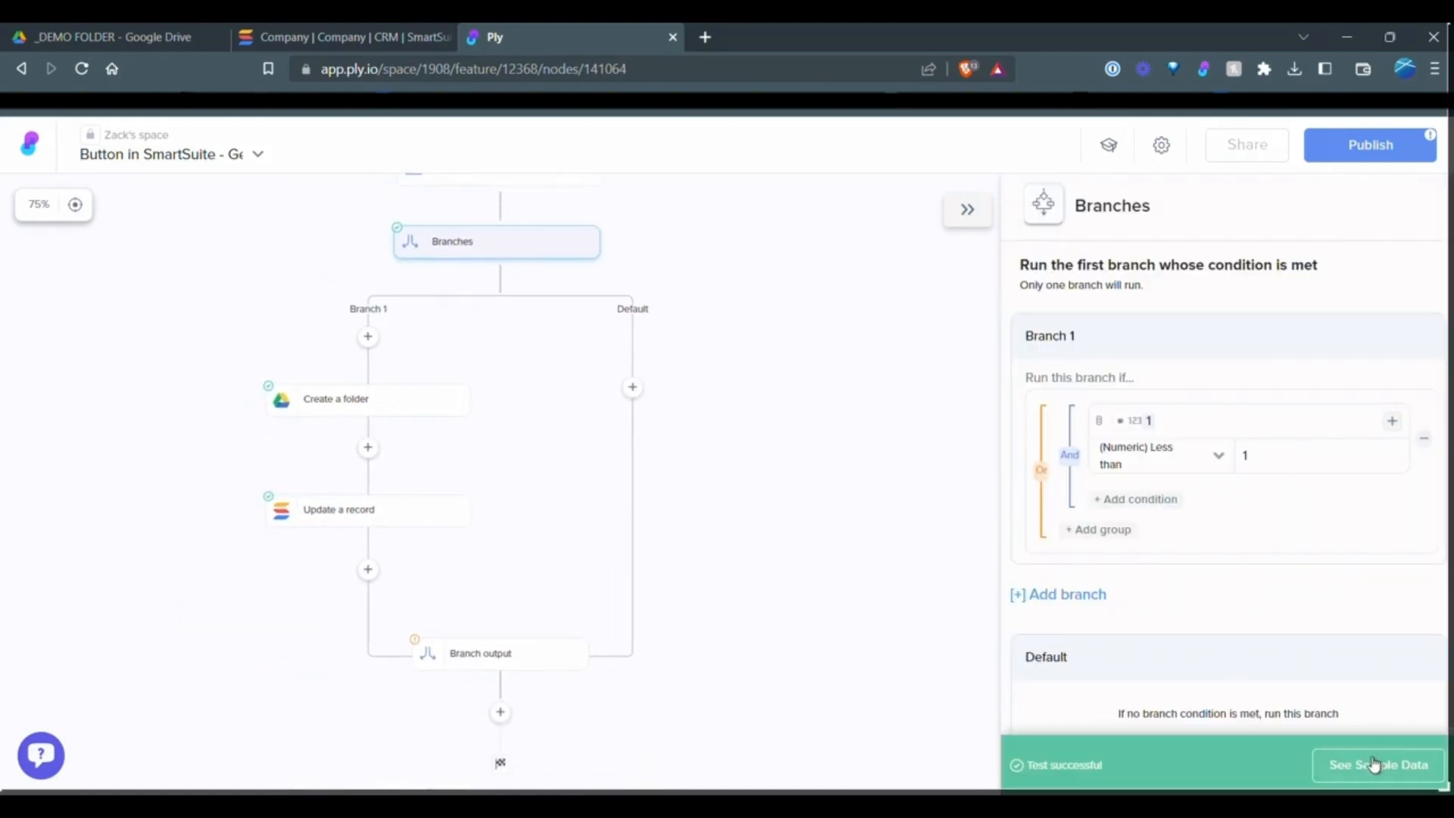
{"action": "left_click", "coordinate": [1377, 764]}
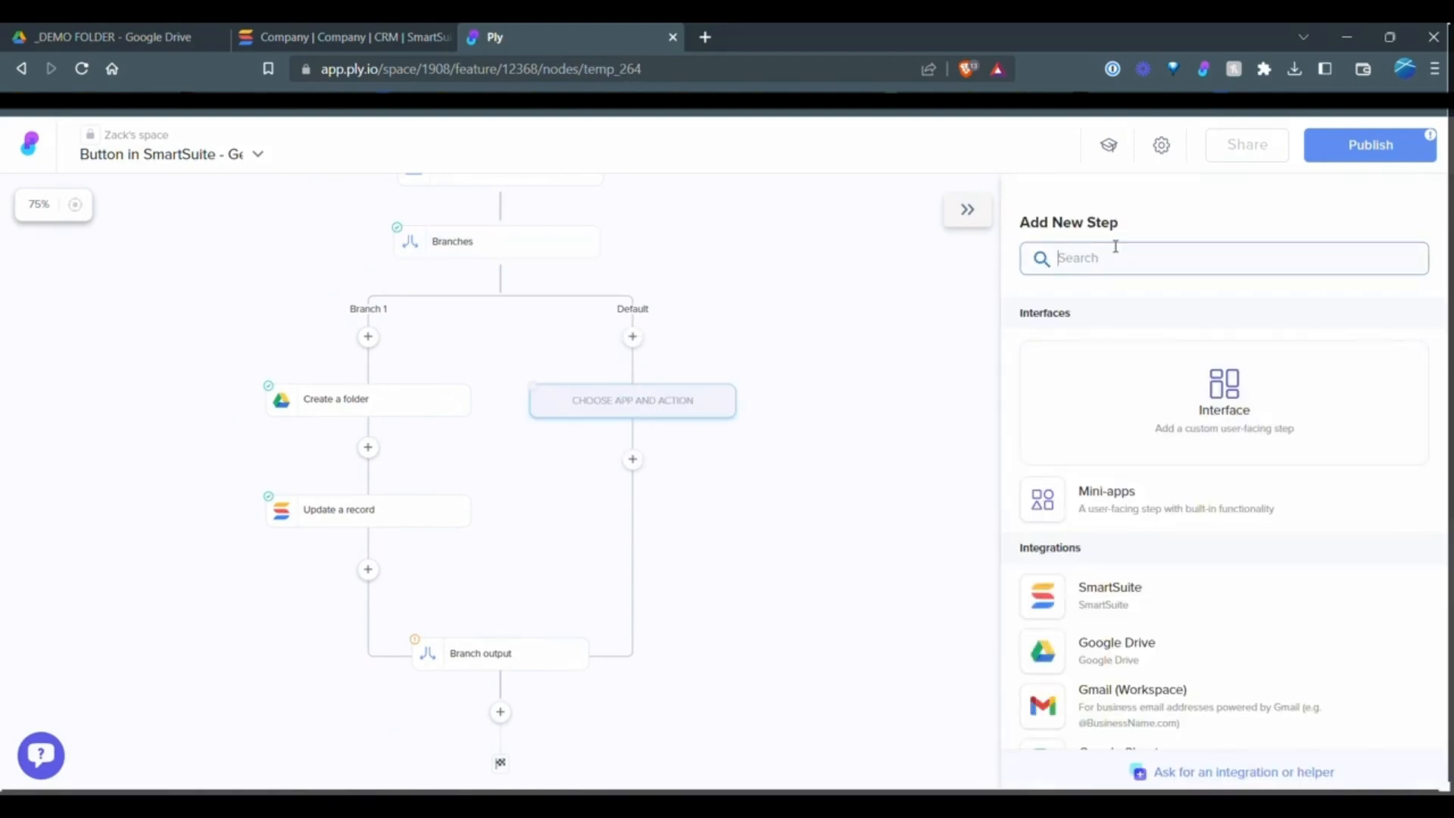
Add a Find an item in a table step searching the contextual record's table.
{"action": "type", "text": "find an i"}
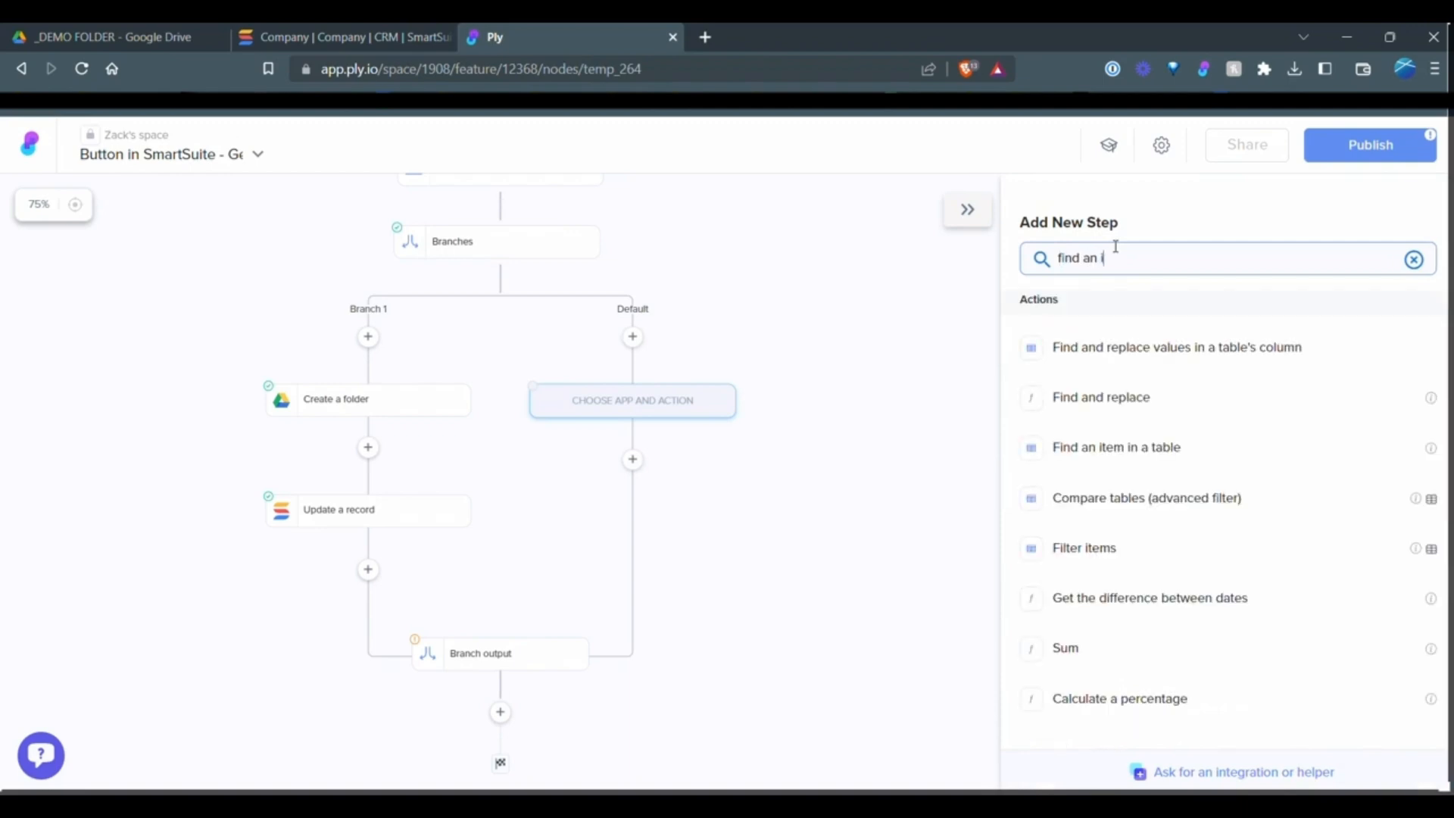
{"action": "type", "text": "tem"}
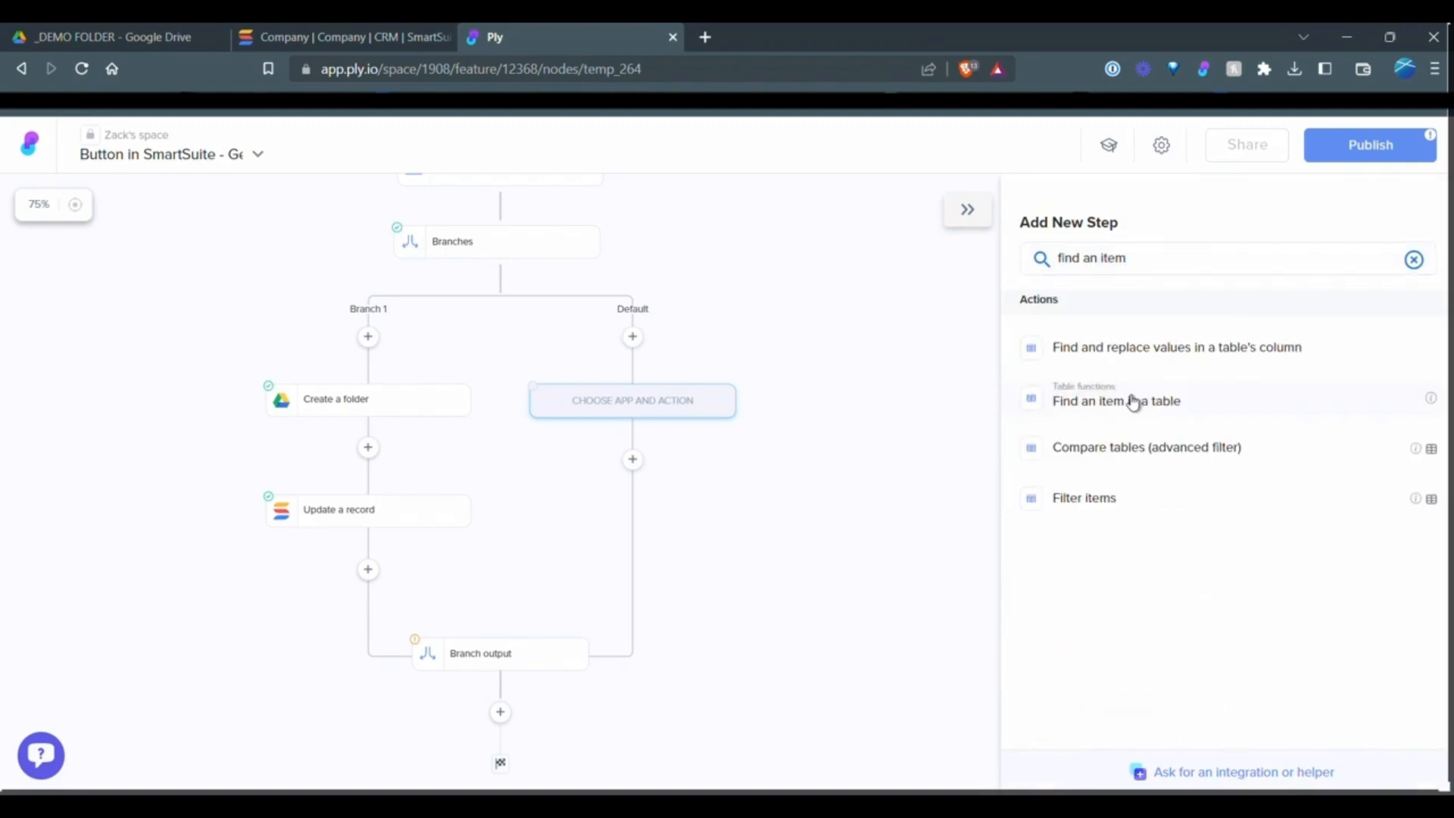
{"action": "left_click", "coordinate": [1116, 401]}
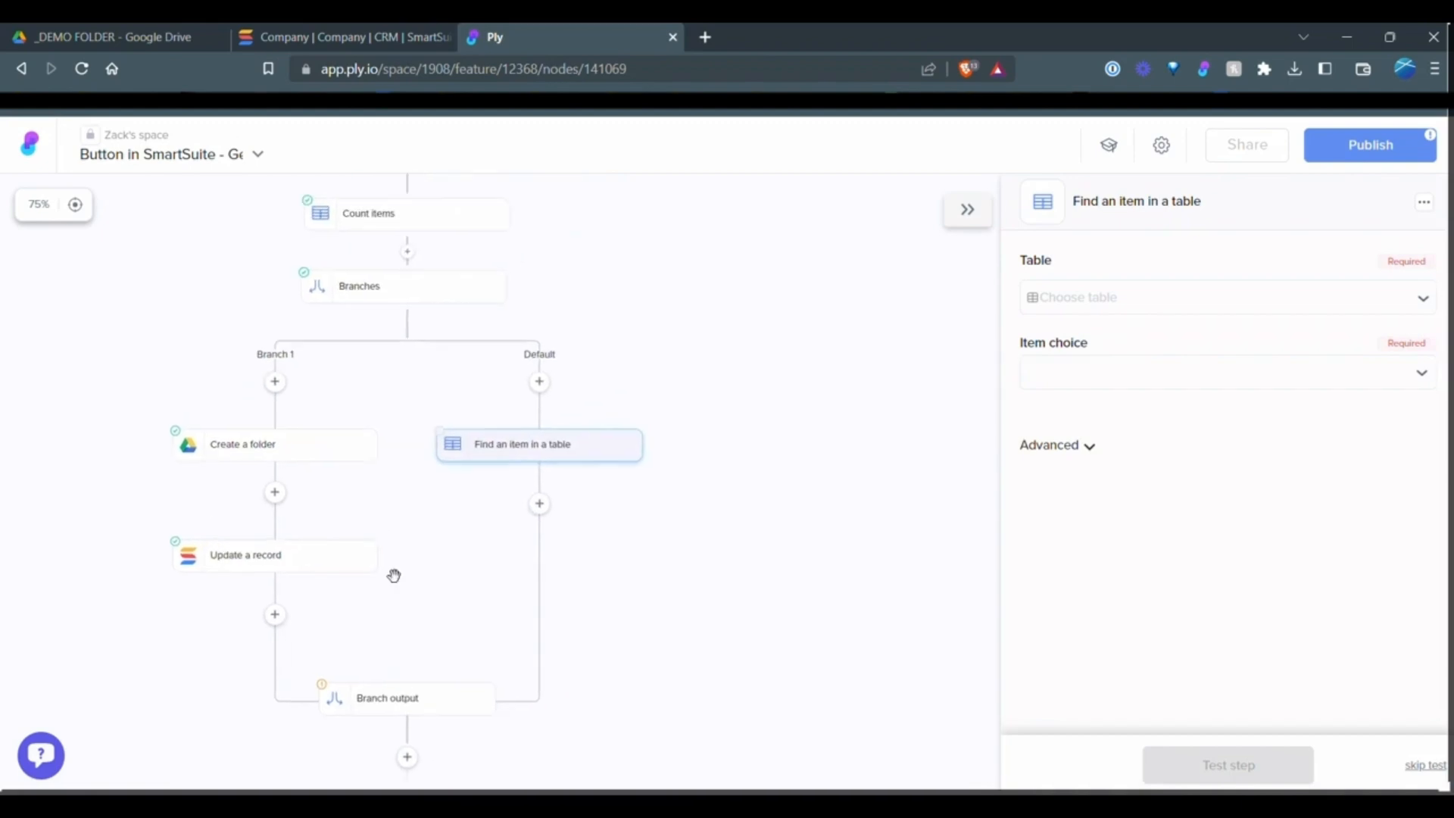
{"action": "left_click", "coordinate": [1224, 297]}
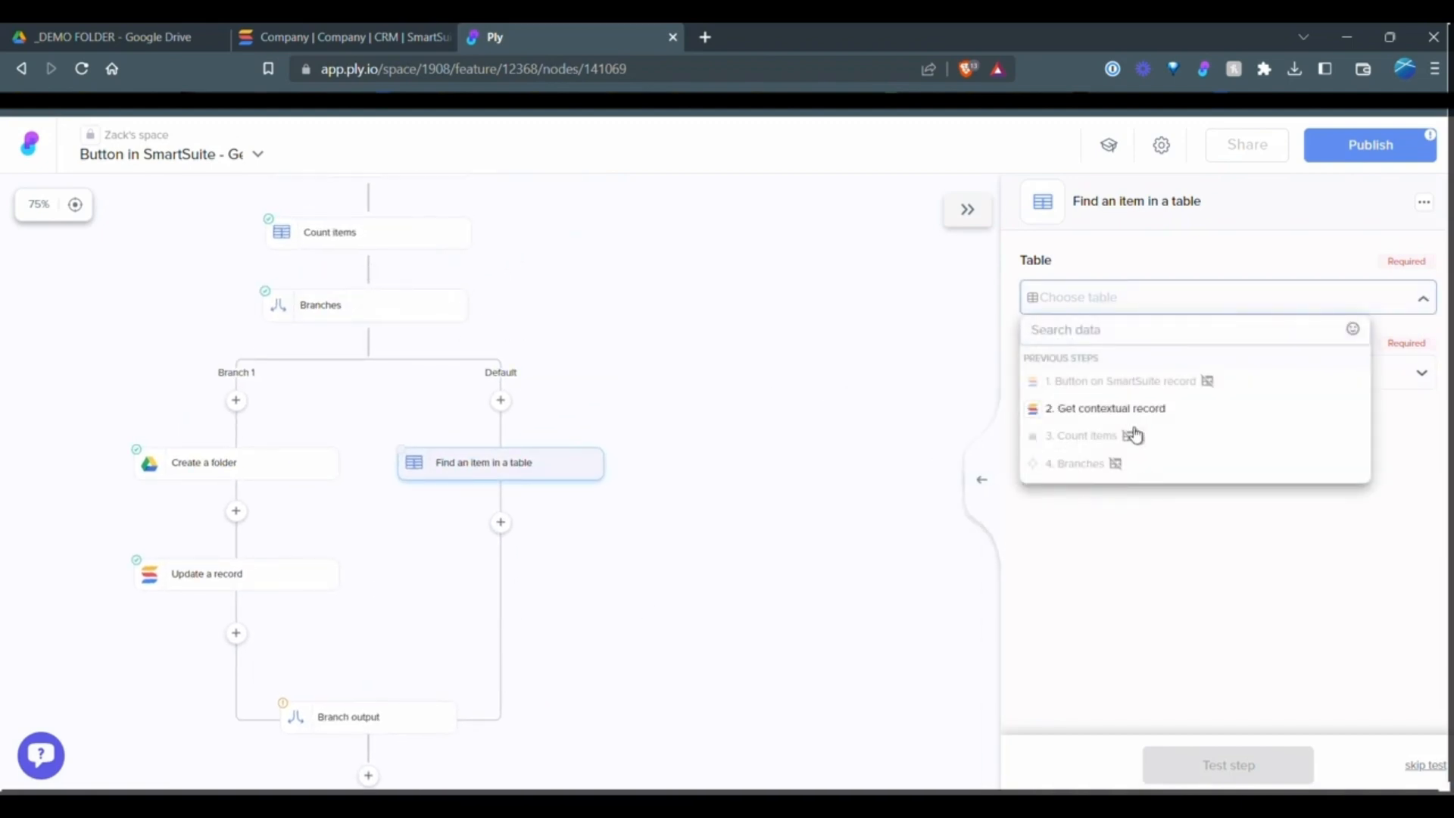
{"action": "mouse_move", "coordinate": [1120, 409]}
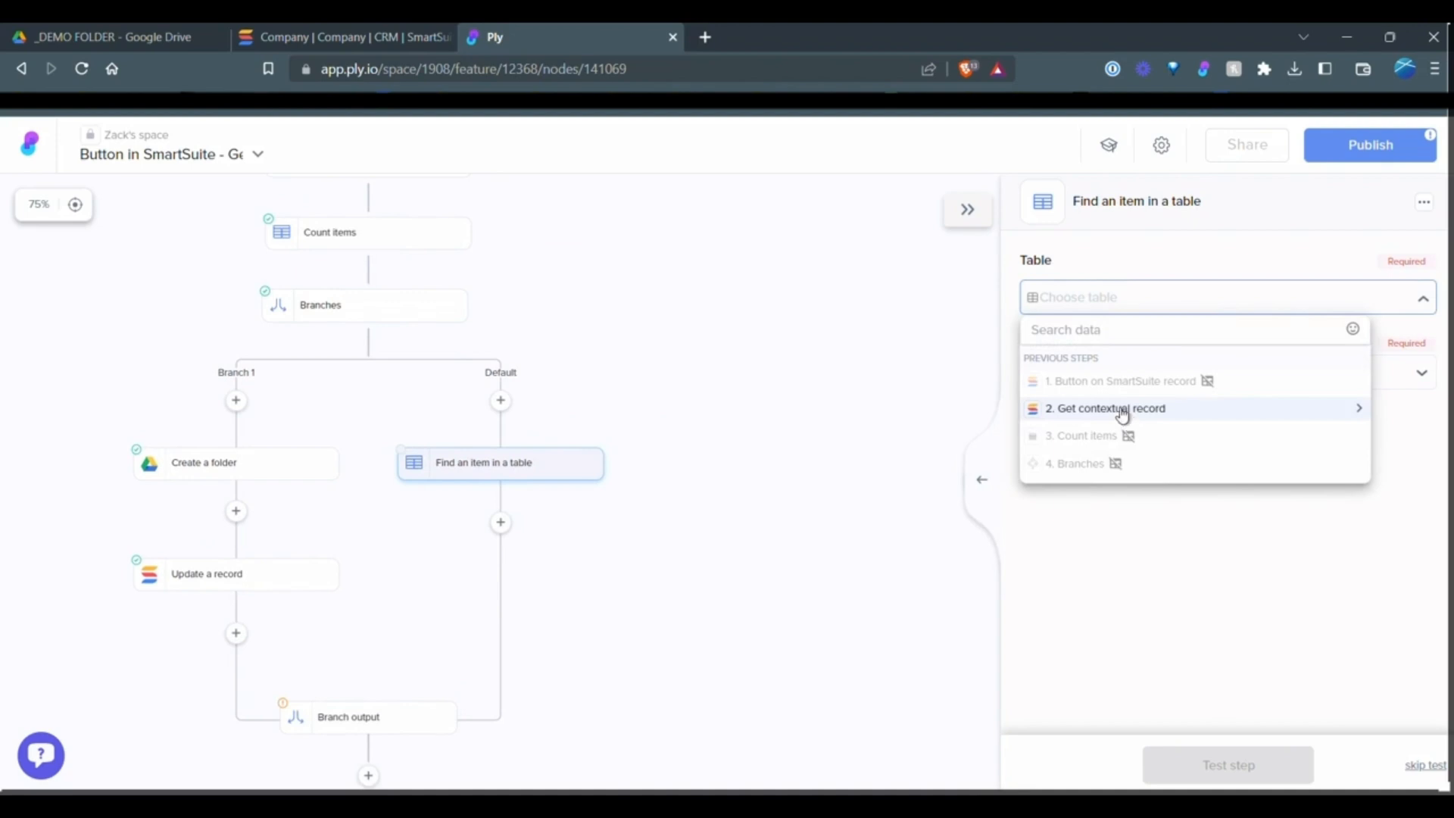
{"action": "left_click", "coordinate": [1106, 408]}
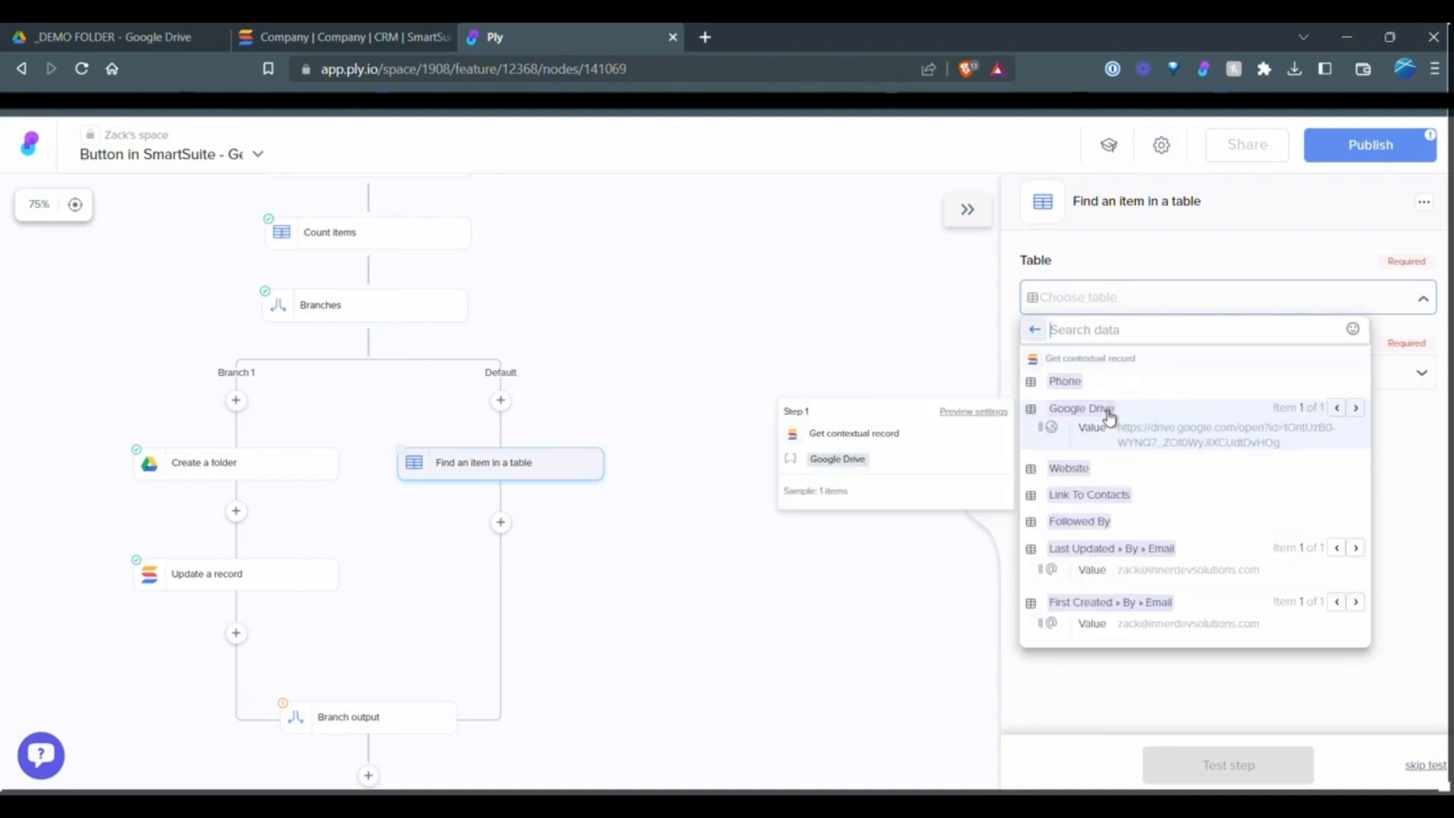
{"action": "left_click", "coordinate": [1081, 409]}
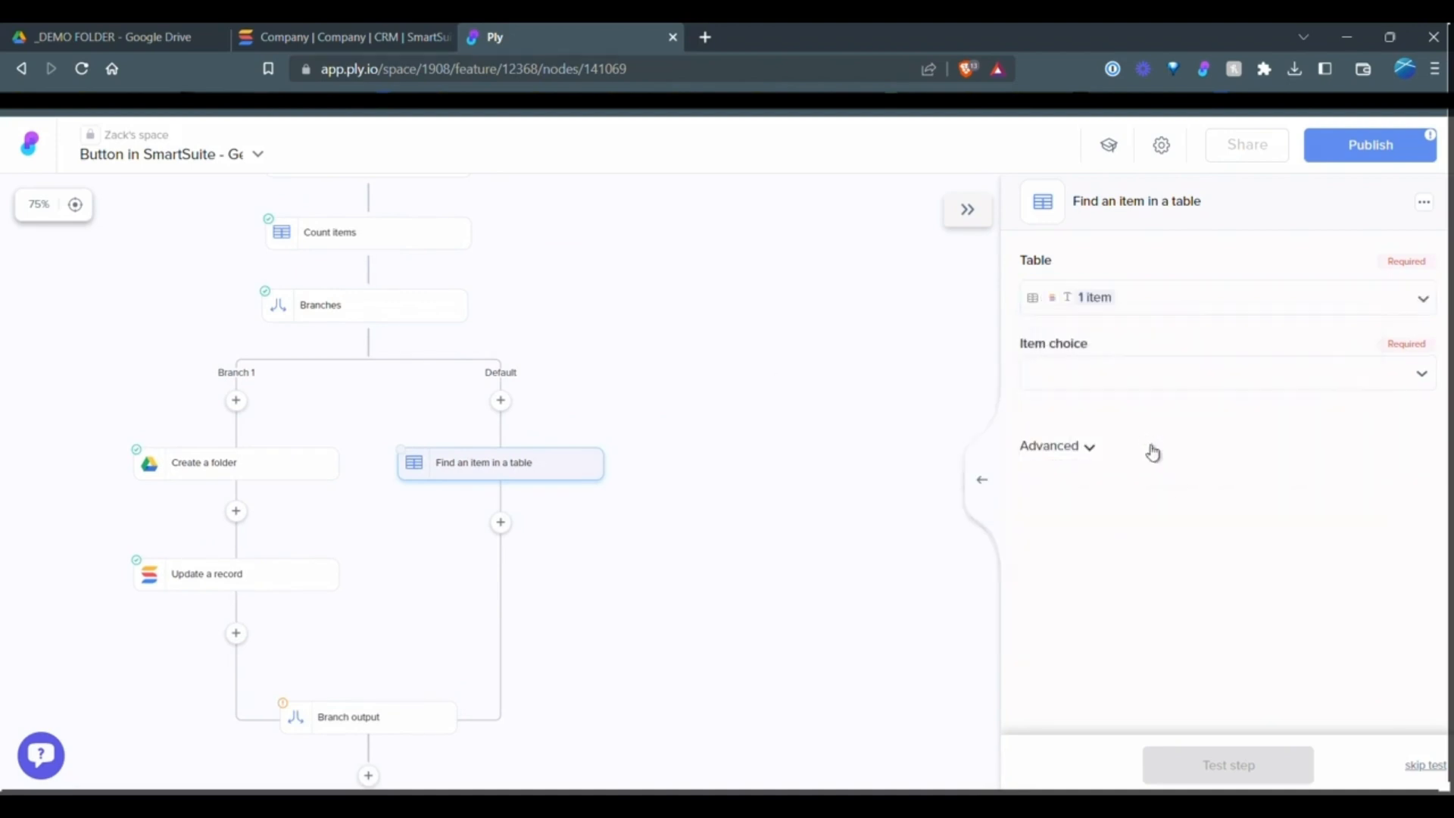
Set Item choice to 'The first item' and test the table lookup.
{"action": "left_click", "coordinate": [1224, 373]}
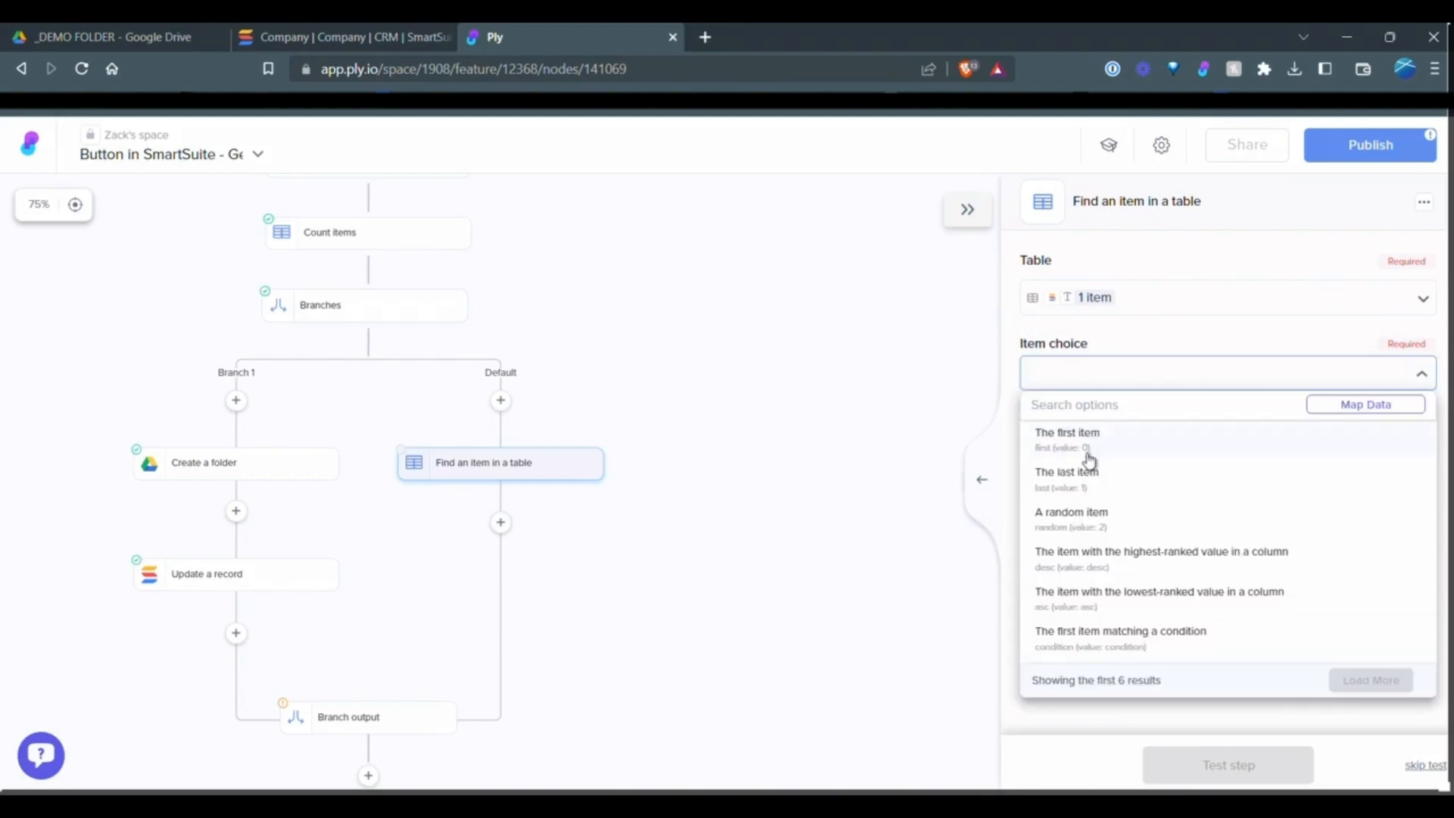
{"action": "left_click", "coordinate": [1067, 432]}
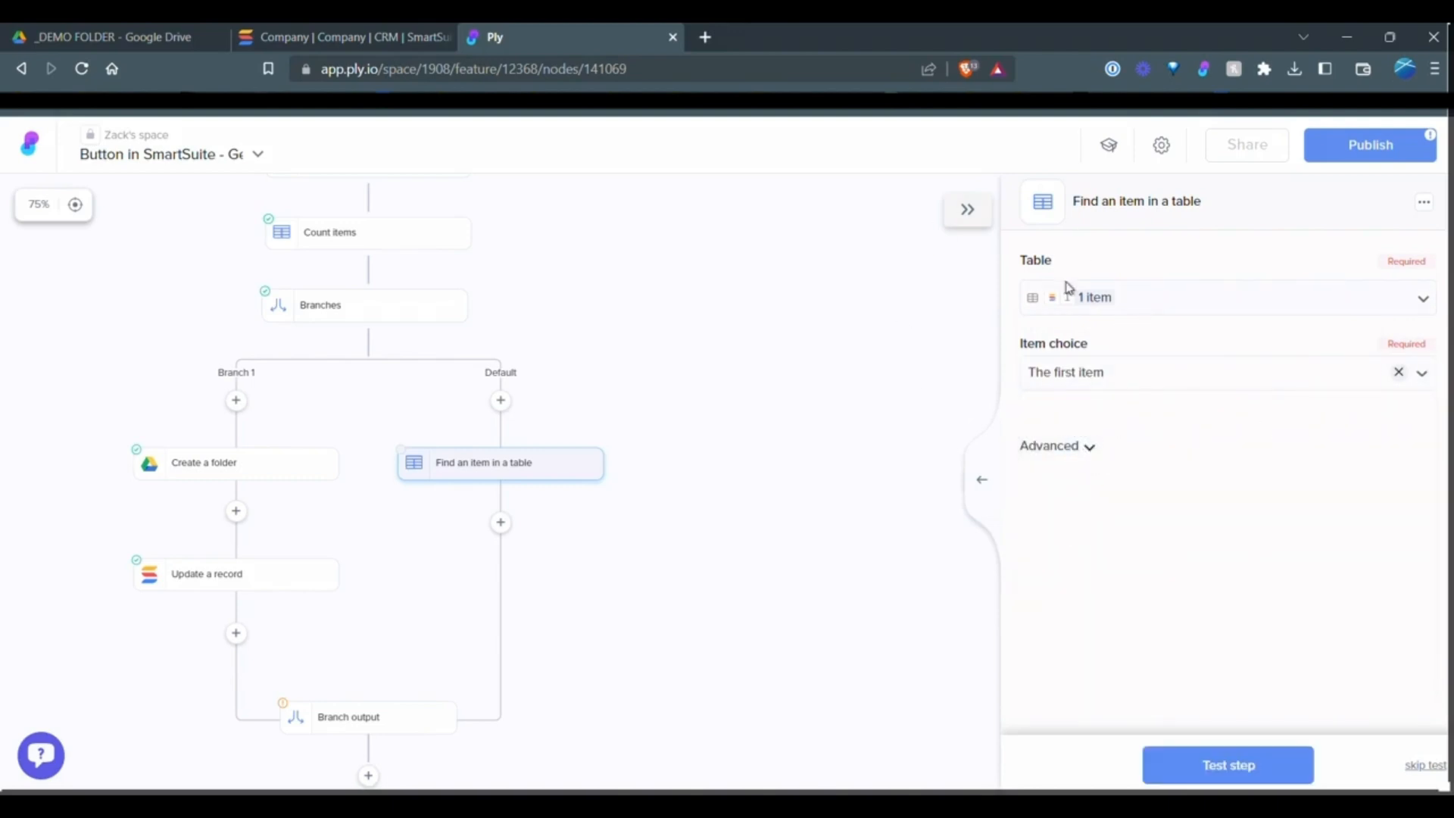
{"action": "mouse_move", "coordinate": [1298, 777]}
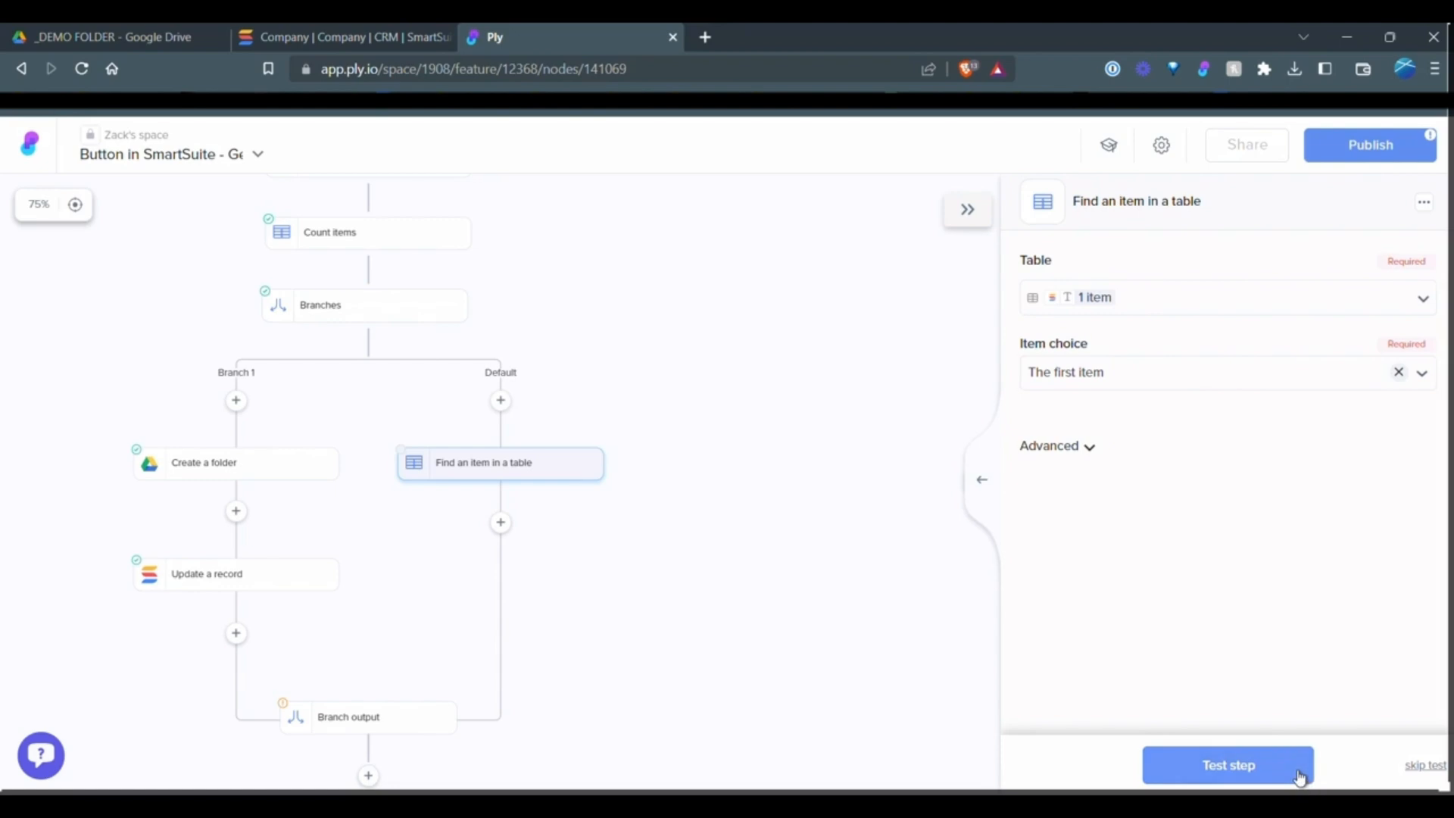
{"action": "left_click", "coordinate": [1227, 765]}
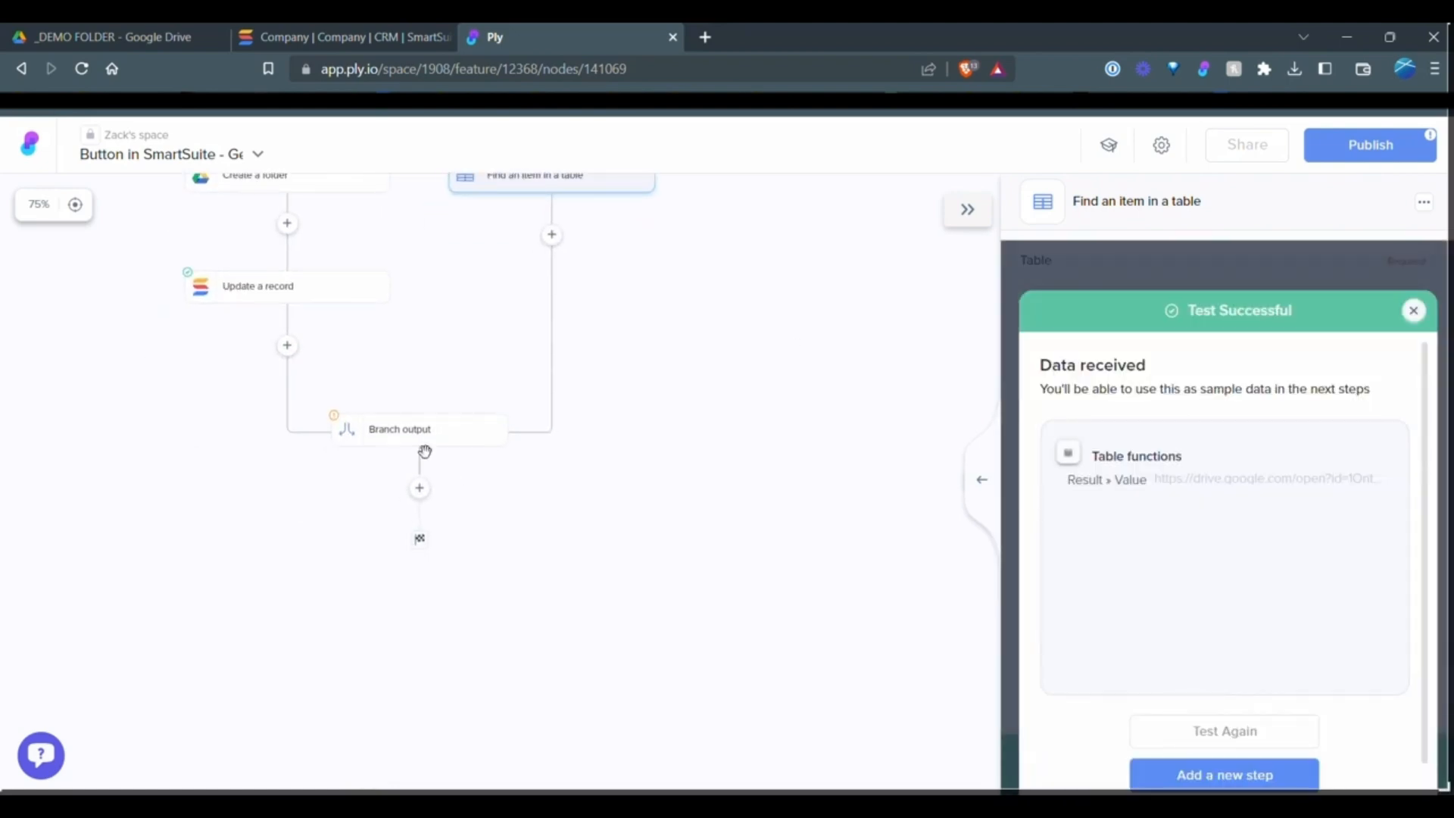
{"action": "left_click", "coordinate": [399, 429]}
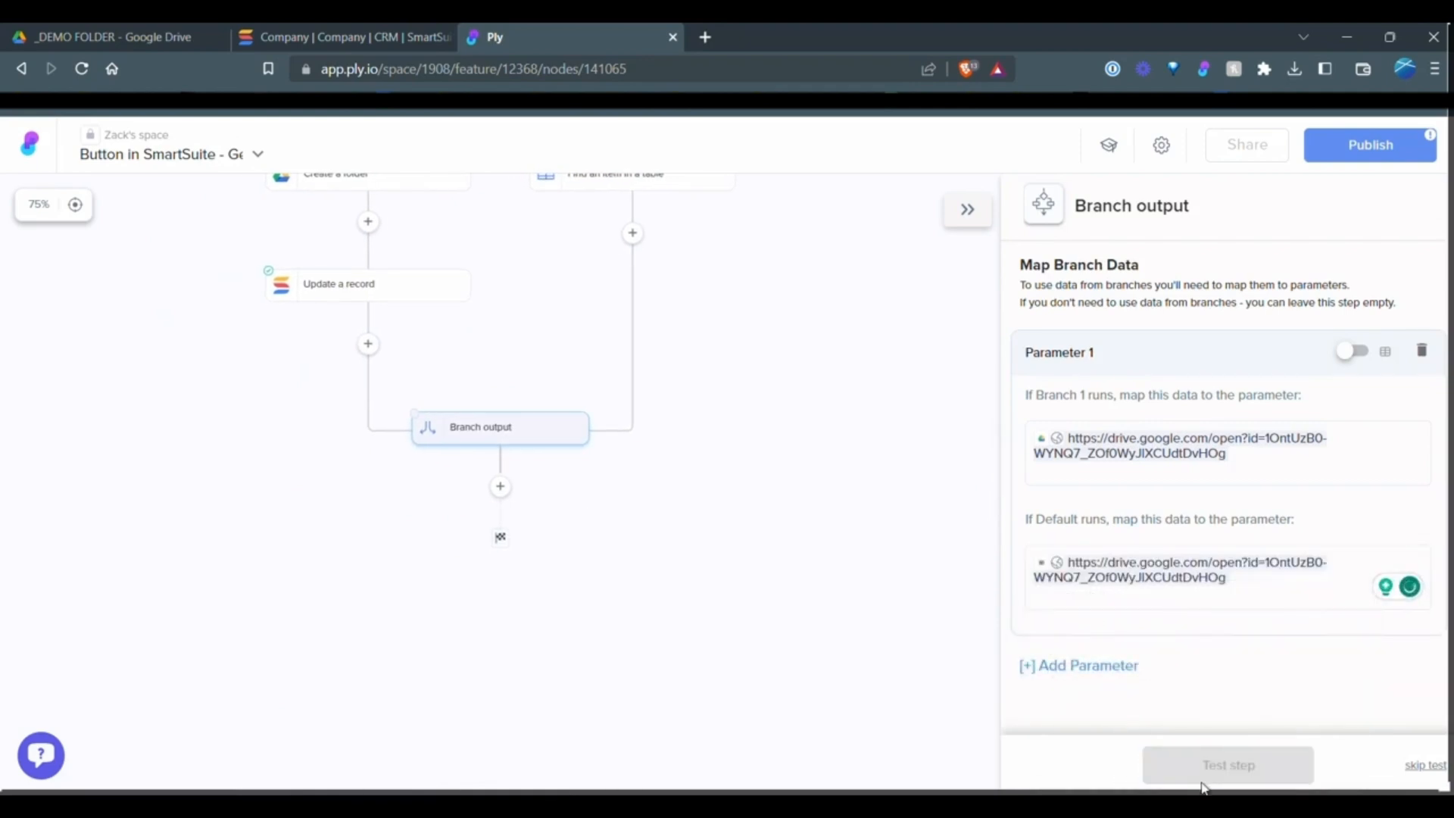
{"action": "left_click", "coordinate": [1227, 764]}
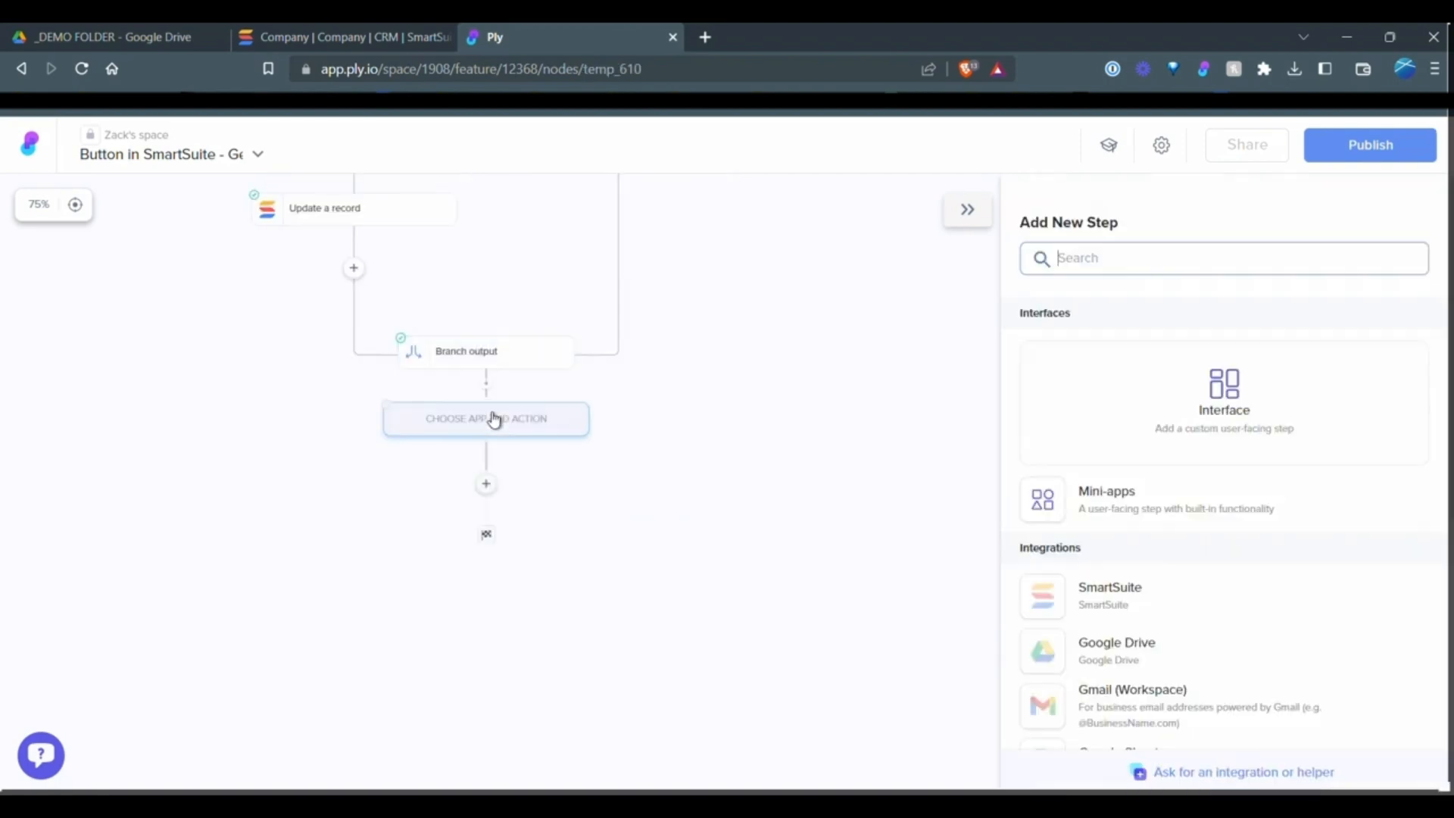
Add an Open a URL in new tab step using Branch output Parameter 1, test, and publish.
{"action": "type", "text": "open url"}
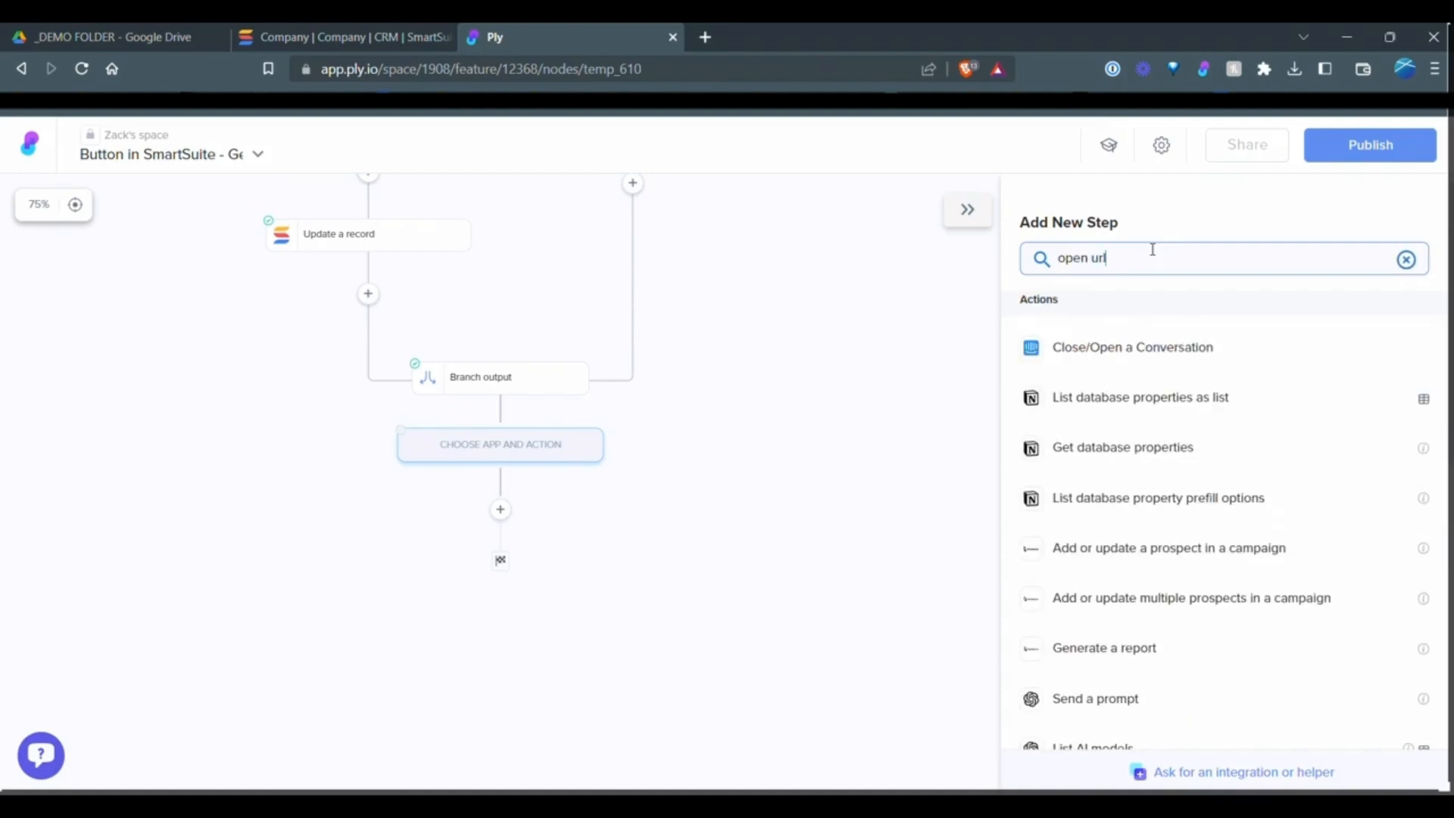
{"action": "left_click", "coordinate": [1160, 200]}
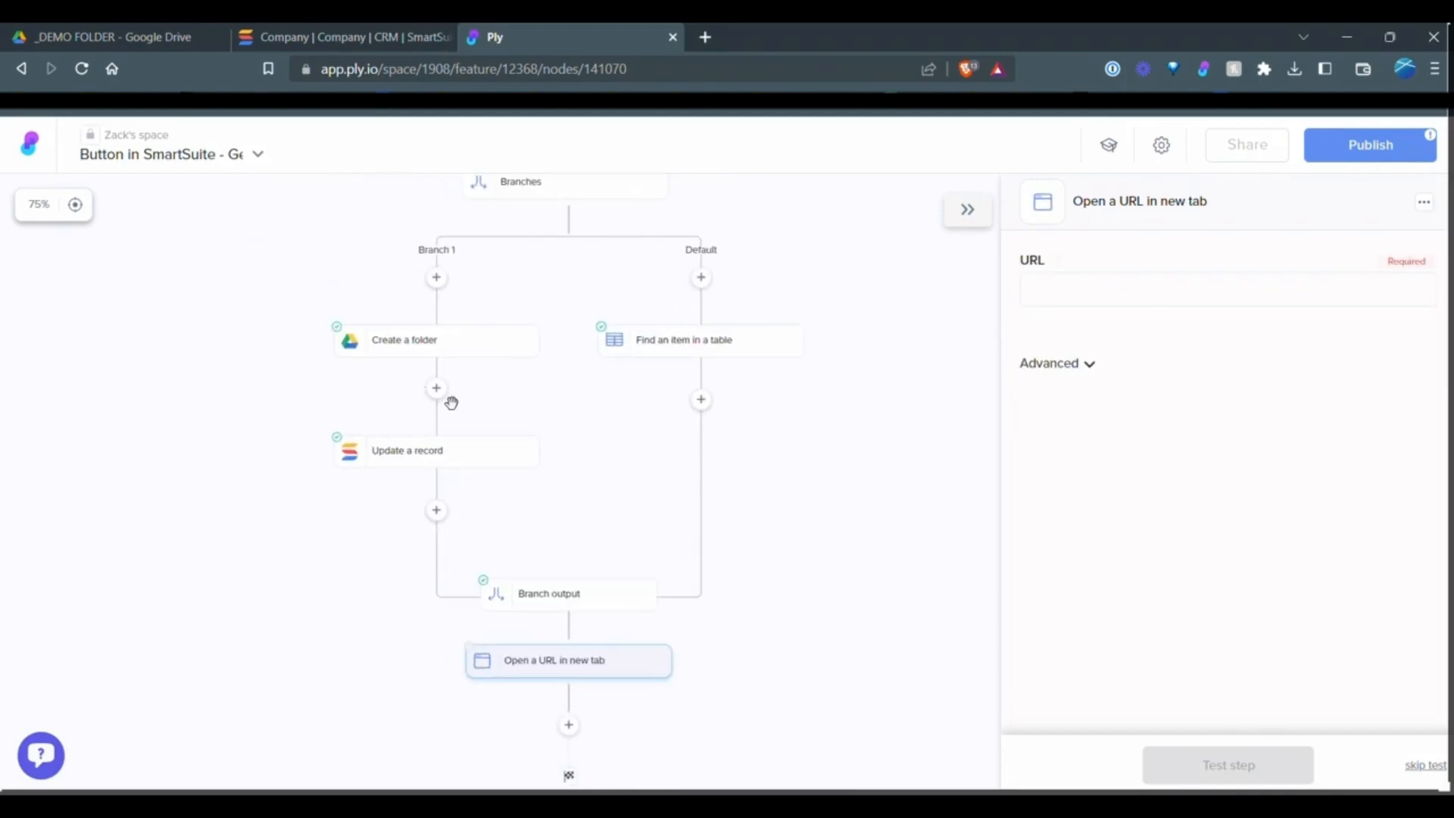
{"action": "mouse_move", "coordinate": [375, 491]}
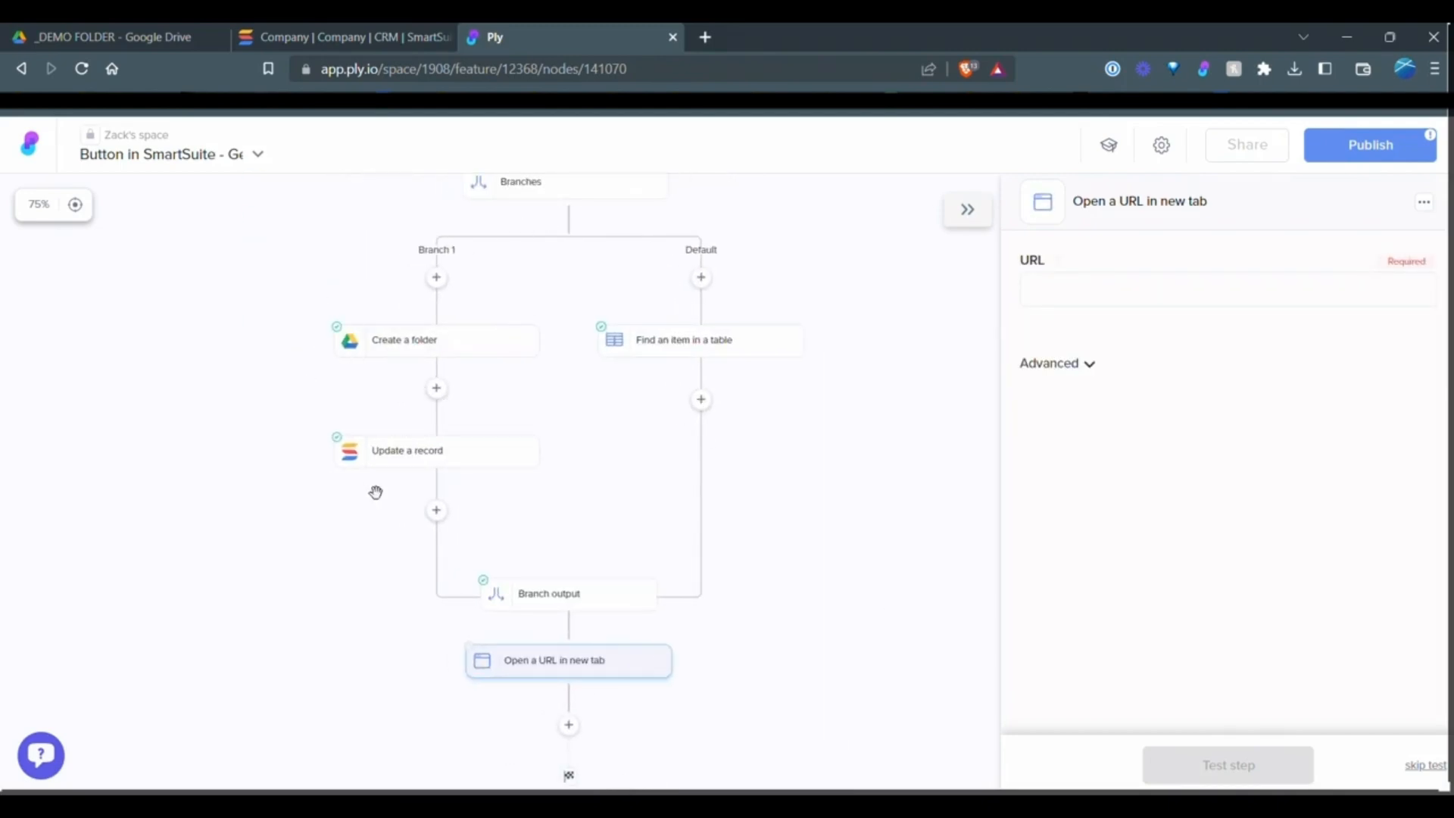
{"action": "mouse_move", "coordinate": [454, 610]}
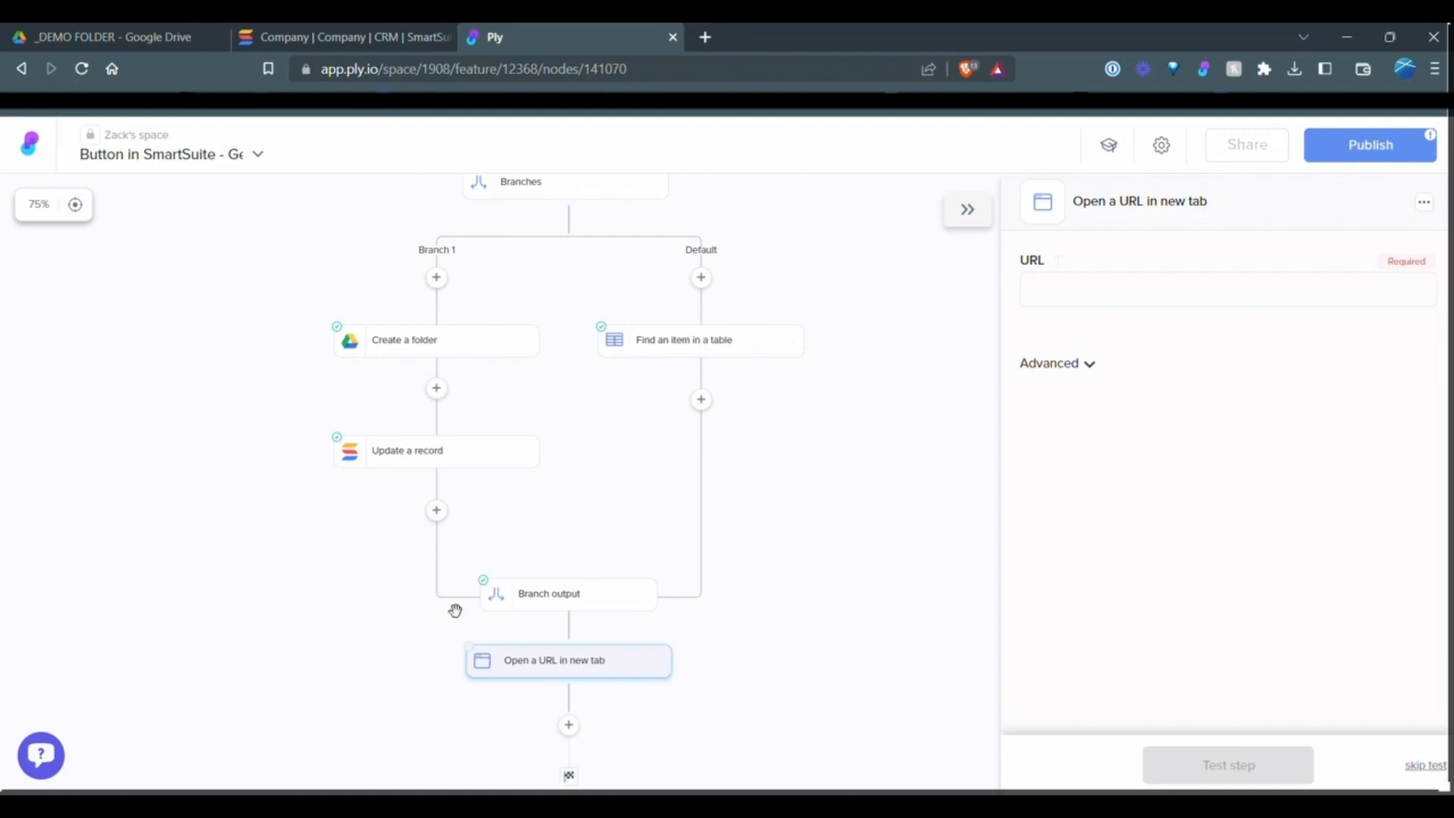
{"action": "mouse_move", "coordinate": [569, 730]}
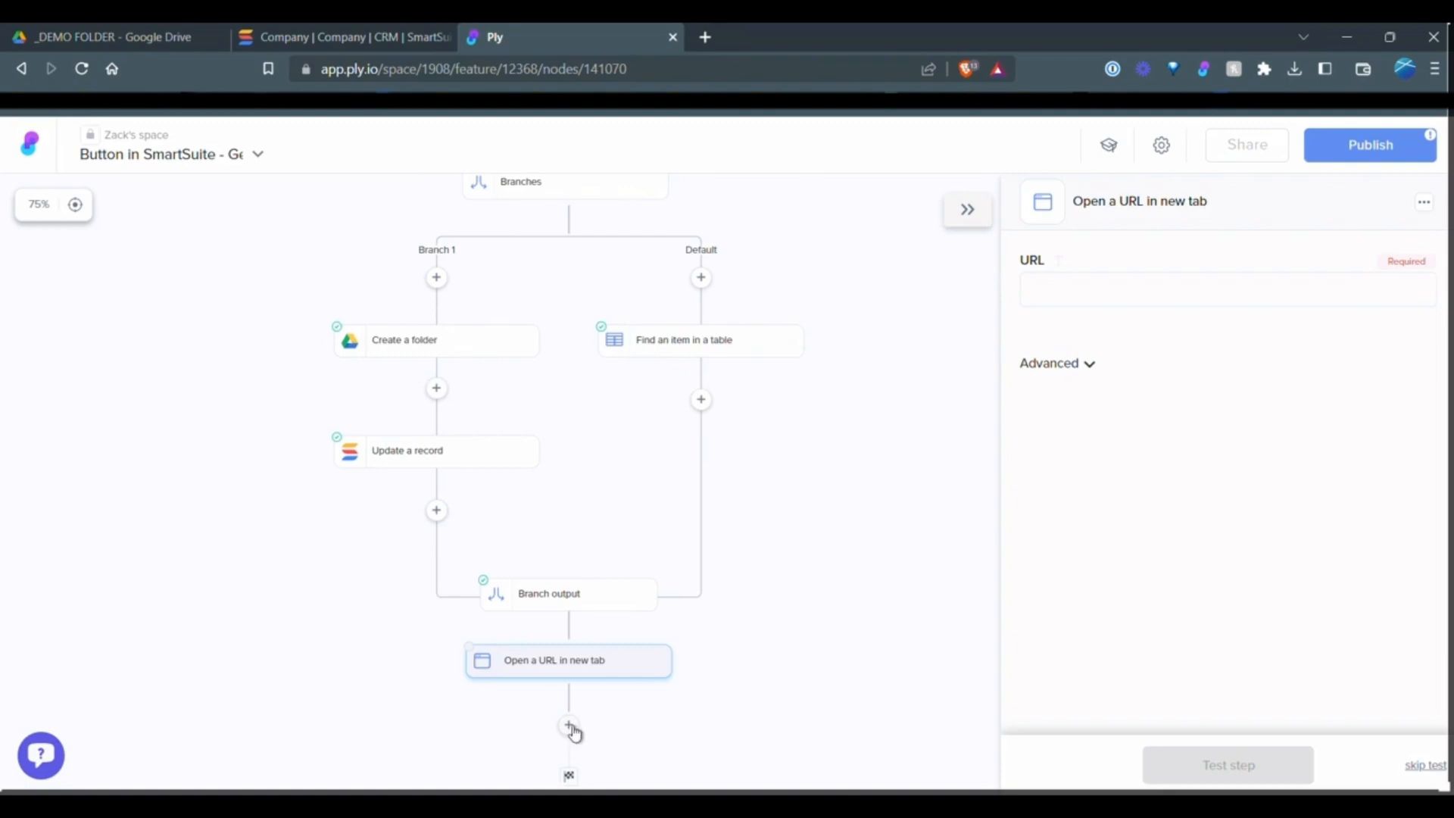
{"action": "mouse_move", "coordinate": [619, 541]}
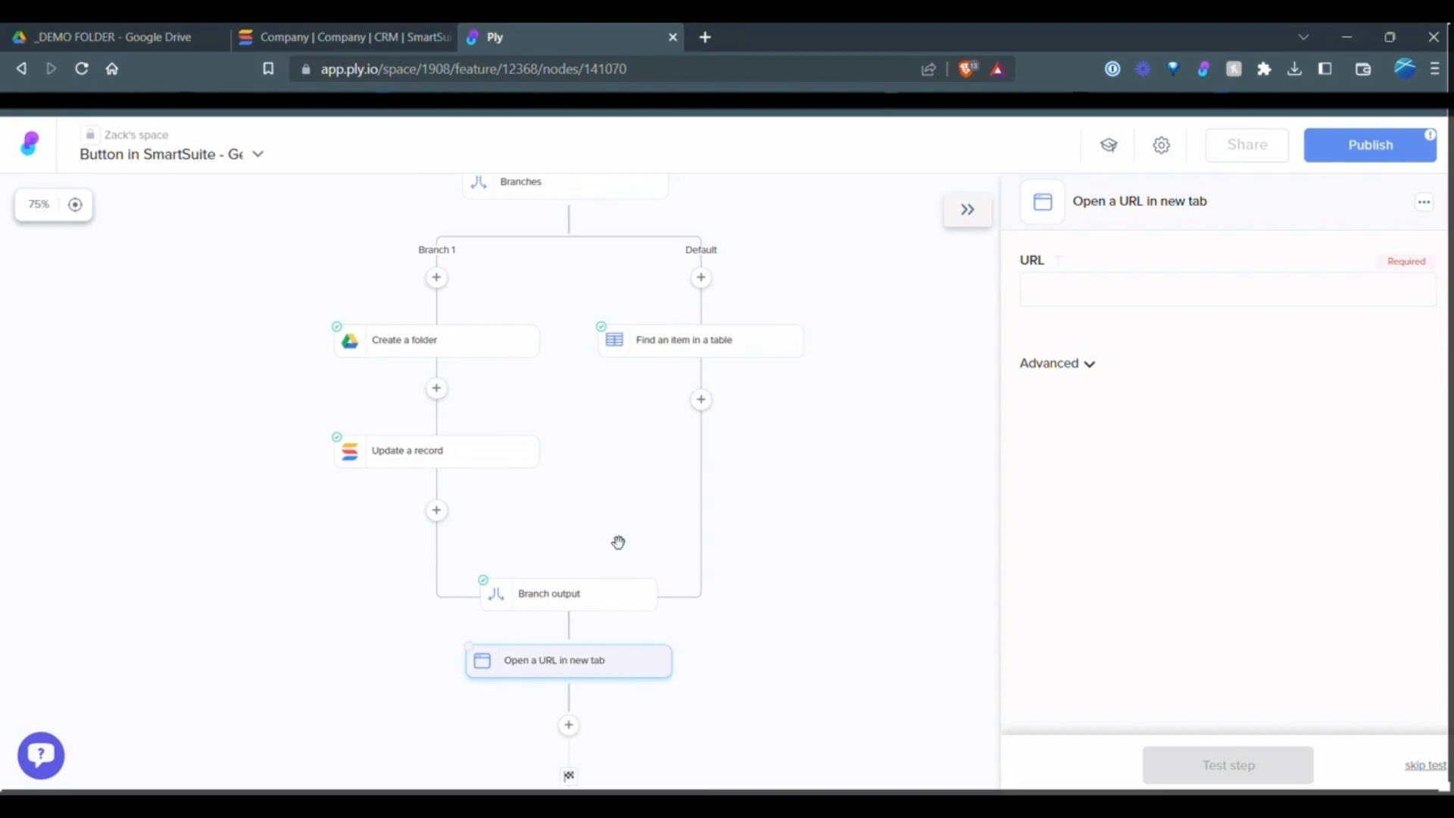
{"action": "left_click", "coordinate": [1226, 290]}
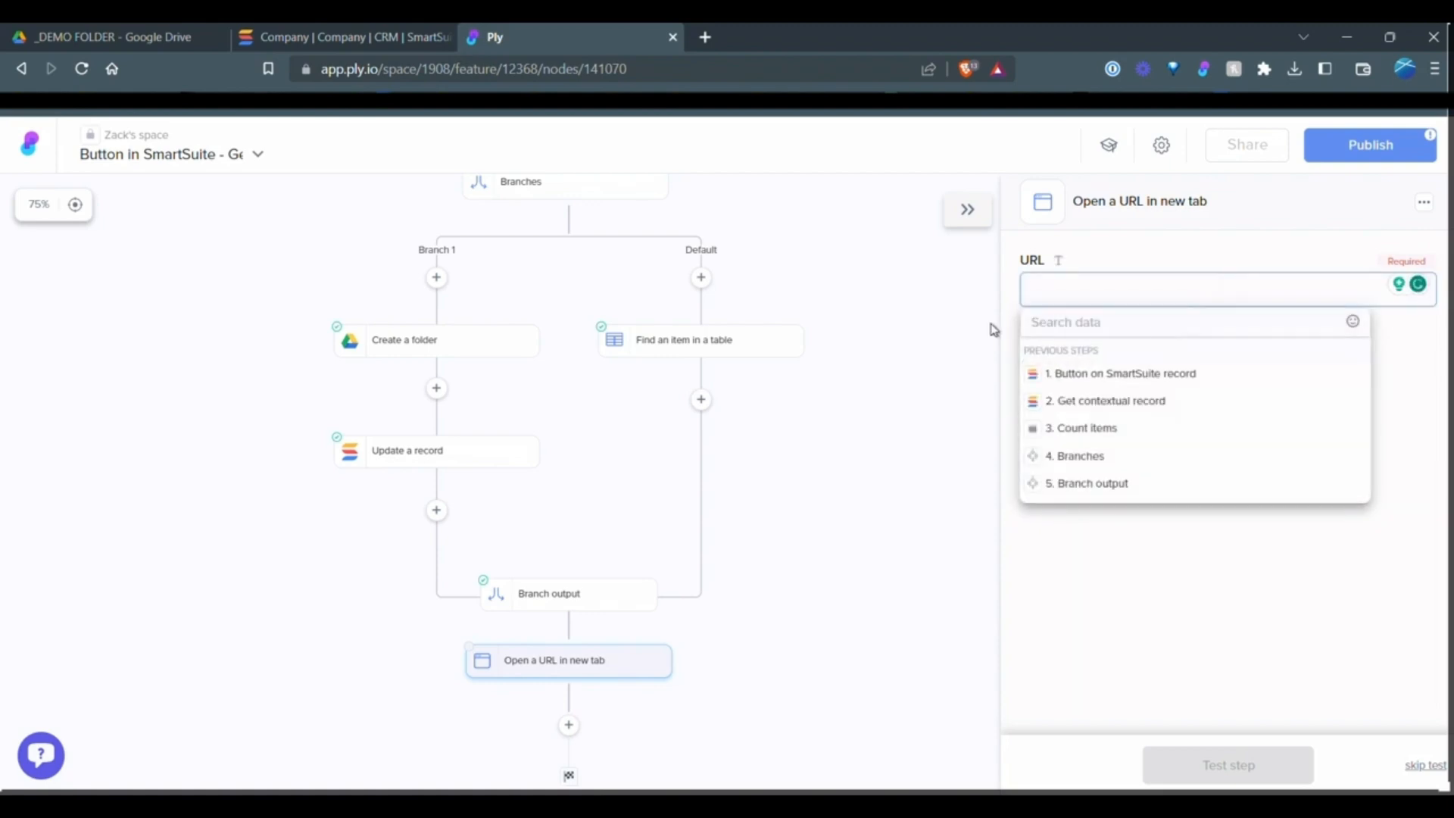
{"action": "left_click", "coordinate": [1087, 482]}
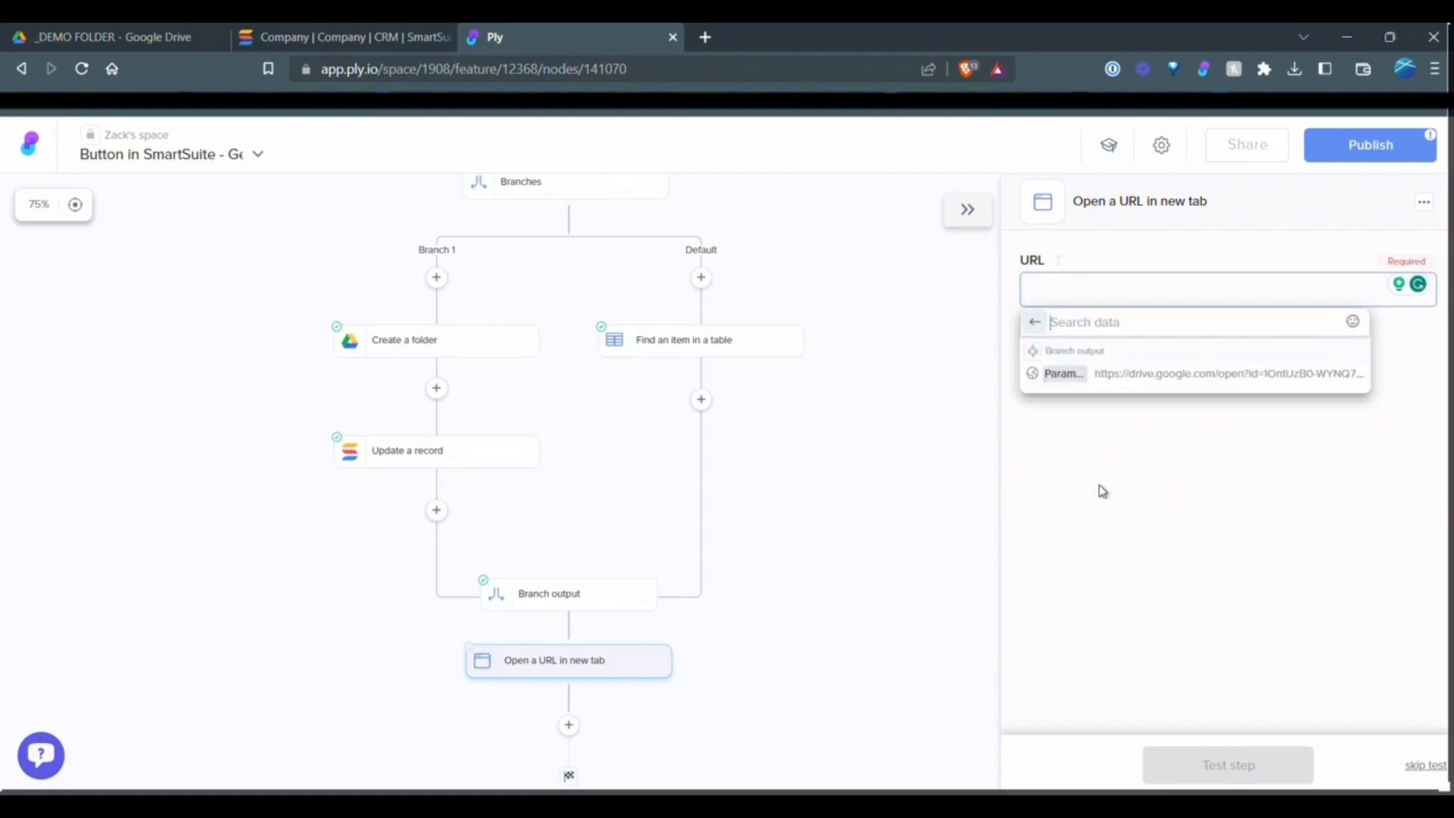
{"action": "left_click", "coordinate": [1206, 373]}
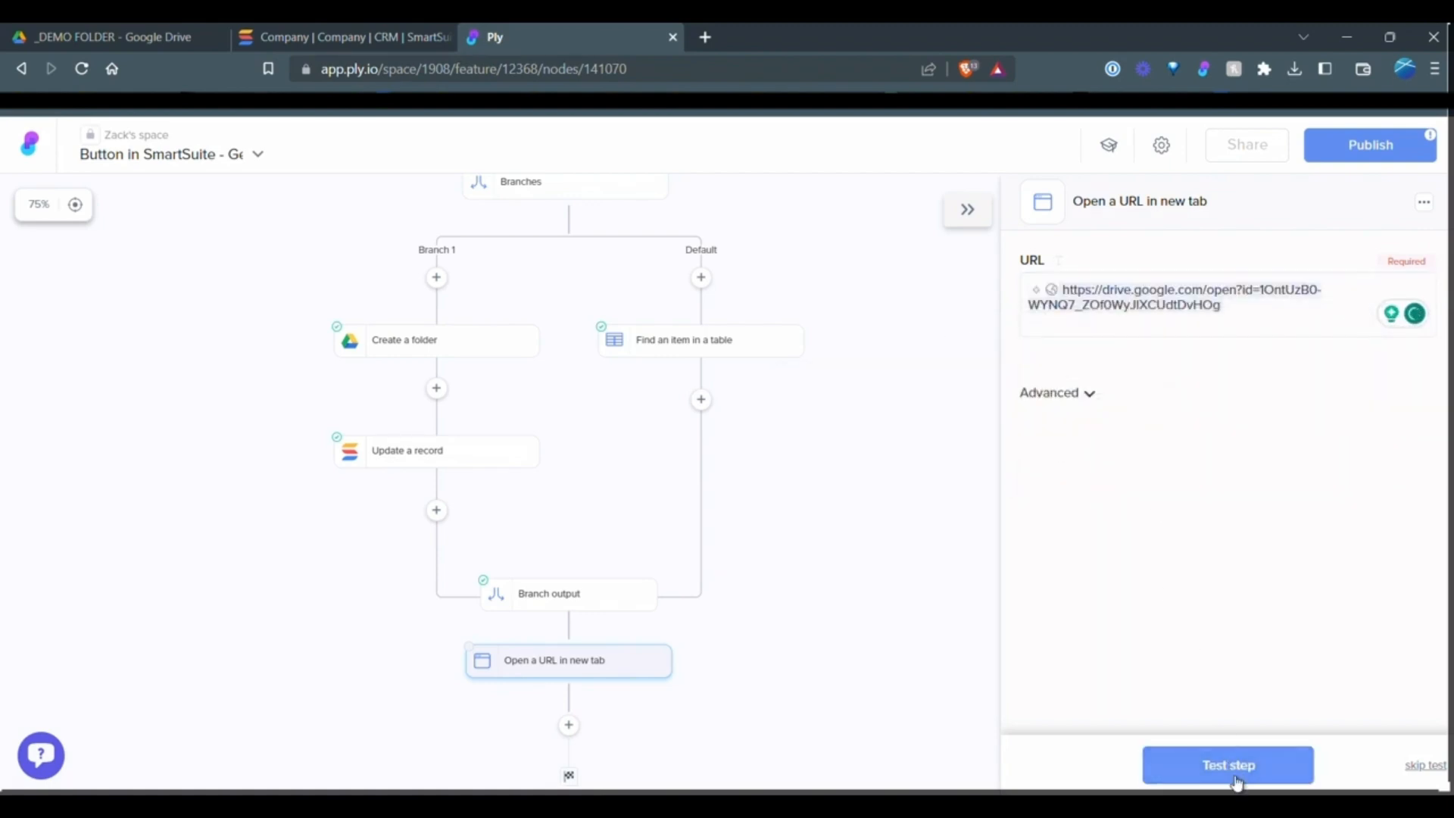
{"action": "left_click", "coordinate": [1228, 764]}
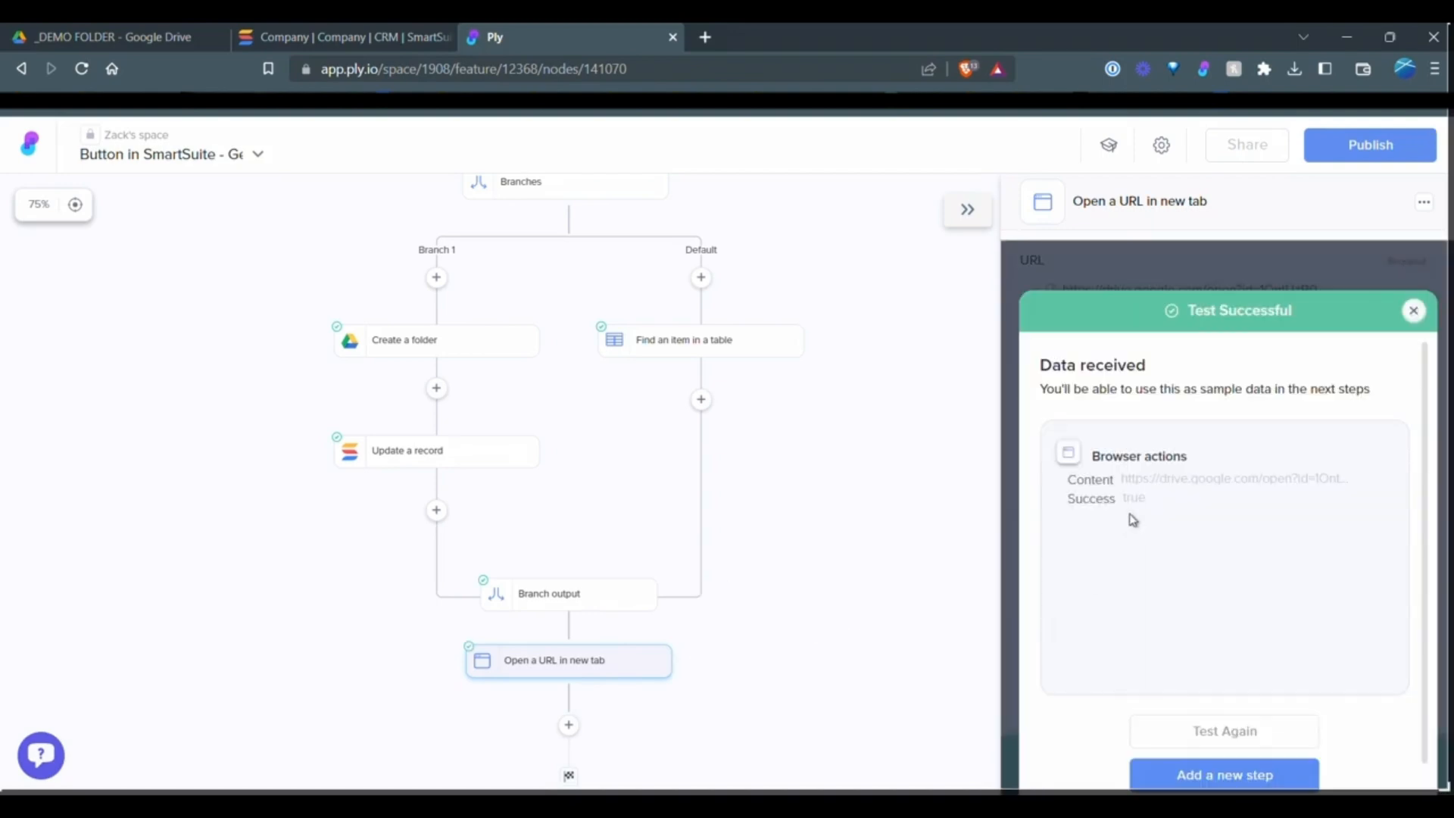
{"action": "mouse_move", "coordinate": [1220, 521]}
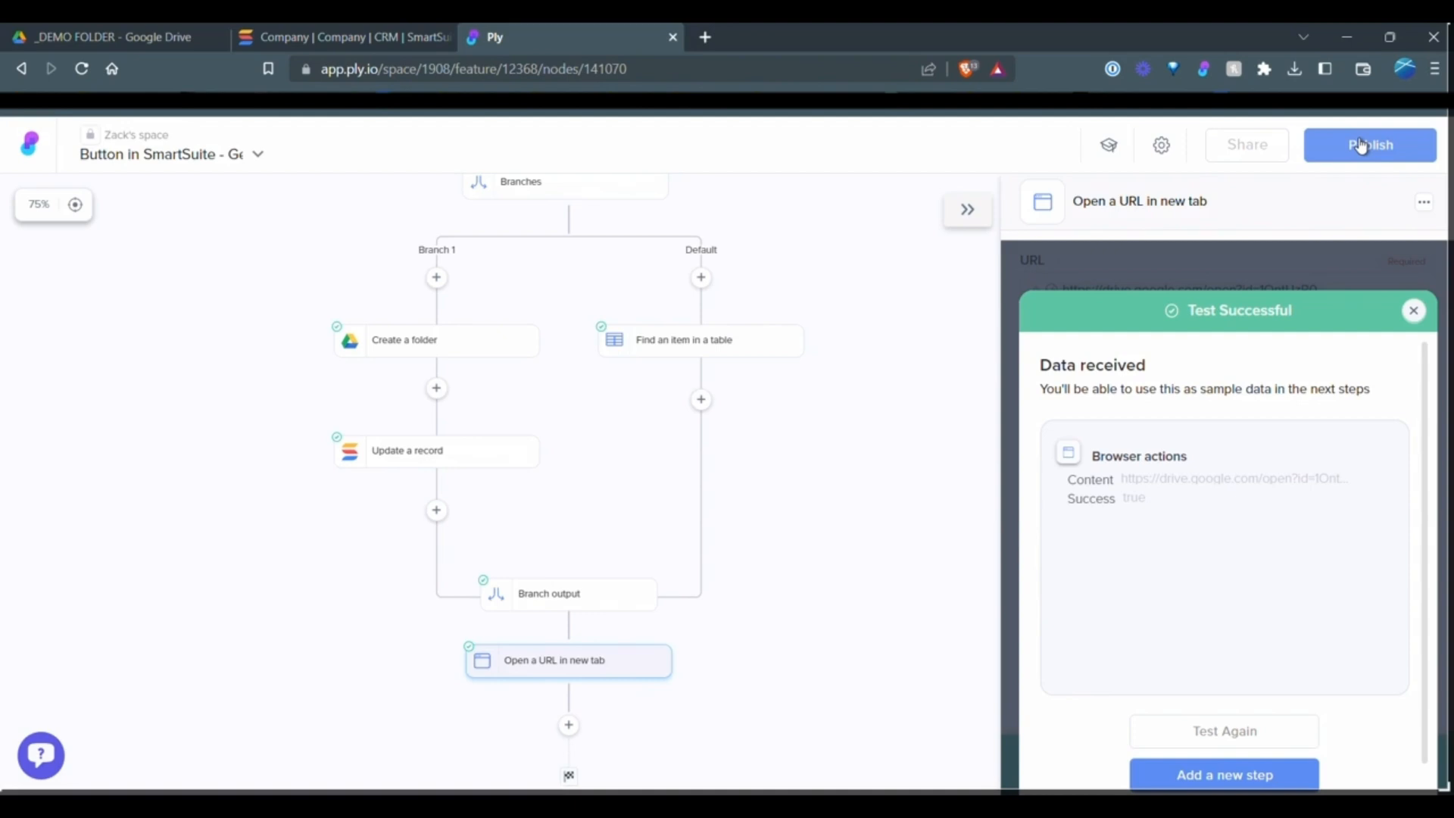
{"action": "left_click", "coordinate": [1370, 145]}
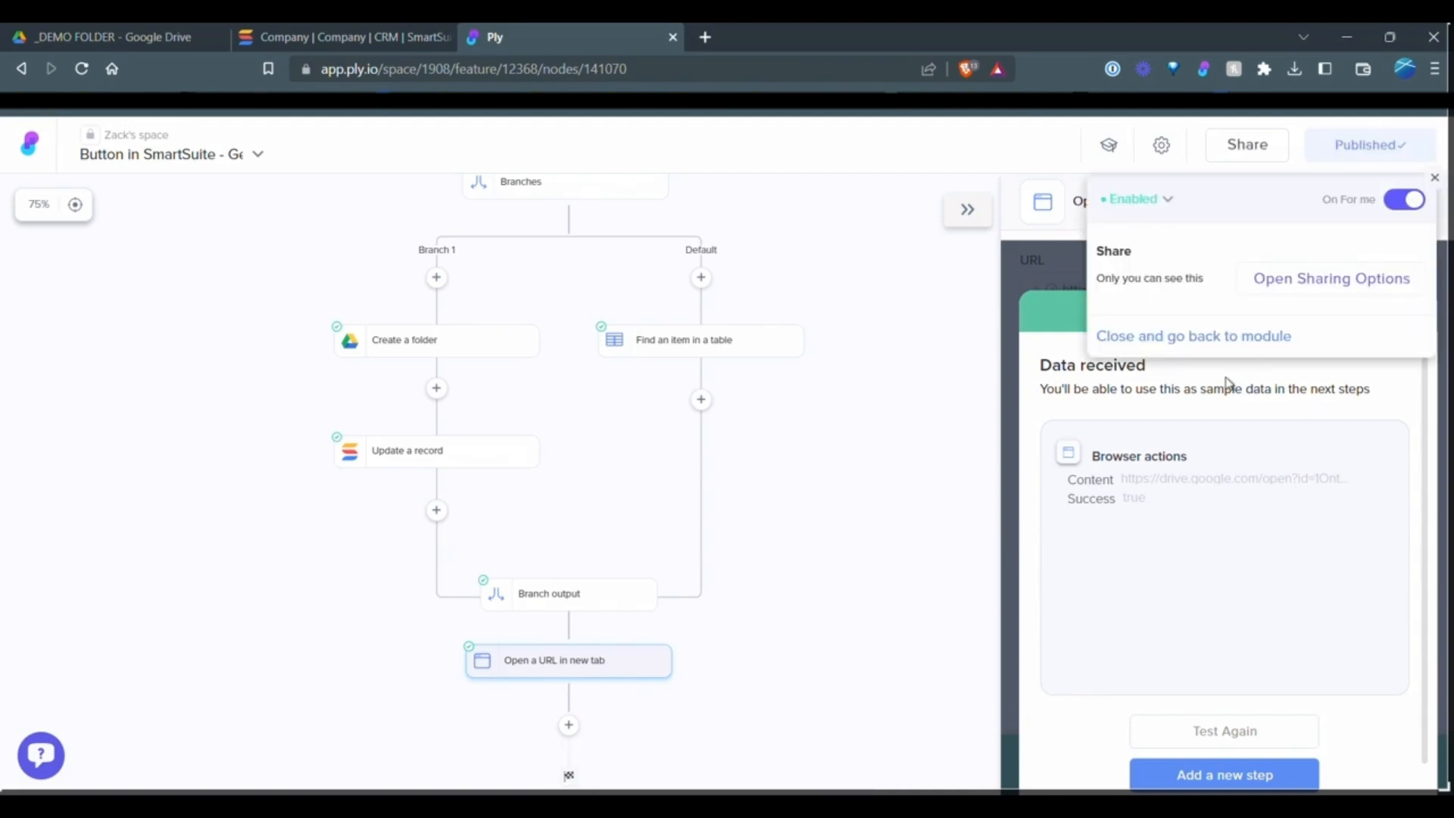
{"action": "mouse_move", "coordinate": [827, 447]}
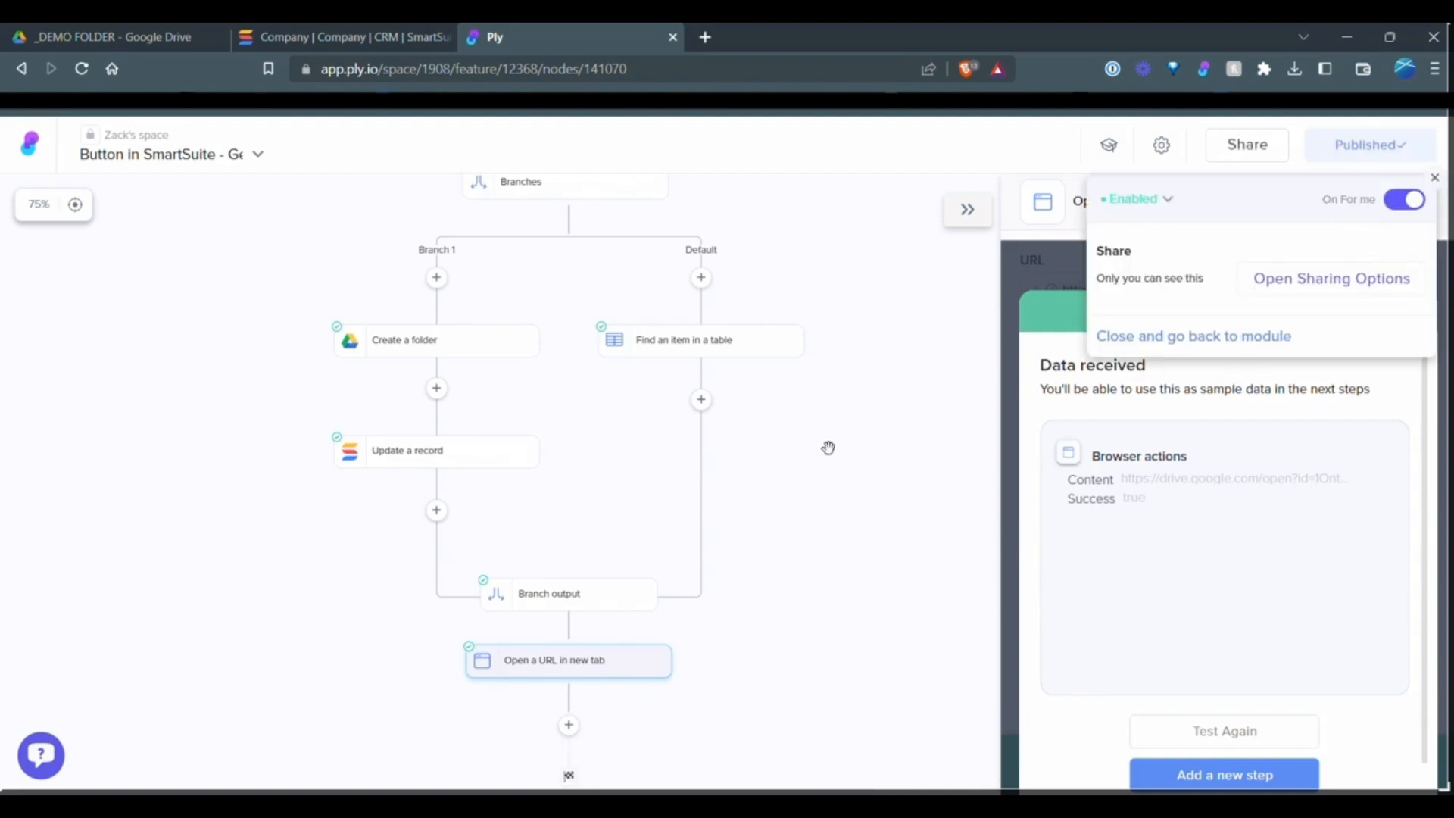
{"action": "left_click", "coordinate": [111, 37]}
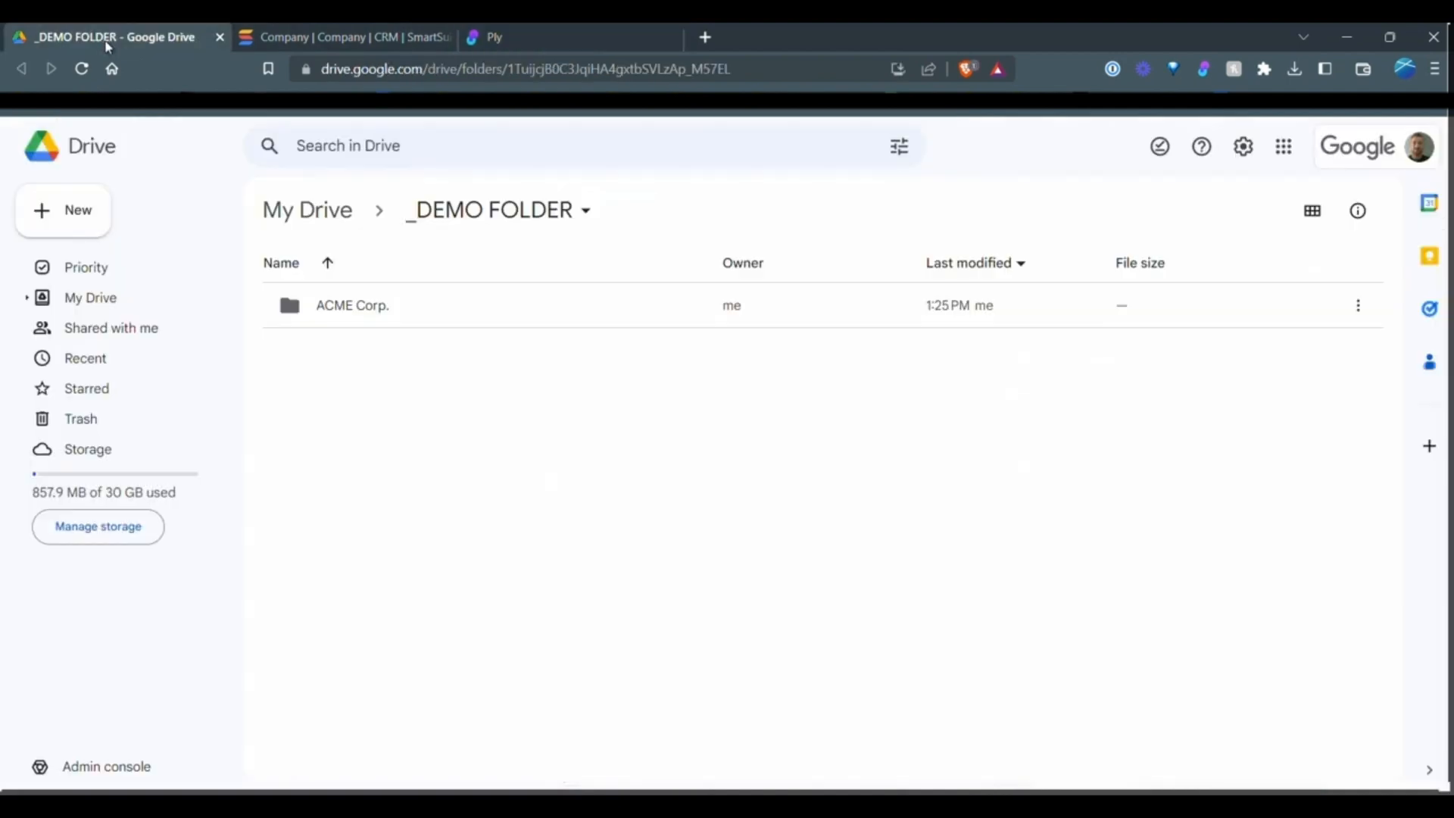
Close the ACME Corp. record and expand the InnerDev Solutions row.
{"action": "left_click", "coordinate": [343, 37]}
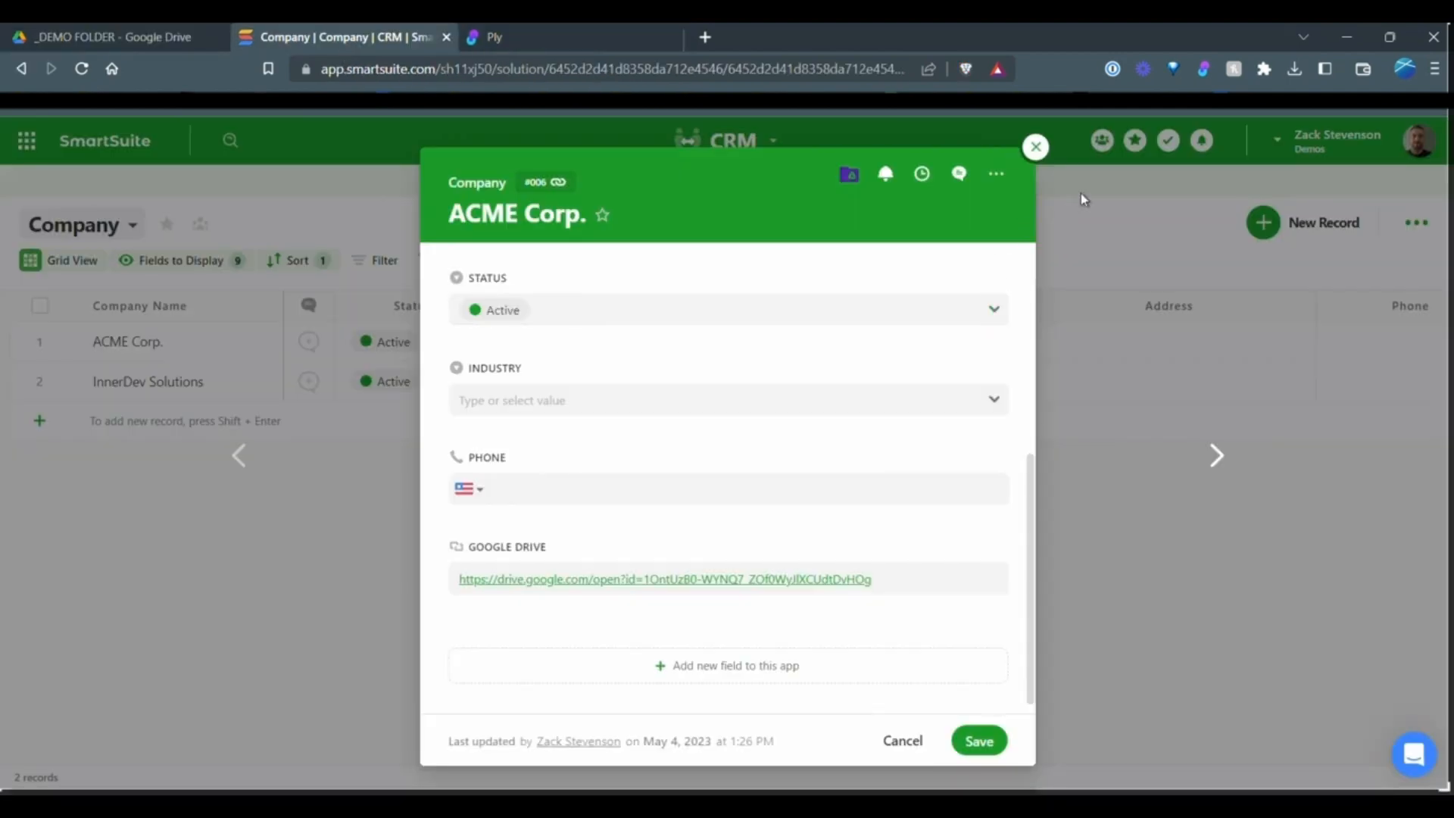
{"action": "left_click", "coordinate": [1035, 146]}
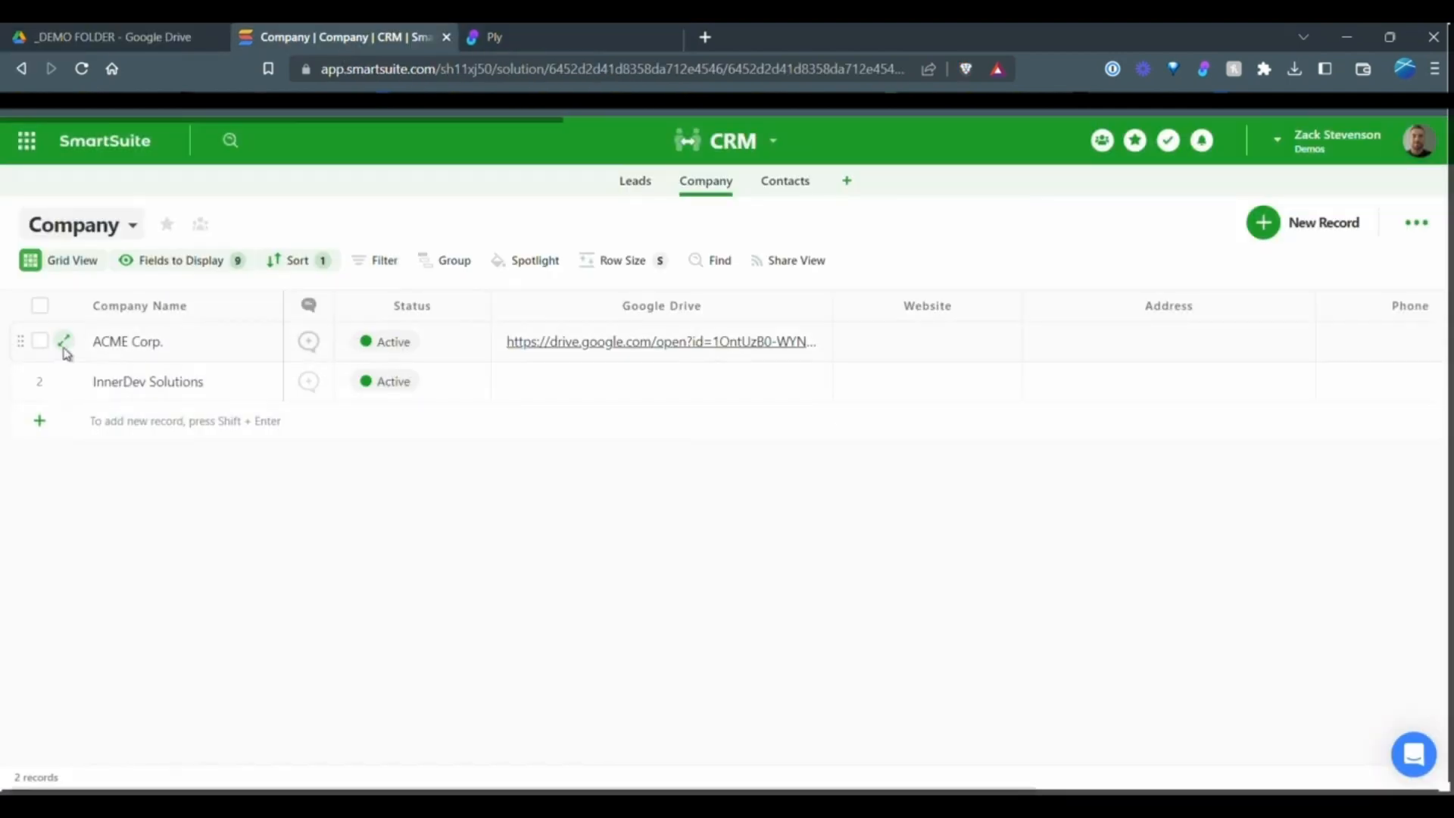
{"action": "left_click", "coordinate": [65, 341]}
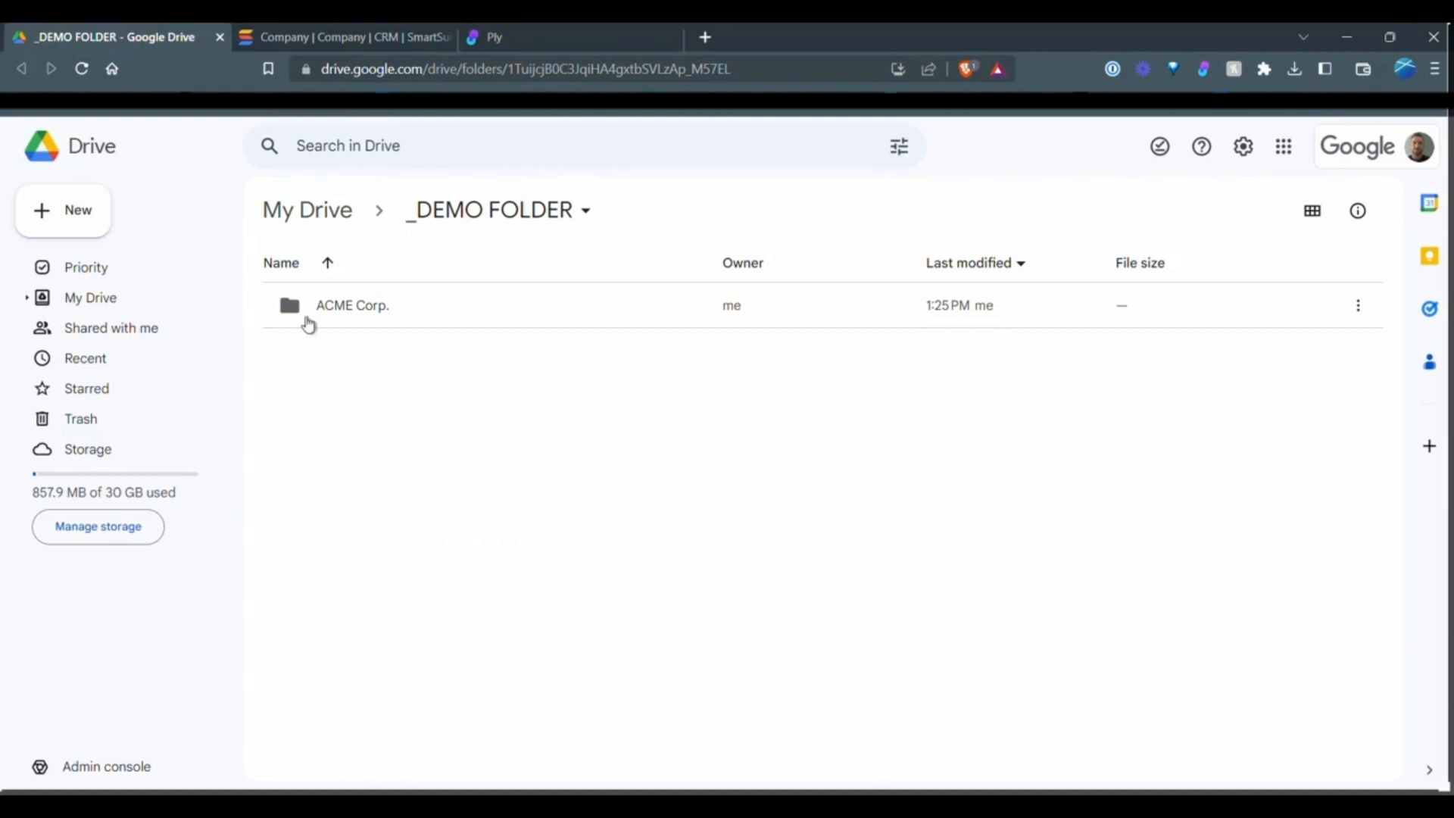
{"action": "mouse_move", "coordinate": [529, 37]}
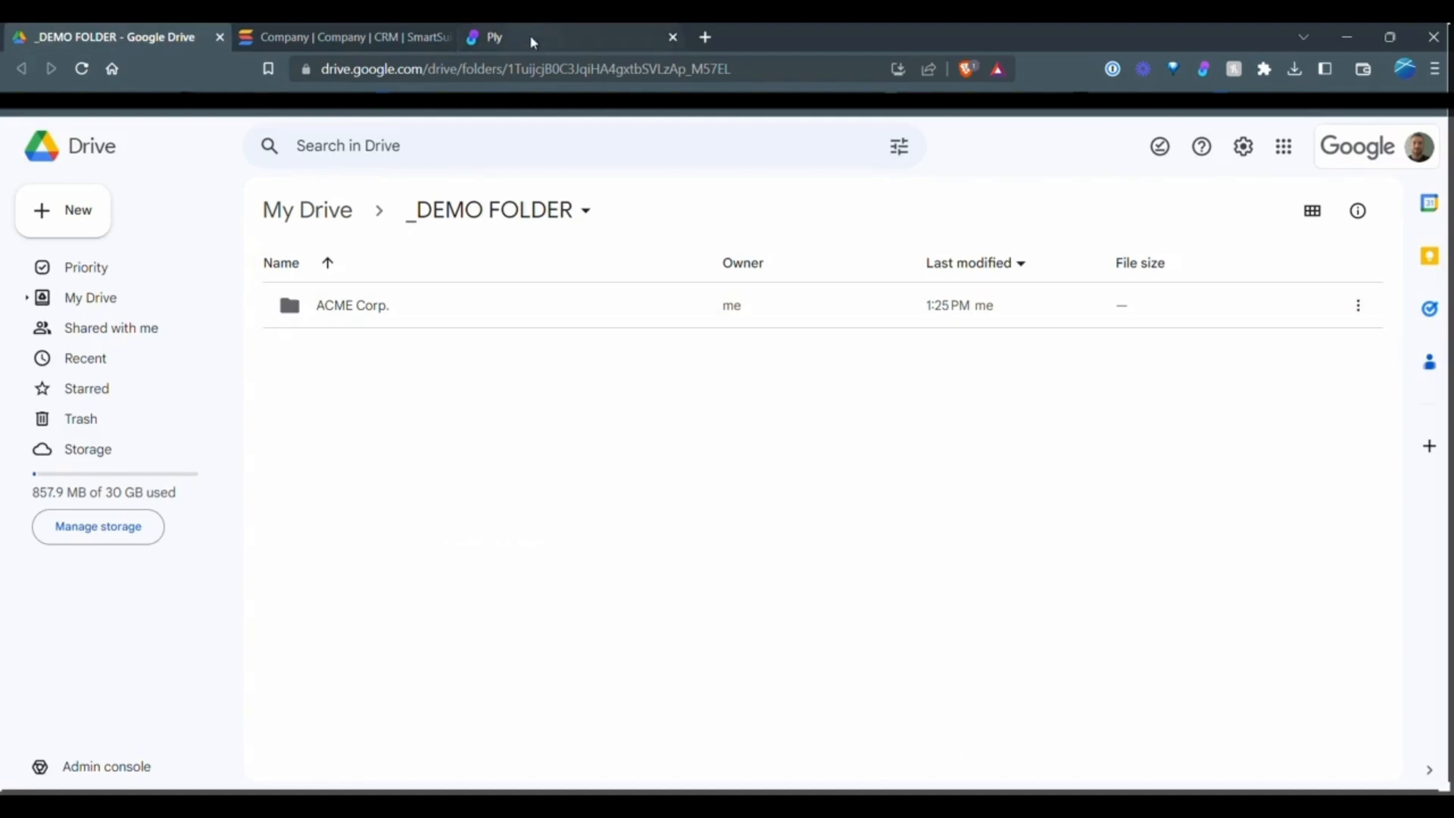
{"action": "left_click", "coordinate": [343, 37]}
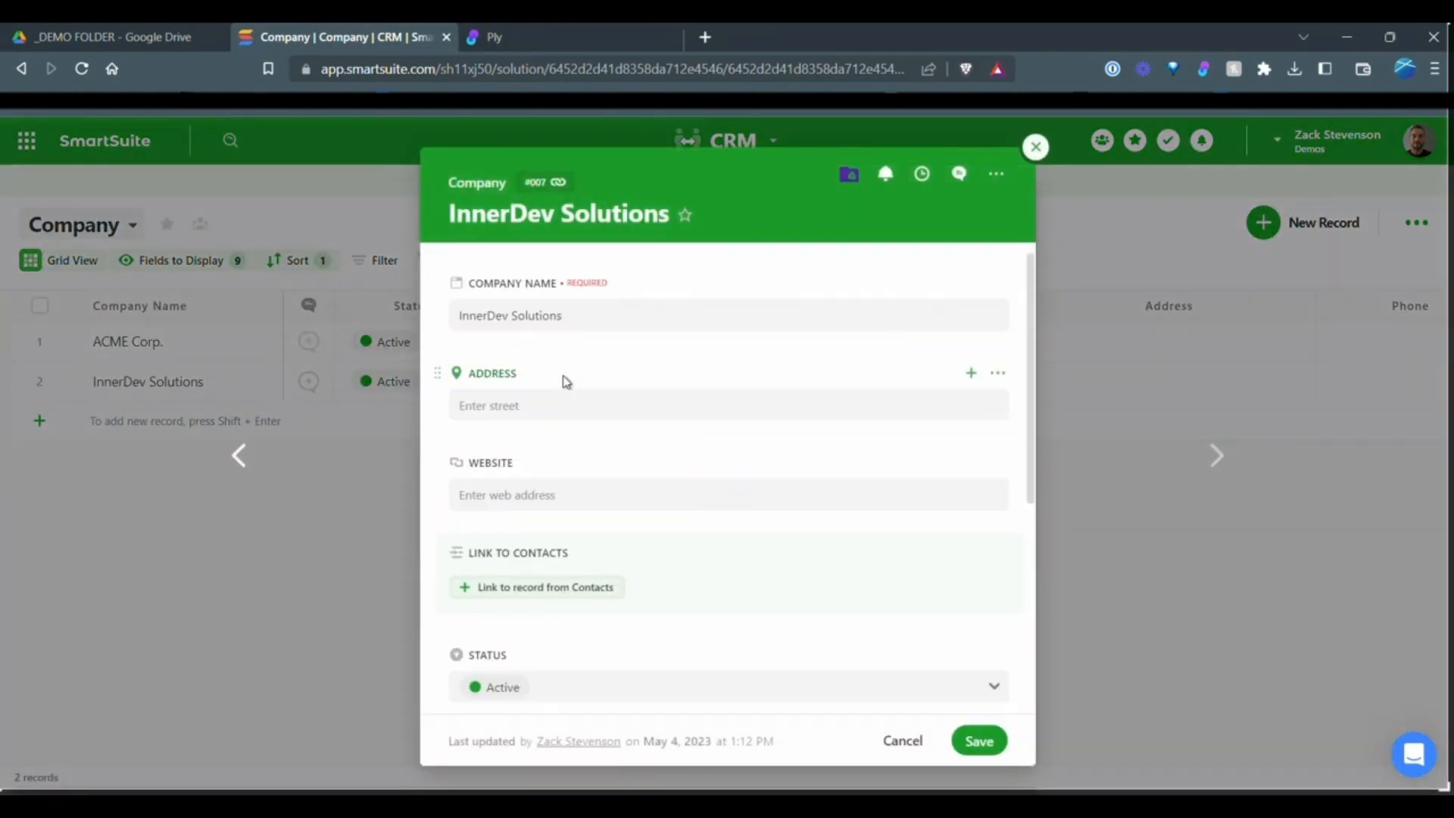
Run the Ply button for InnerDev Solutions, then save the record in SmartSuite.
{"action": "scroll", "scroll_direction": "down", "scroll_amount": 3}
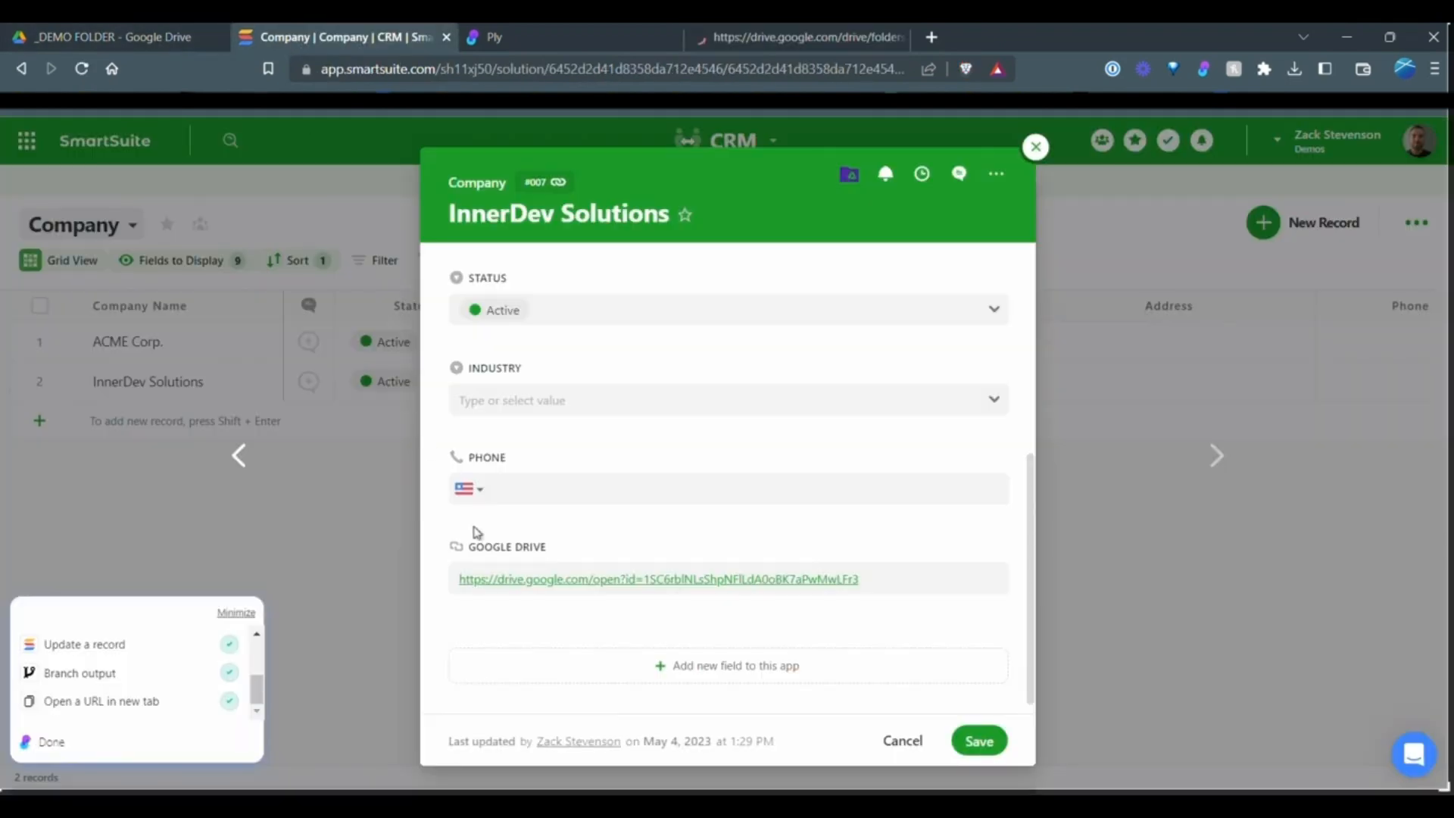
{"action": "mouse_move", "coordinate": [546, 589]}
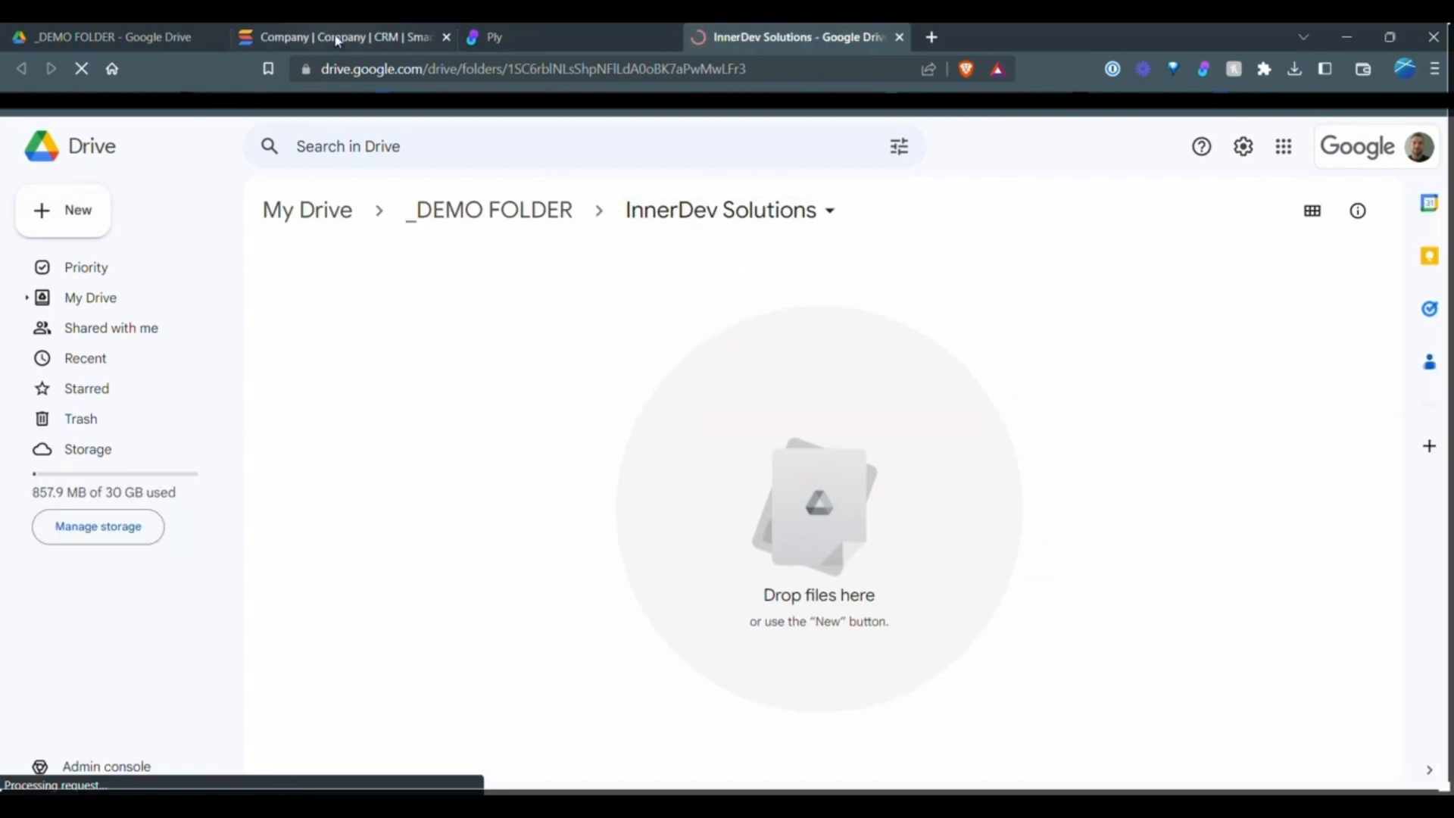
{"action": "left_click", "coordinate": [343, 37]}
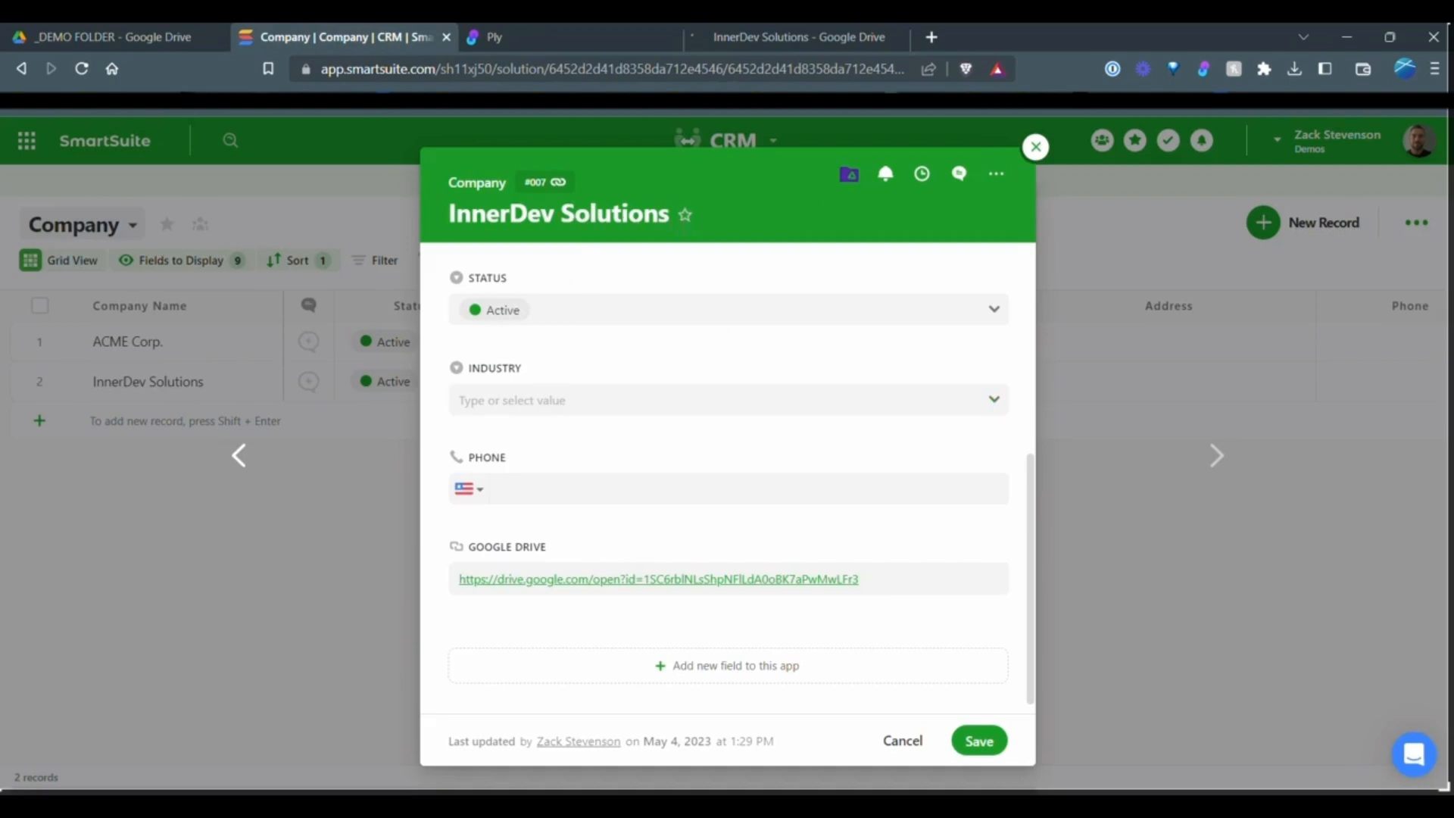
{"action": "left_click", "coordinate": [978, 739]}
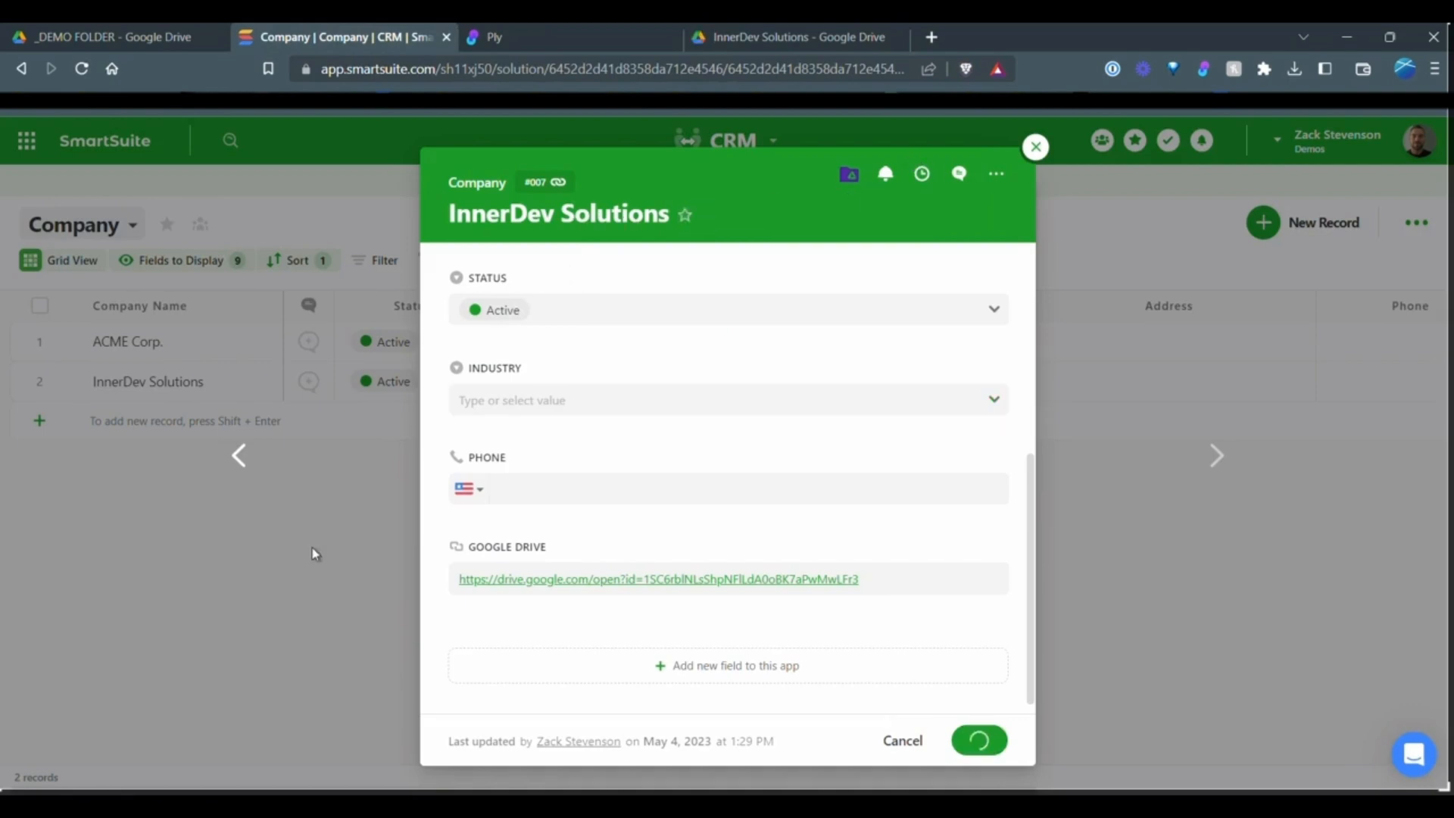